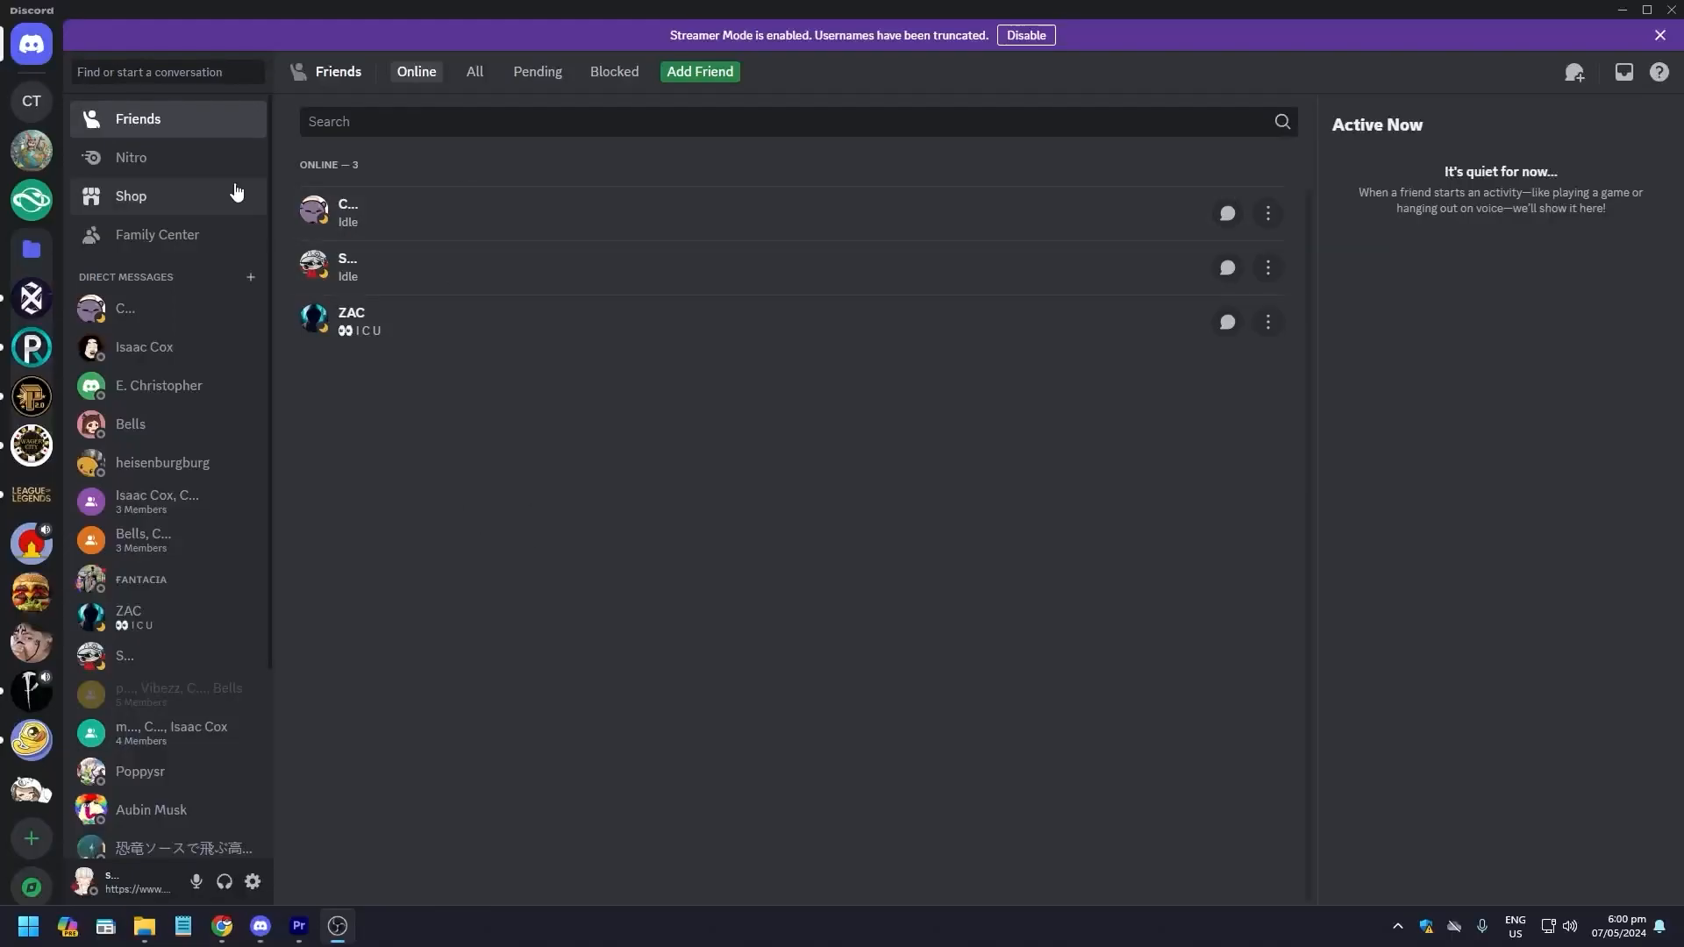
Browse the Discord Shop page, then view the Nitro and Family Center pages
click(129, 195)
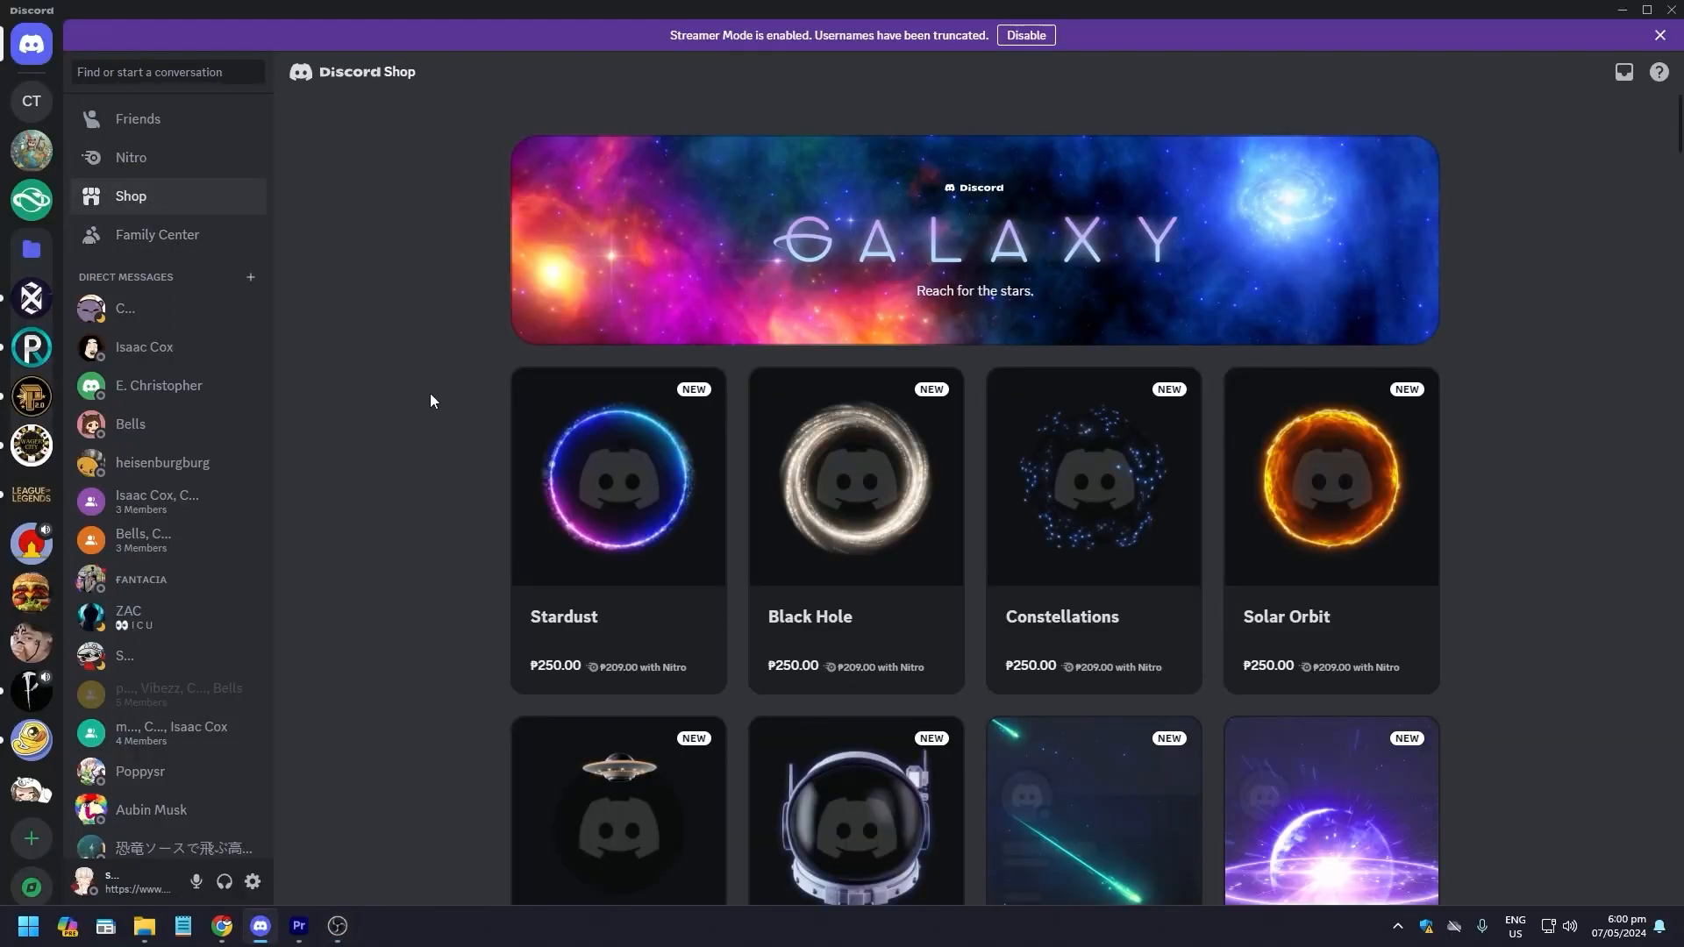
scroll(down, 3)
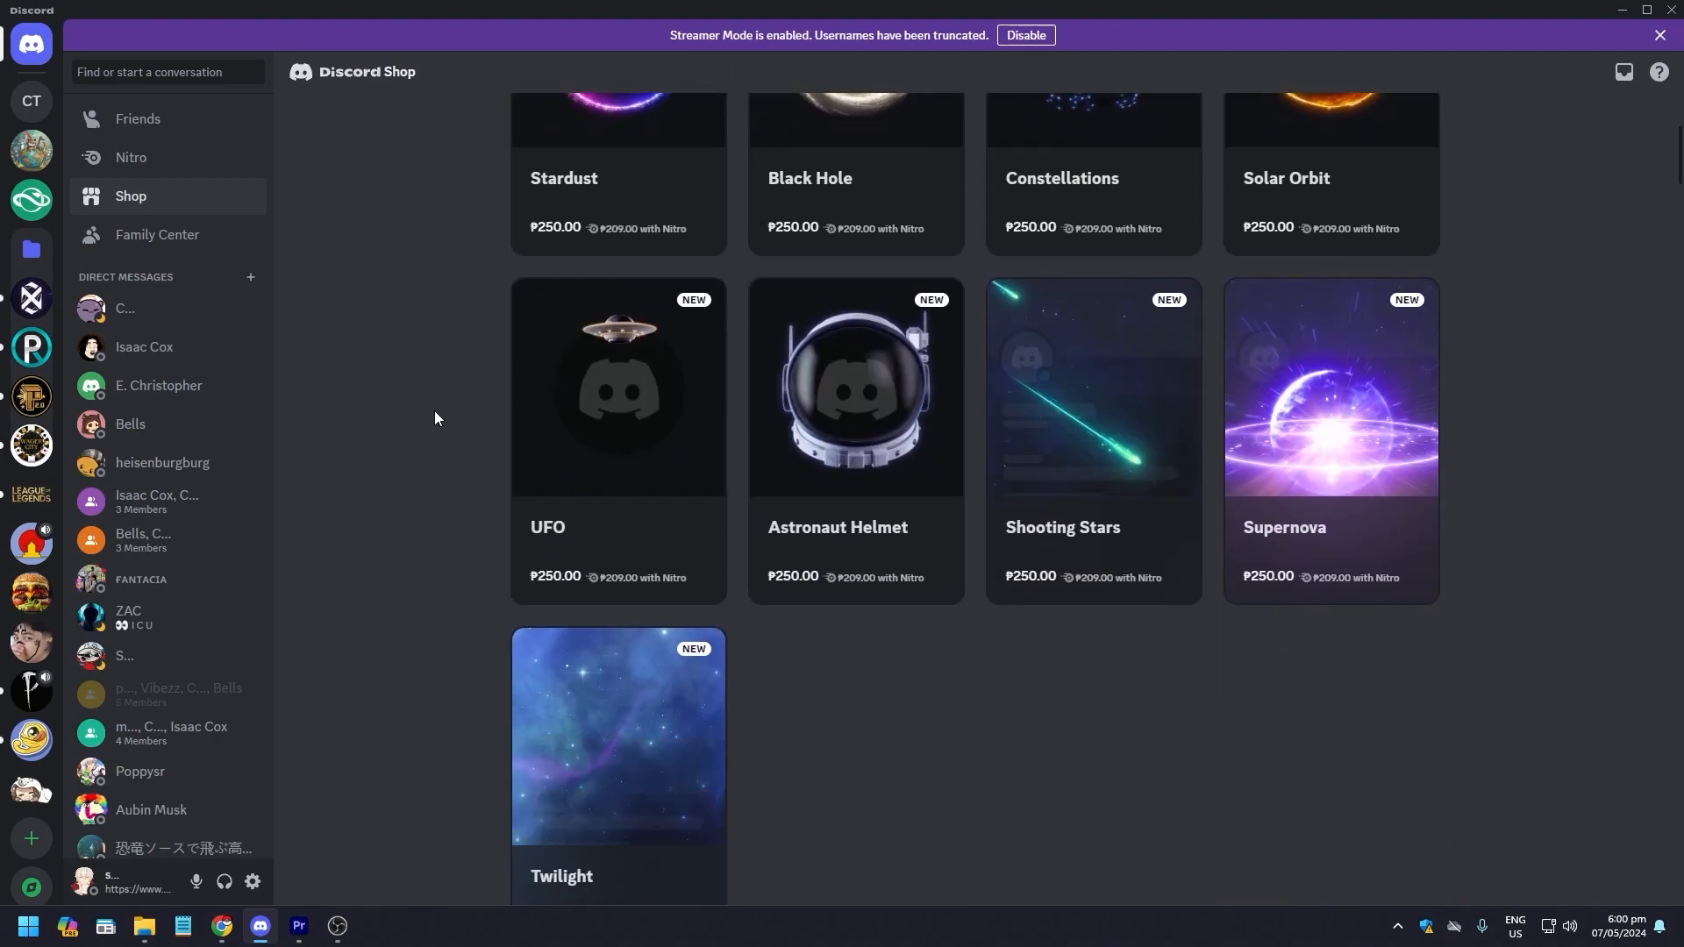
scroll(up, 3)
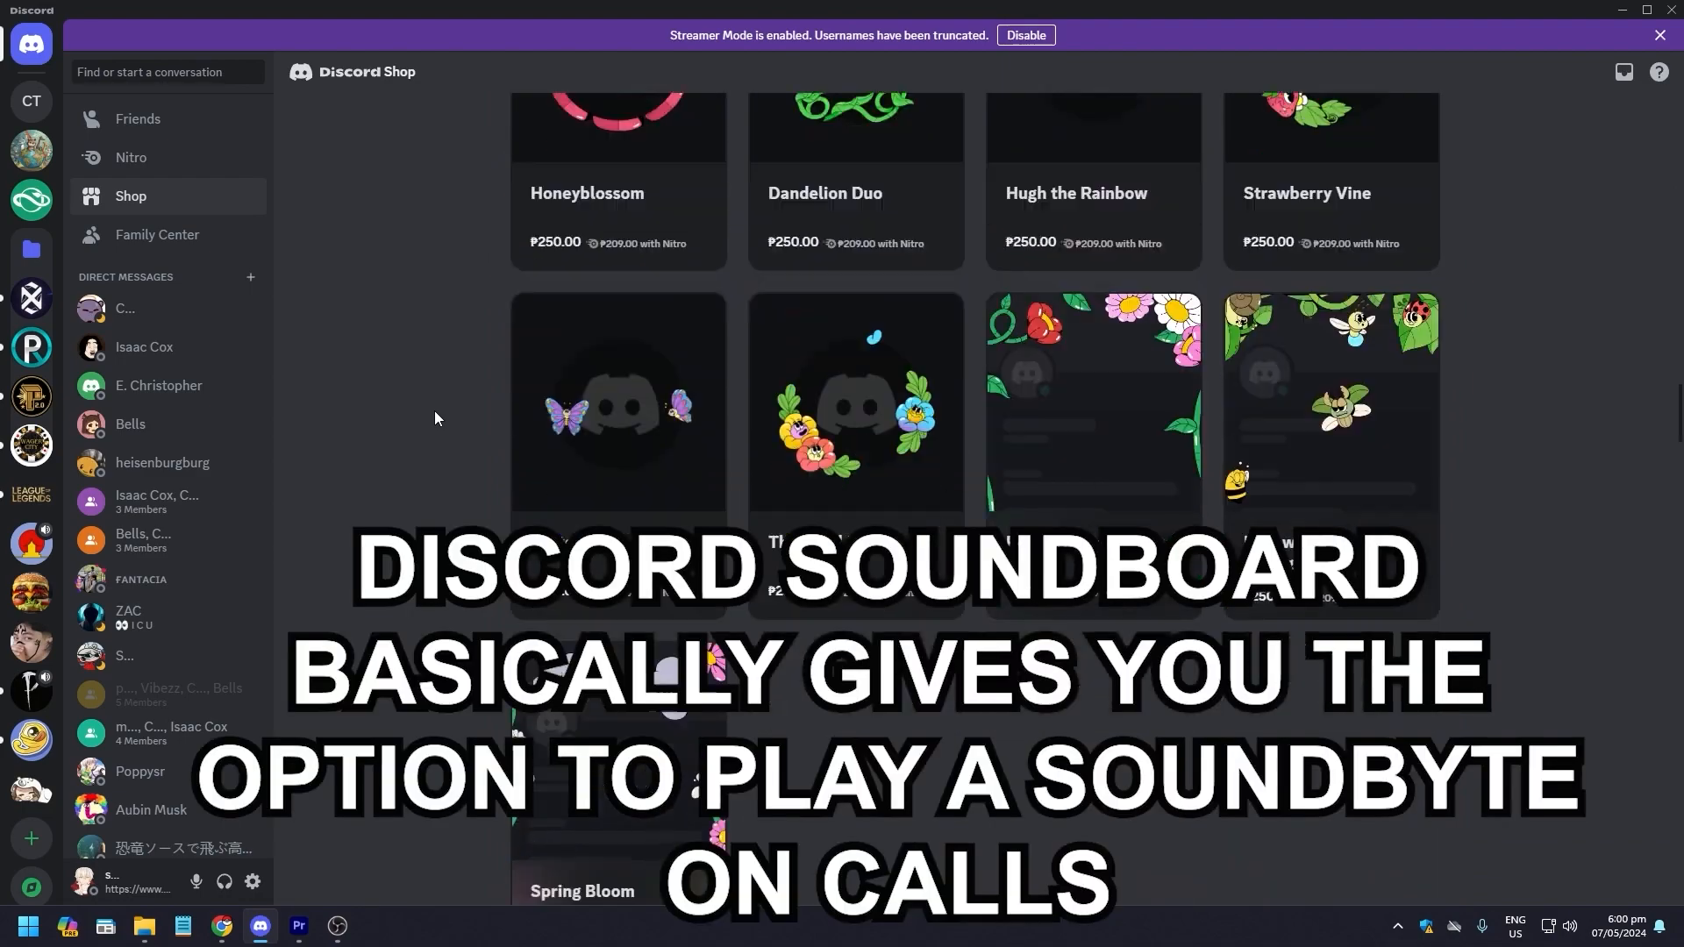
scroll(down, 3)
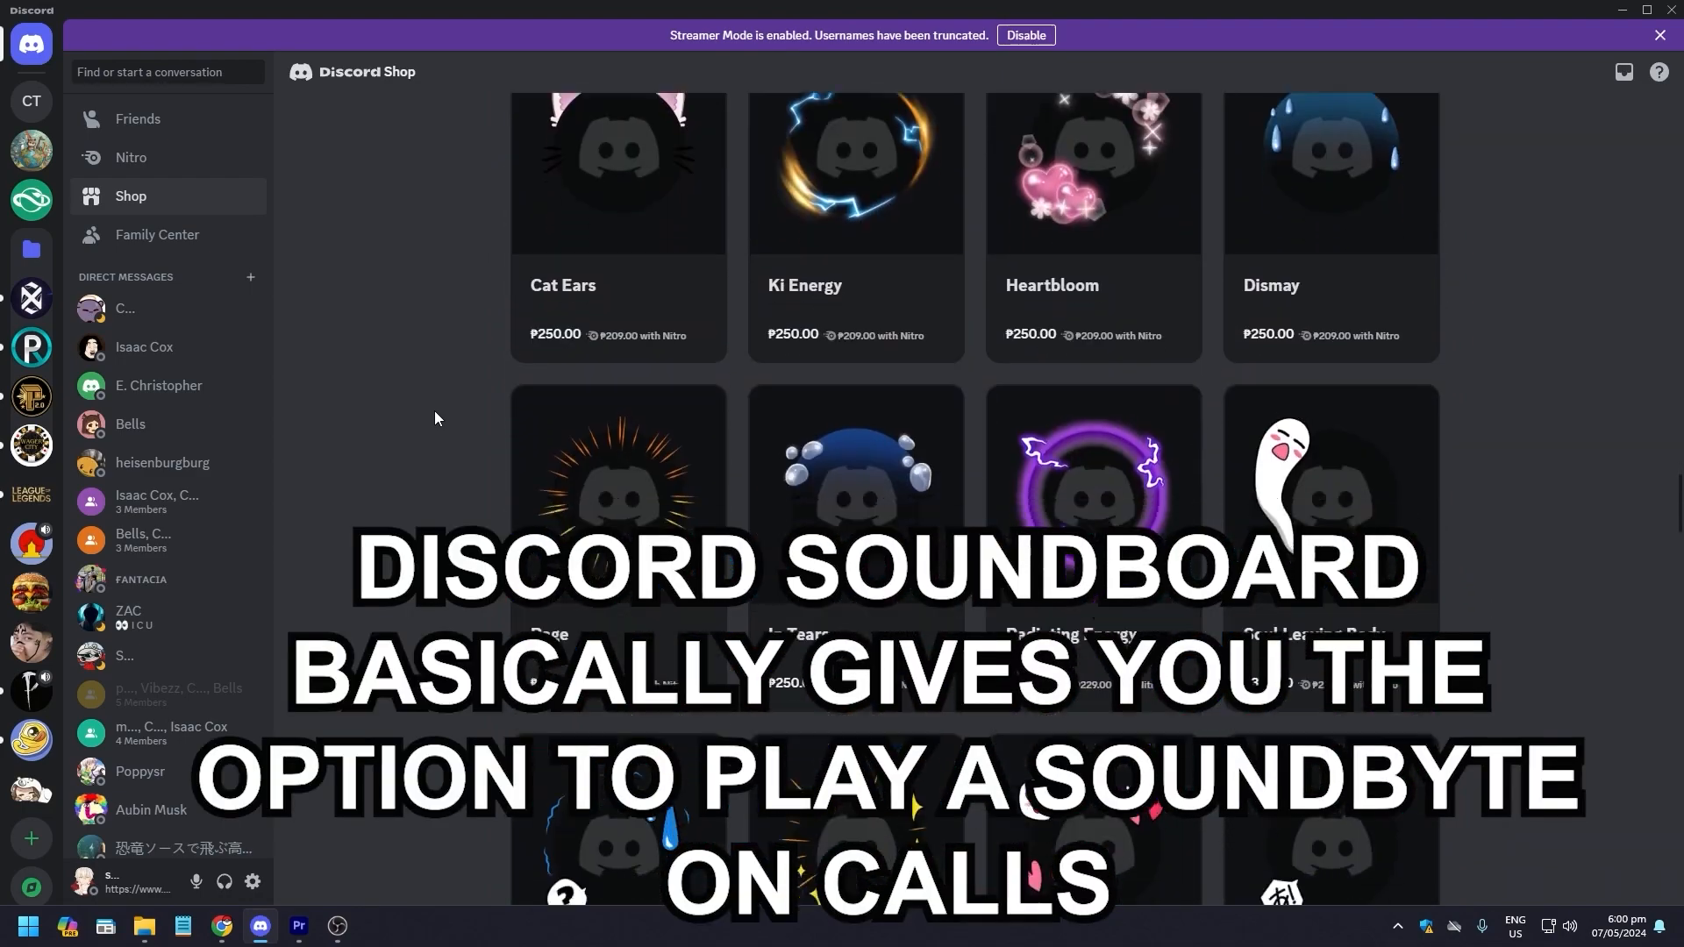
scroll(down, 3)
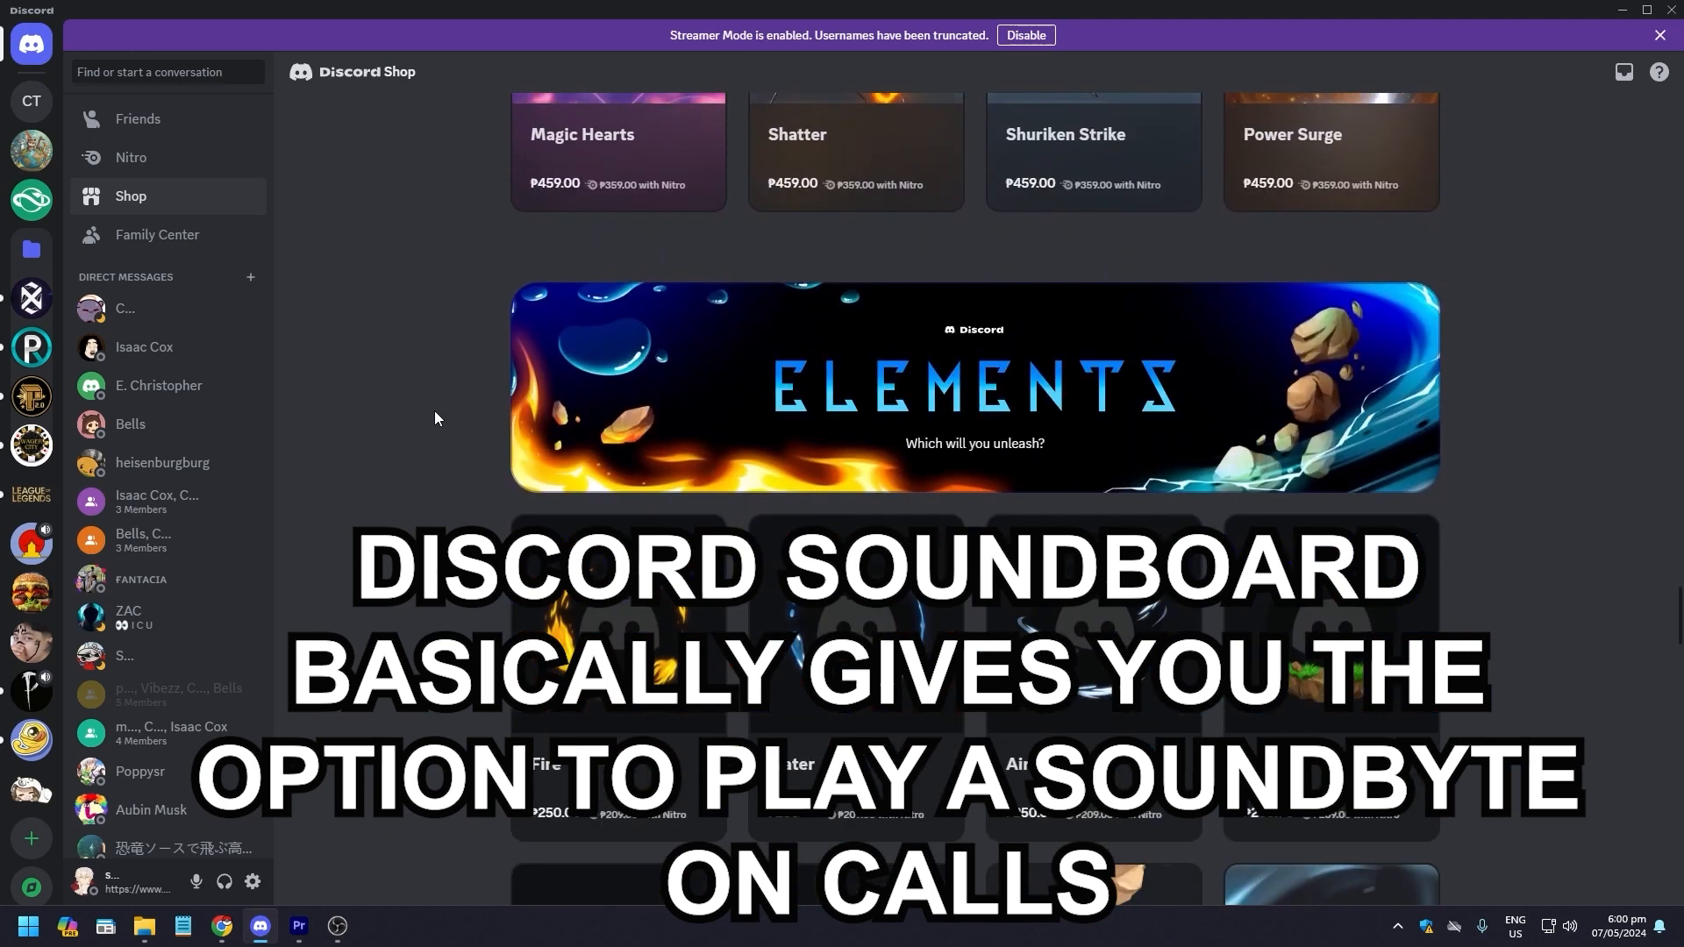
click(130, 157)
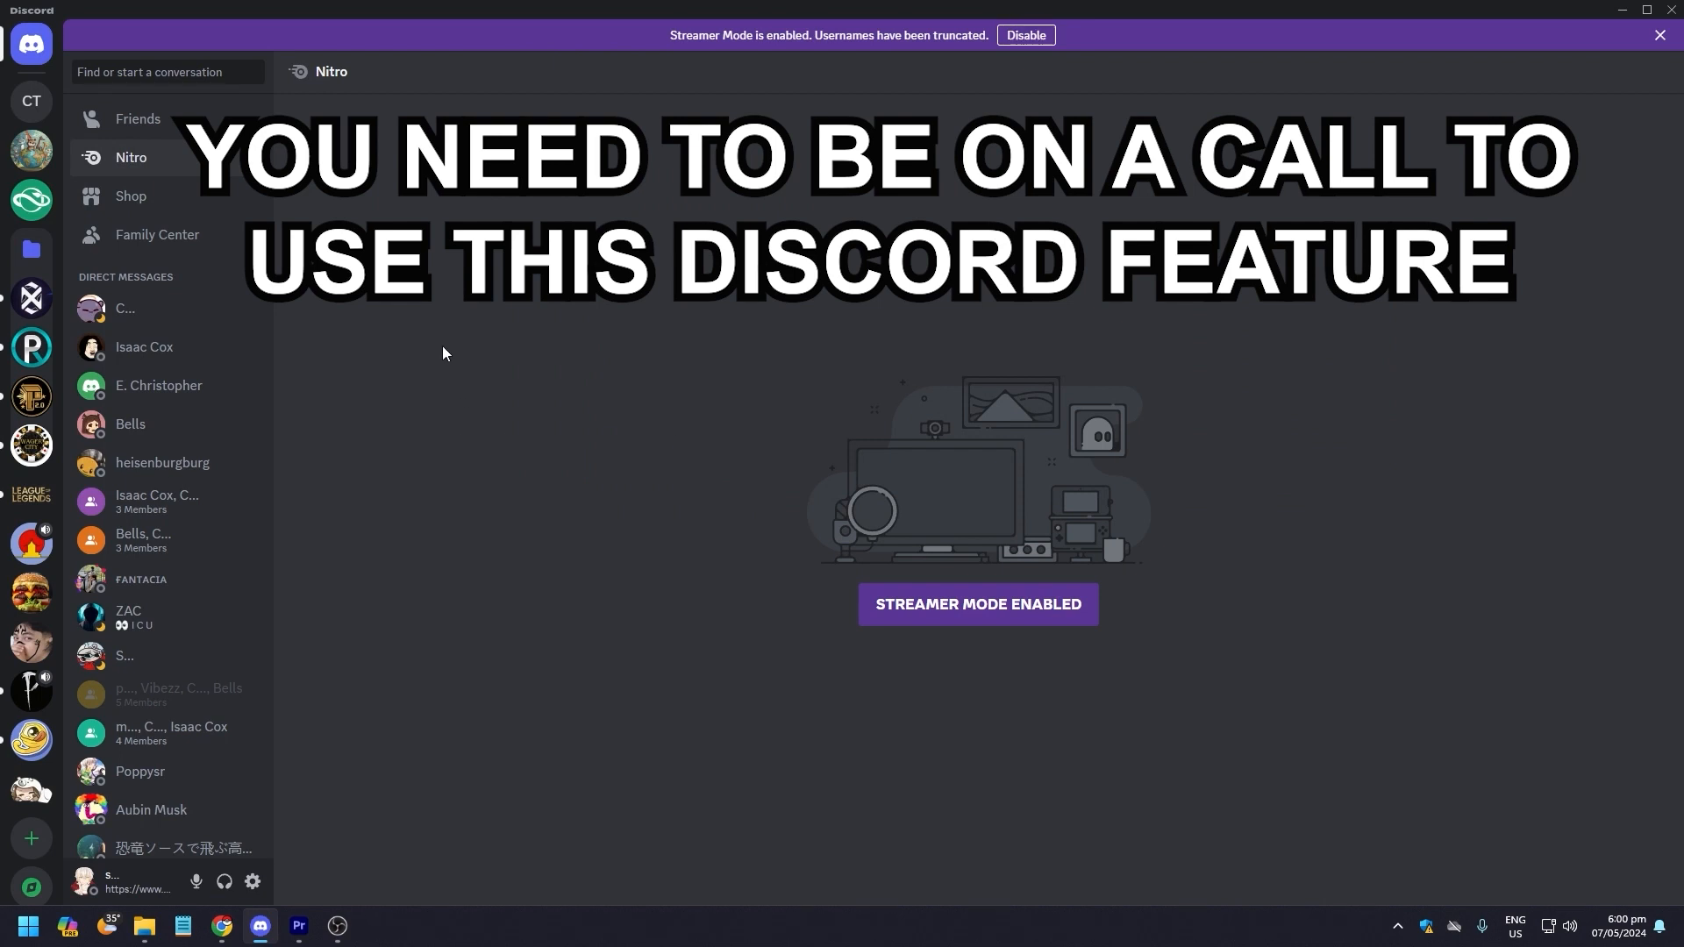
click(157, 234)
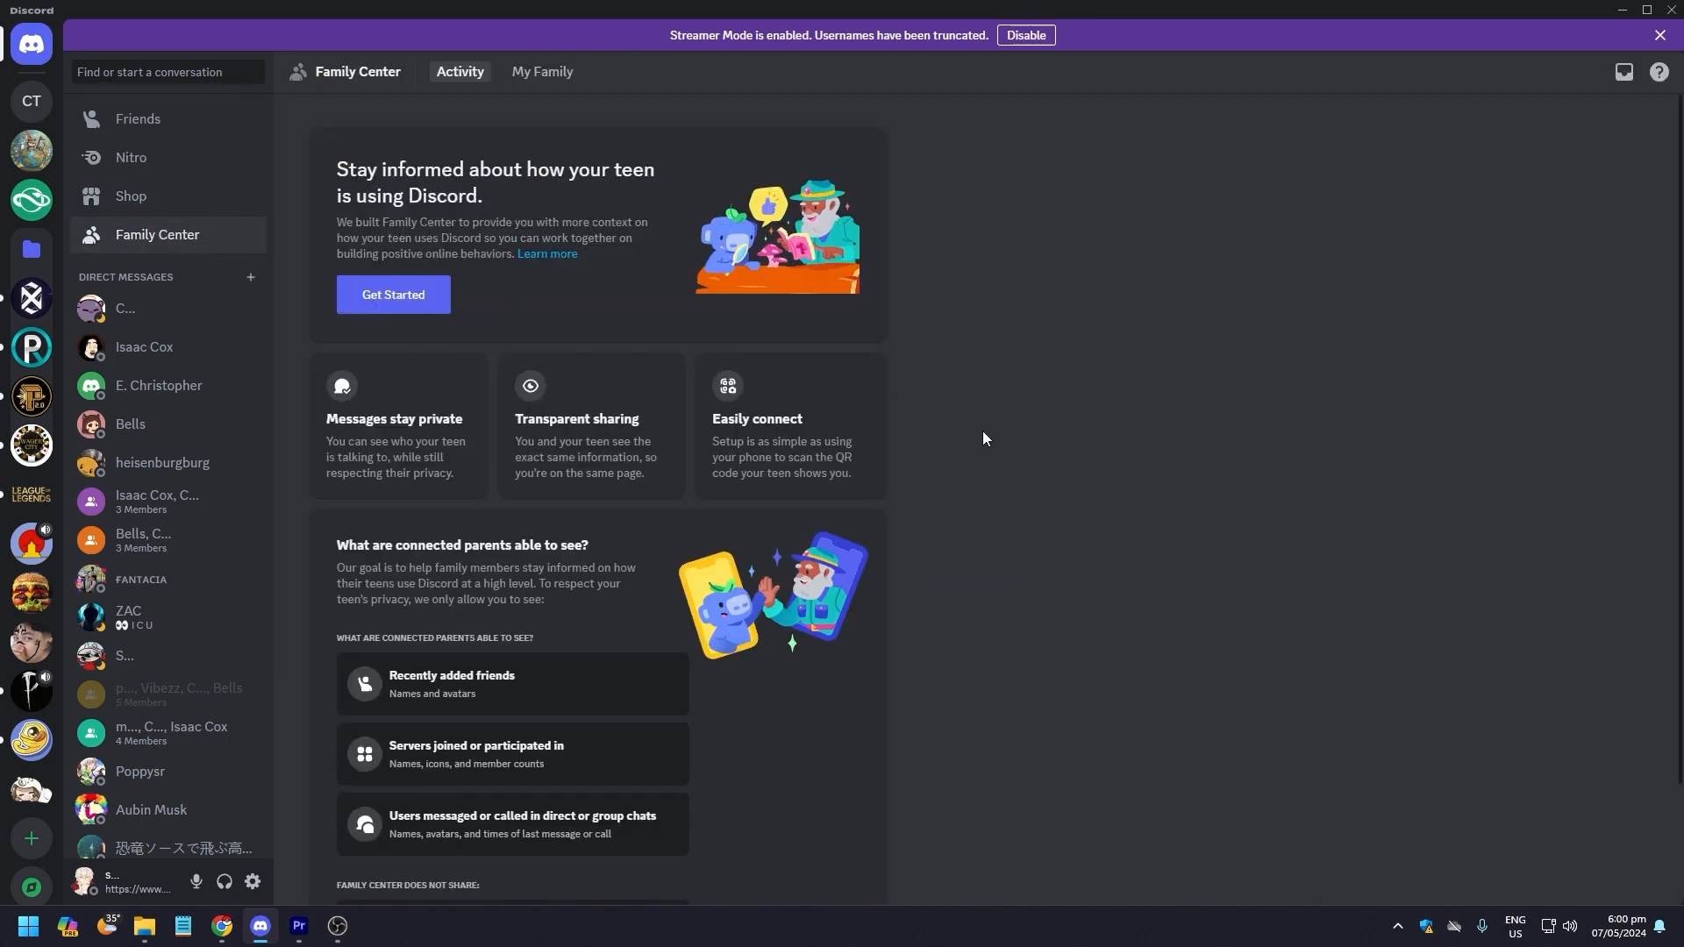
mouse_move(316, 322)
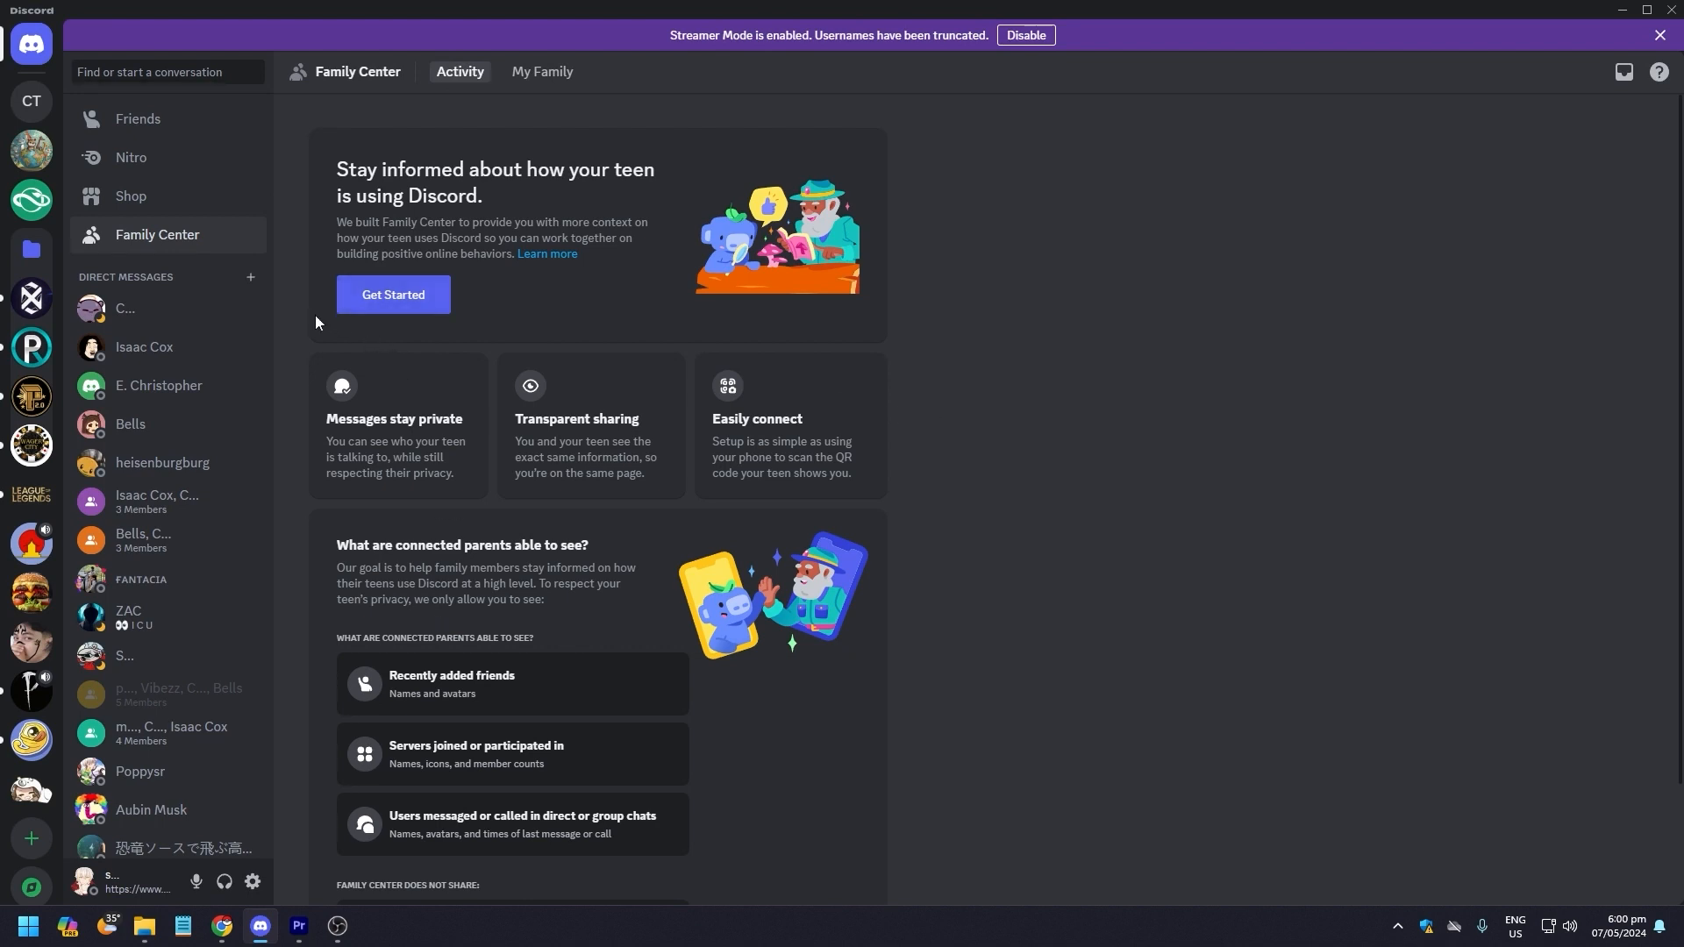
mouse_move(130, 157)
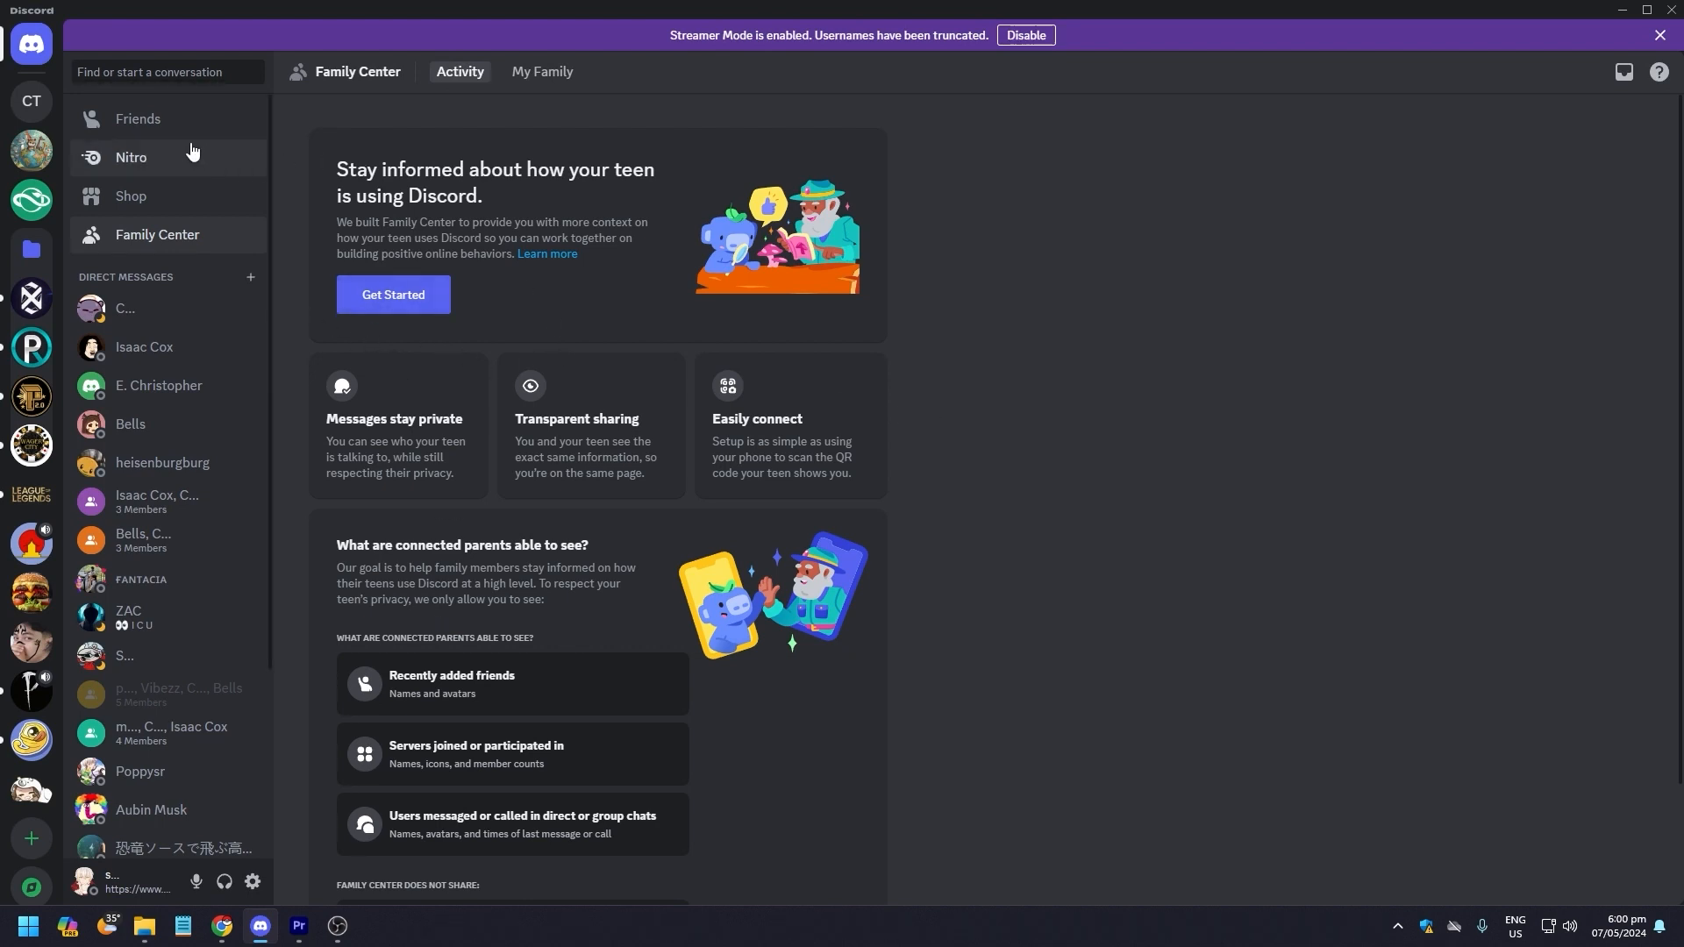
mouse_move(181, 200)
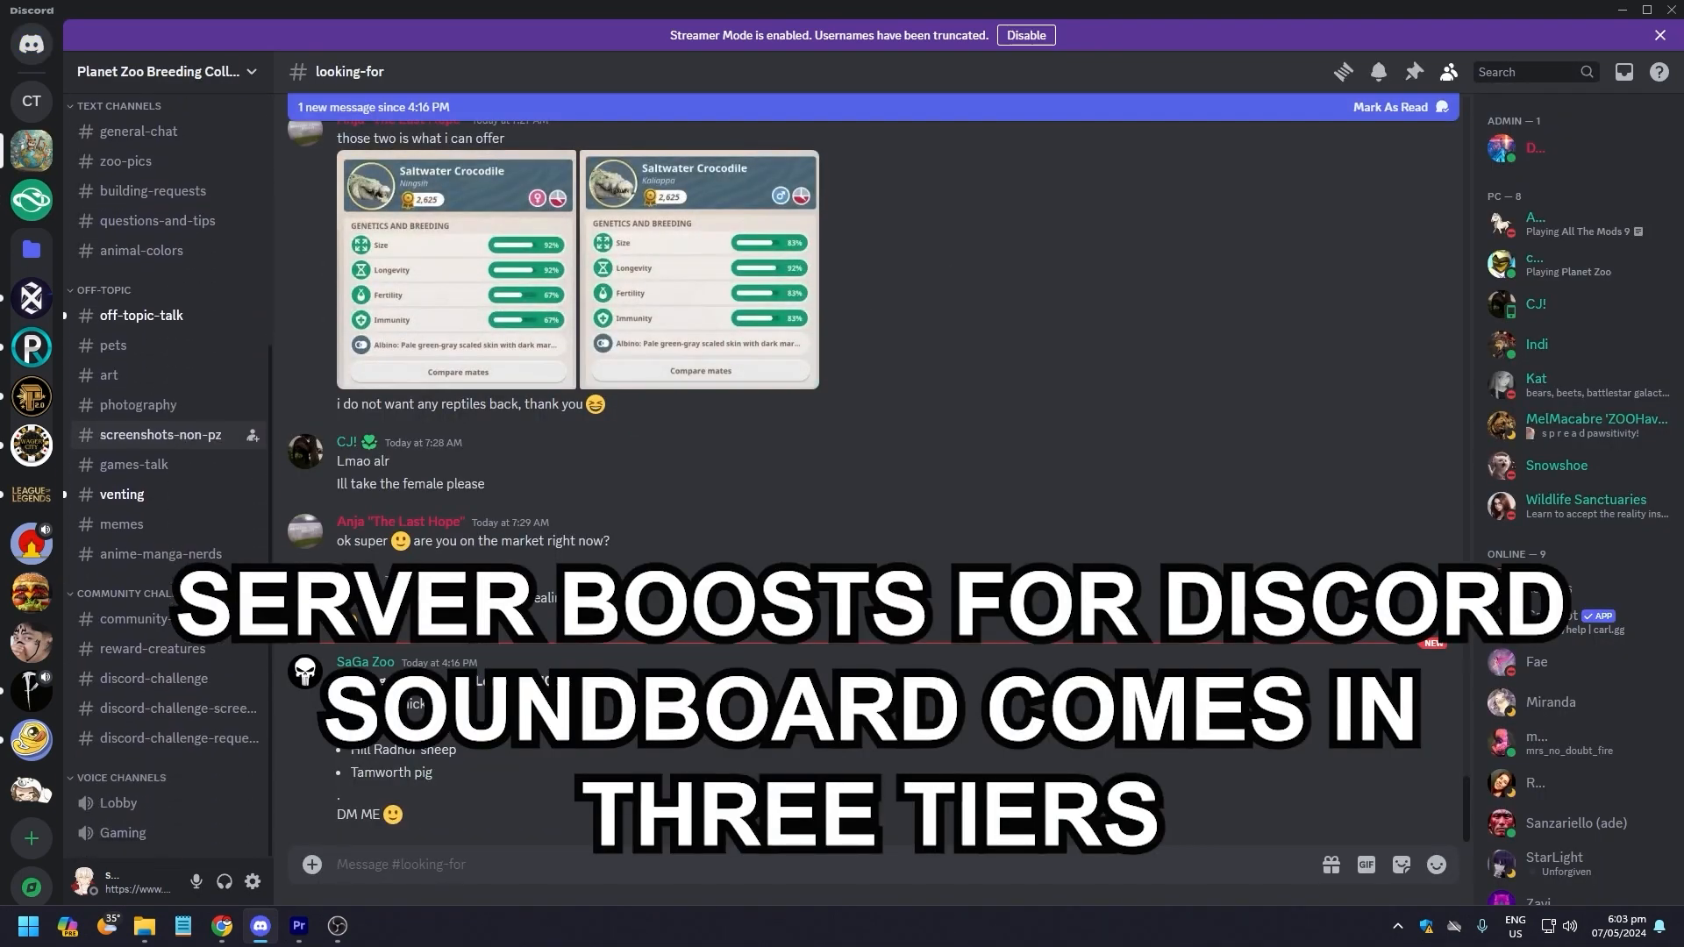
Join the Lobby voice channel, browse its soundboard, and briefly view server soundboard settings
click(119, 803)
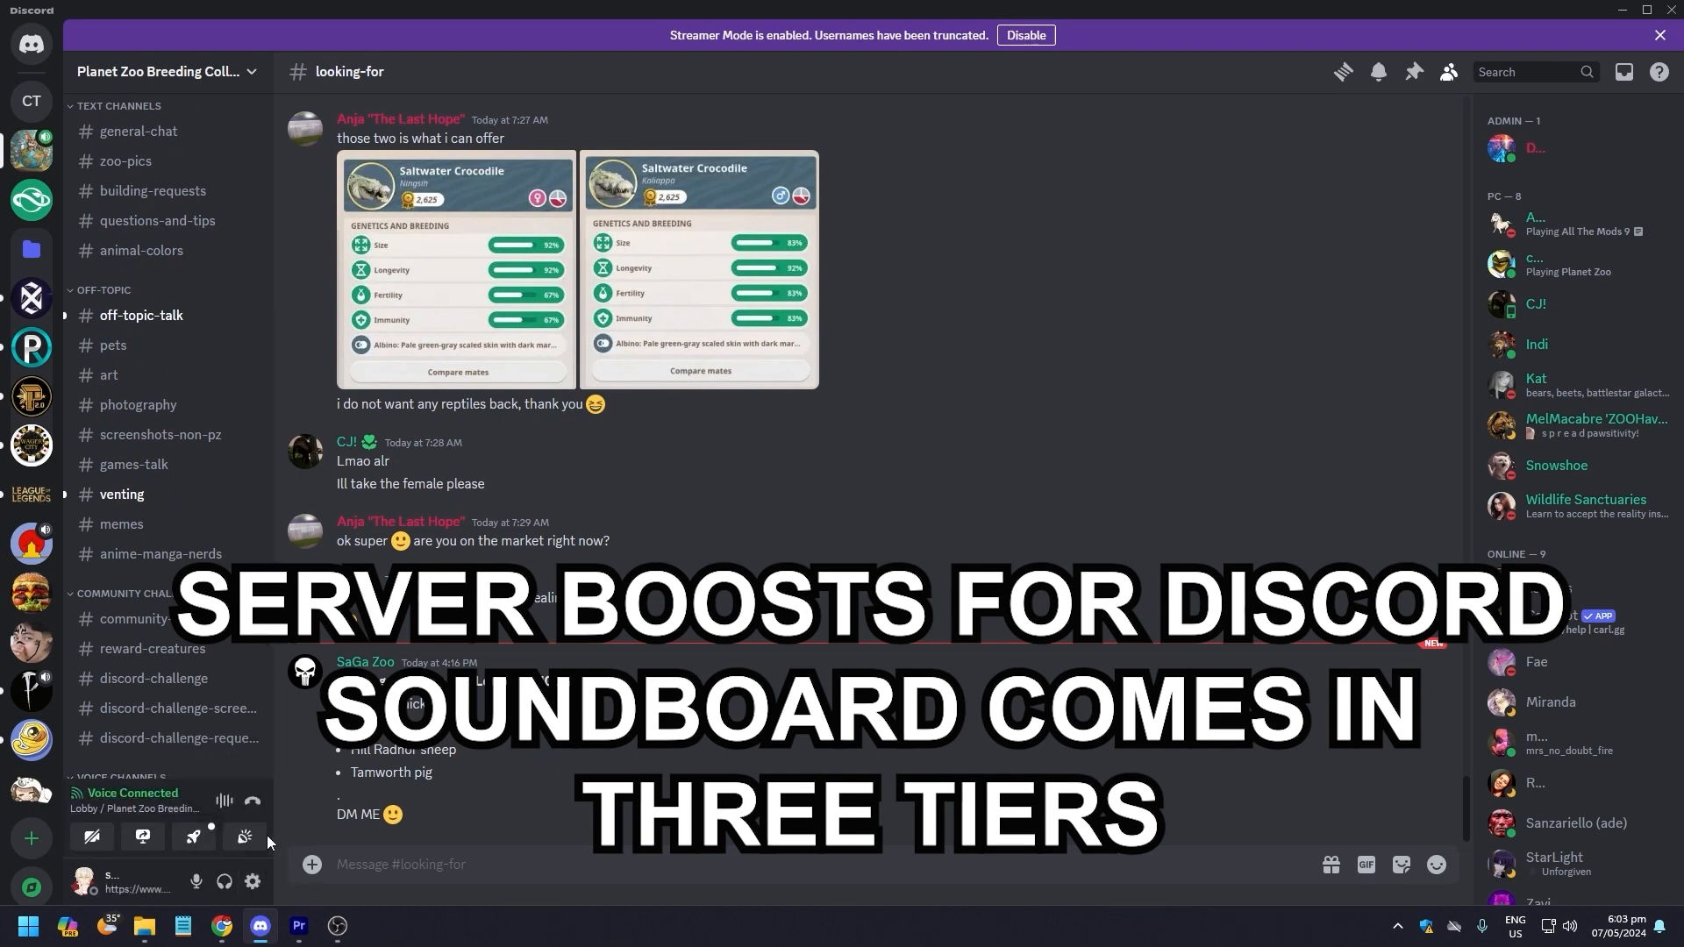
click(244, 837)
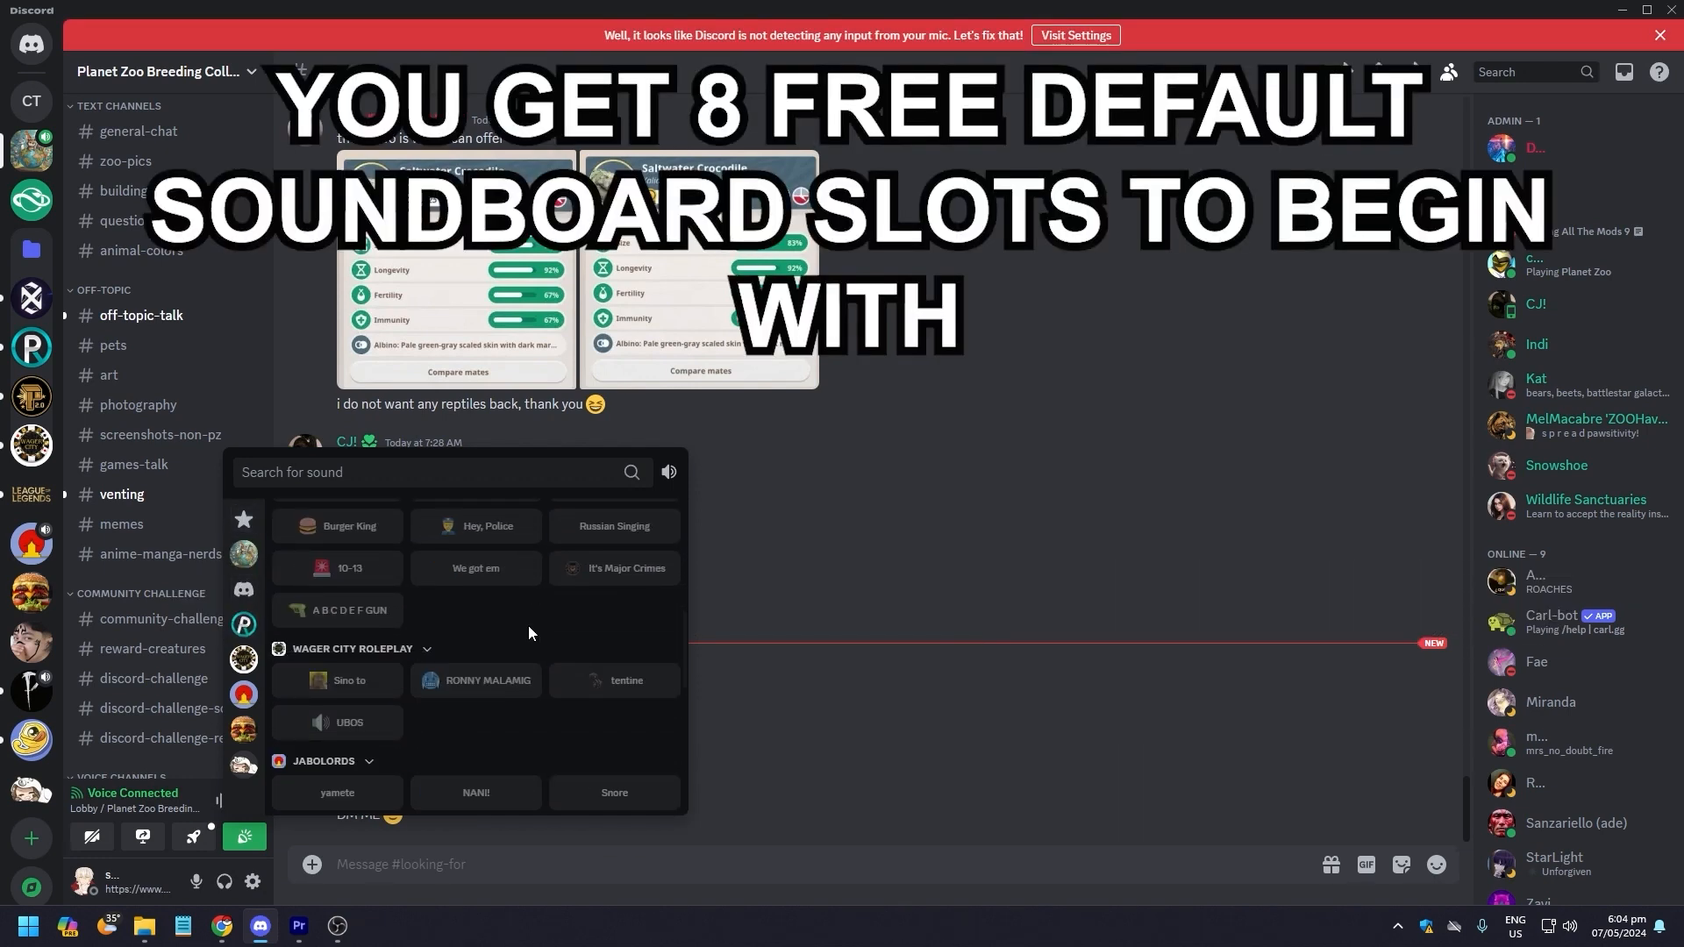
scroll(down, 3)
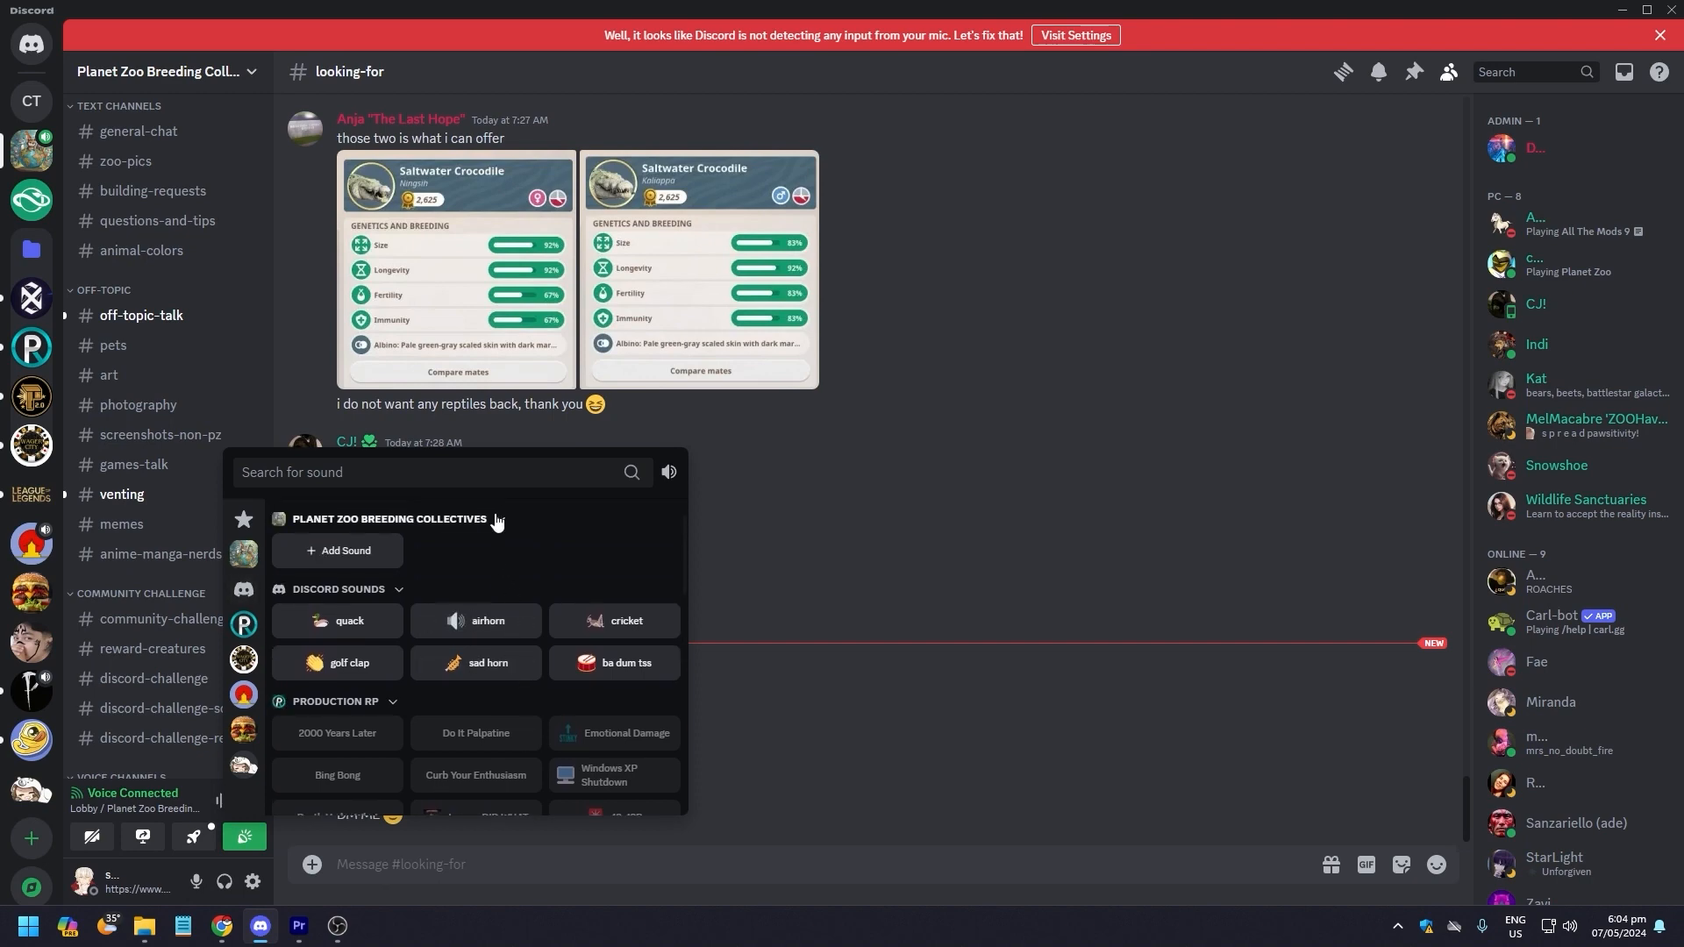
click(336, 549)
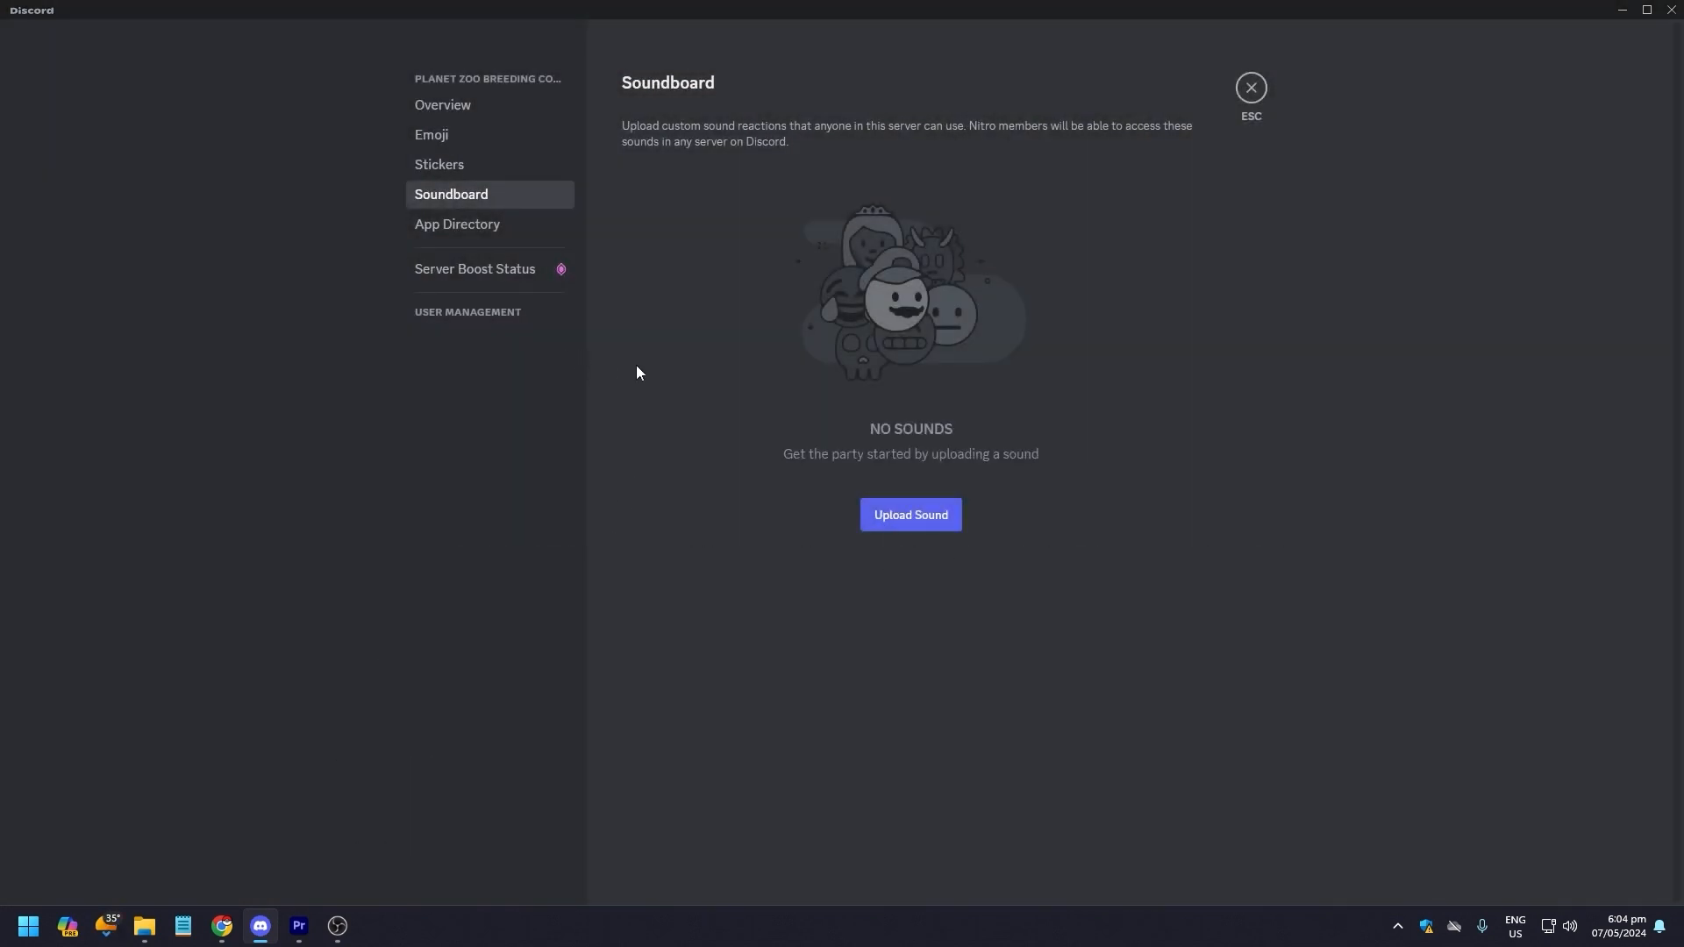
click(1249, 87)
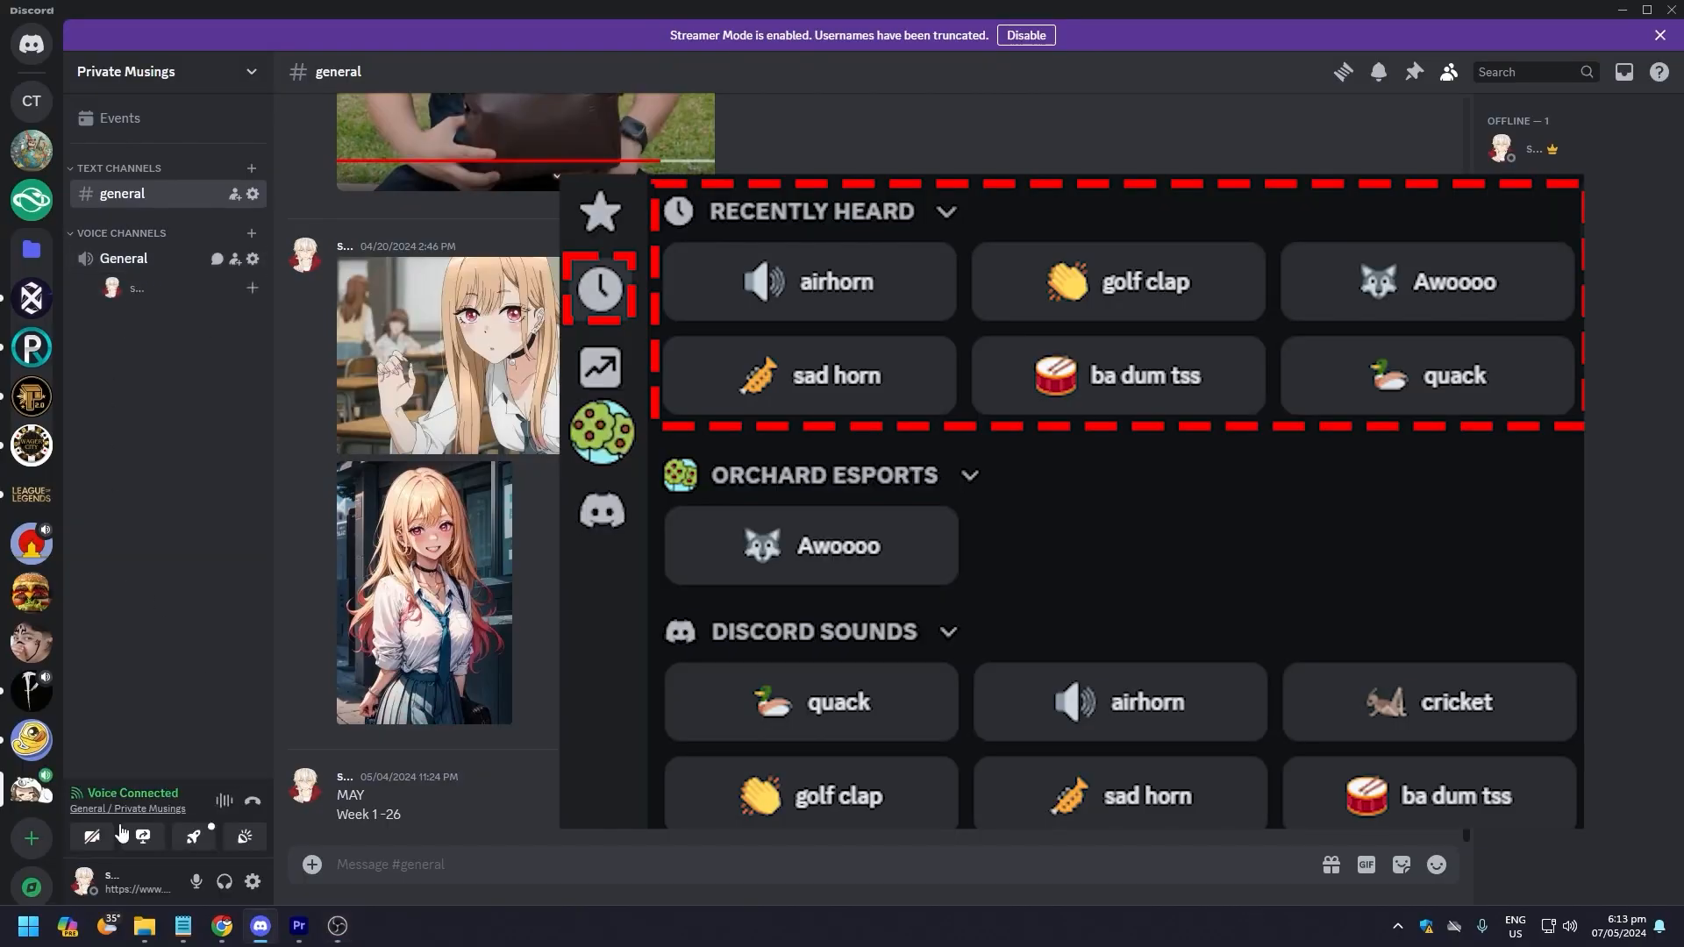
Review the soundboard's Favorites, Recently Heard and Frequently Used sounds, then leave the call
click(243, 836)
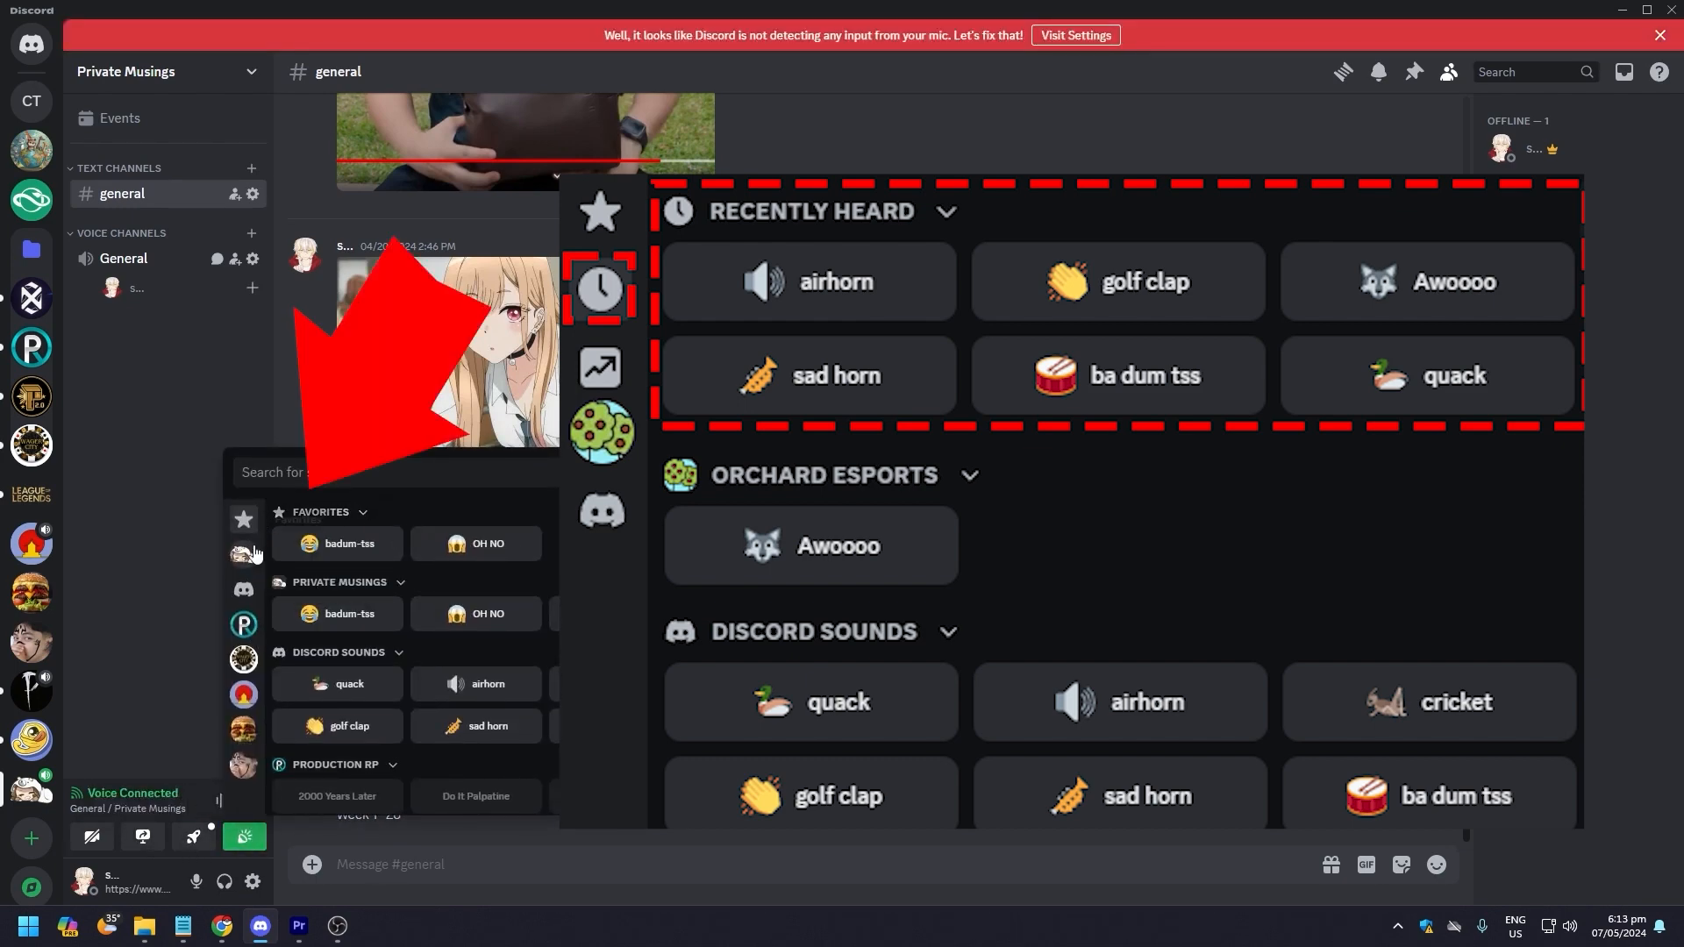
mouse_move(312, 520)
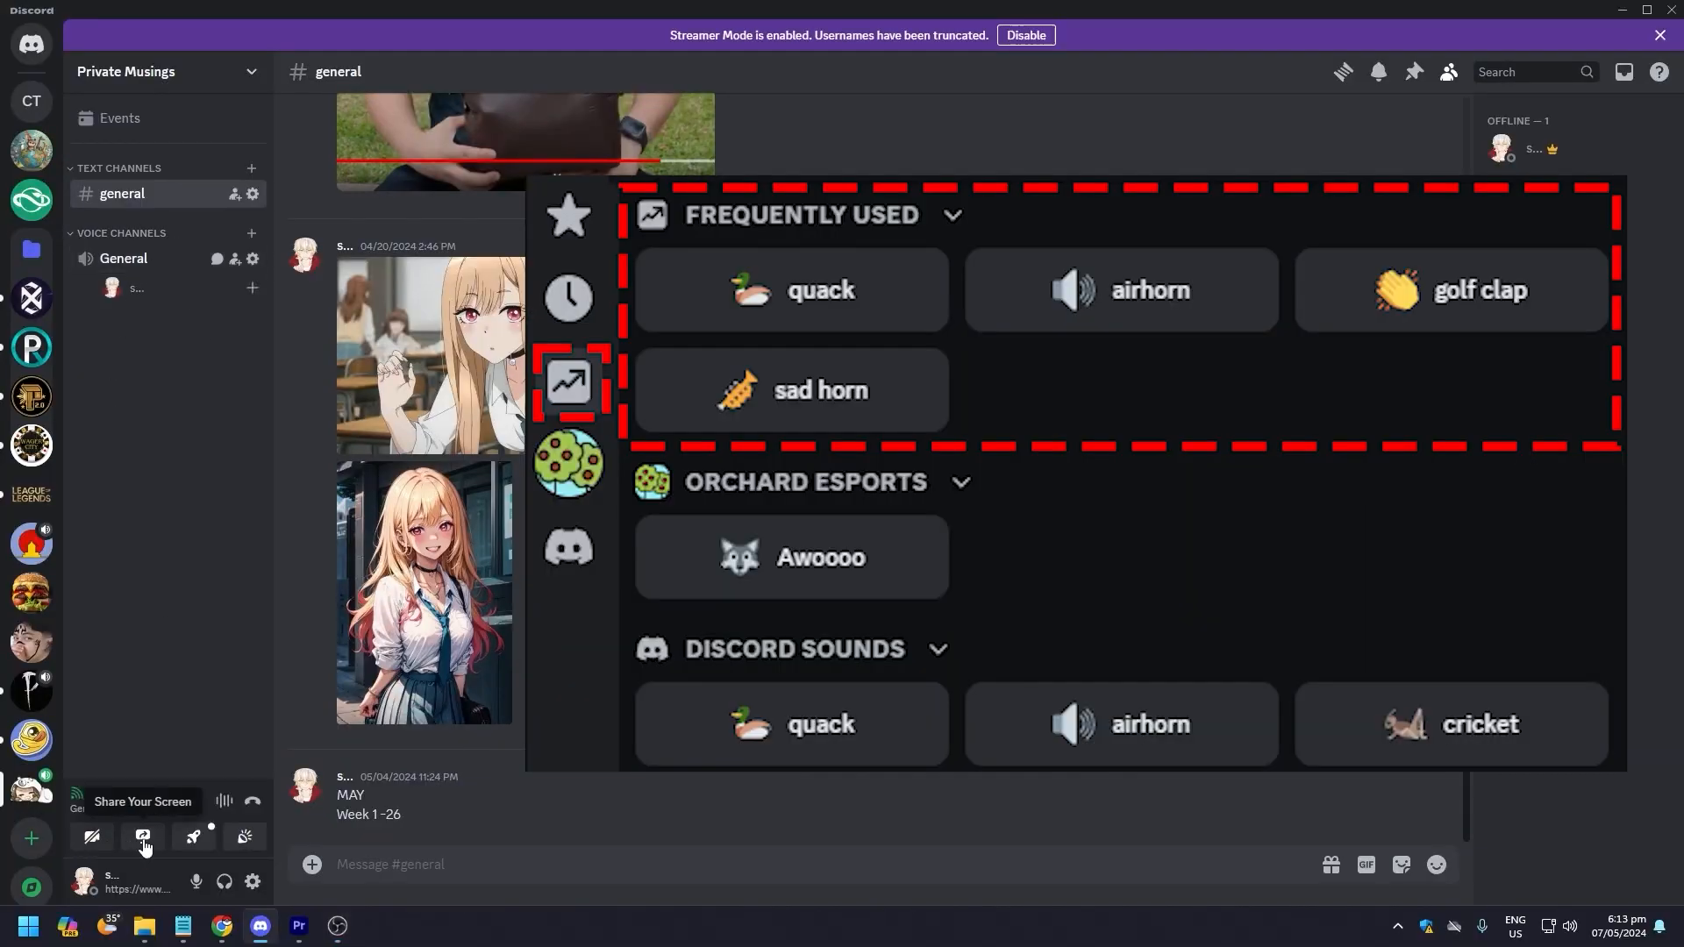
click(244, 837)
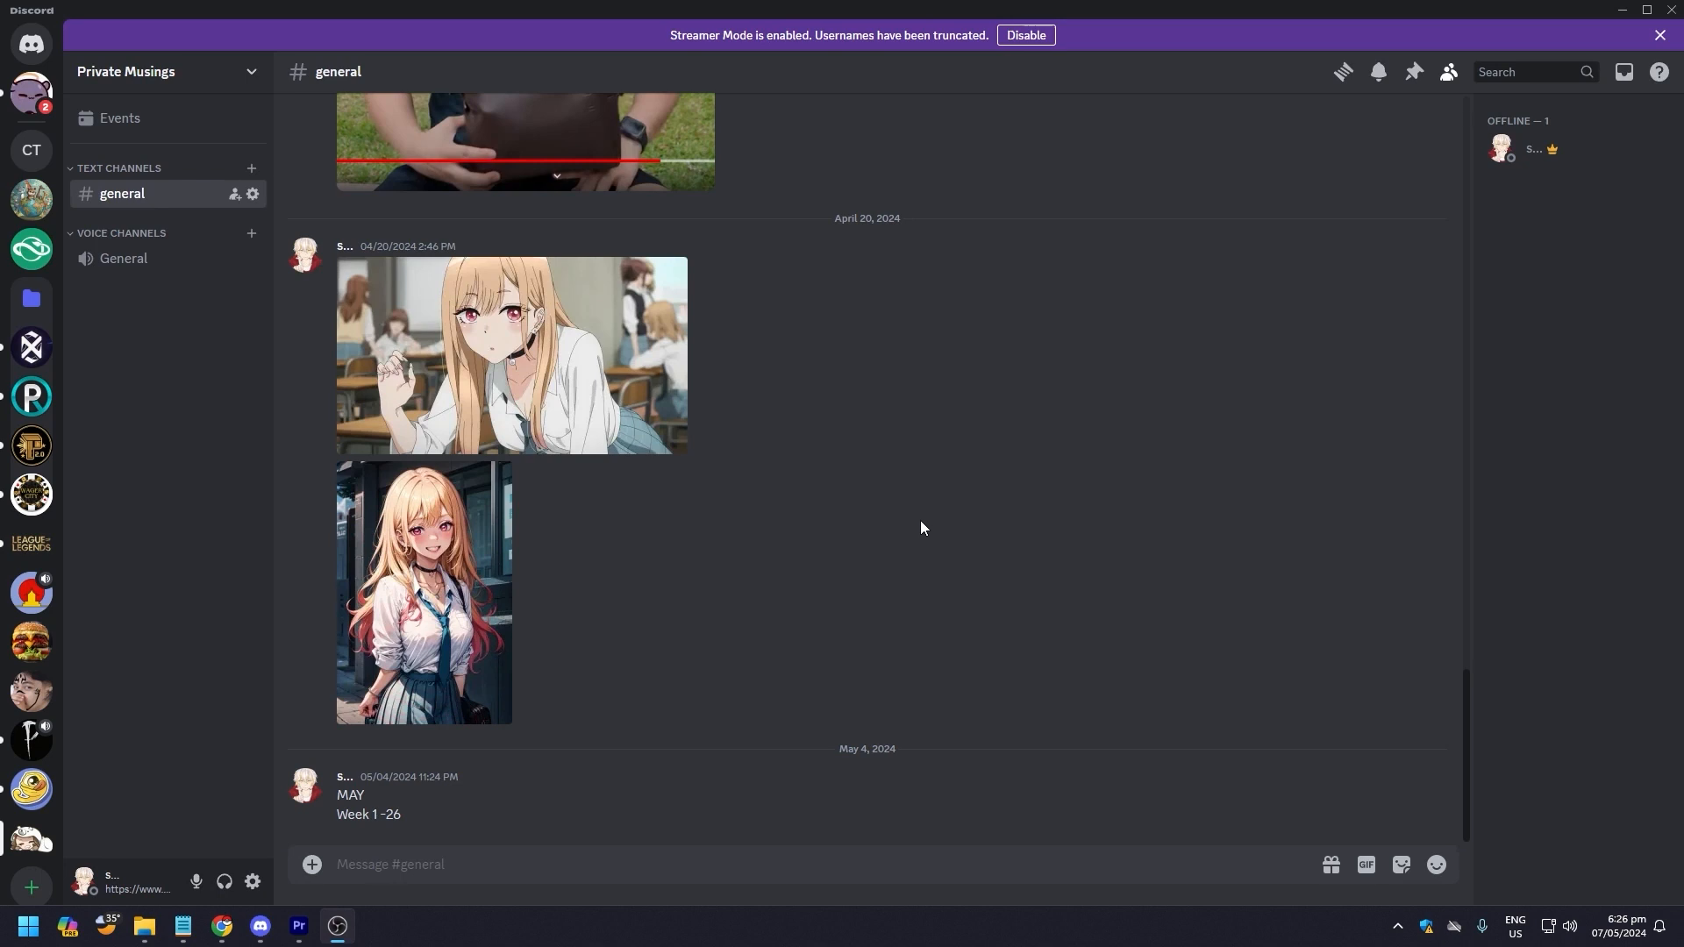
mouse_move(918, 518)
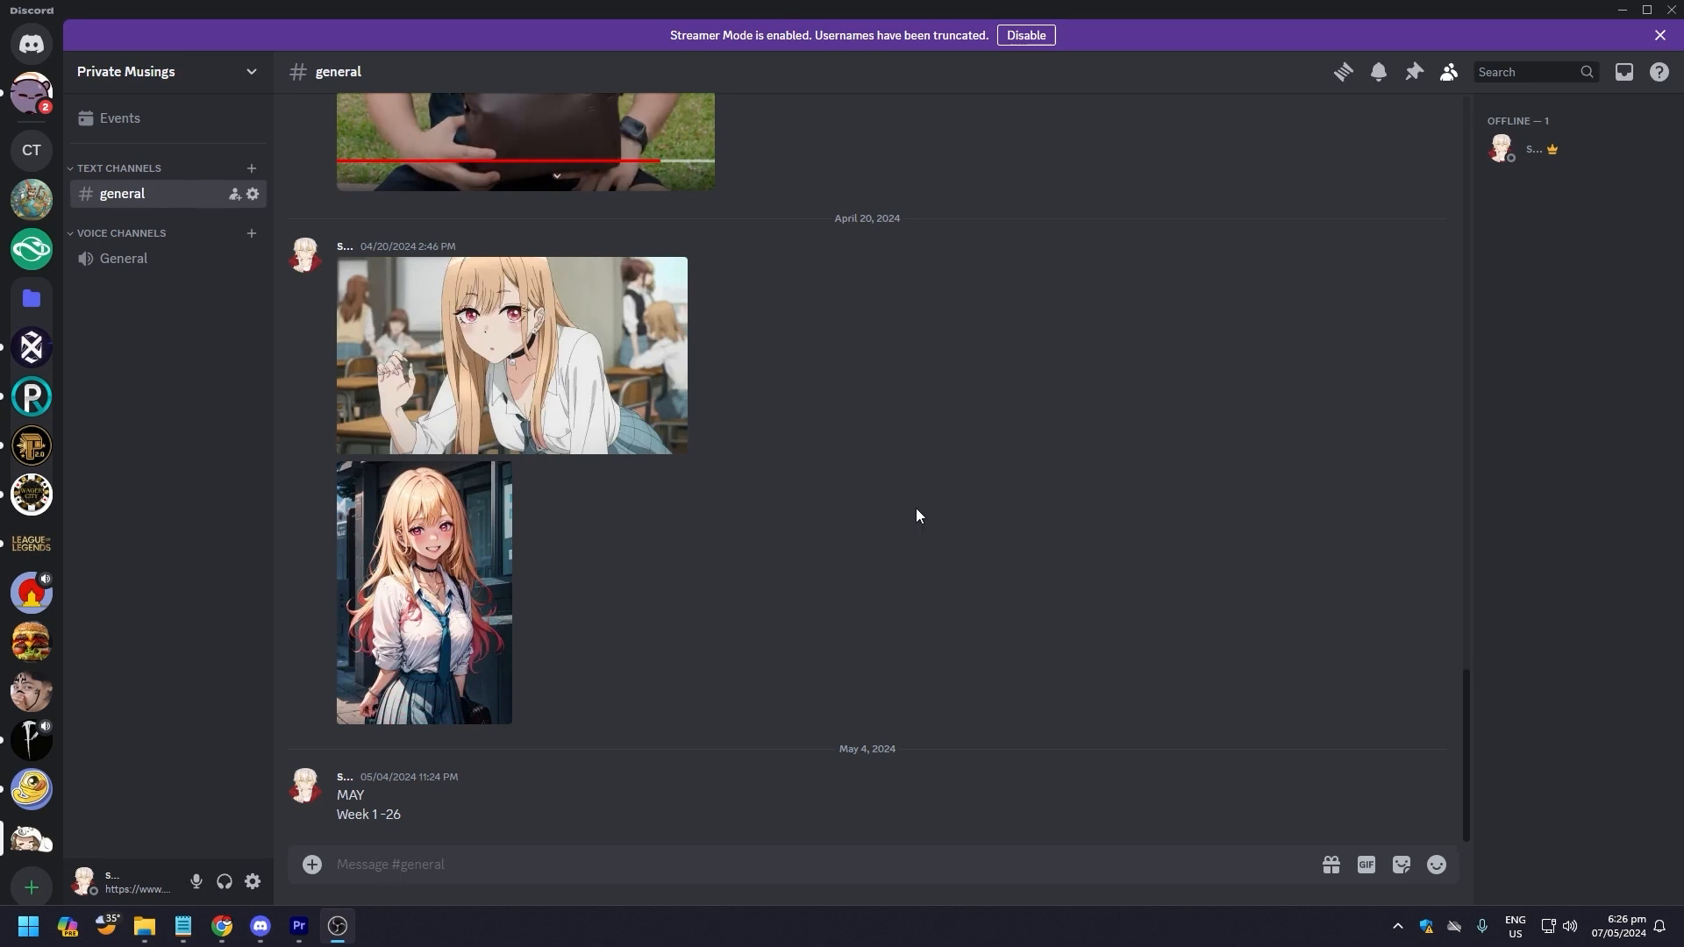
mouse_move(912, 511)
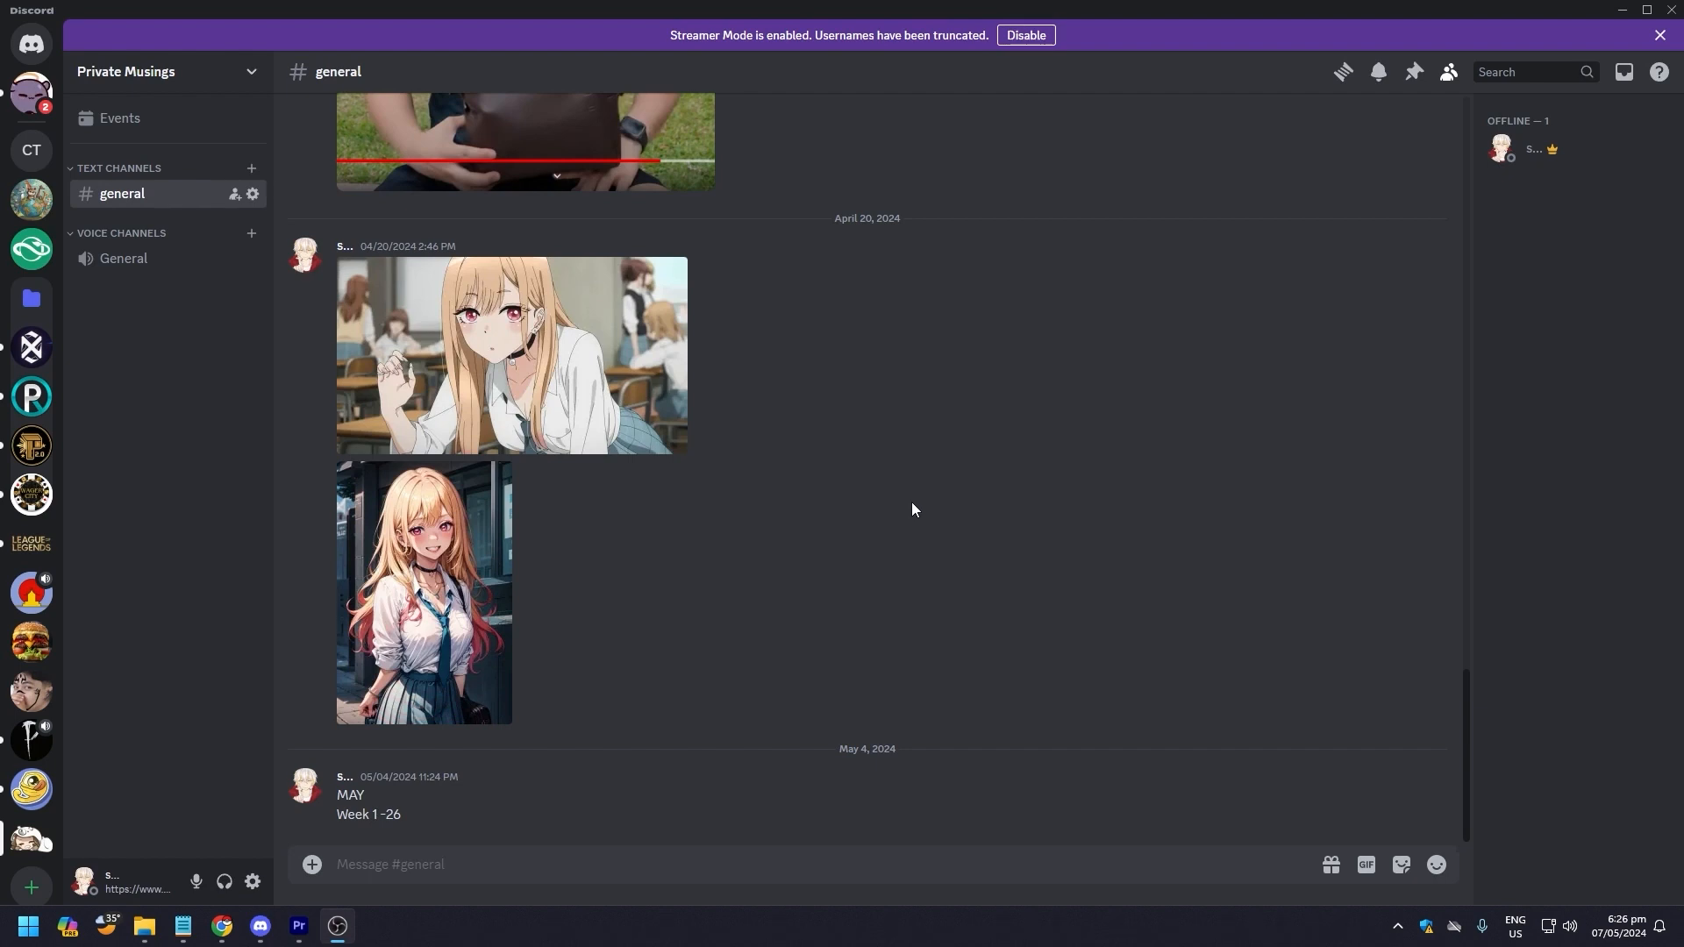
mouse_move(244, 331)
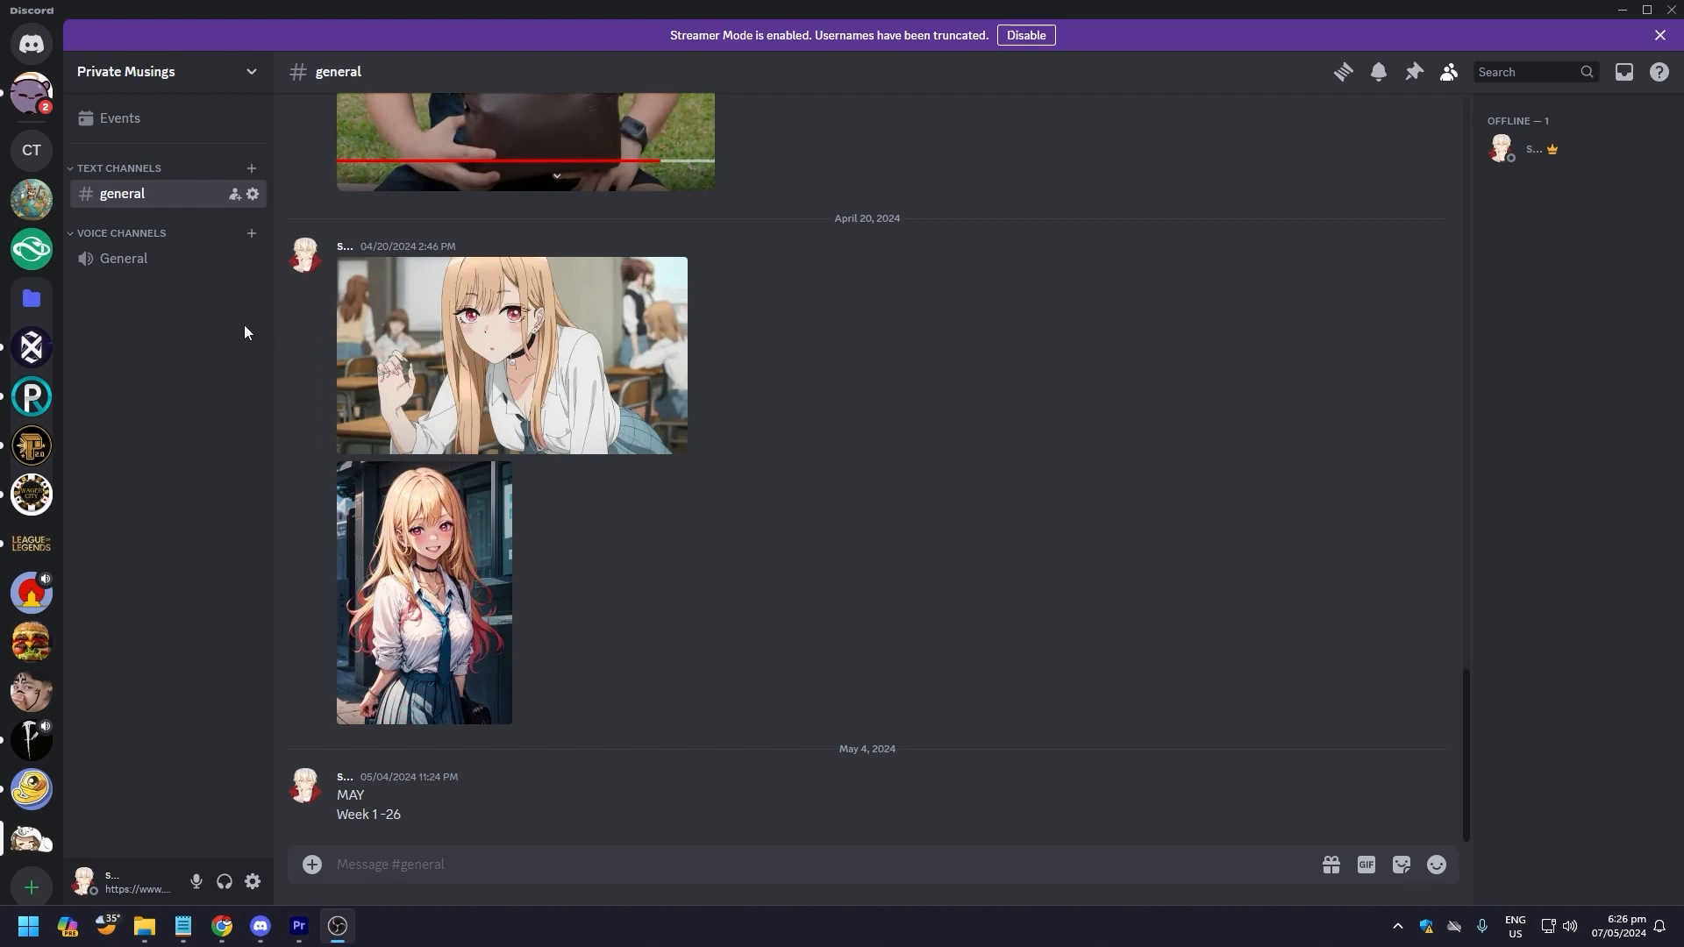
mouse_move(551, 171)
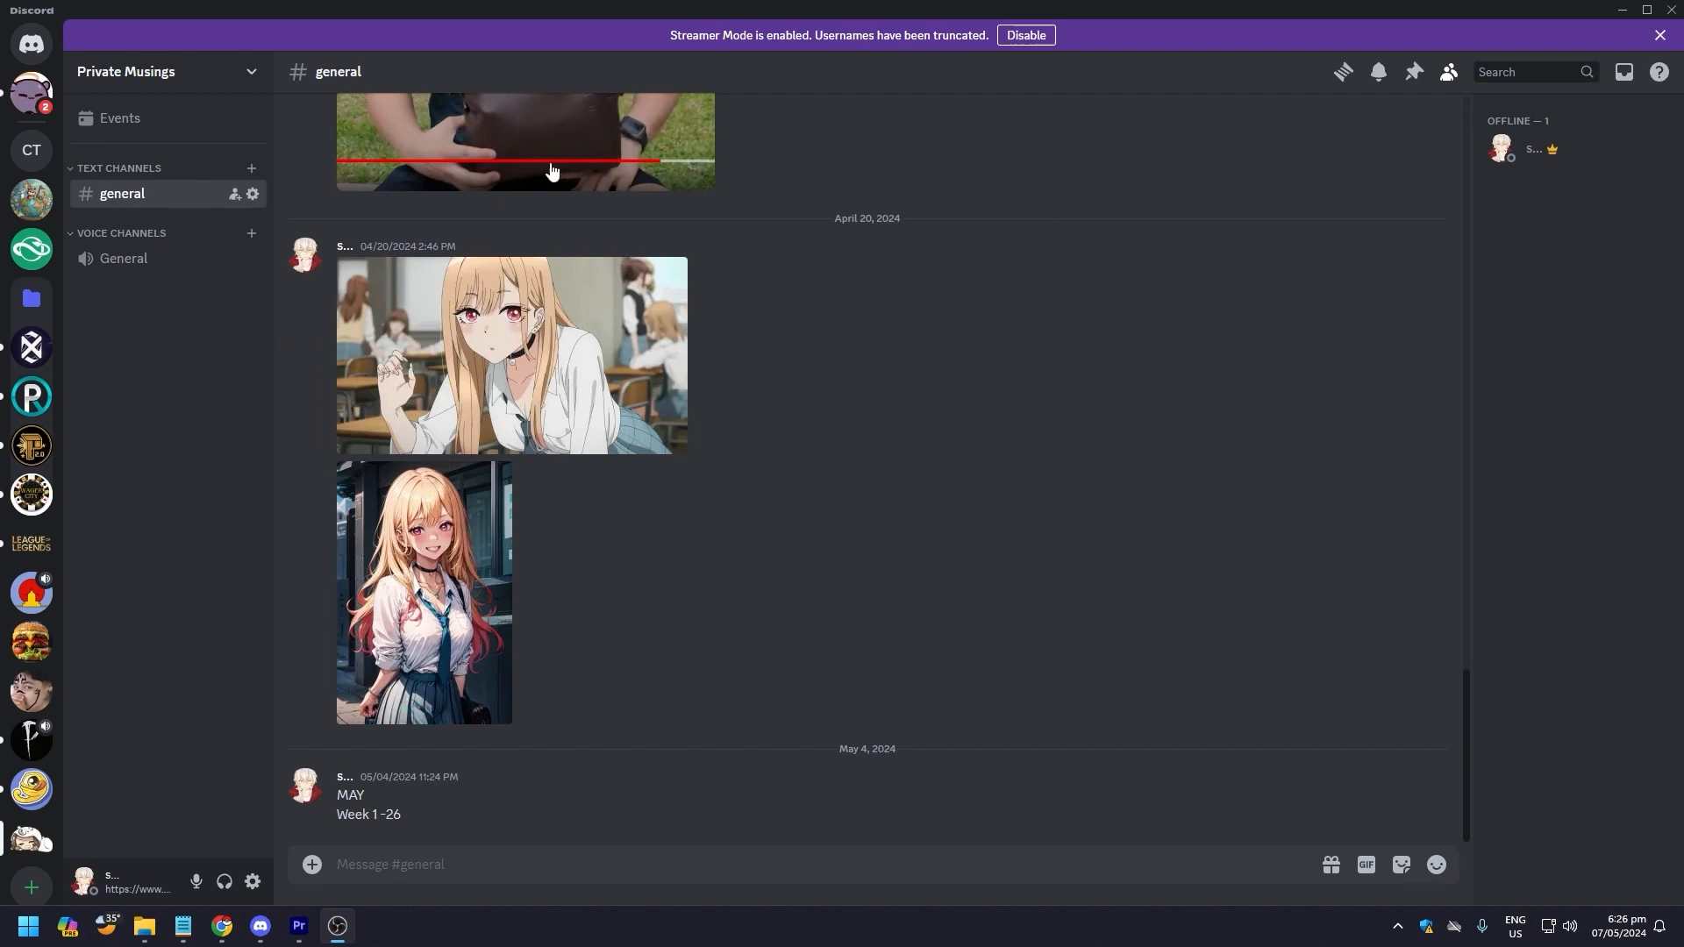
mouse_move(215, 81)
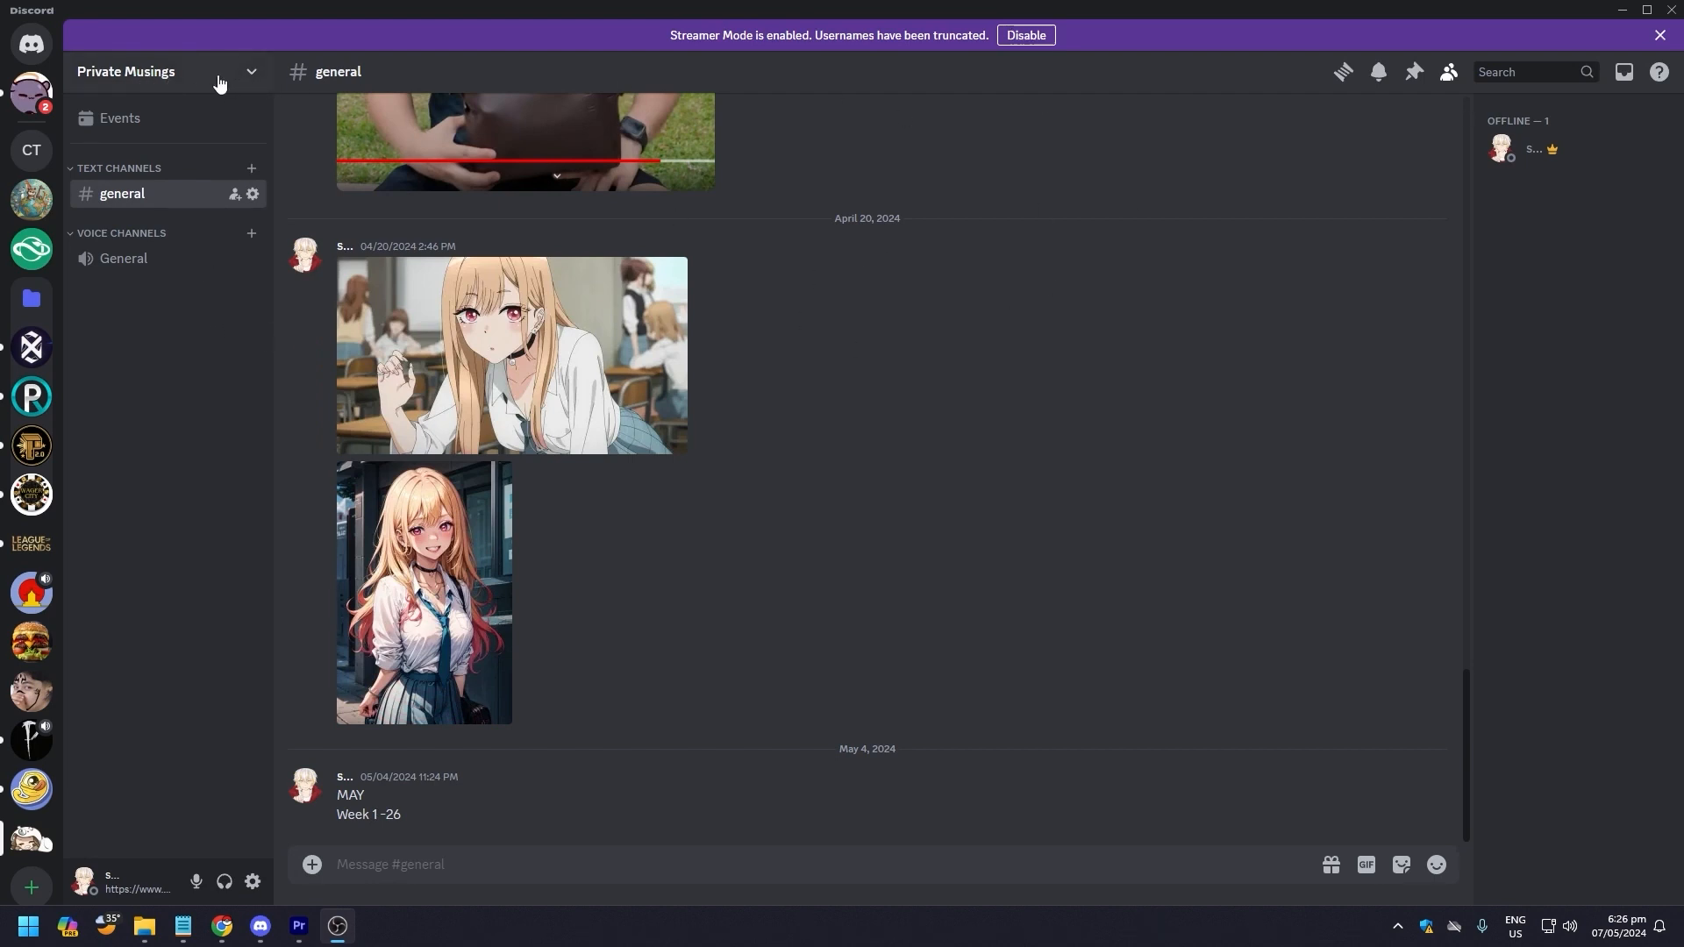
Open Server Settings from the Private Musings server name dropdown
click(161, 71)
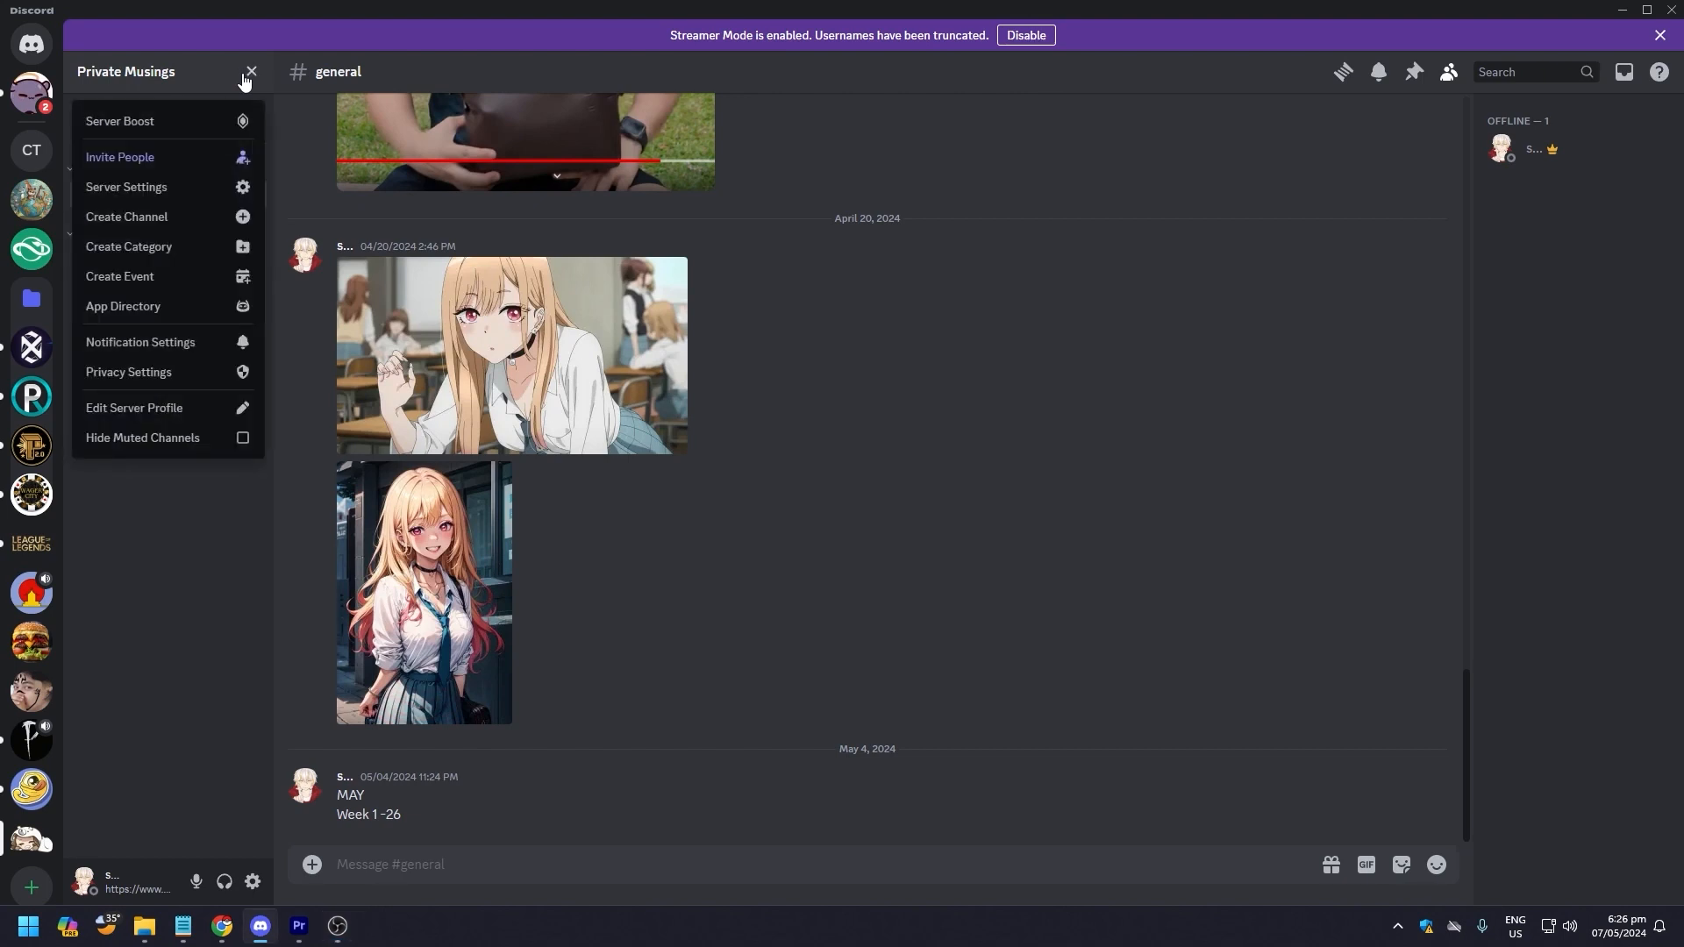
mouse_move(157, 312)
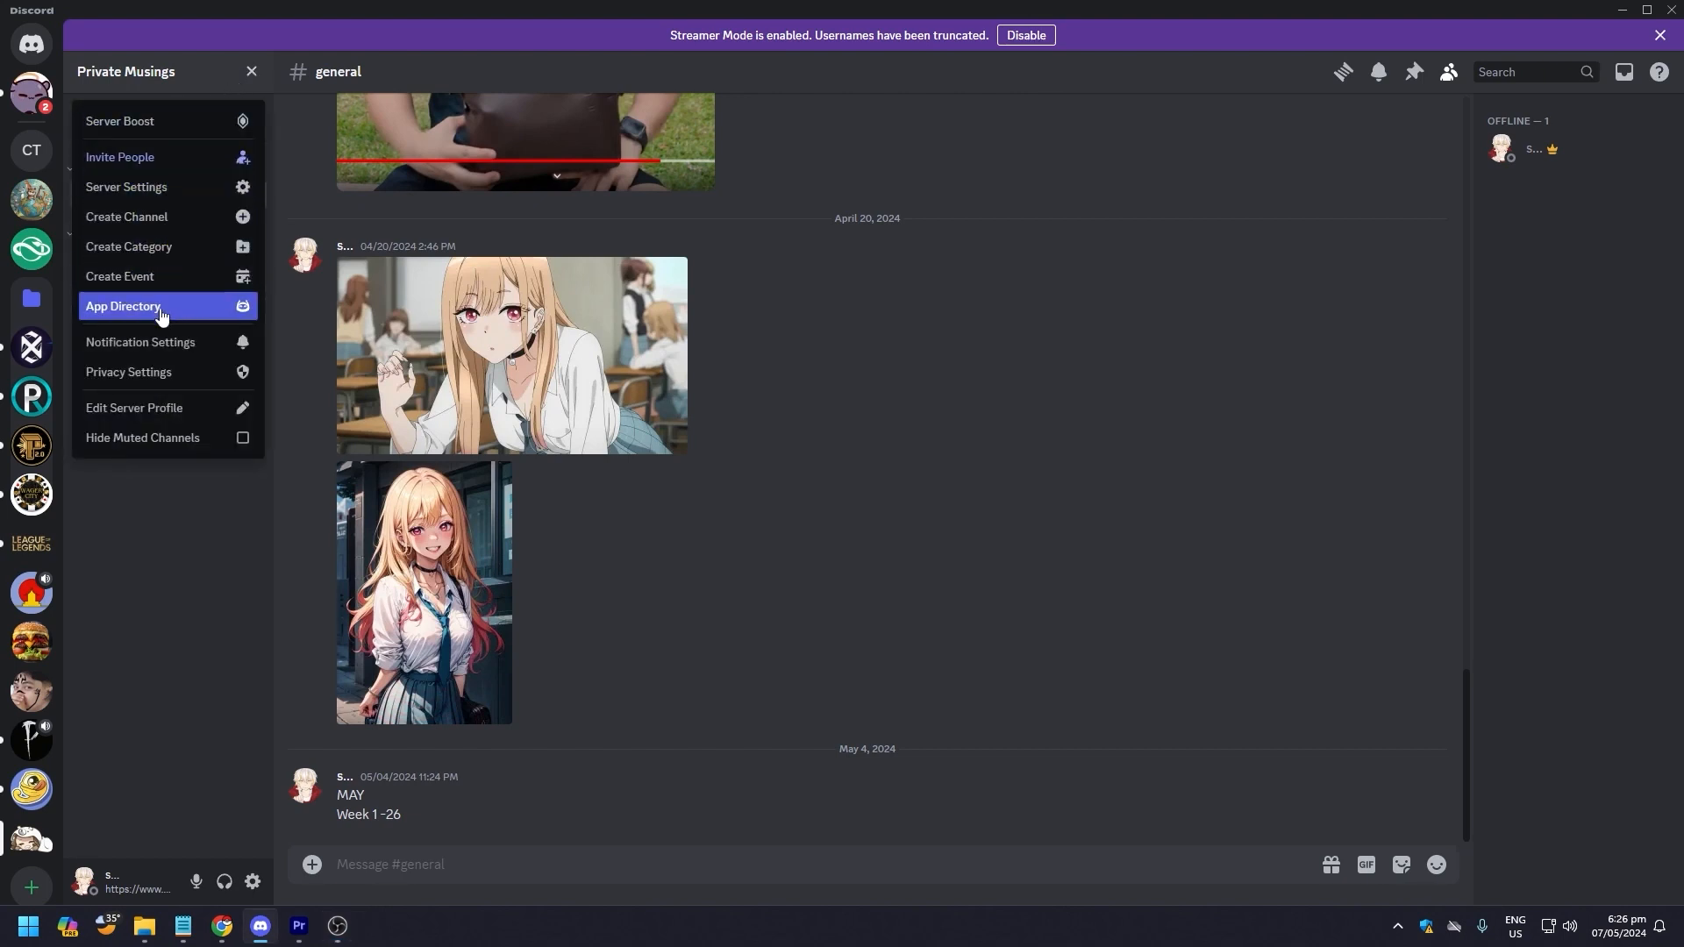
mouse_move(164, 187)
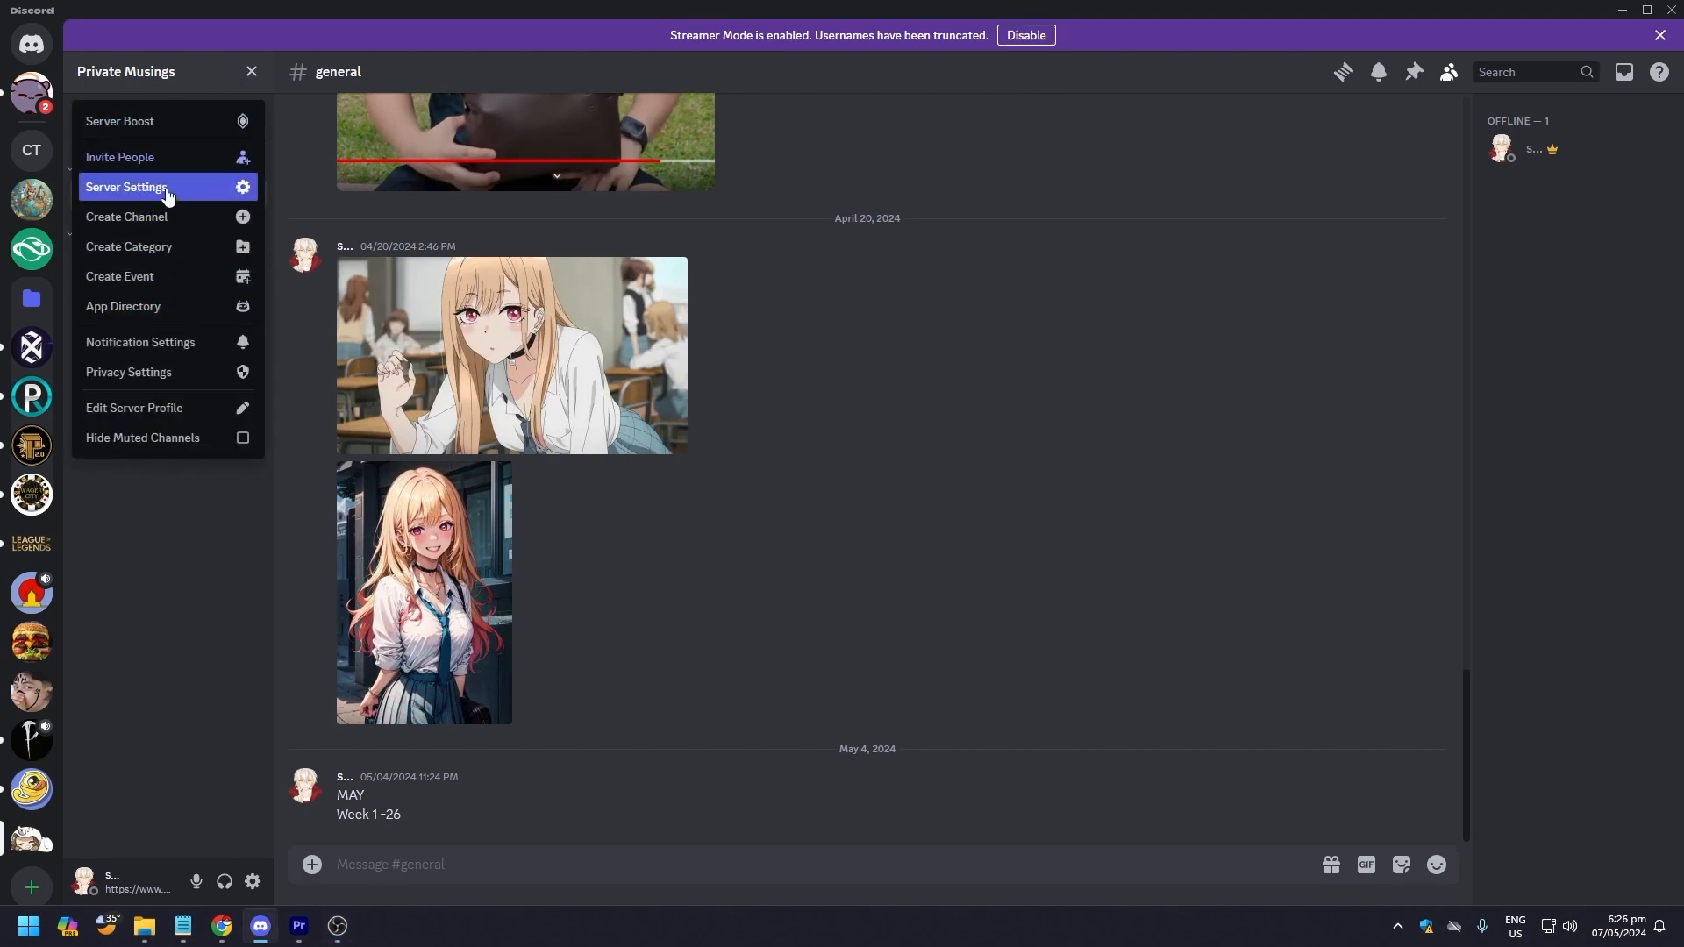
click(125, 187)
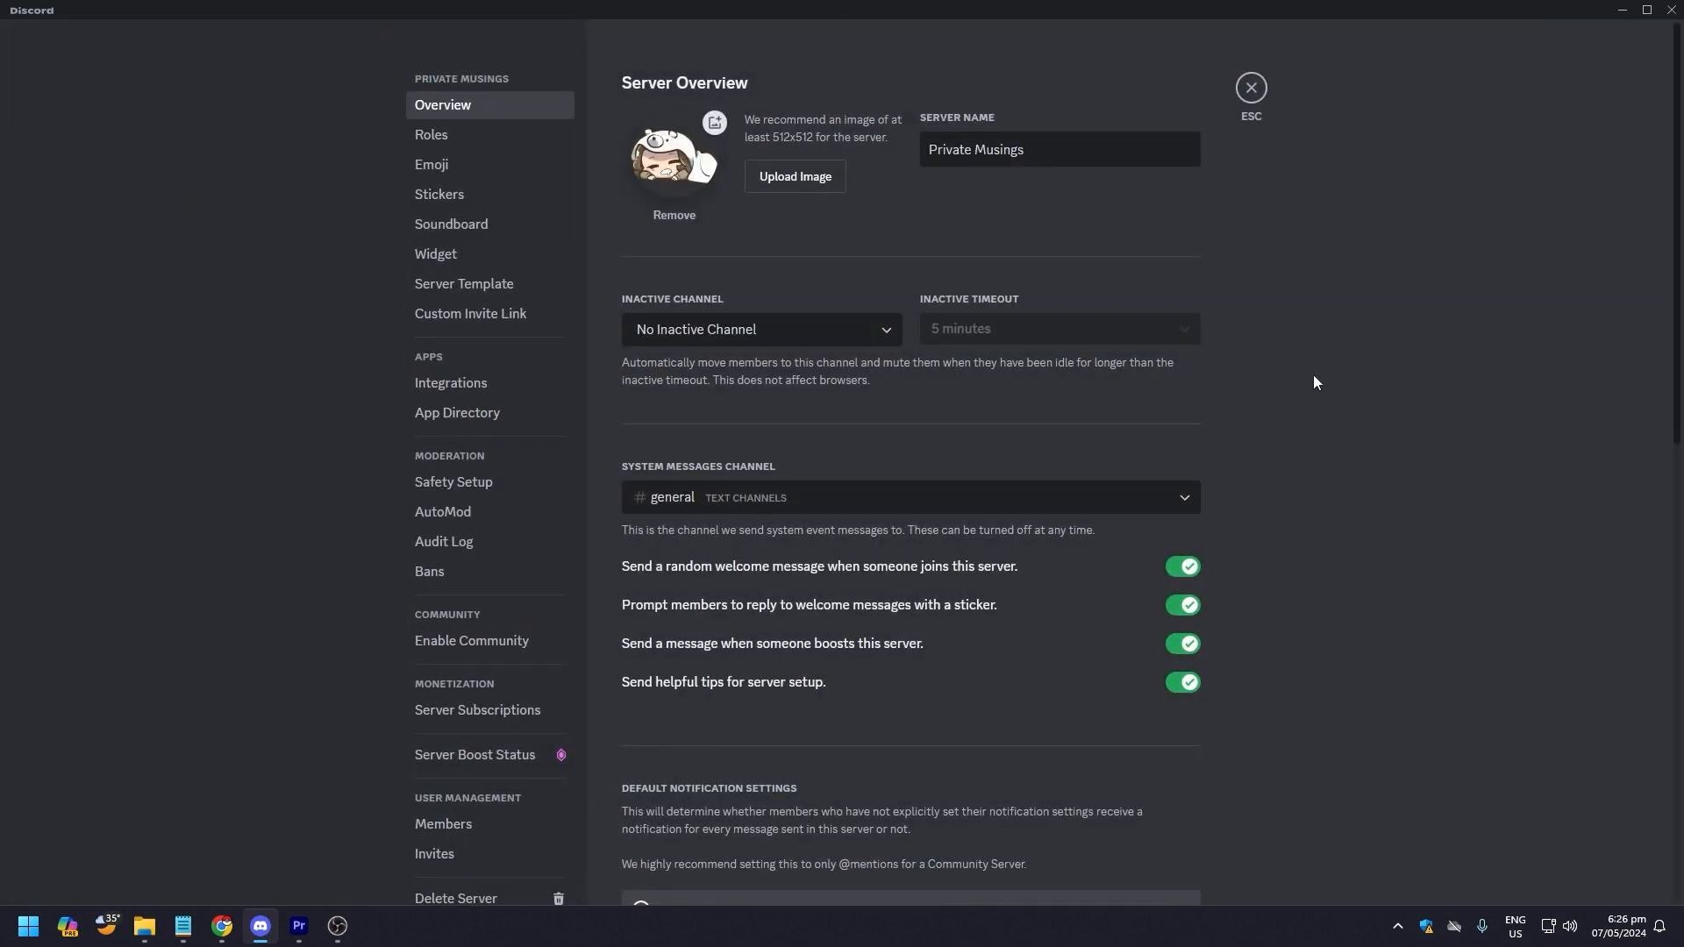
mouse_move(375, 197)
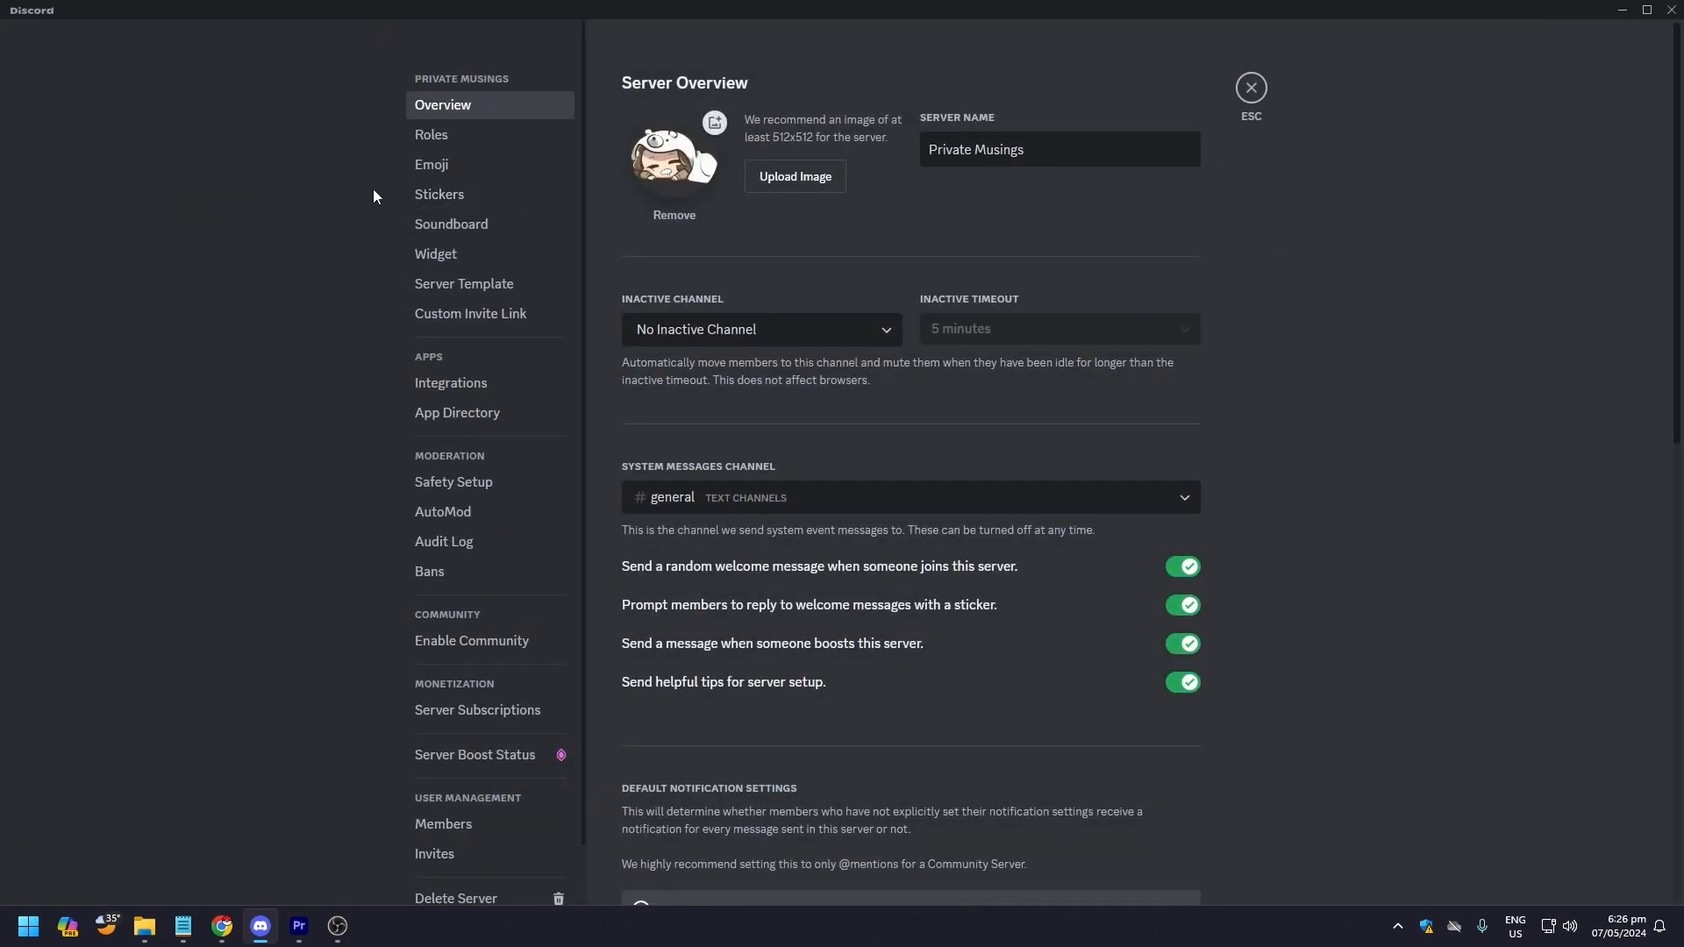
mouse_move(374, 133)
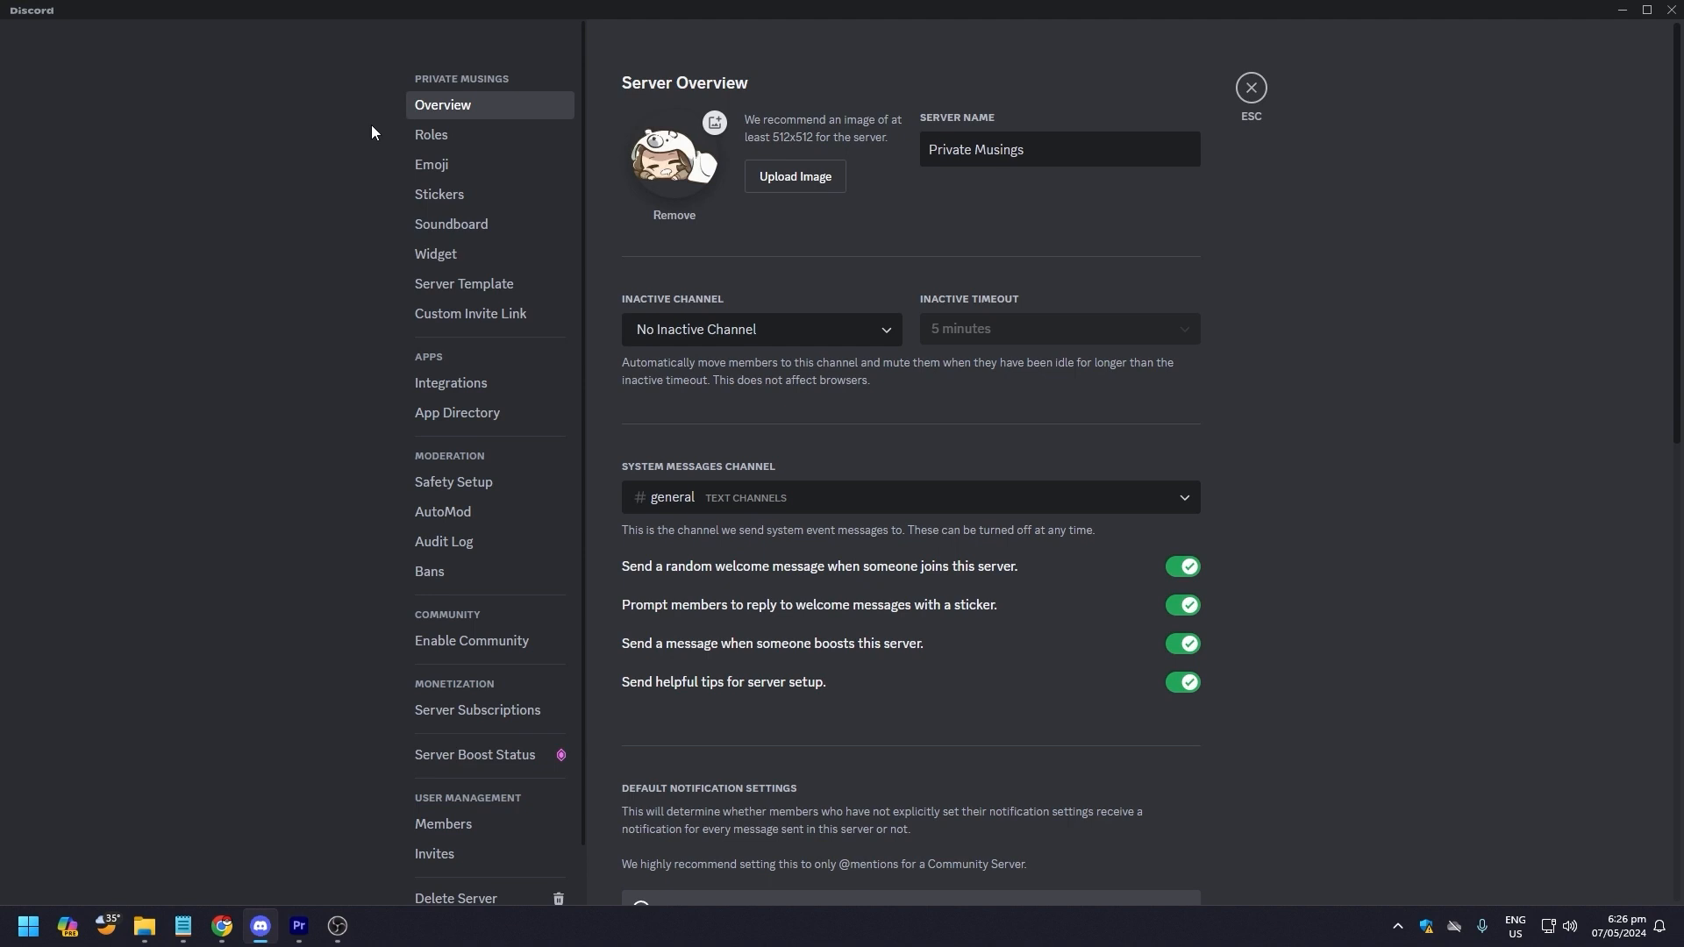
mouse_move(430, 134)
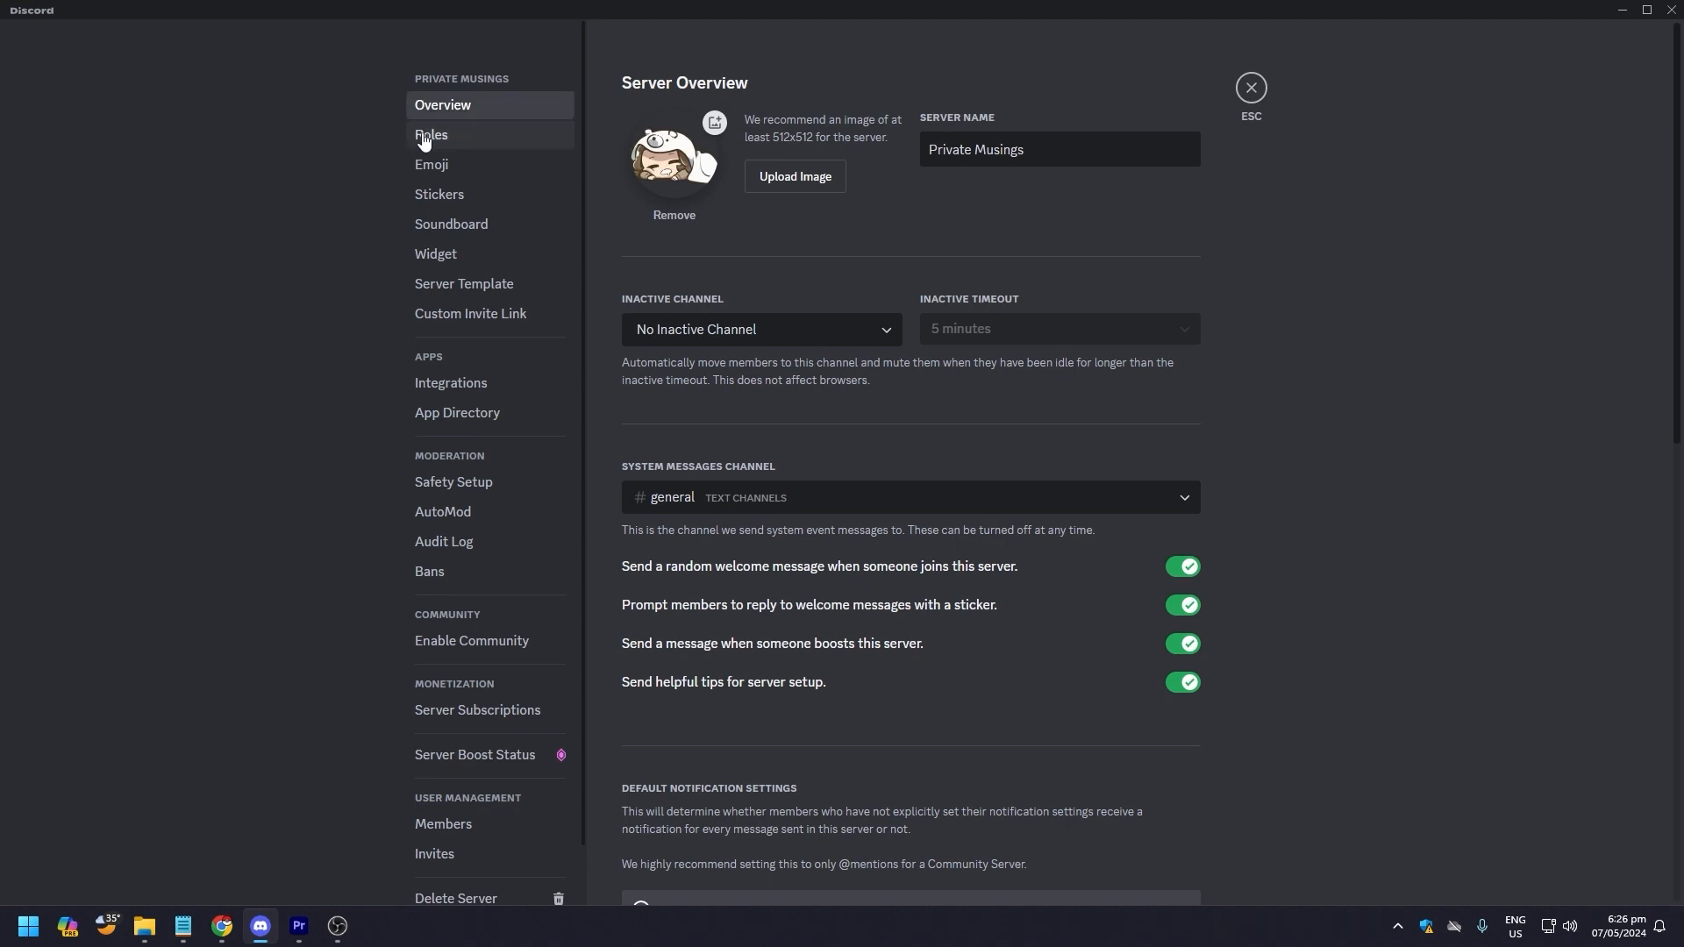
click(430, 134)
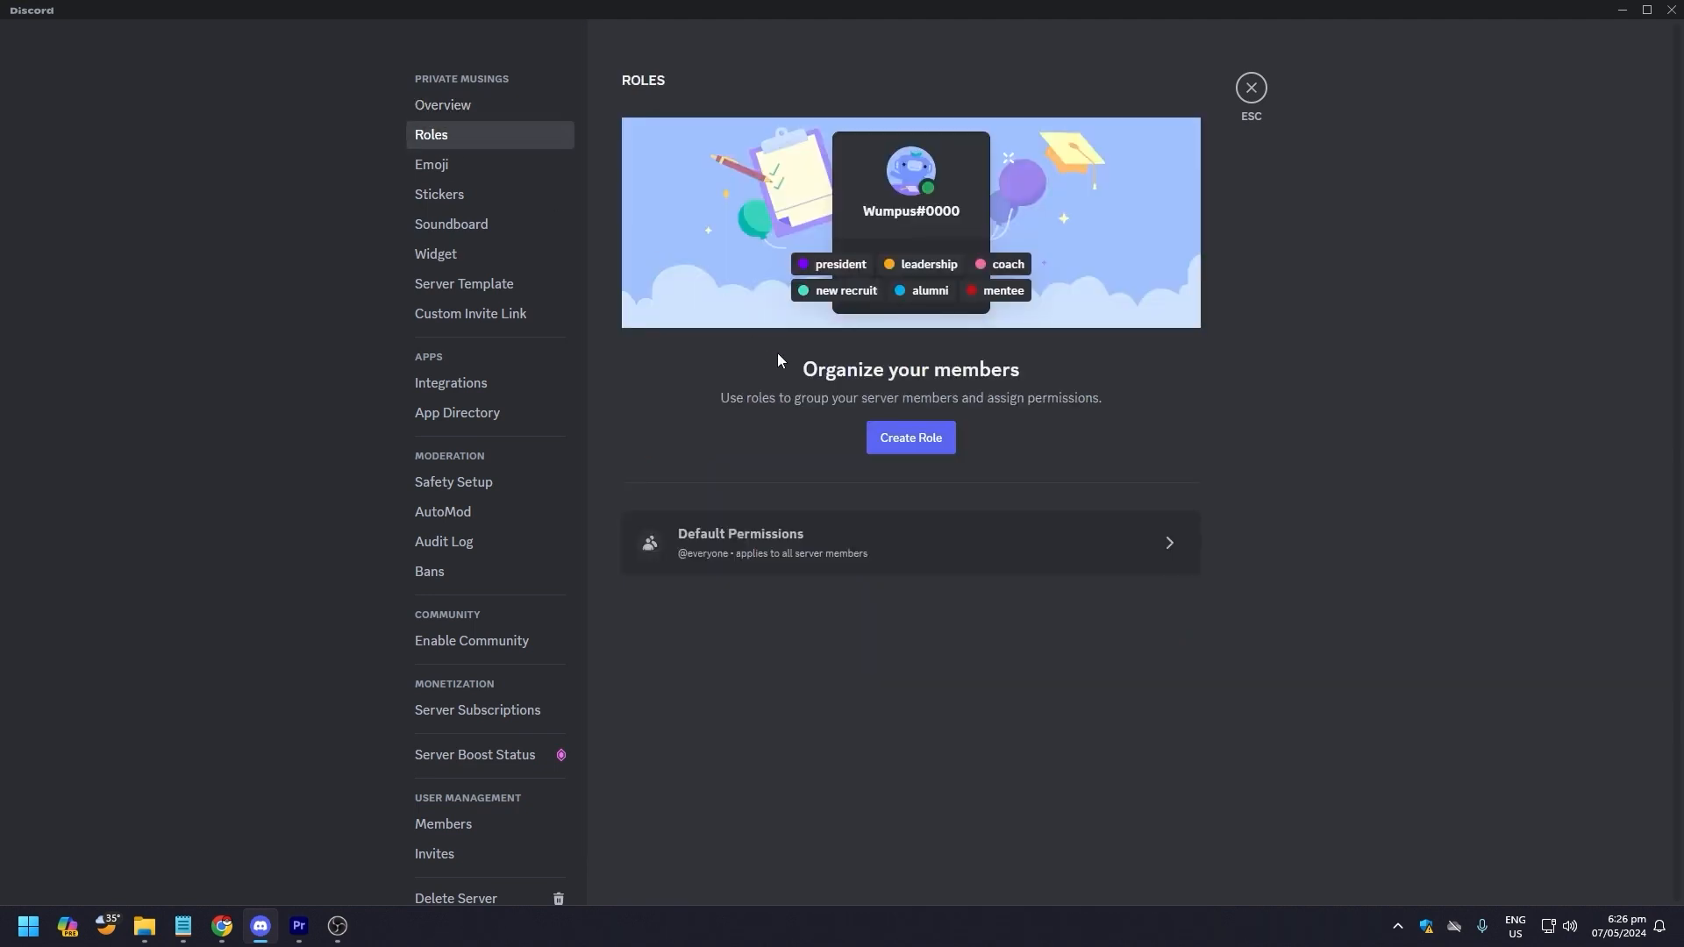
mouse_move(894, 546)
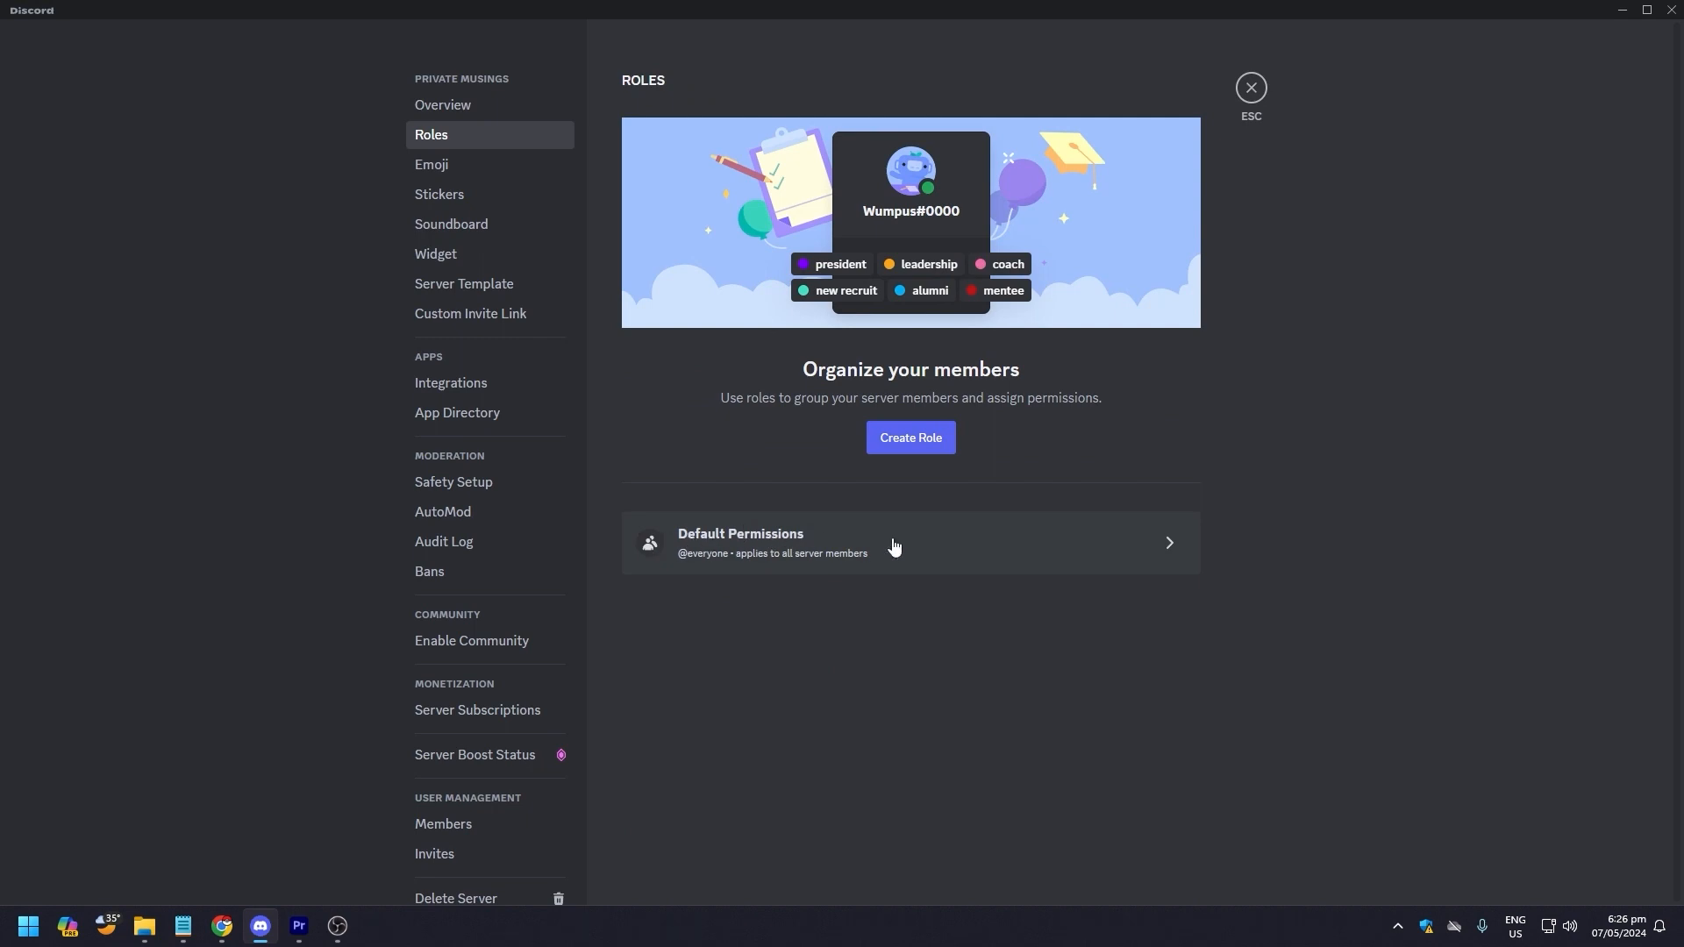
click(910, 542)
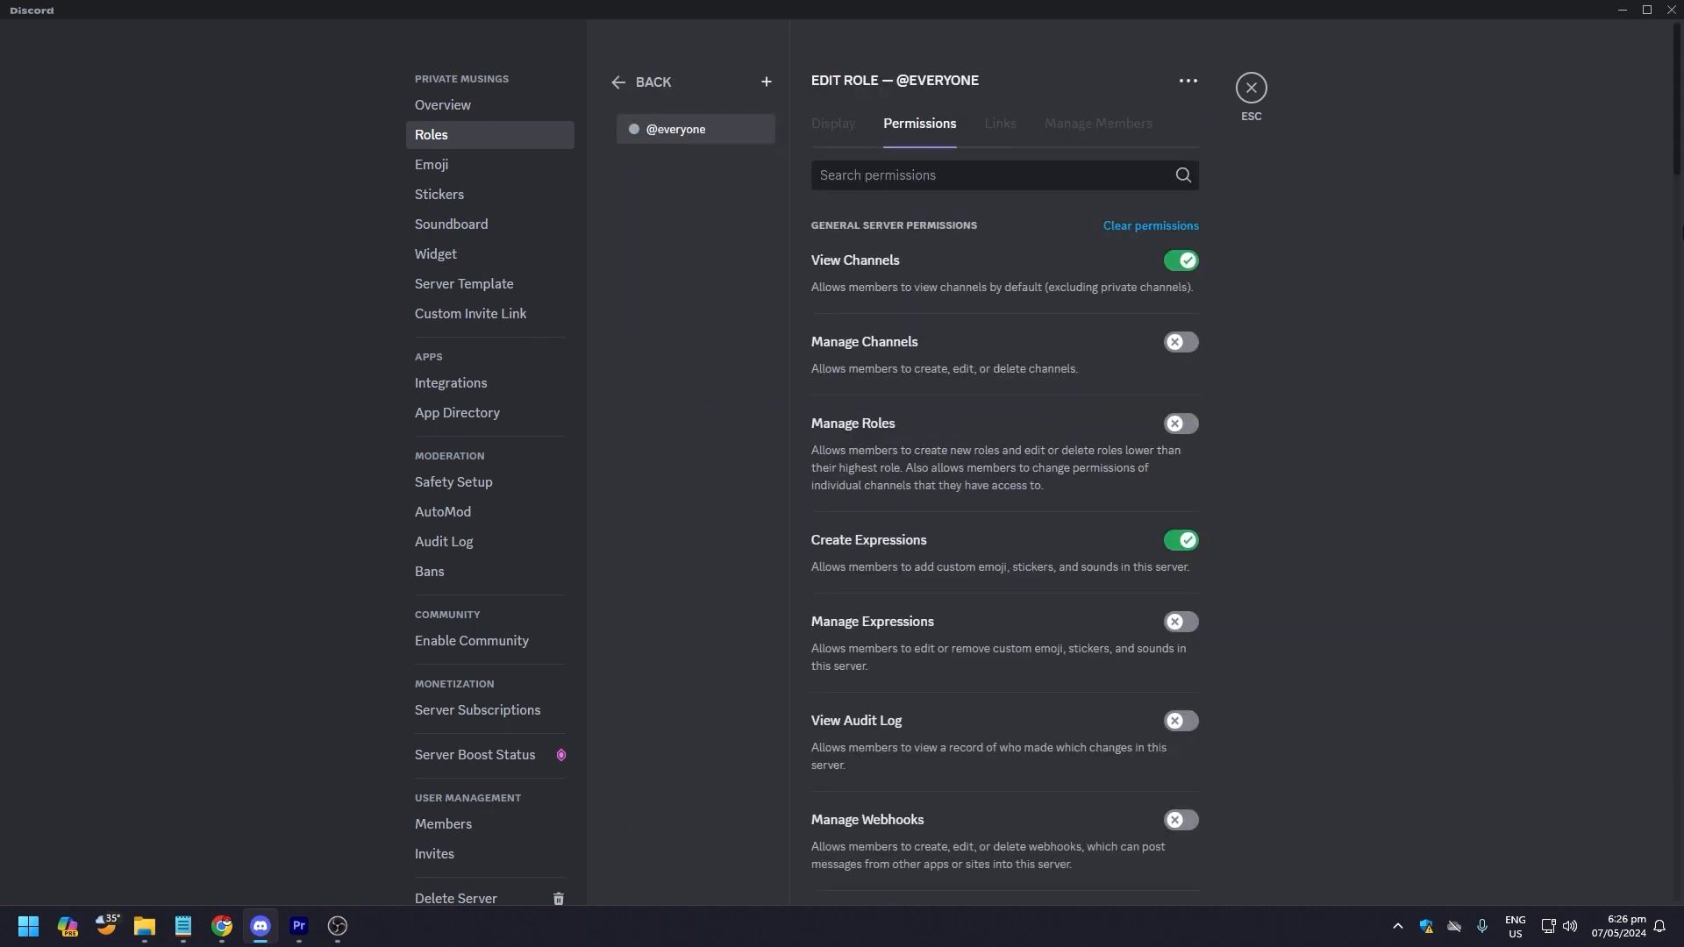
scroll(down, 3)
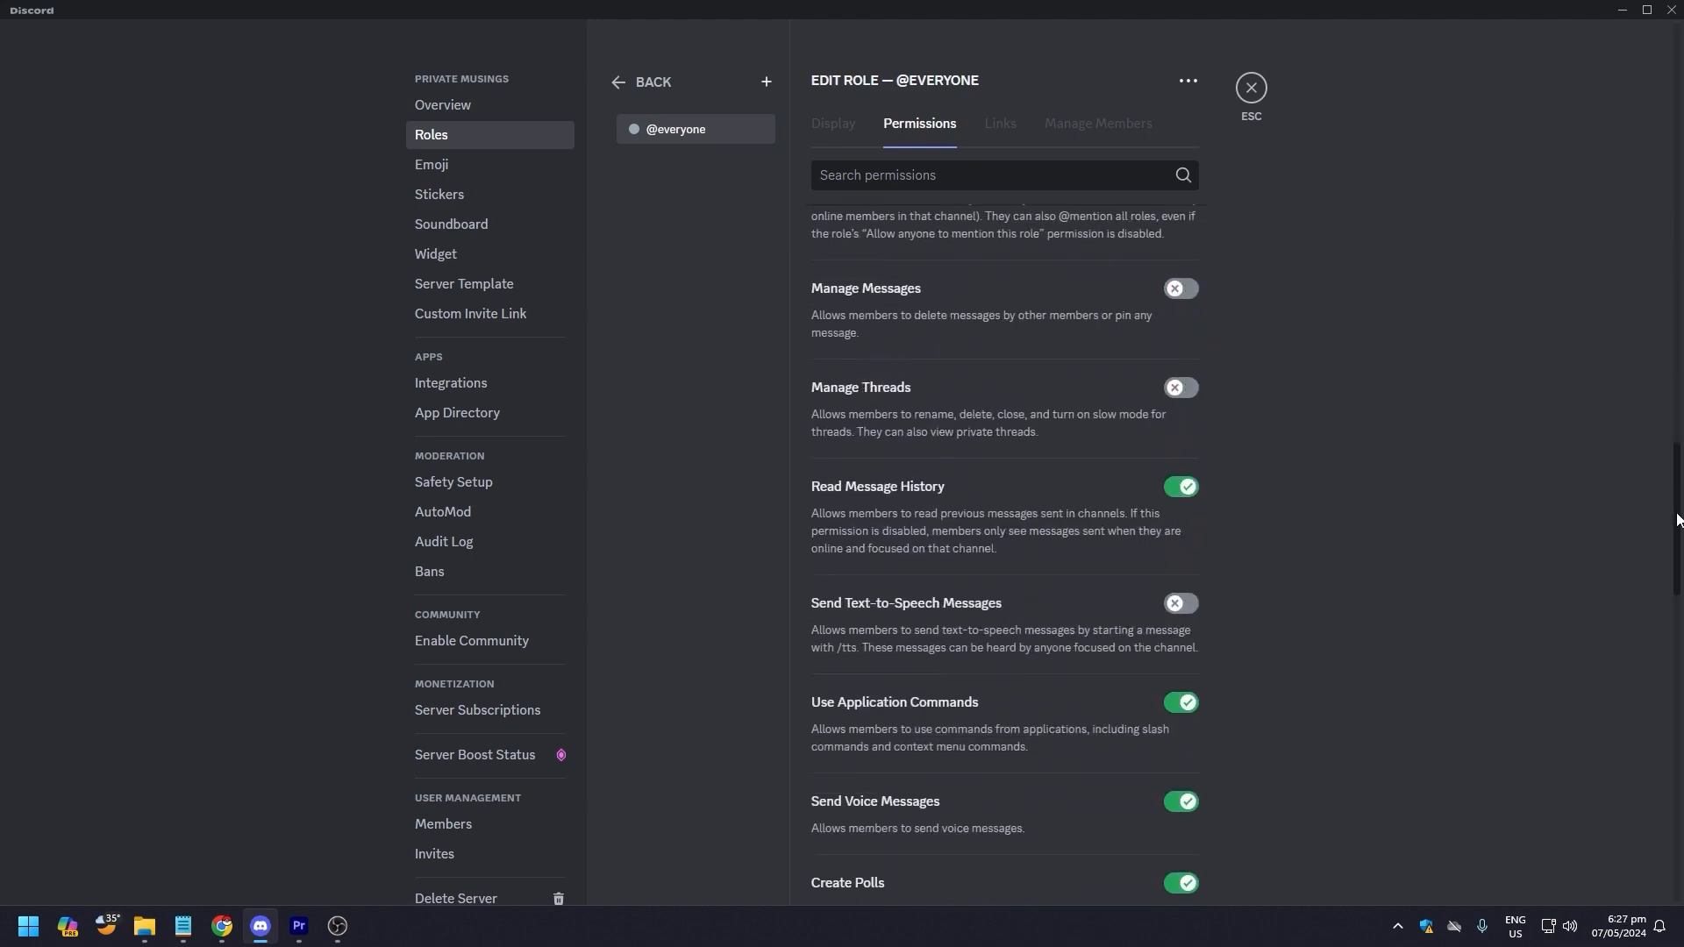
scroll(down, 3)
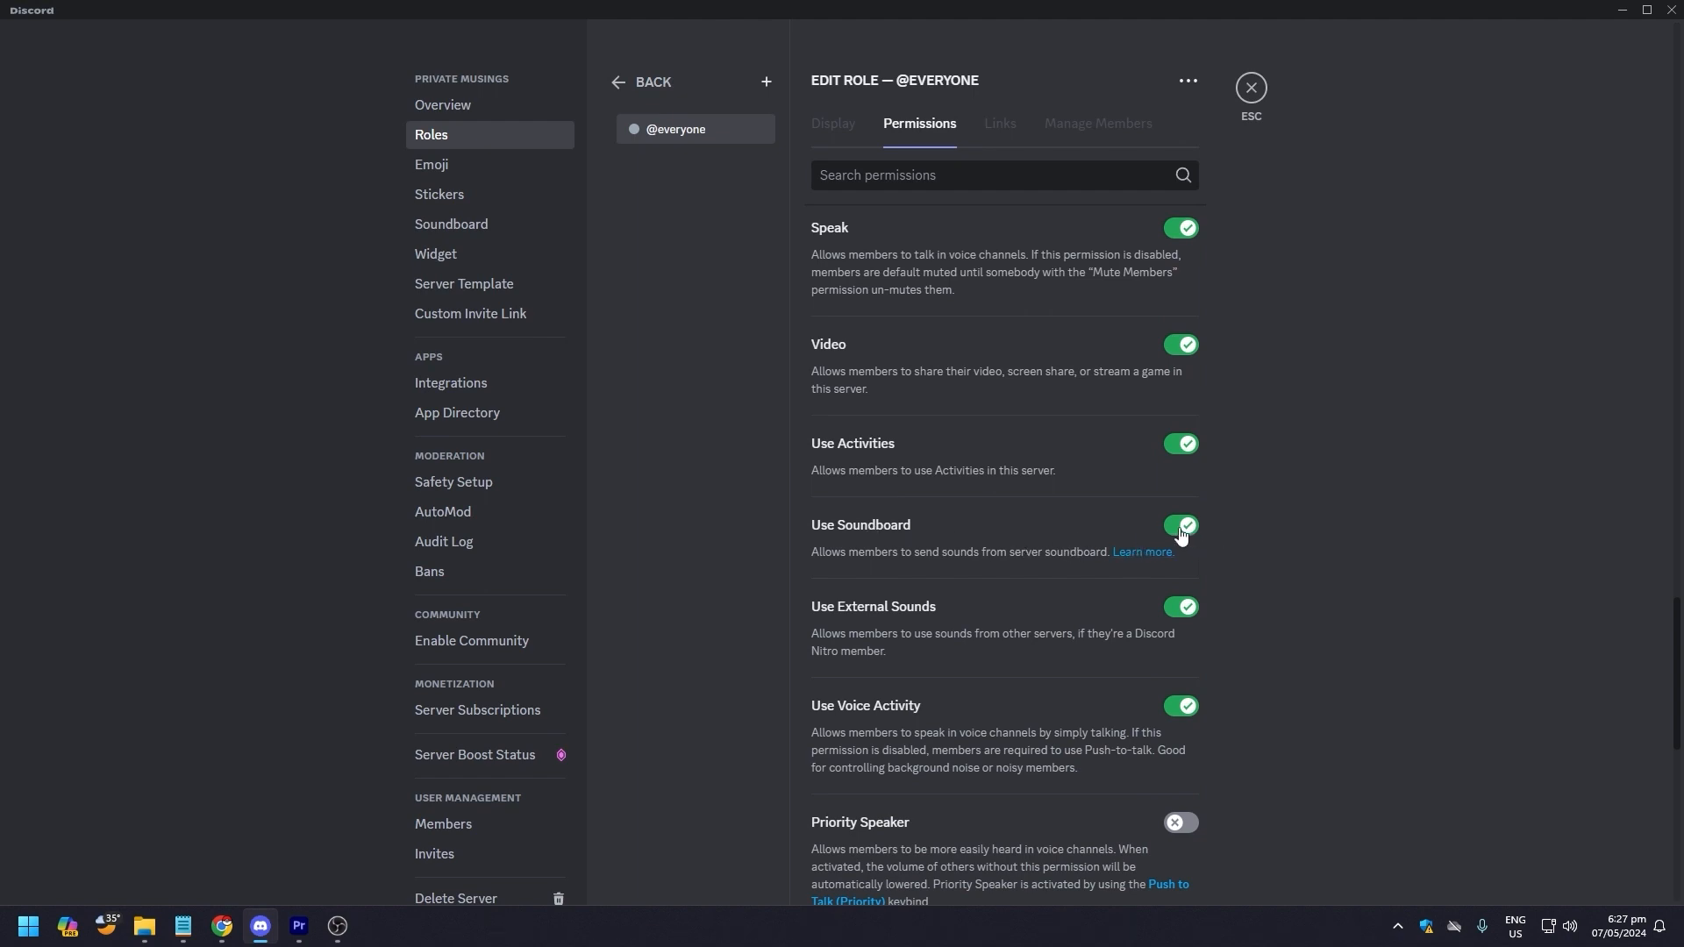
mouse_move(1178, 535)
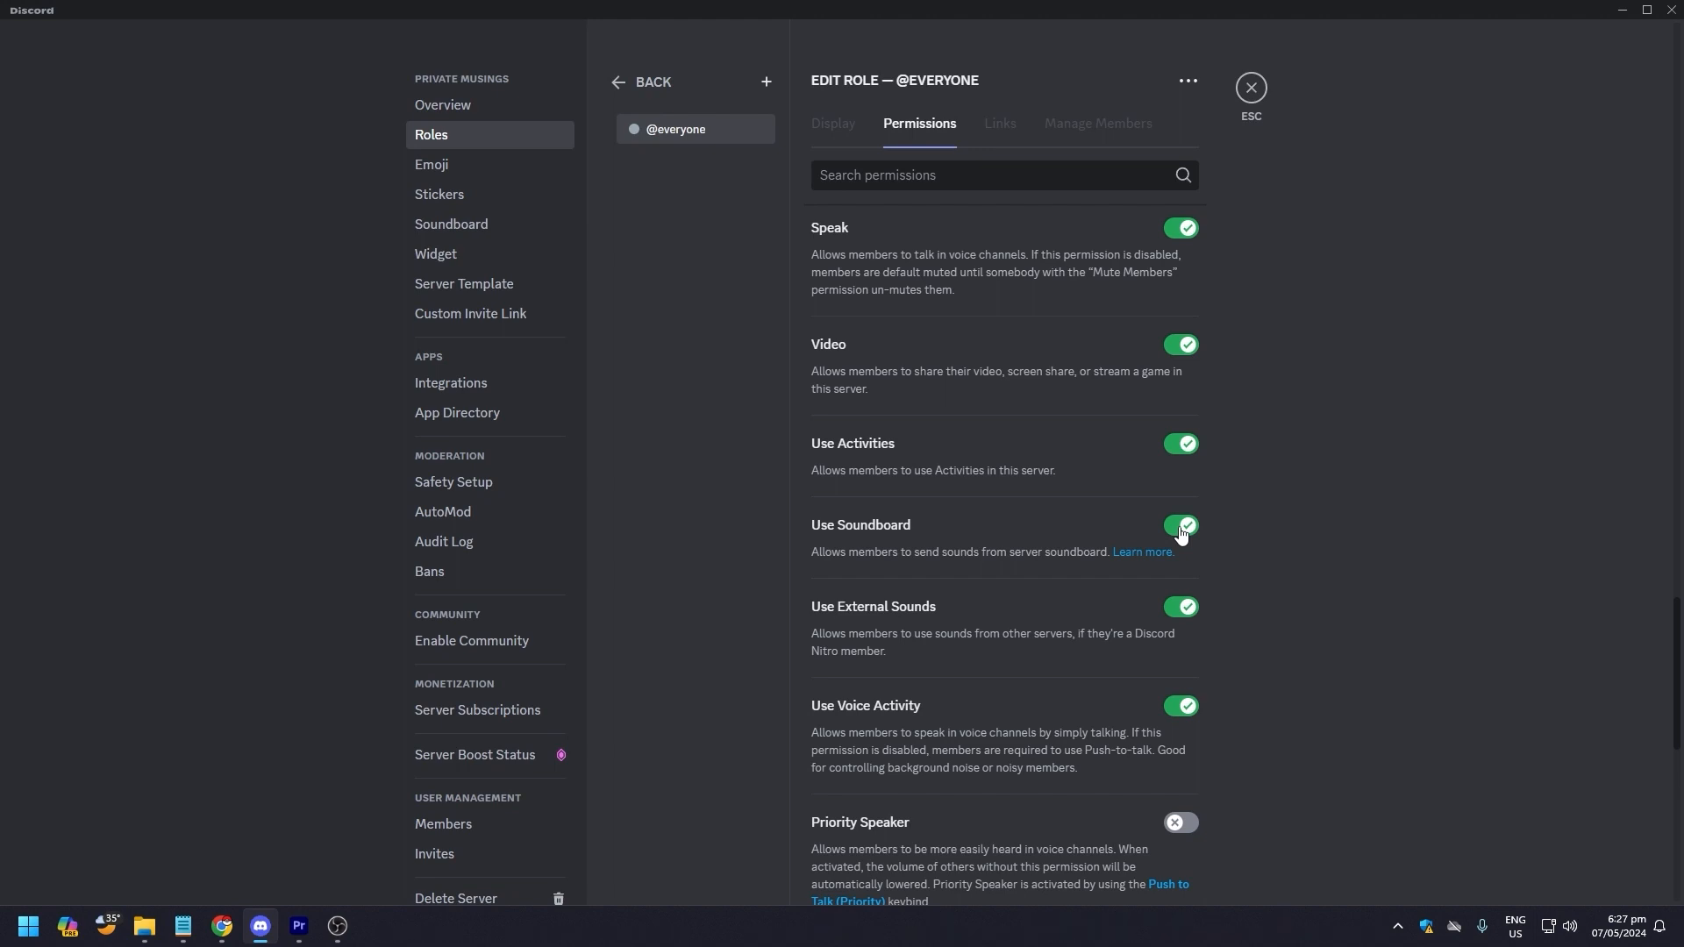
click(1178, 525)
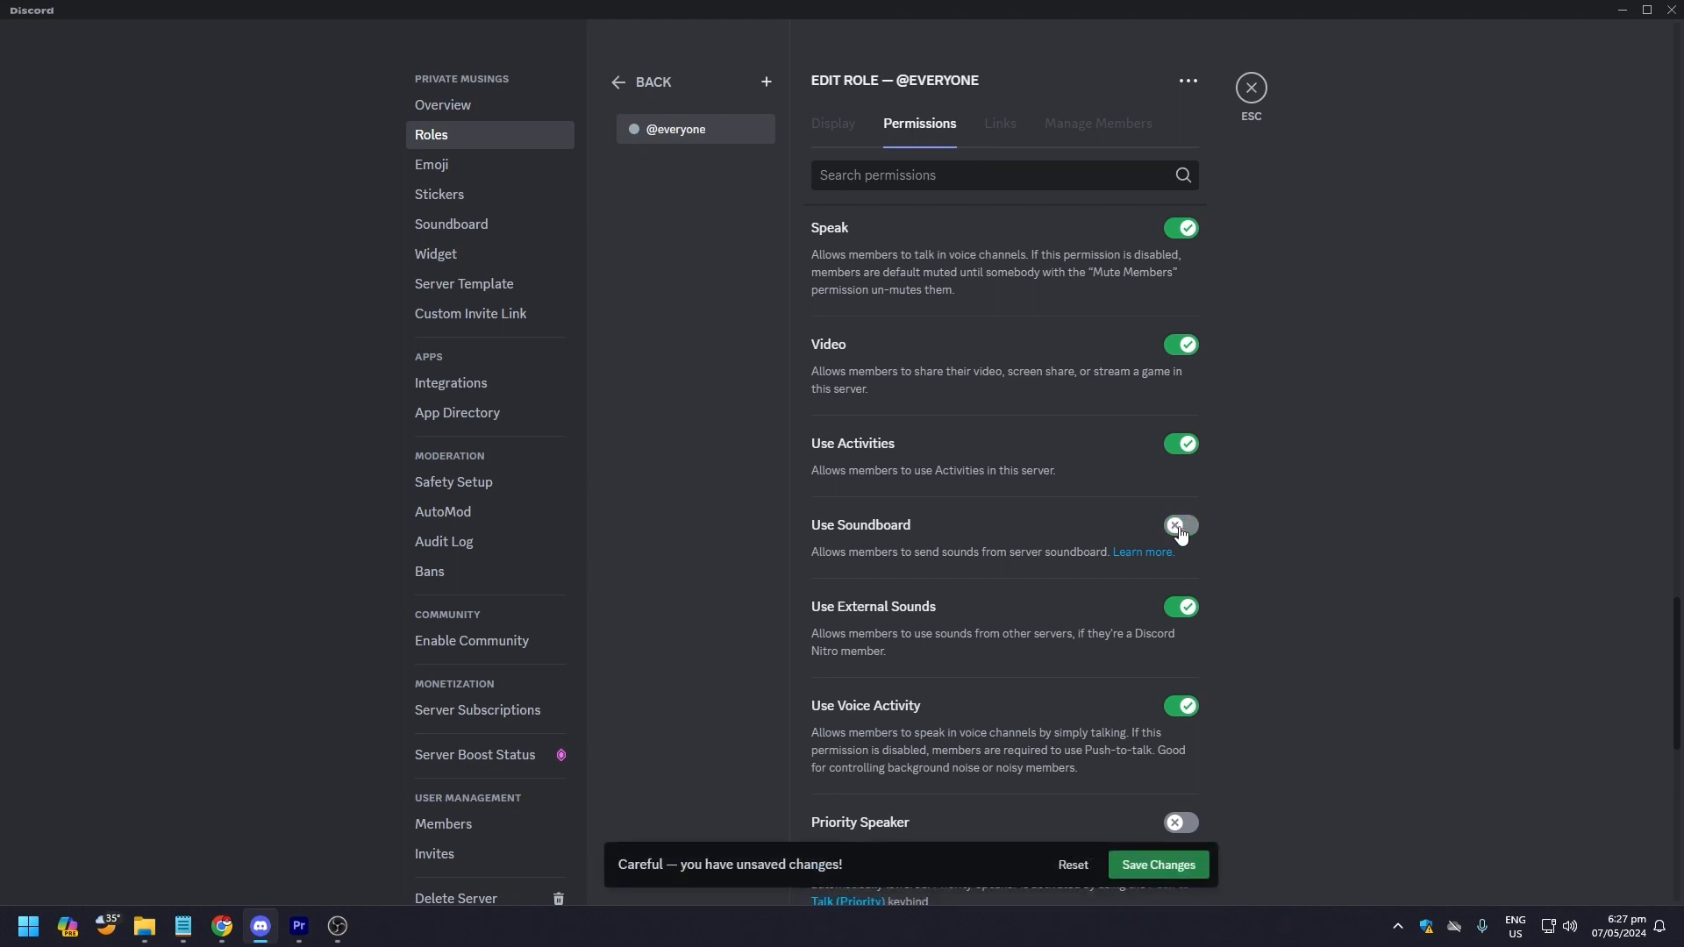
click(1179, 526)
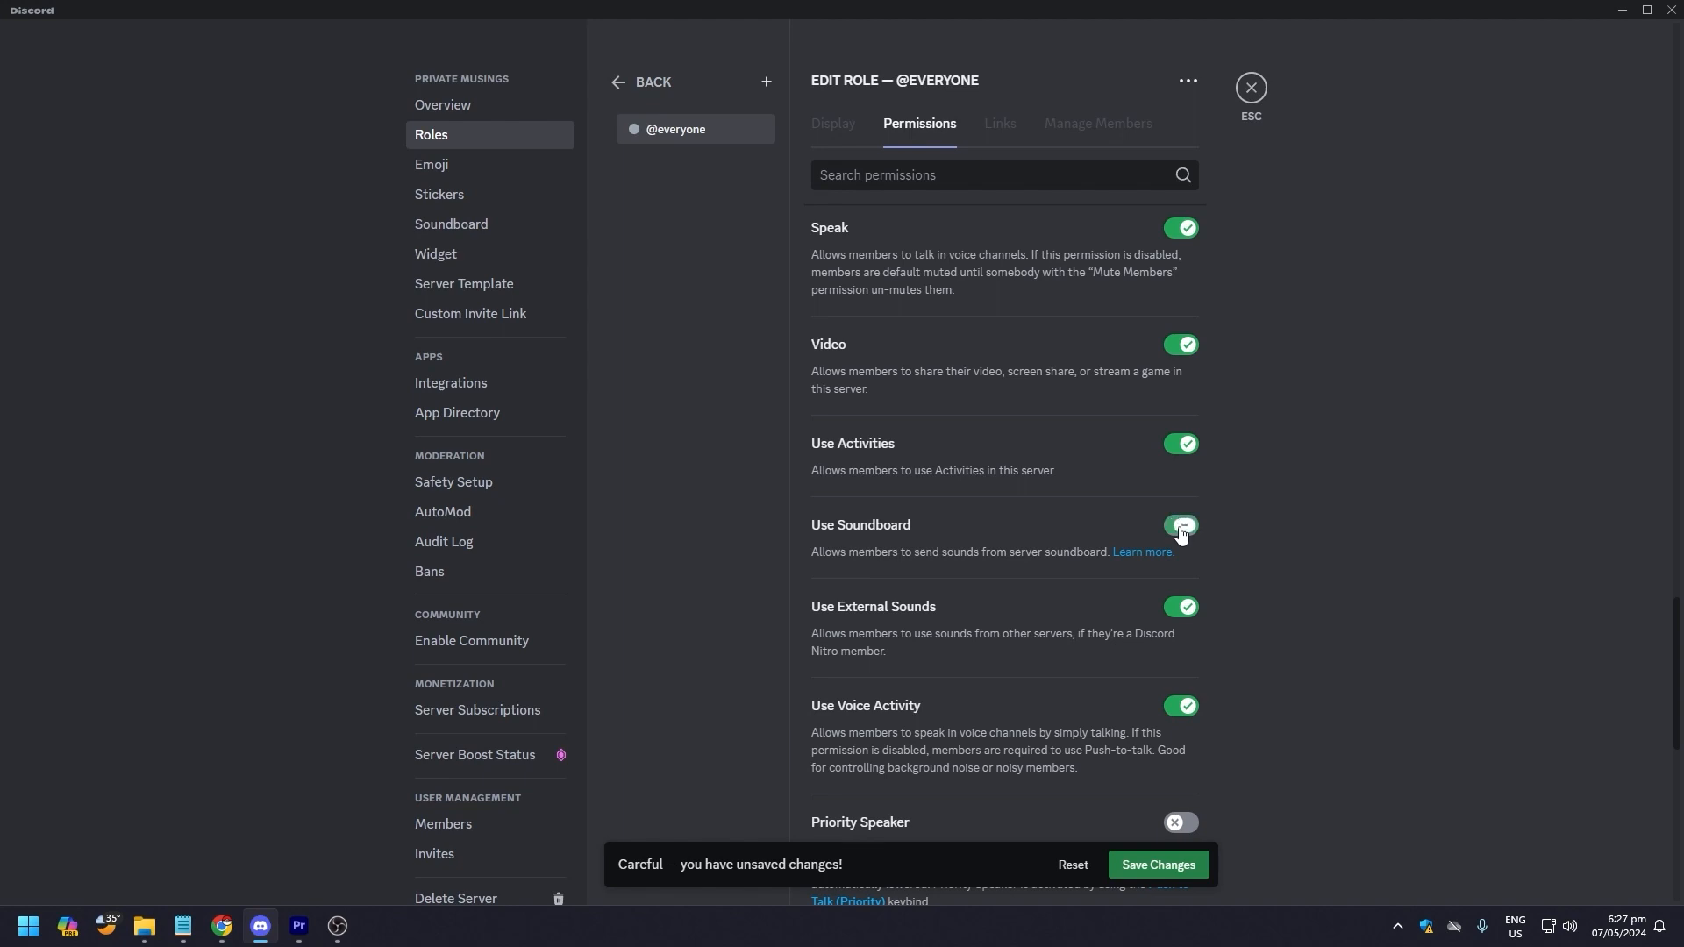
click(1178, 526)
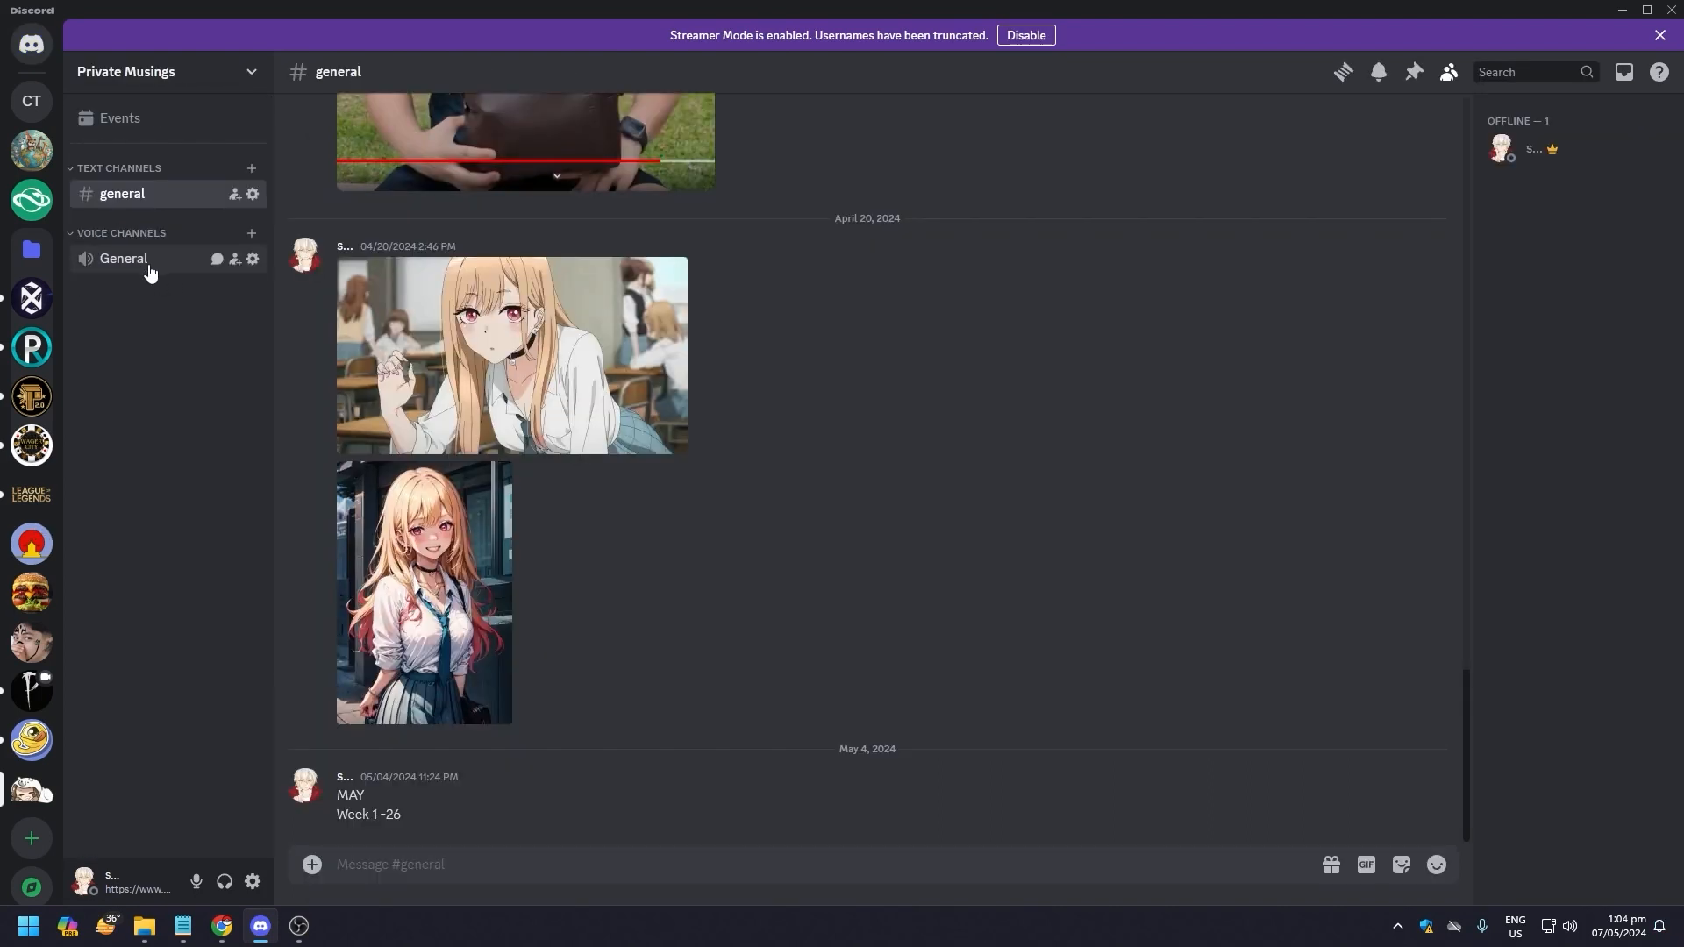
Connect to the Private Musings General voice channel from the channel list
click(123, 257)
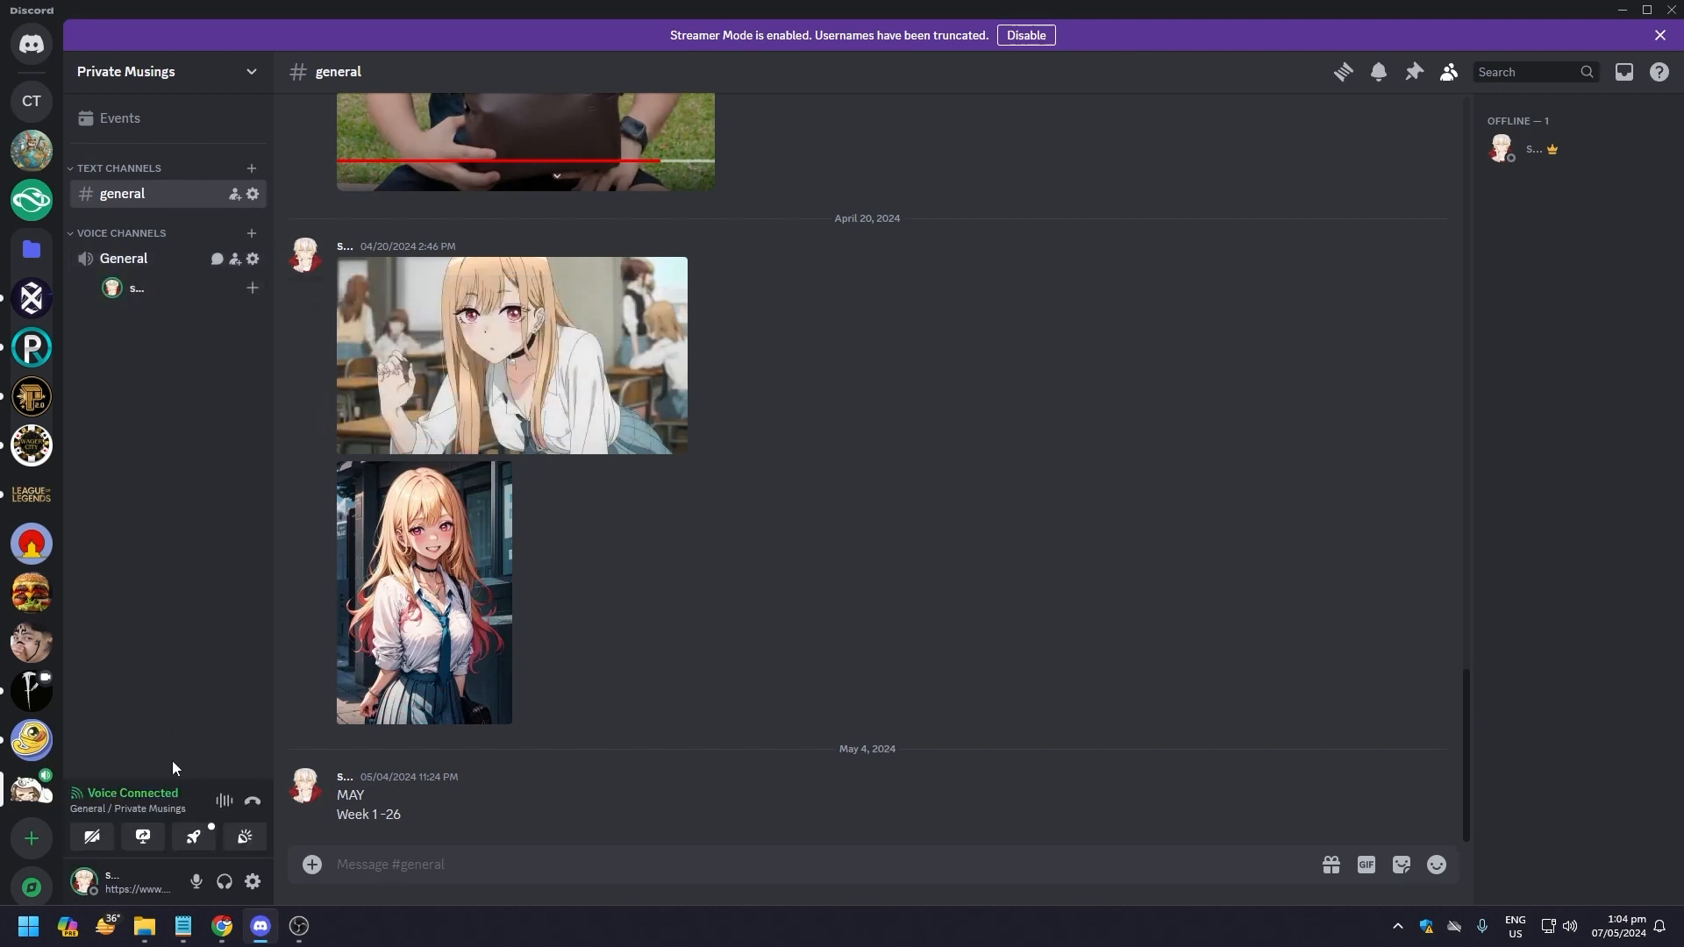
mouse_move(188, 649)
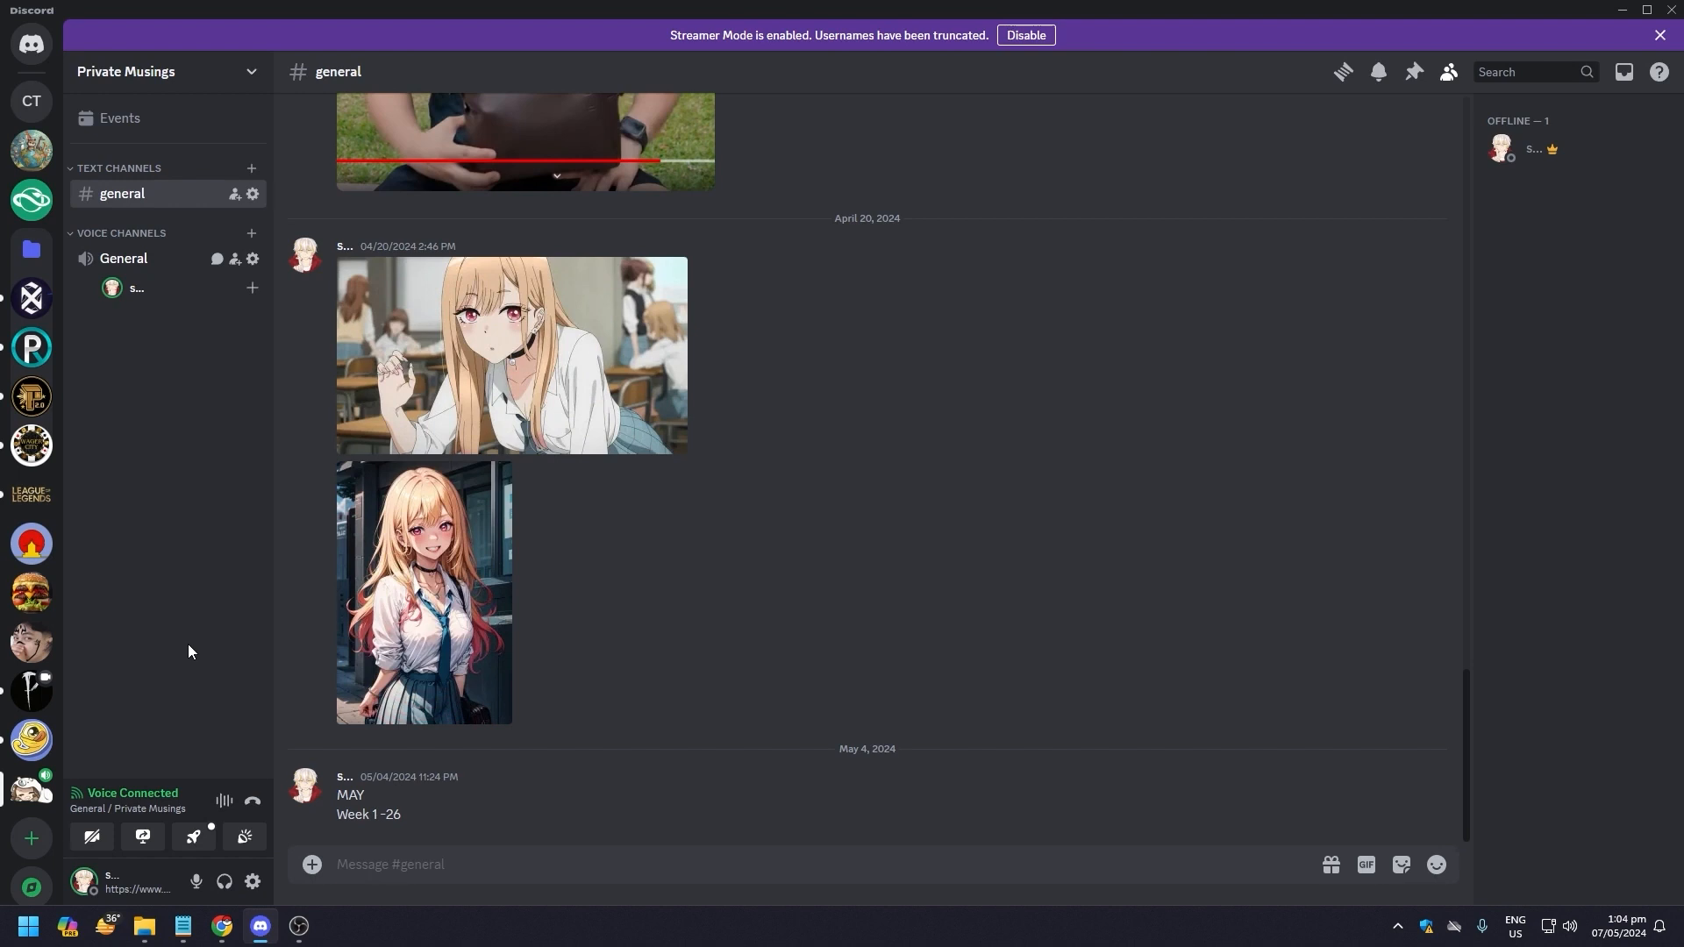
mouse_move(181, 636)
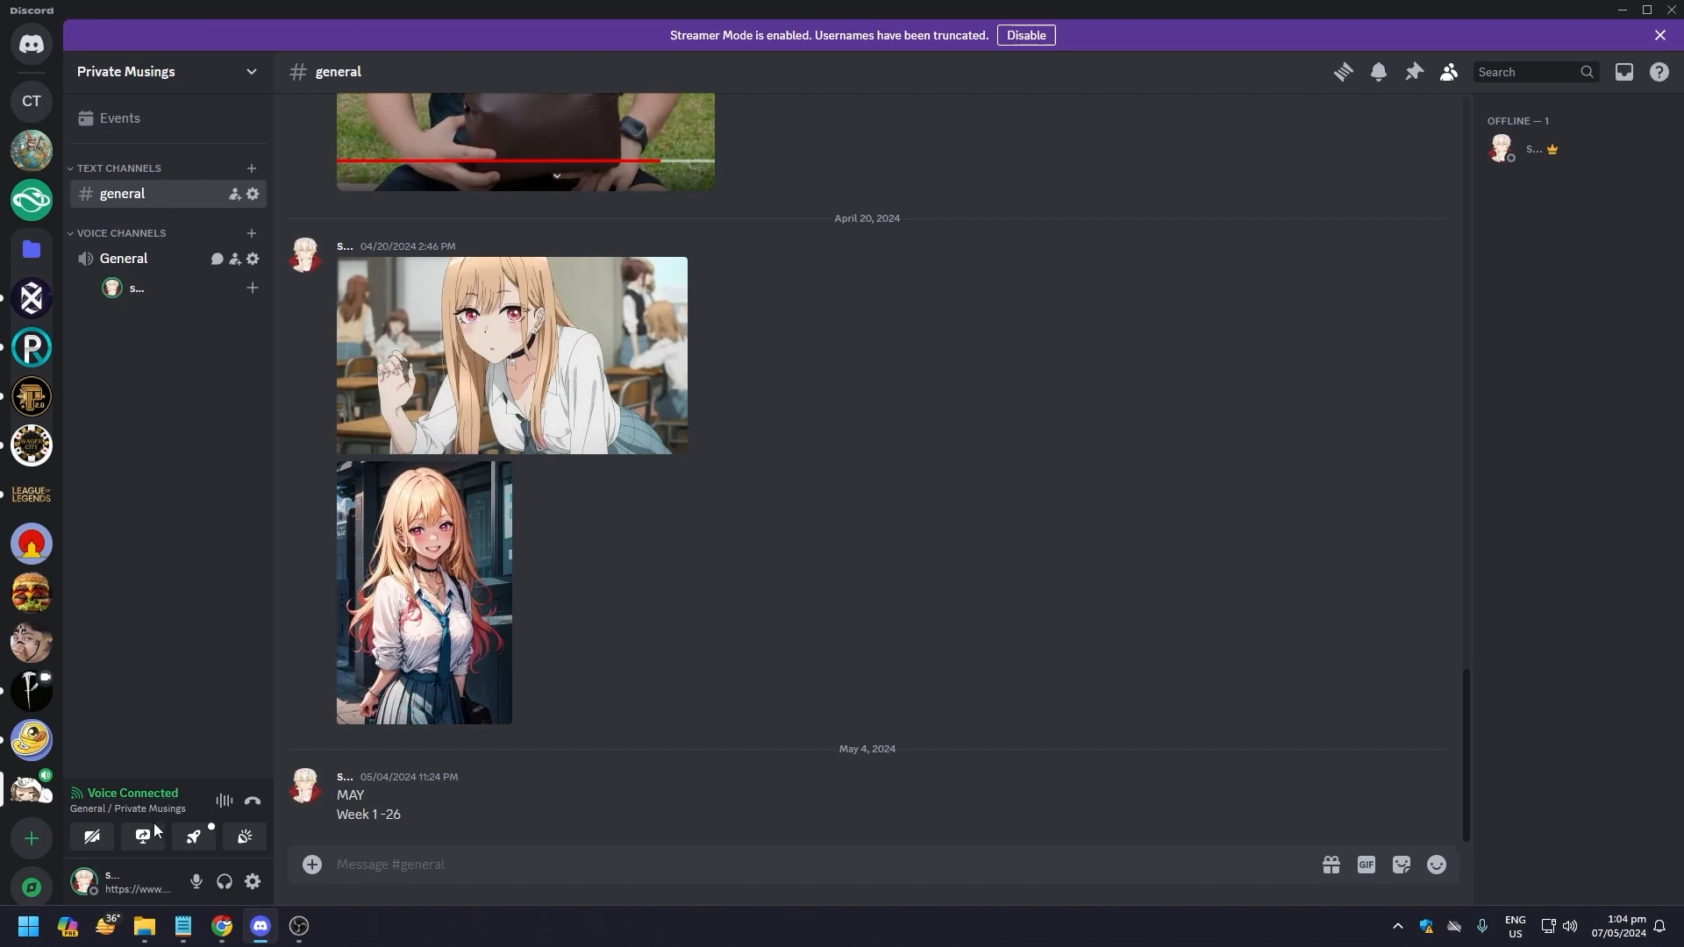
mouse_move(92, 836)
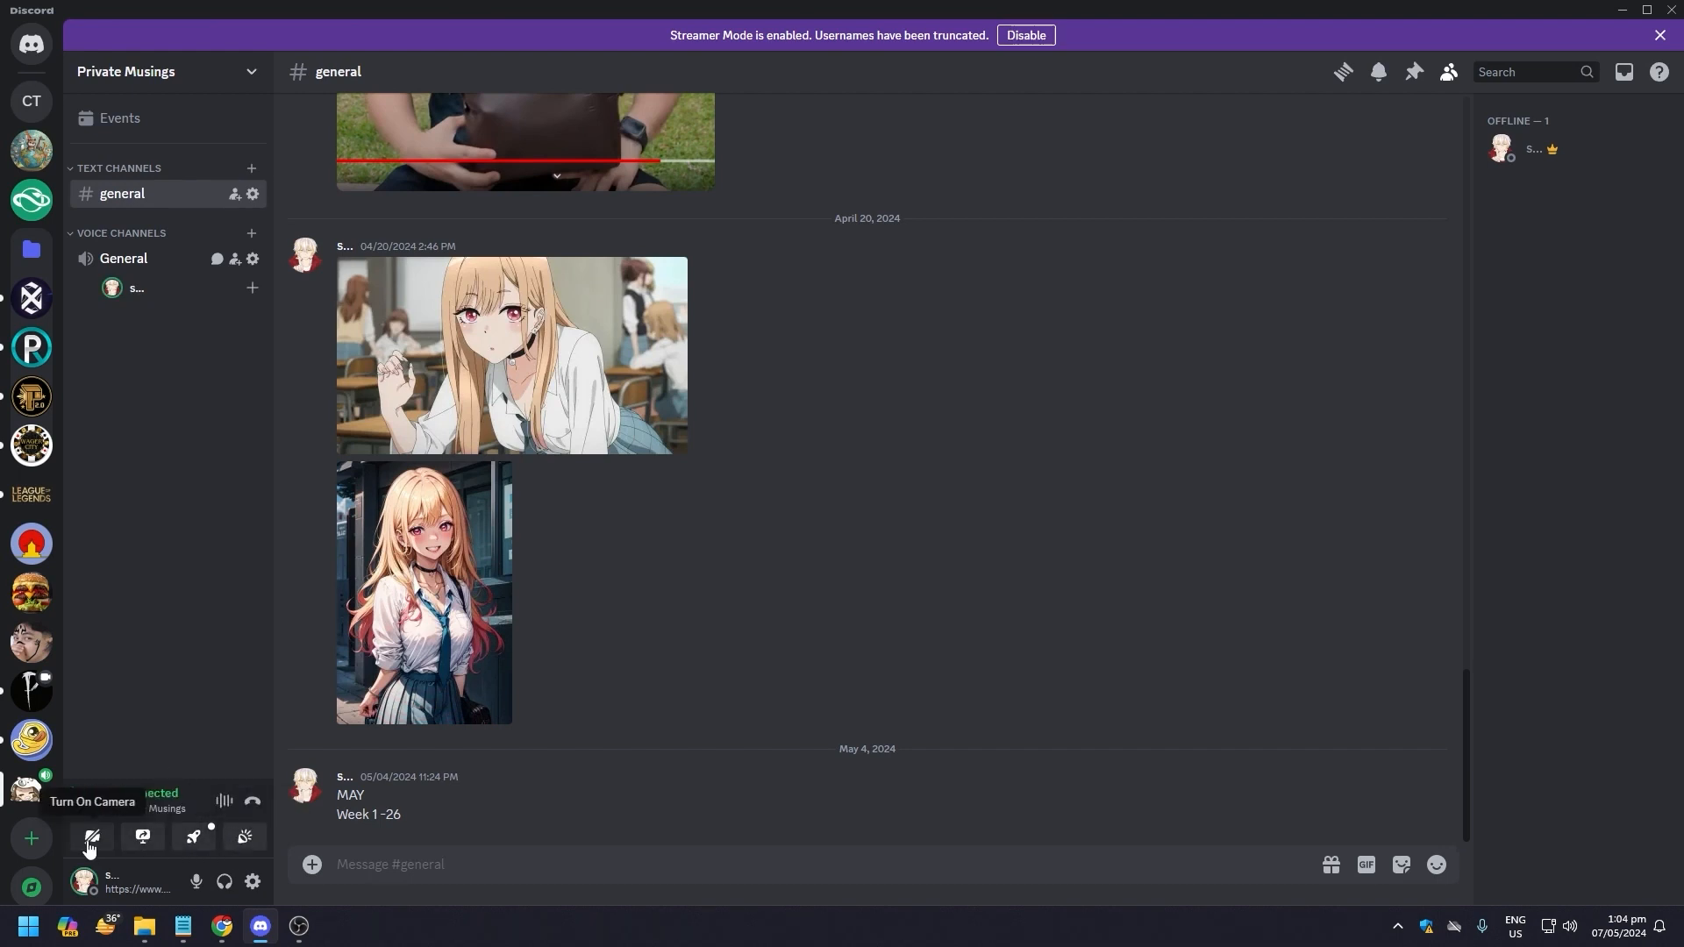
mouse_move(143, 837)
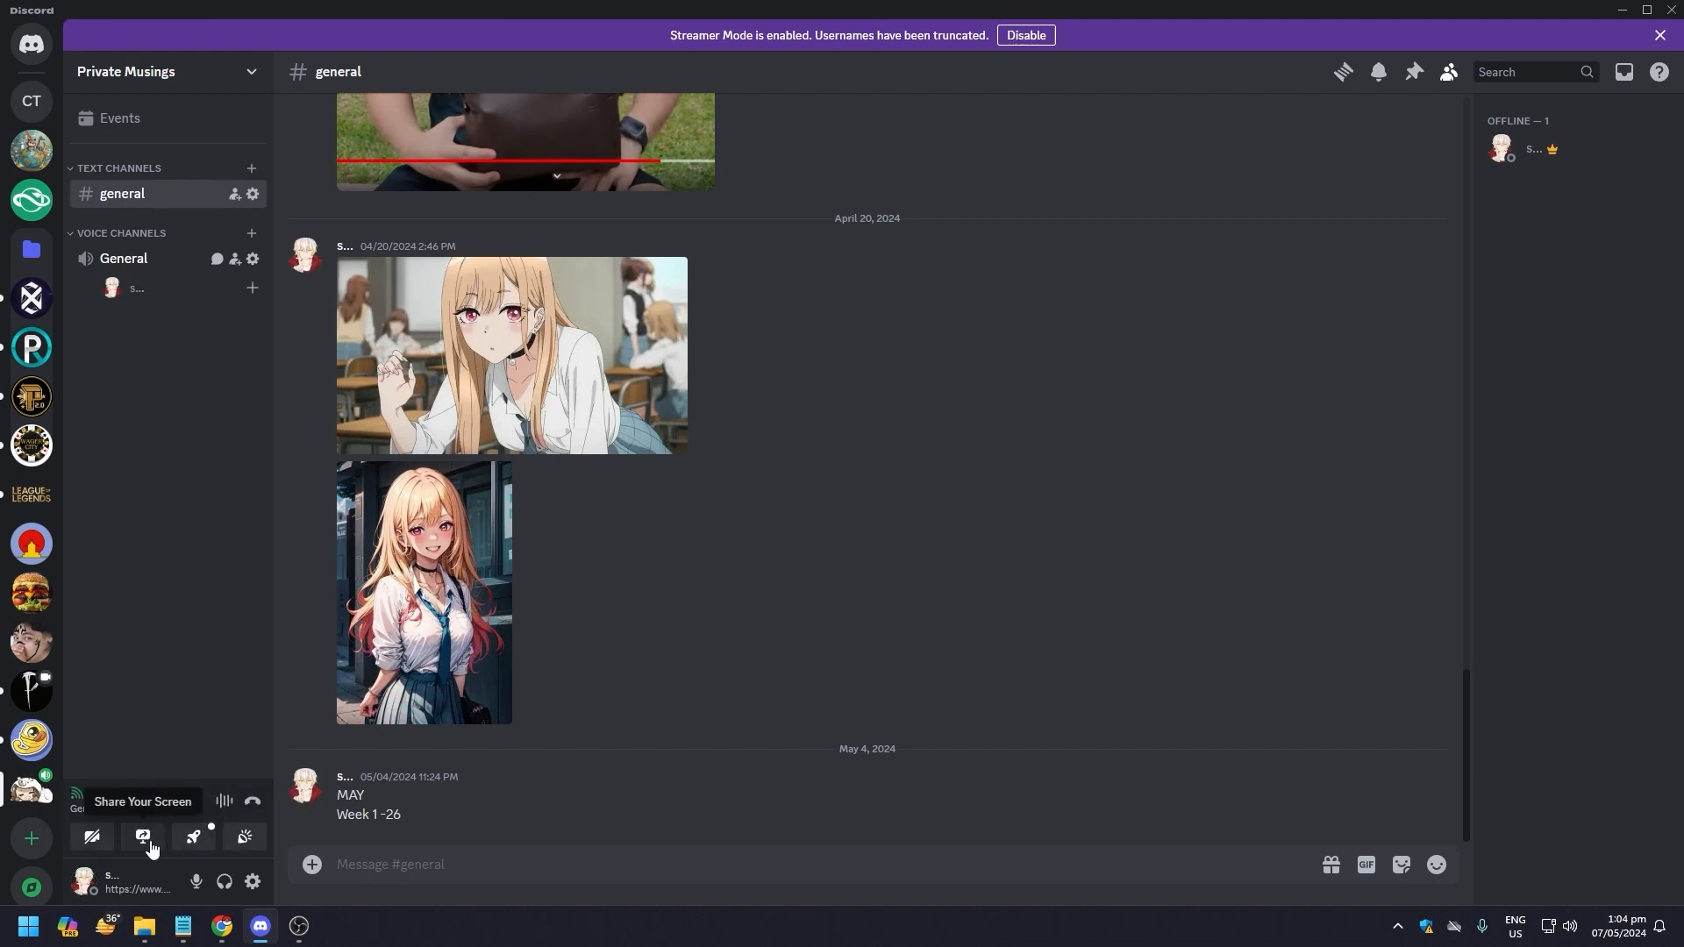
mouse_move(193, 837)
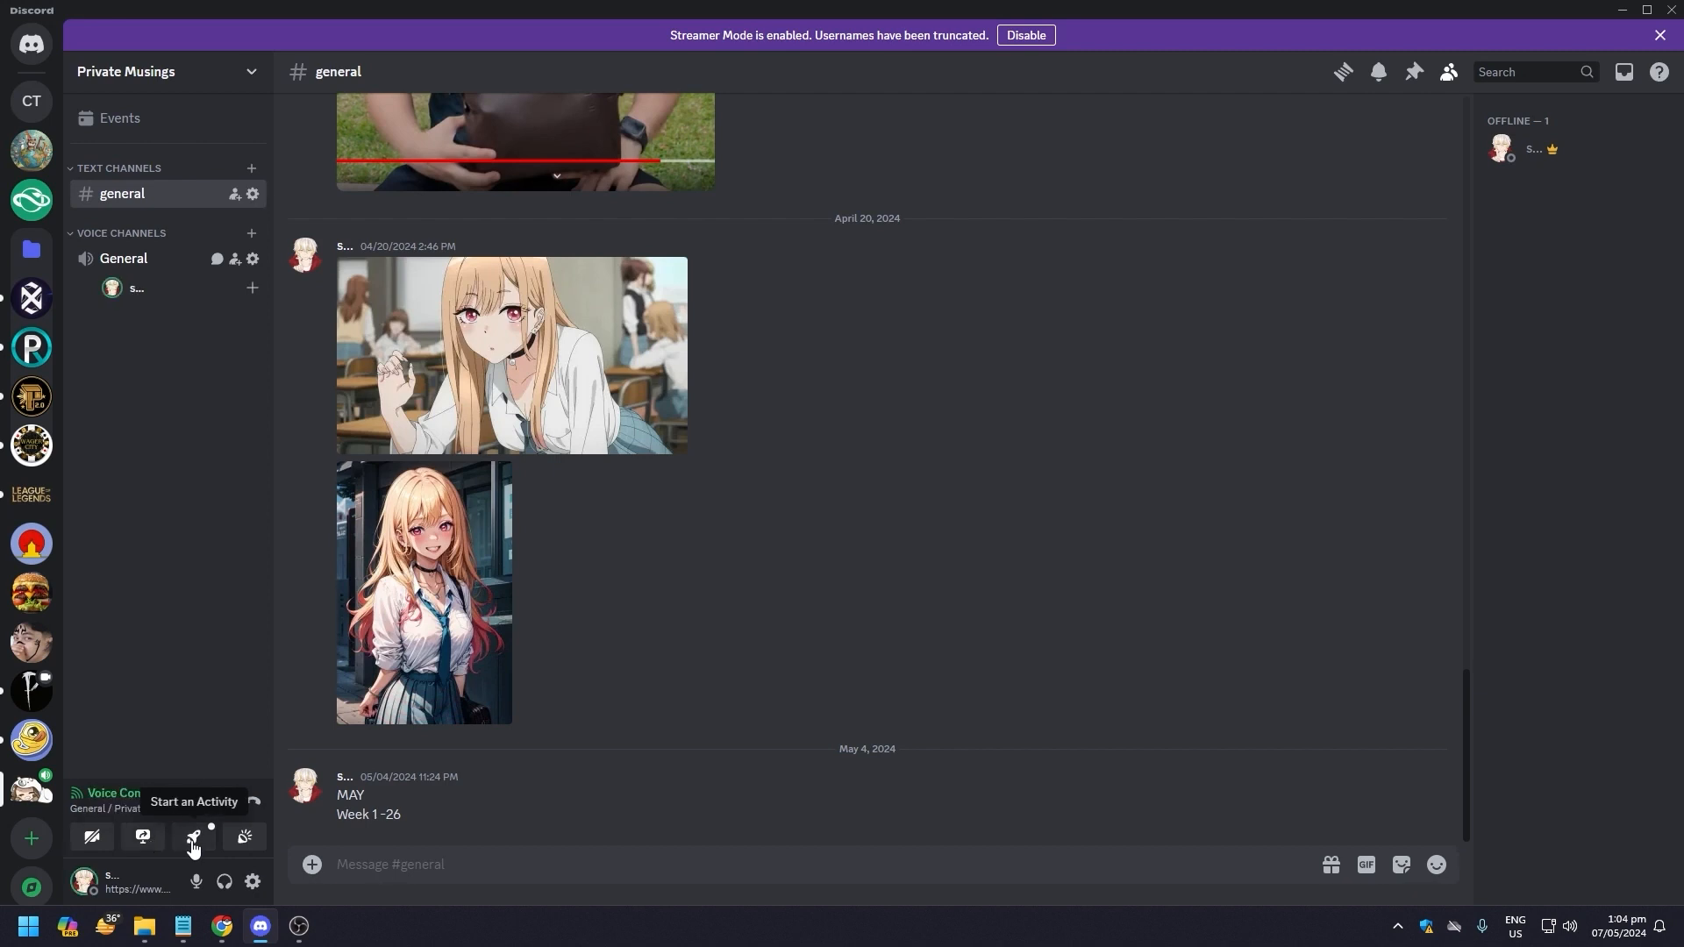
mouse_move(244, 838)
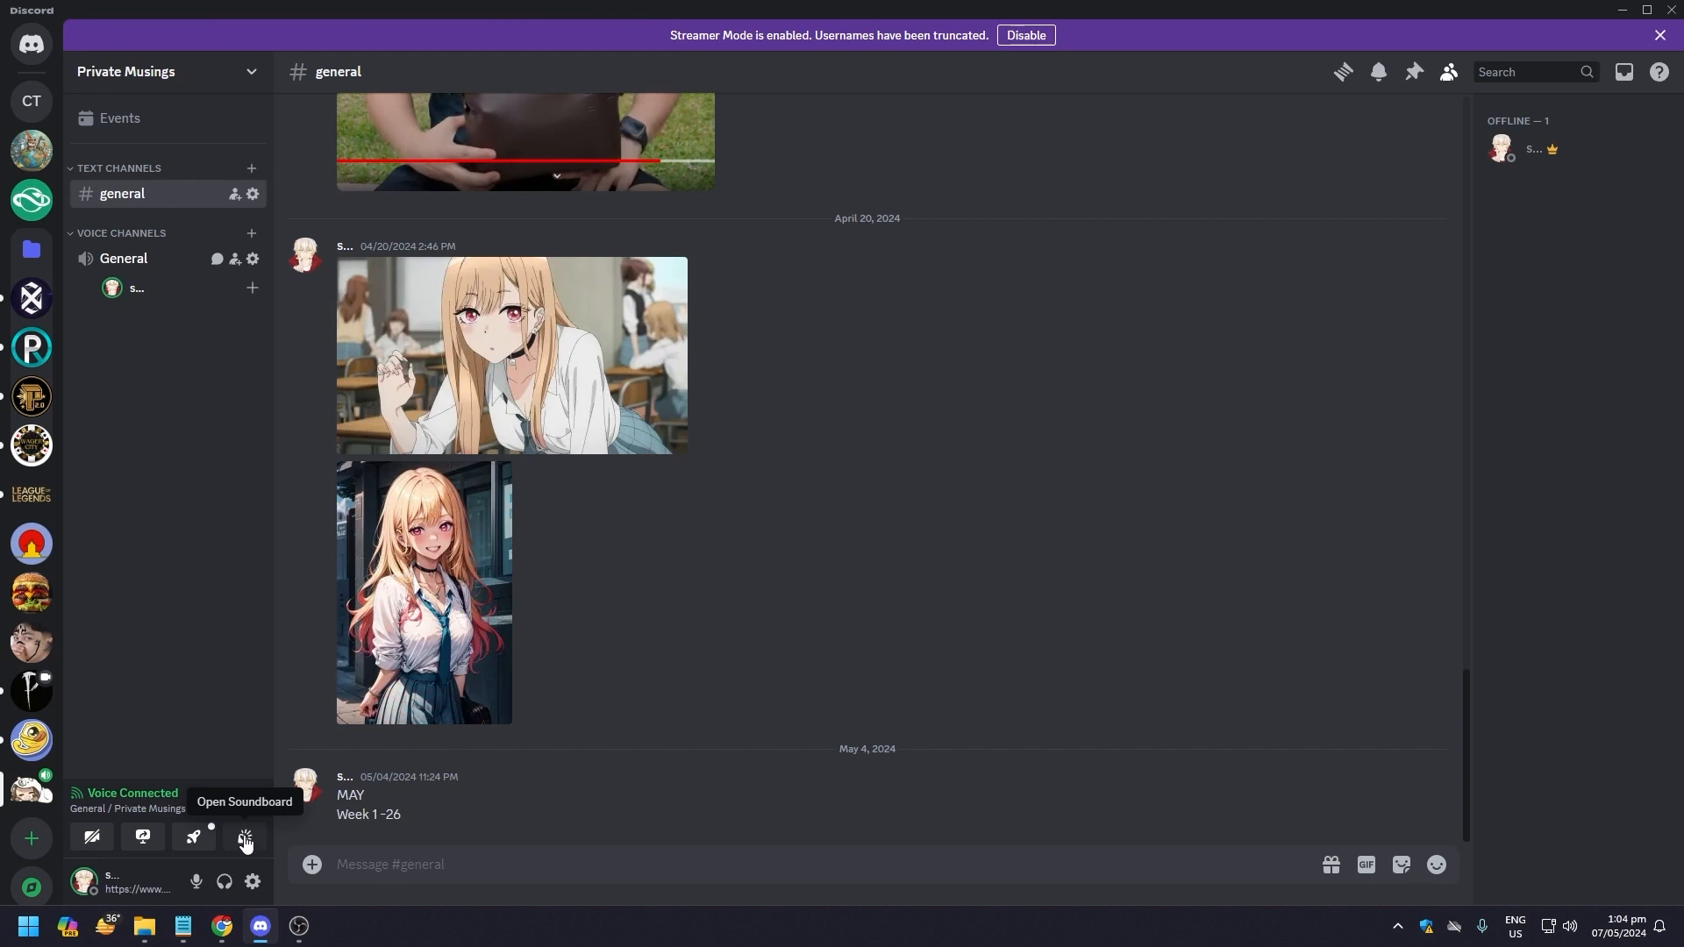
Open the call's soundboard, showing the badum-tss favorite and the add-sound option
click(244, 837)
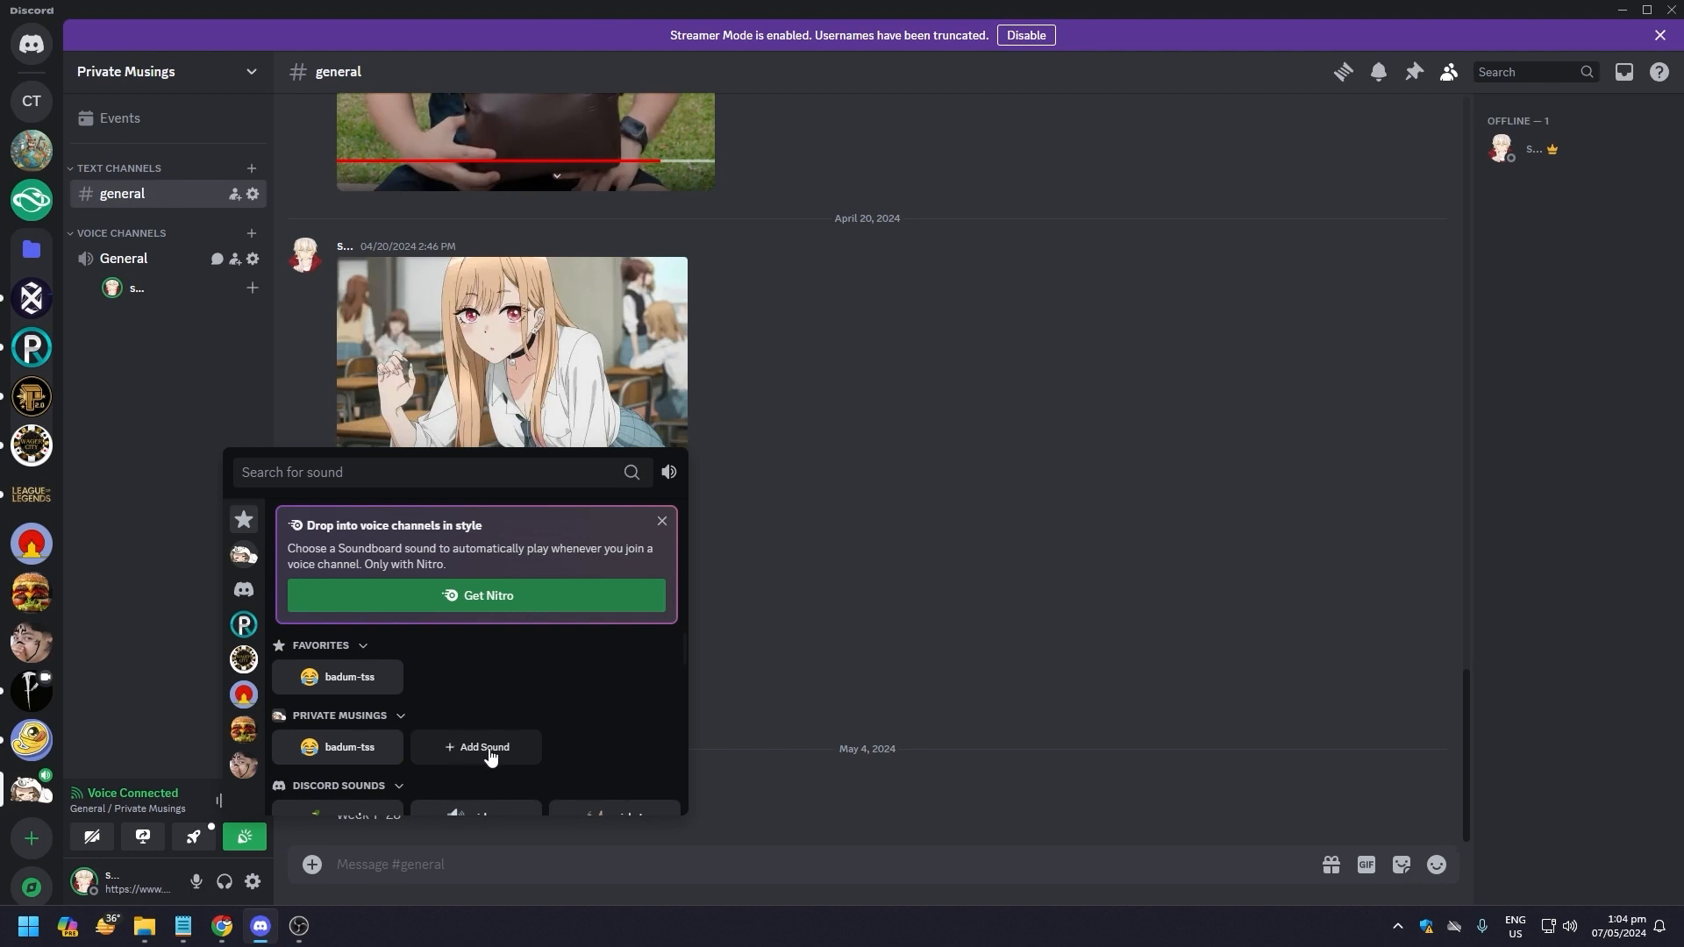
Start a new sound upload, test the volume slider, and choose oh-no_7.mp3
click(483, 746)
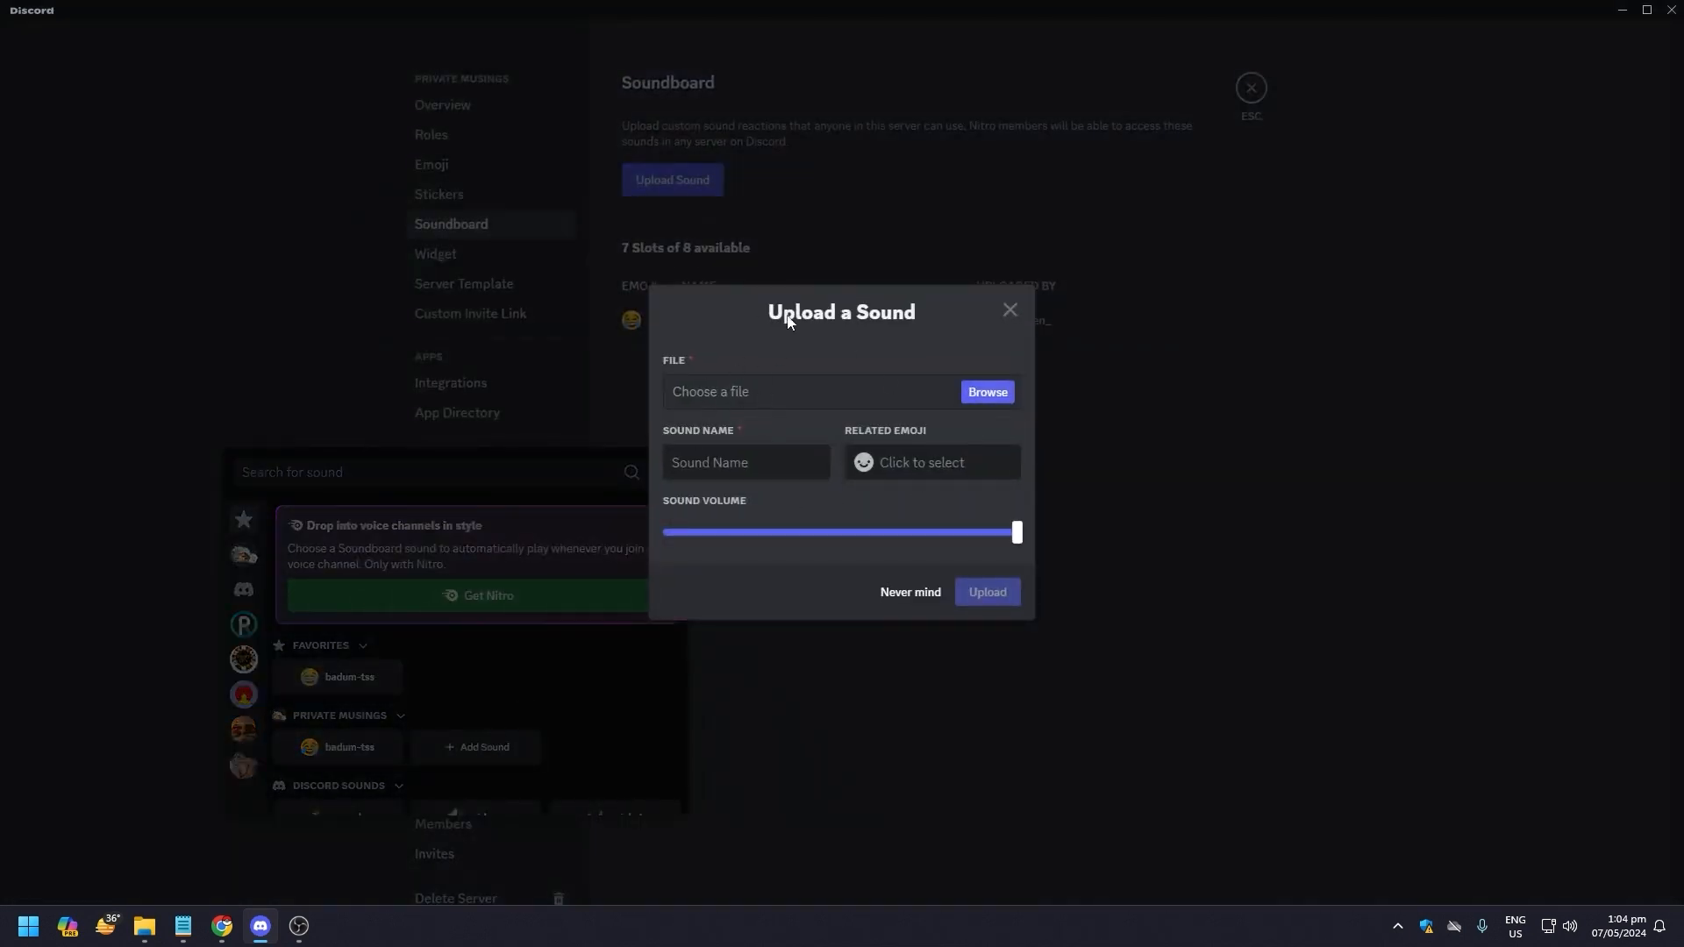
mouse_move(693, 370)
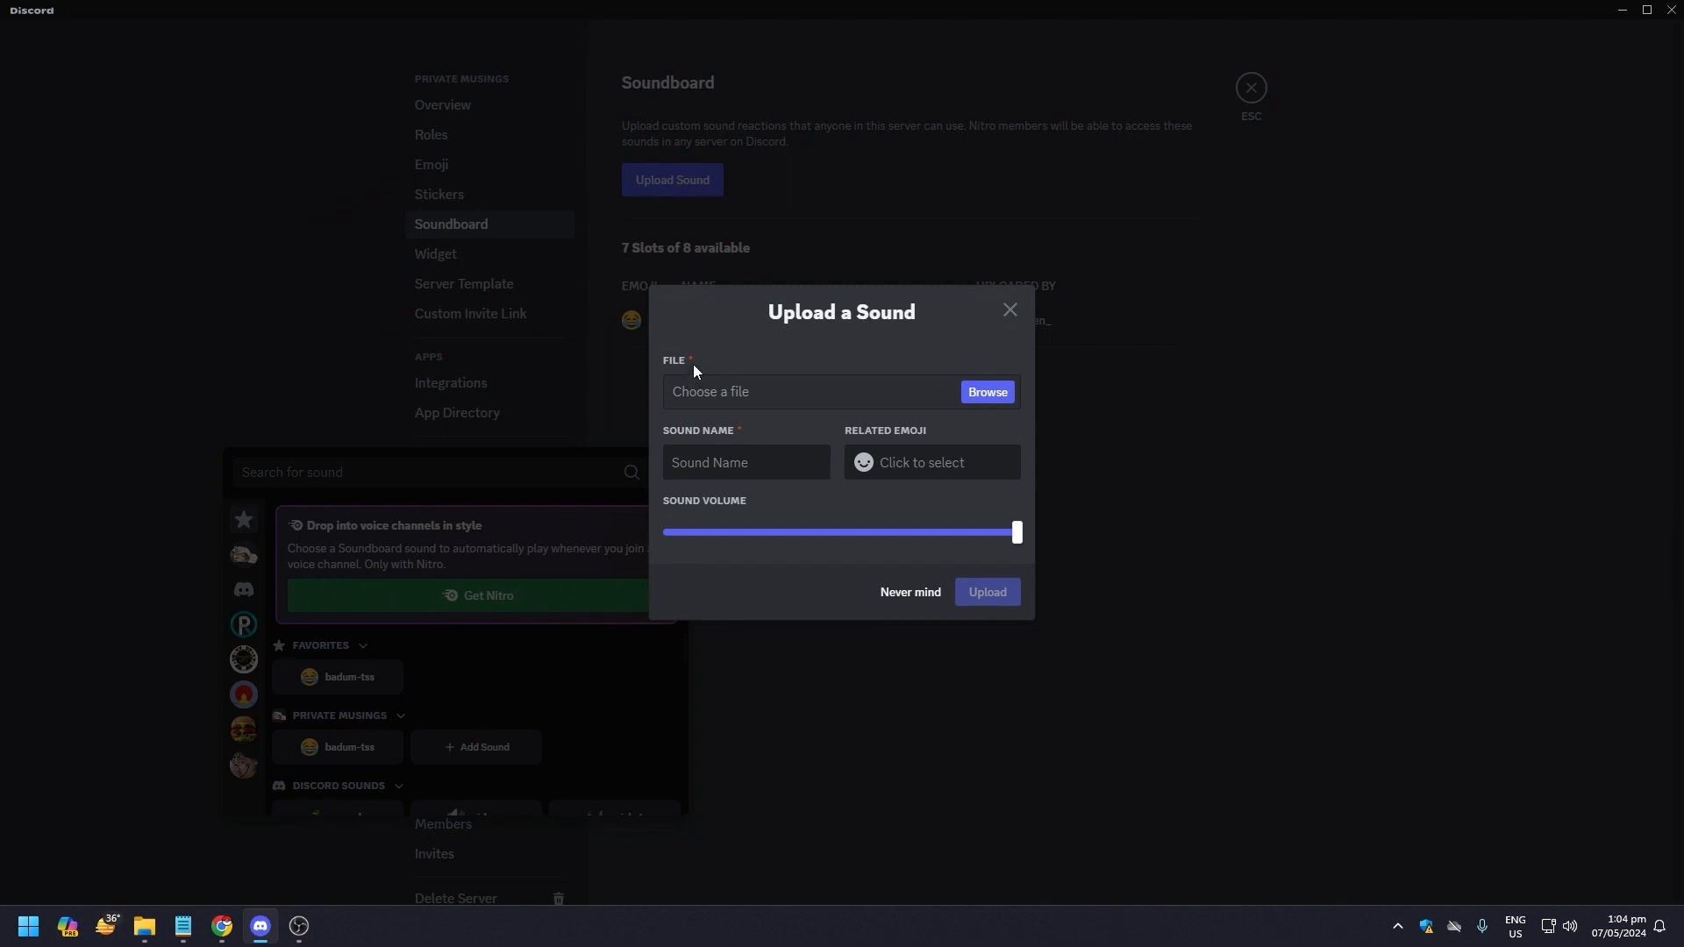
mouse_move(679, 375)
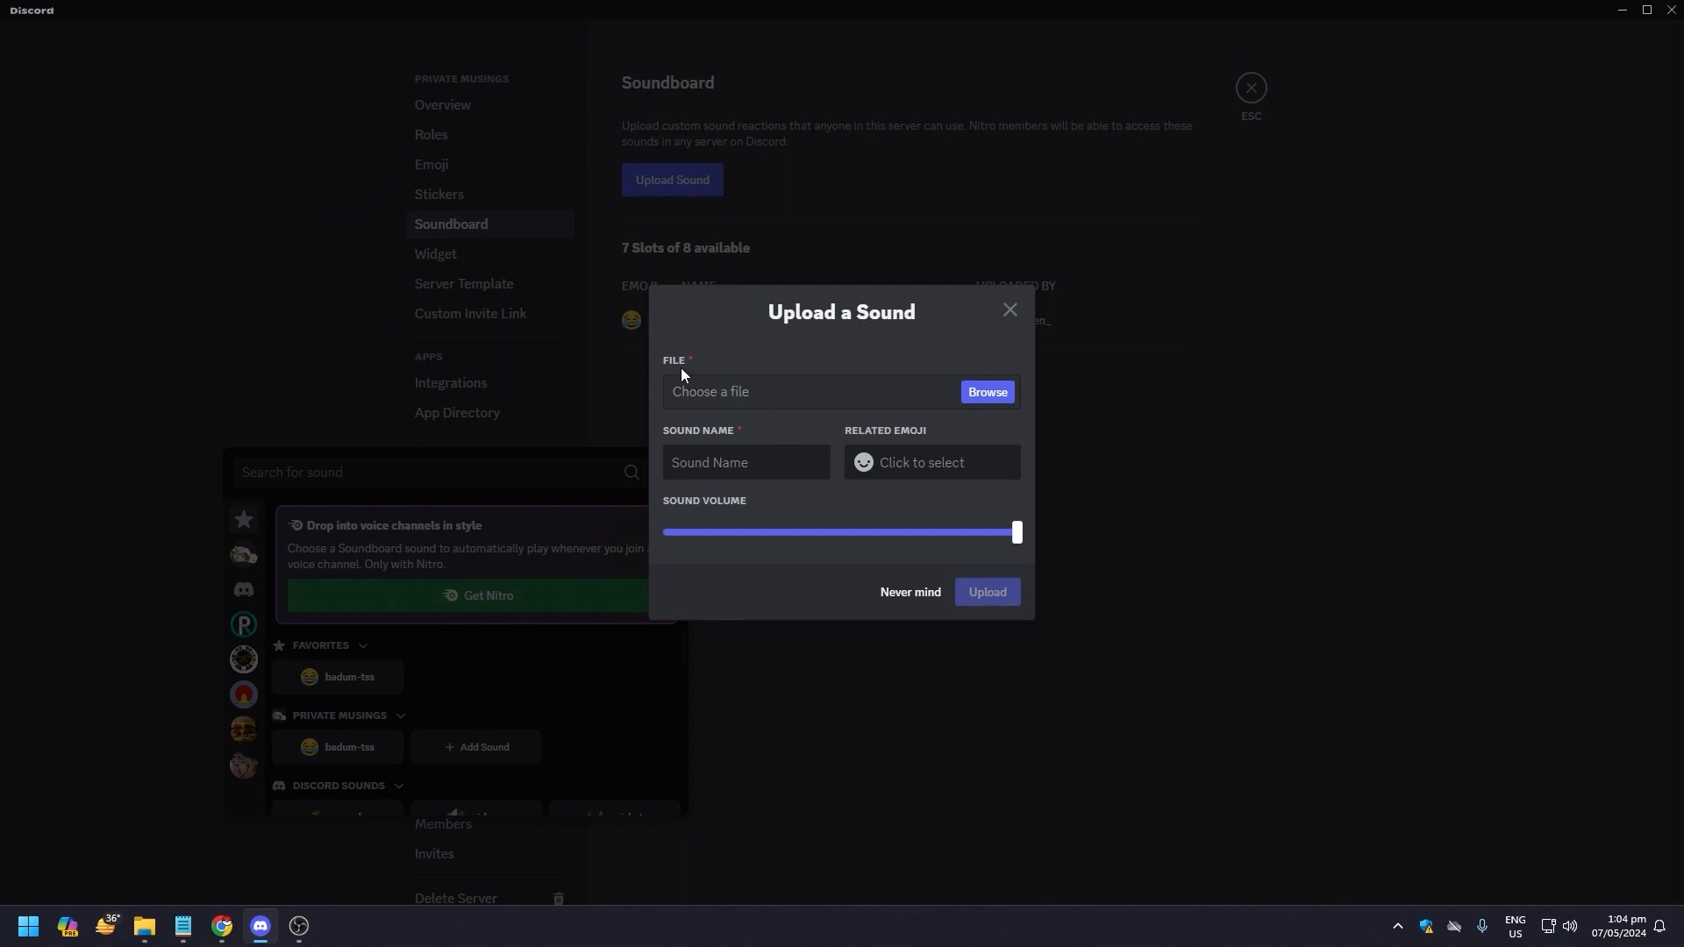
mouse_move(822, 398)
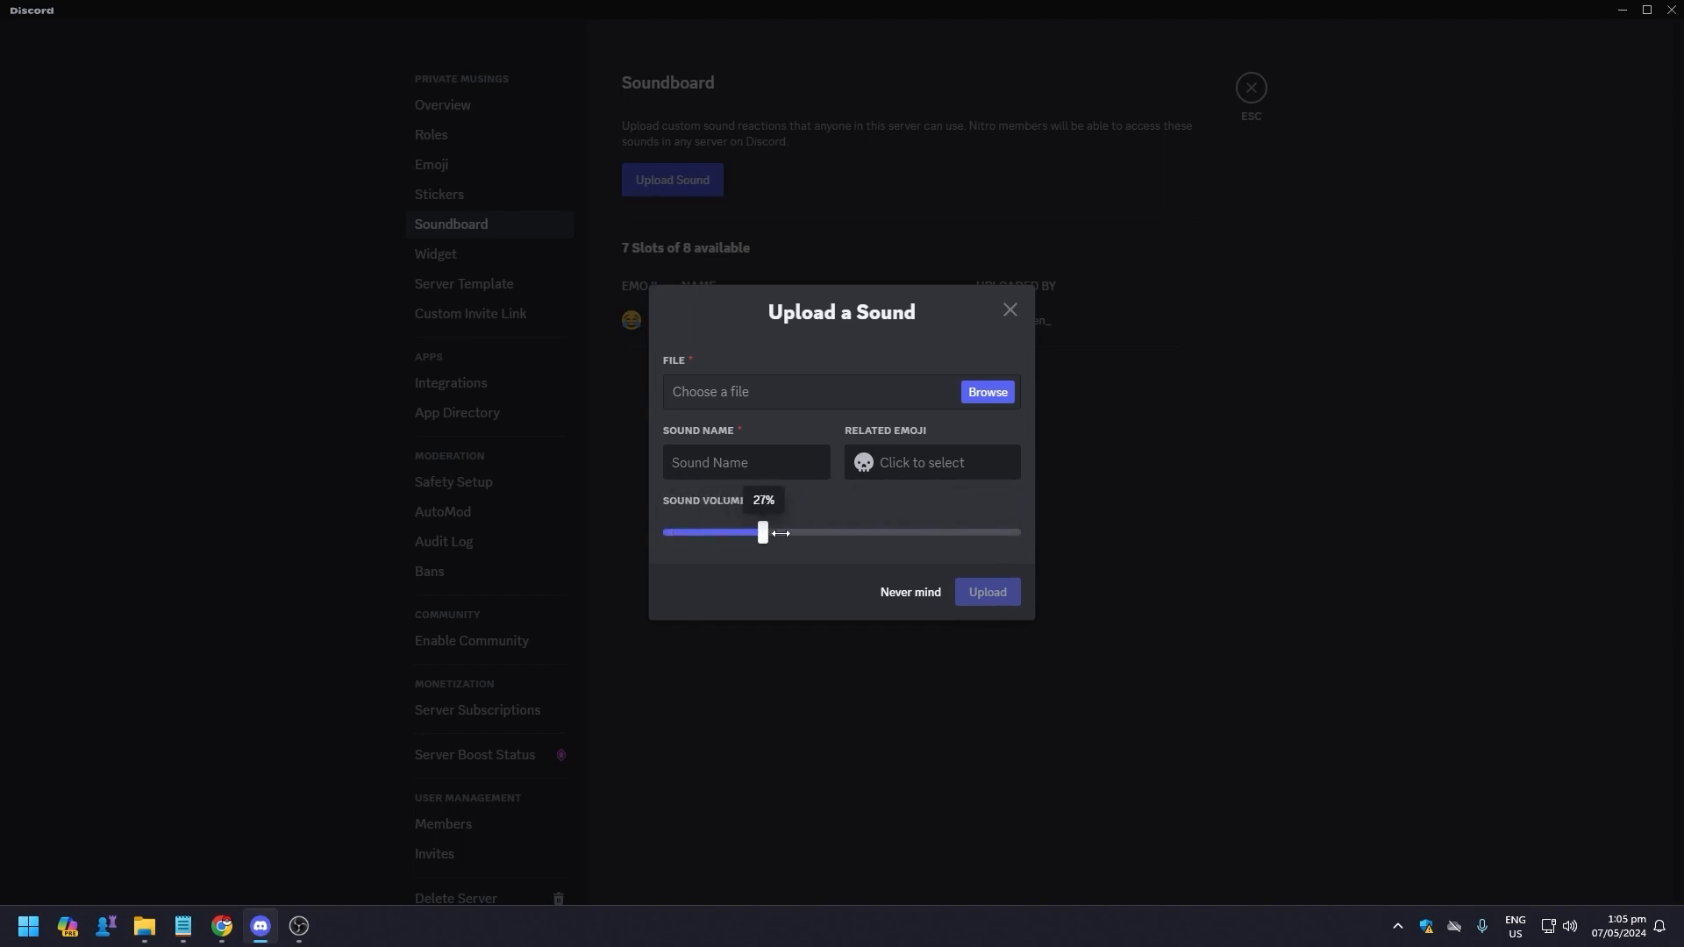
drag(762, 532, 709, 533)
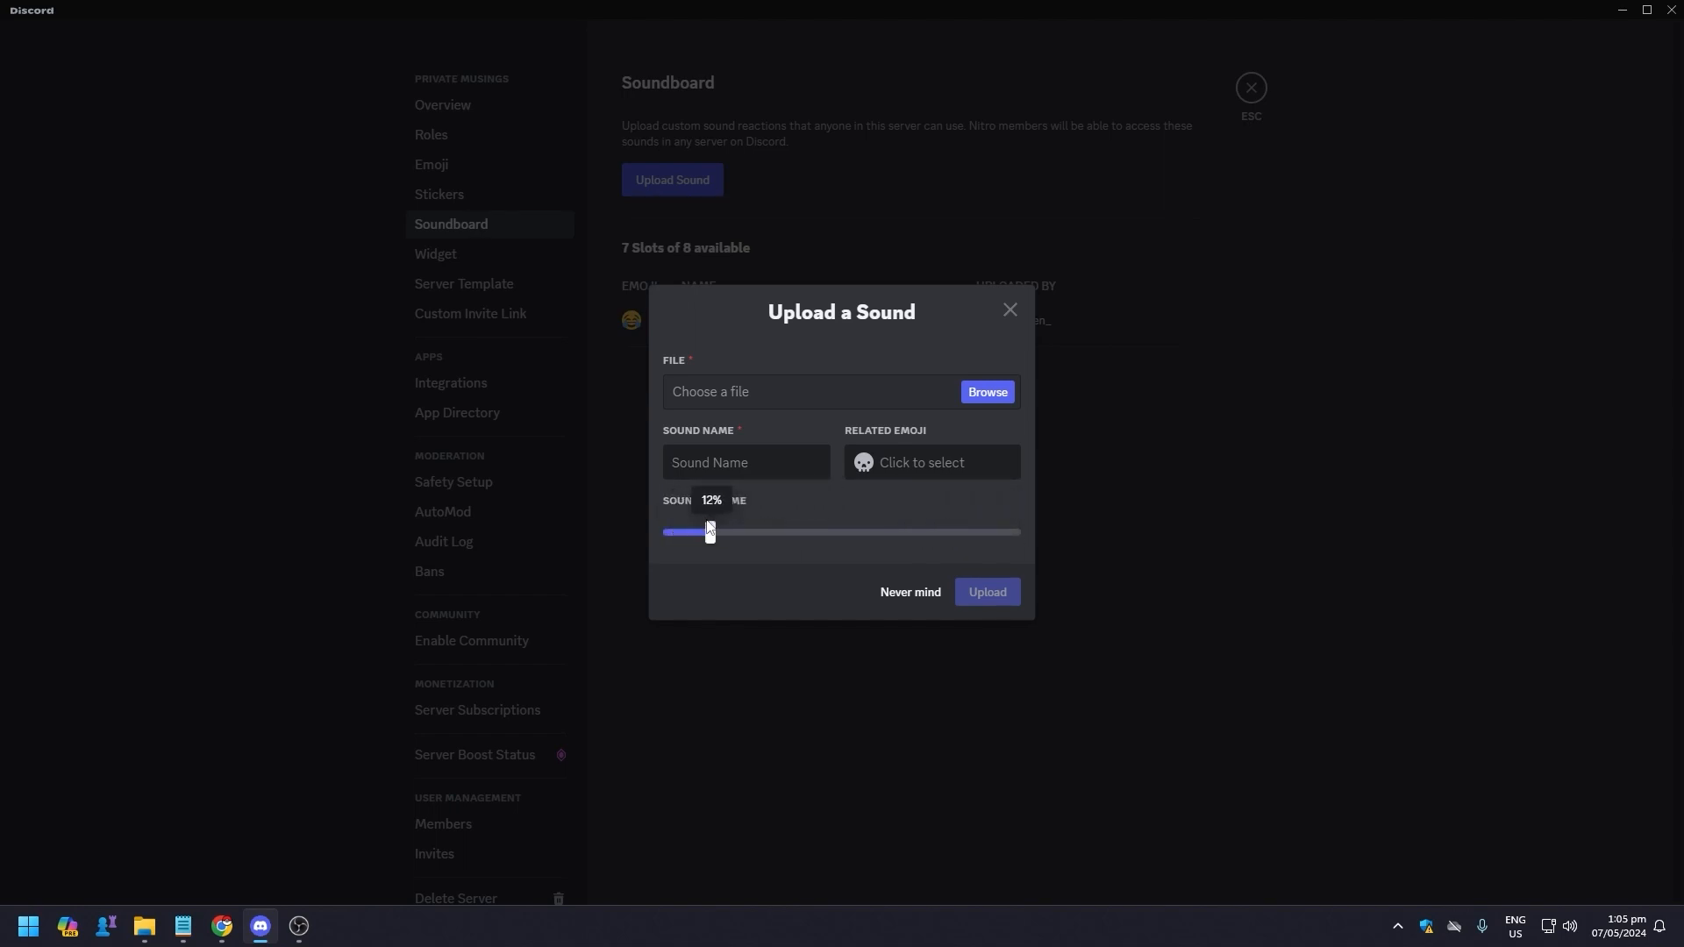
drag(709, 532, 903, 532)
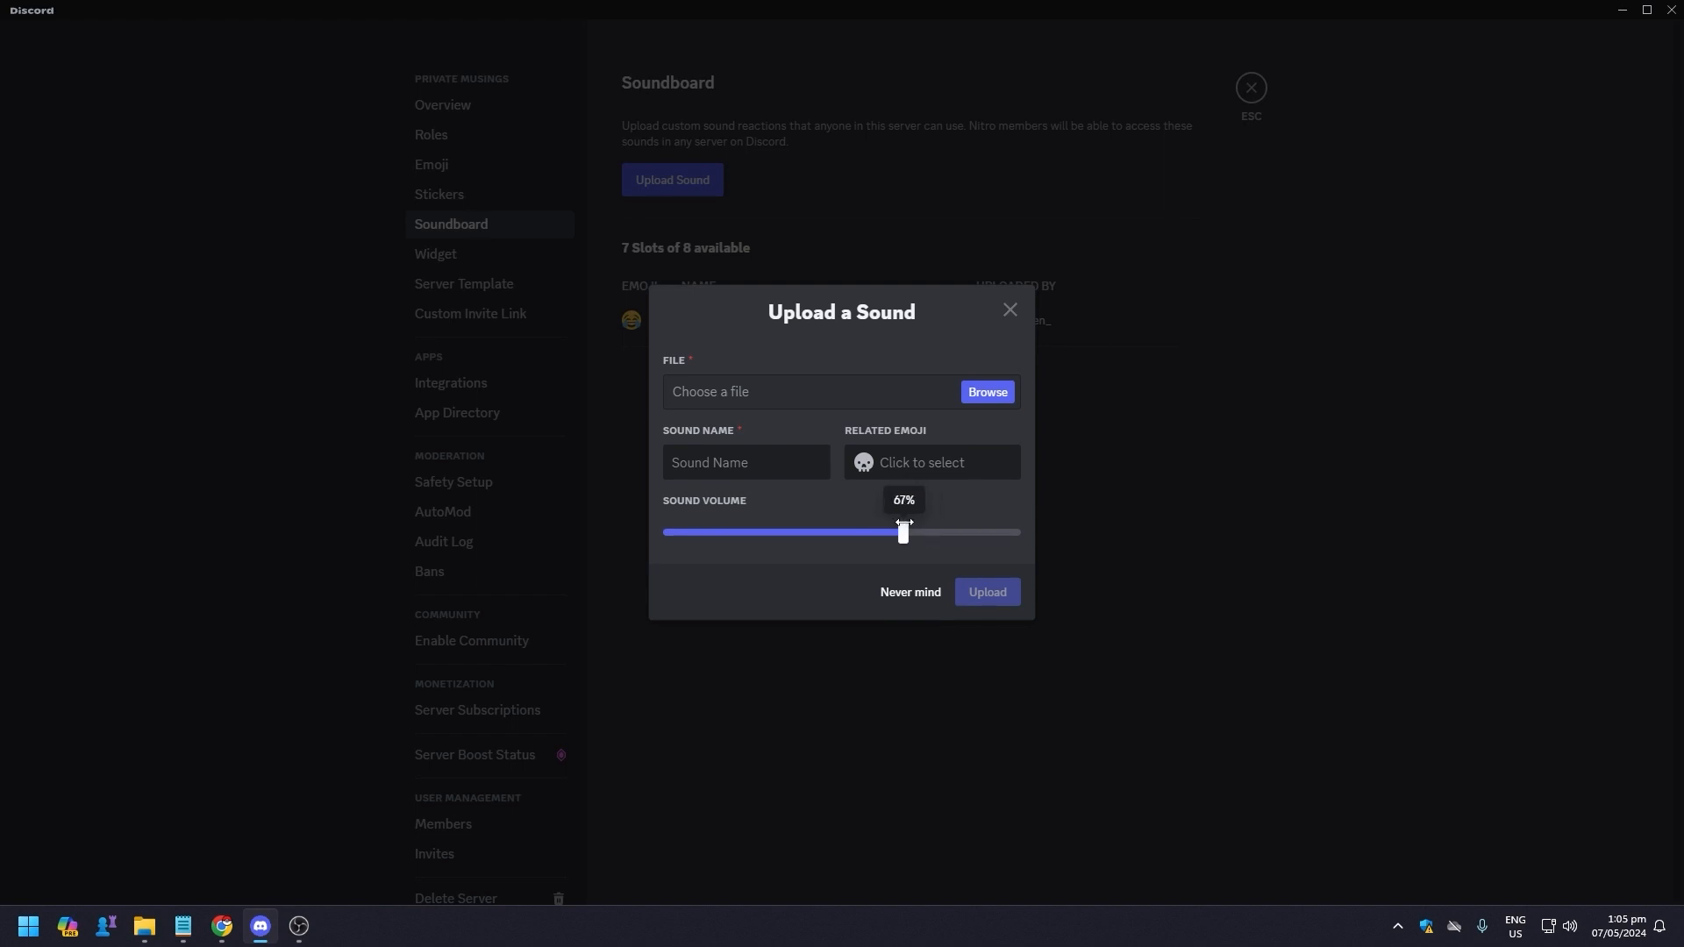
drag(903, 532, 1015, 532)
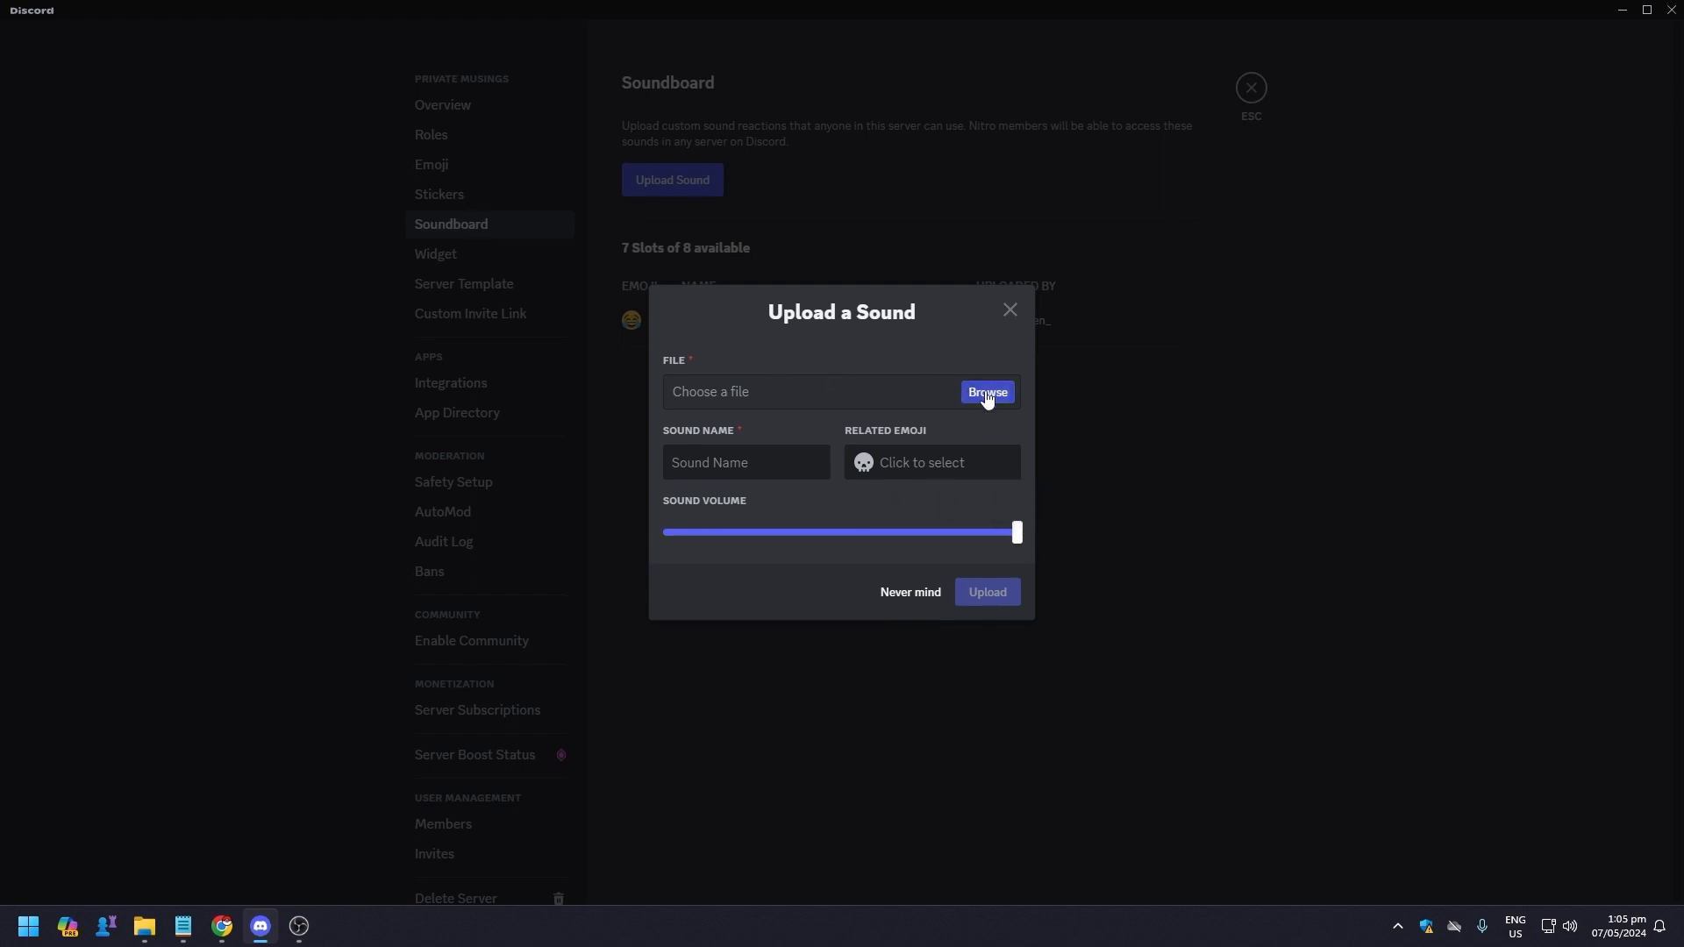
click(985, 391)
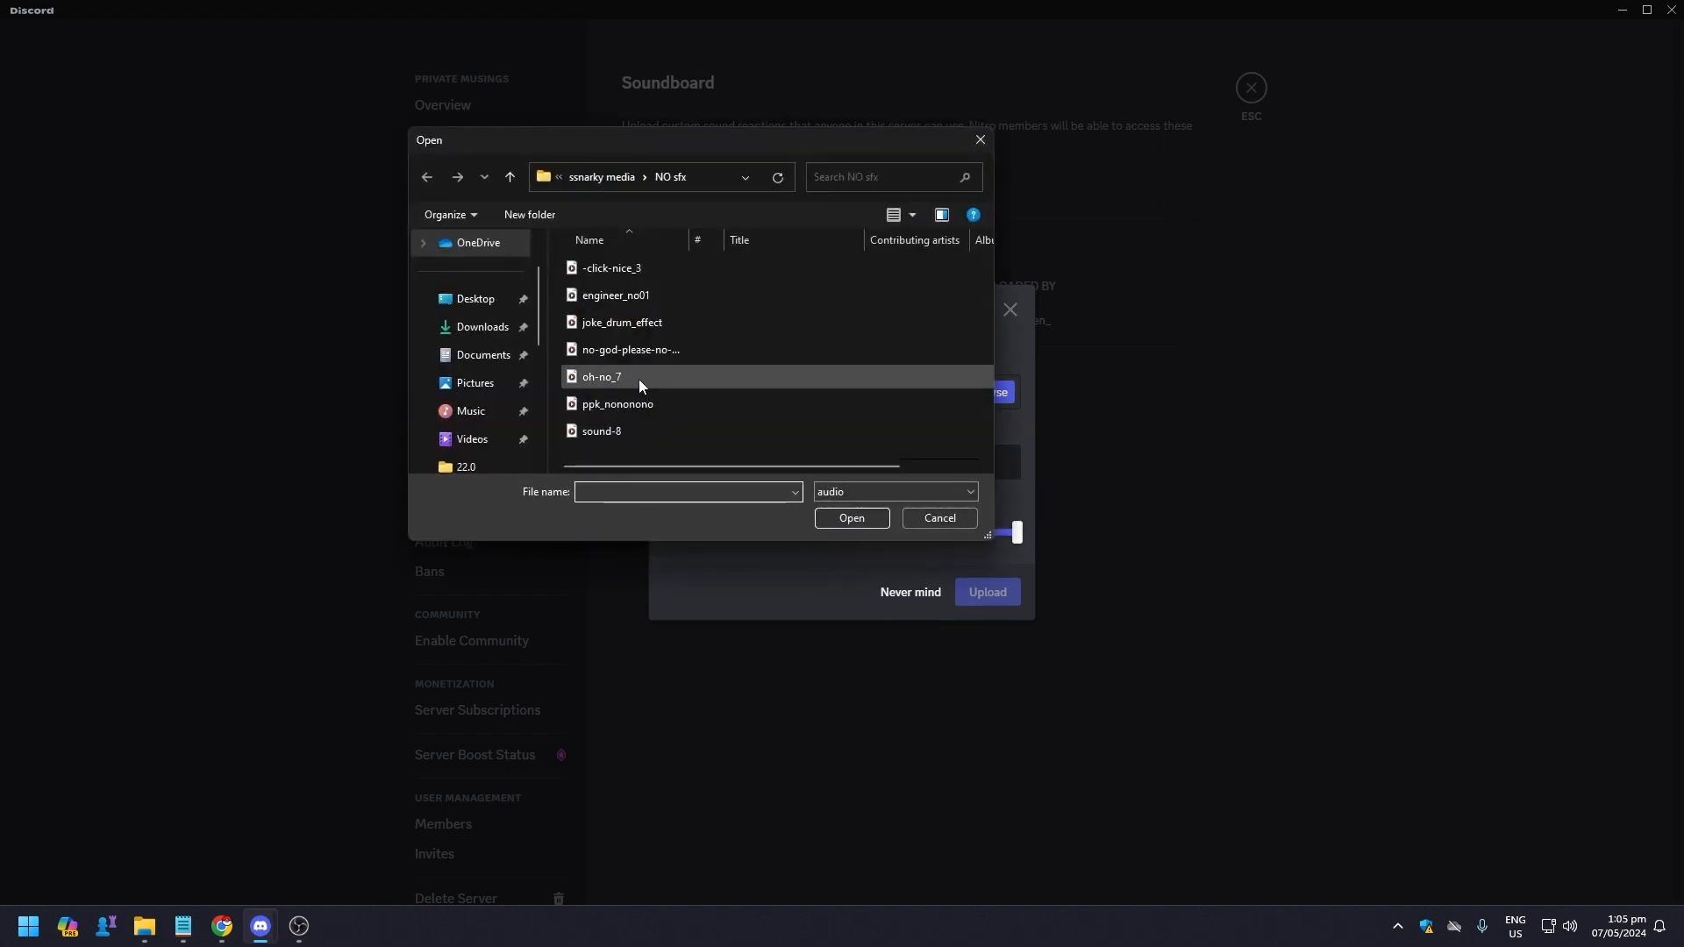
click(850, 517)
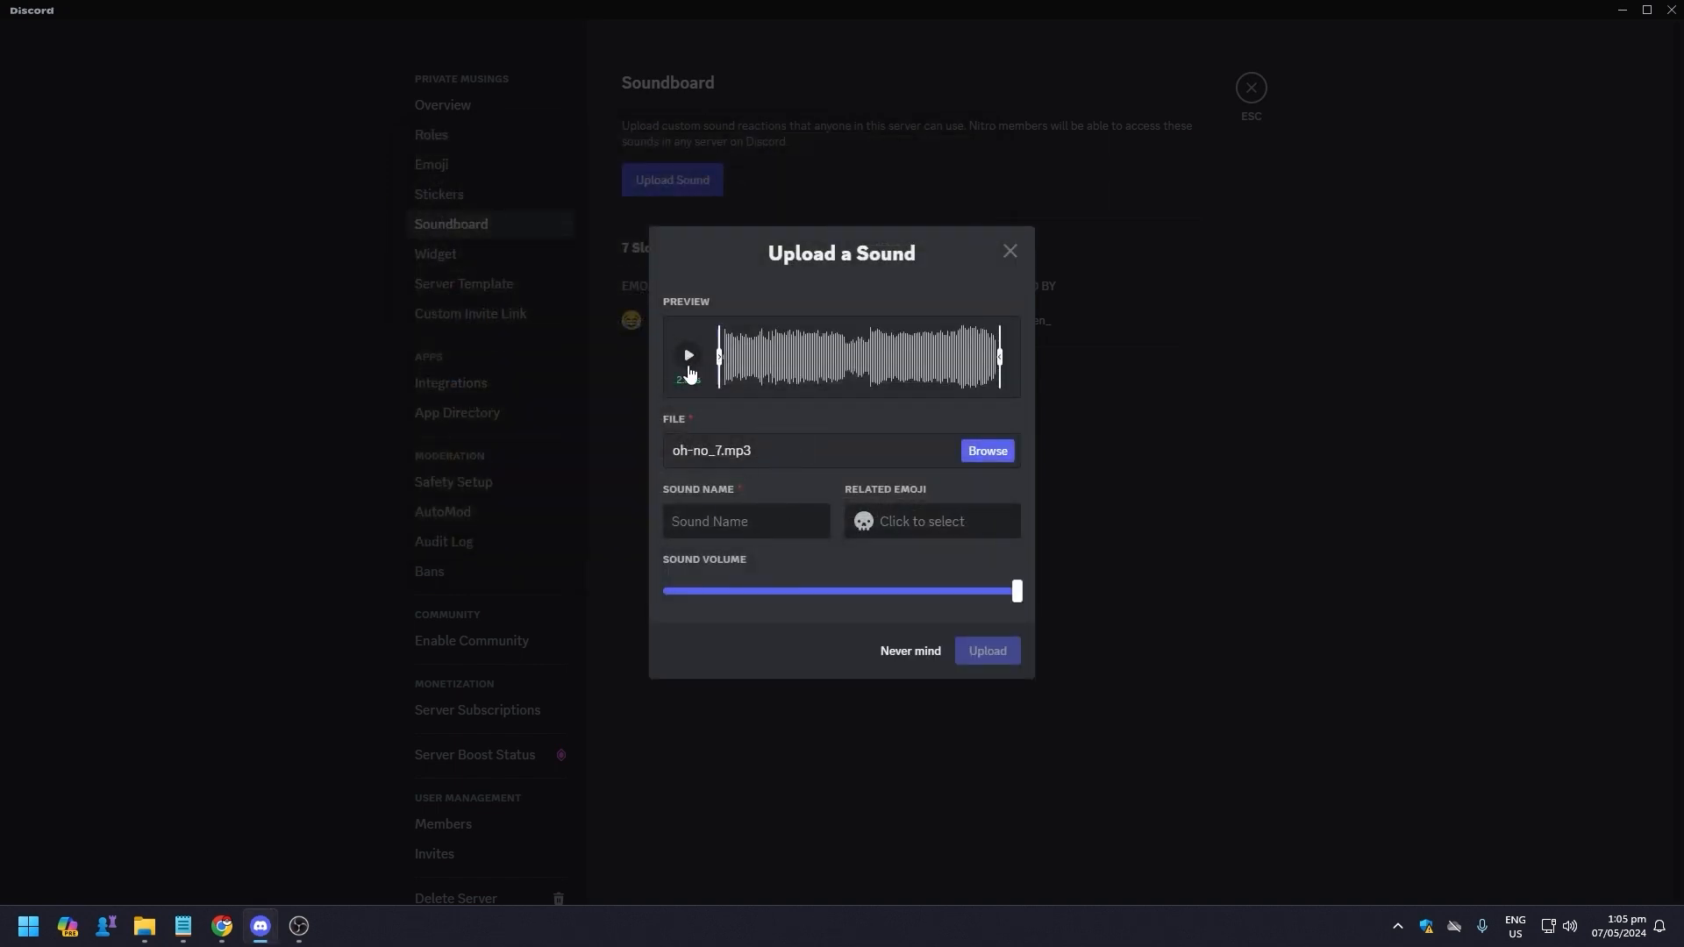
Preview oh-no_7 and trim both ends until the clip lasts 1.64 seconds
click(687, 356)
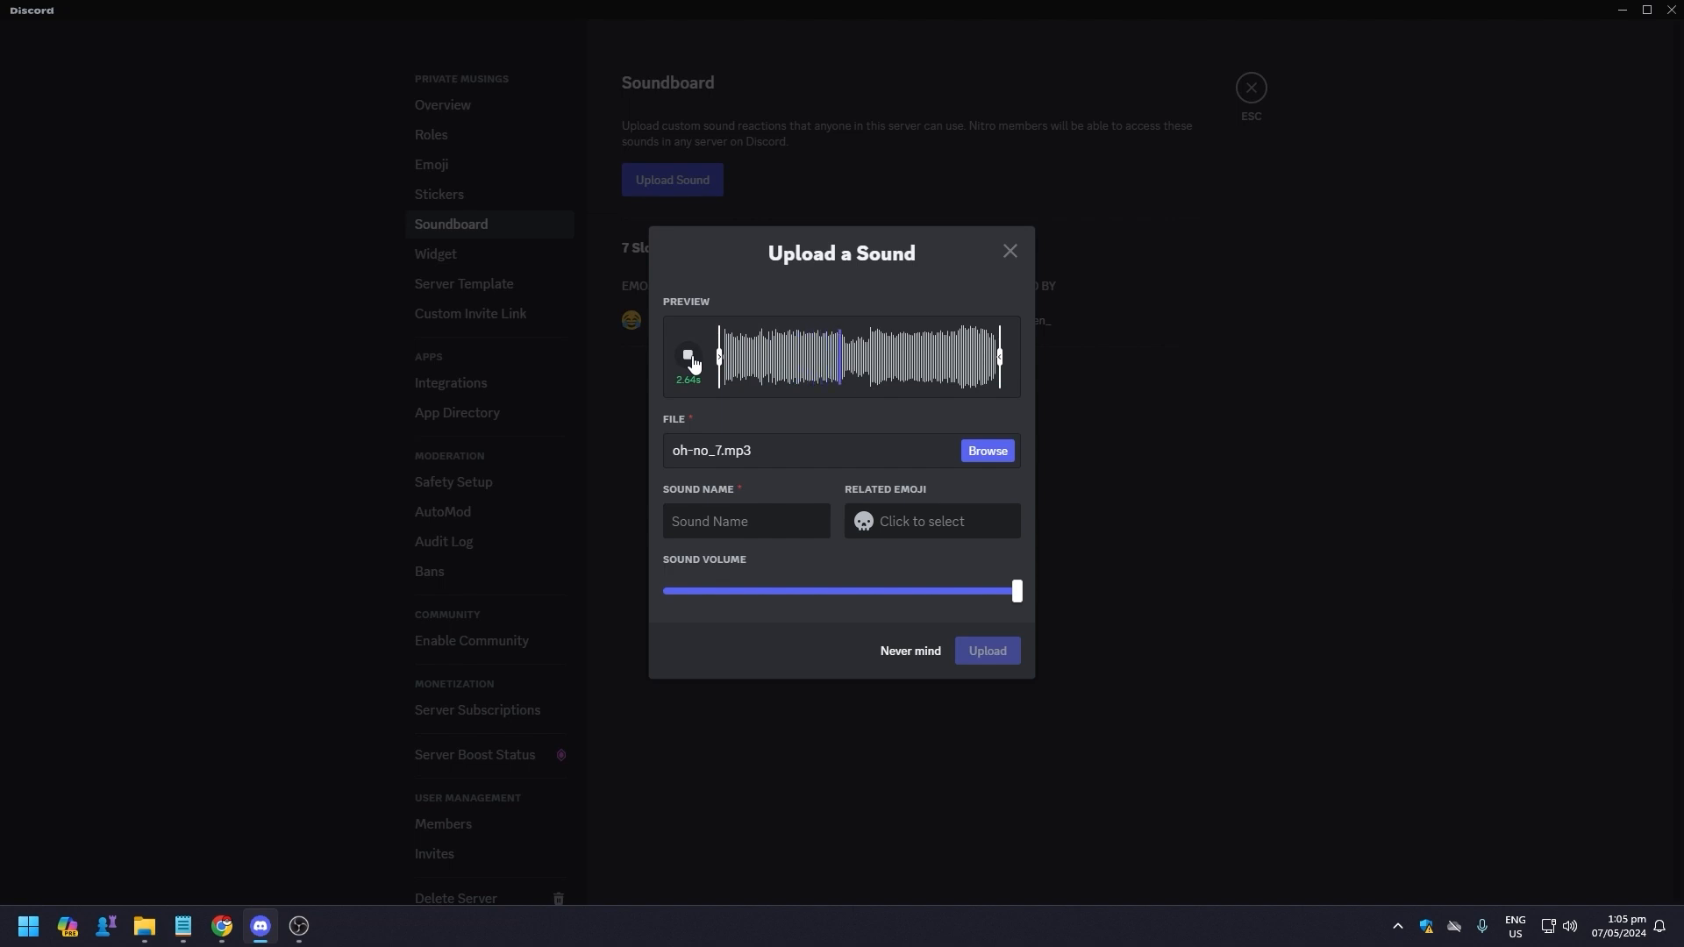
click(688, 355)
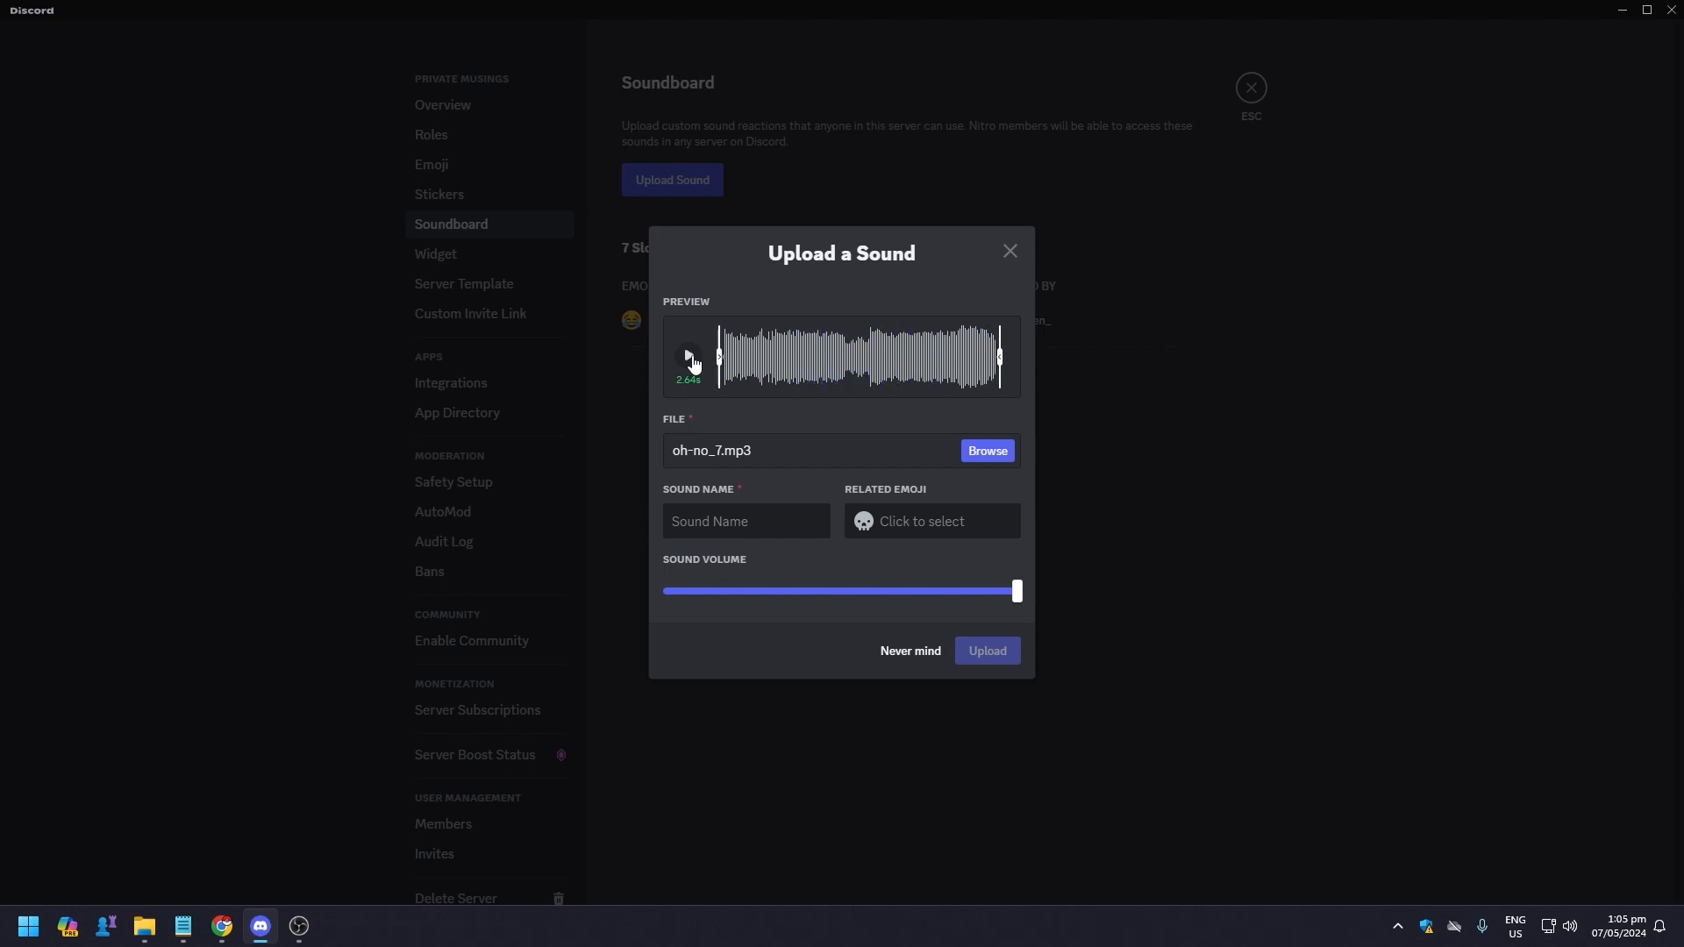
click(688, 355)
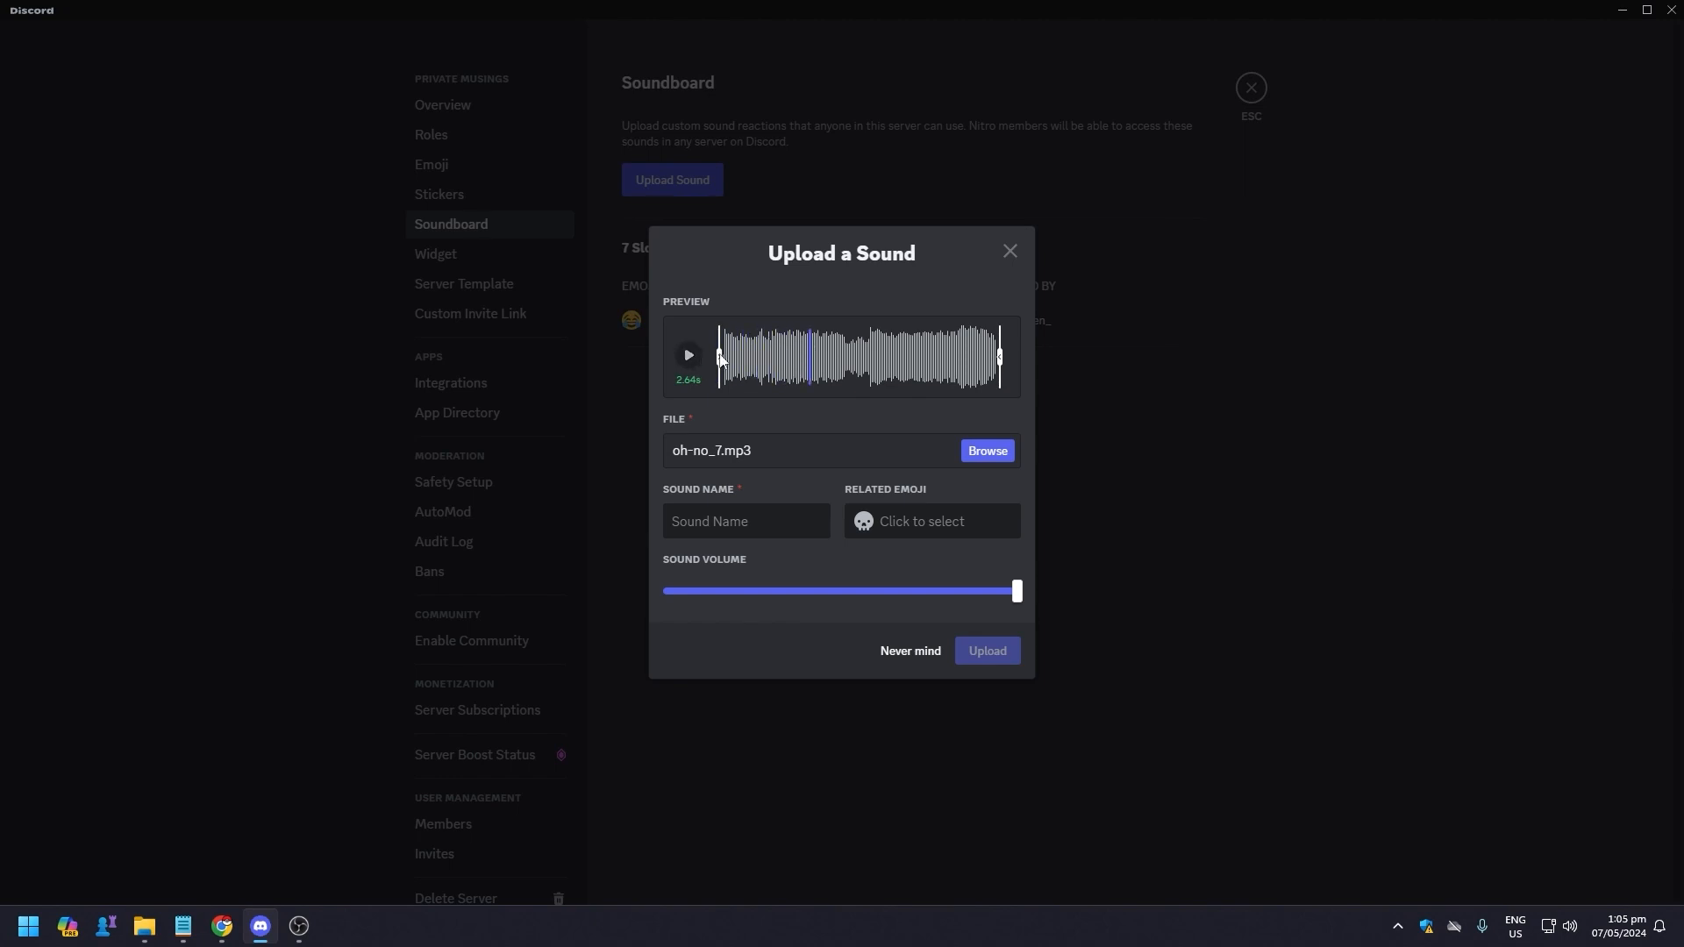
drag(719, 355, 782, 360)
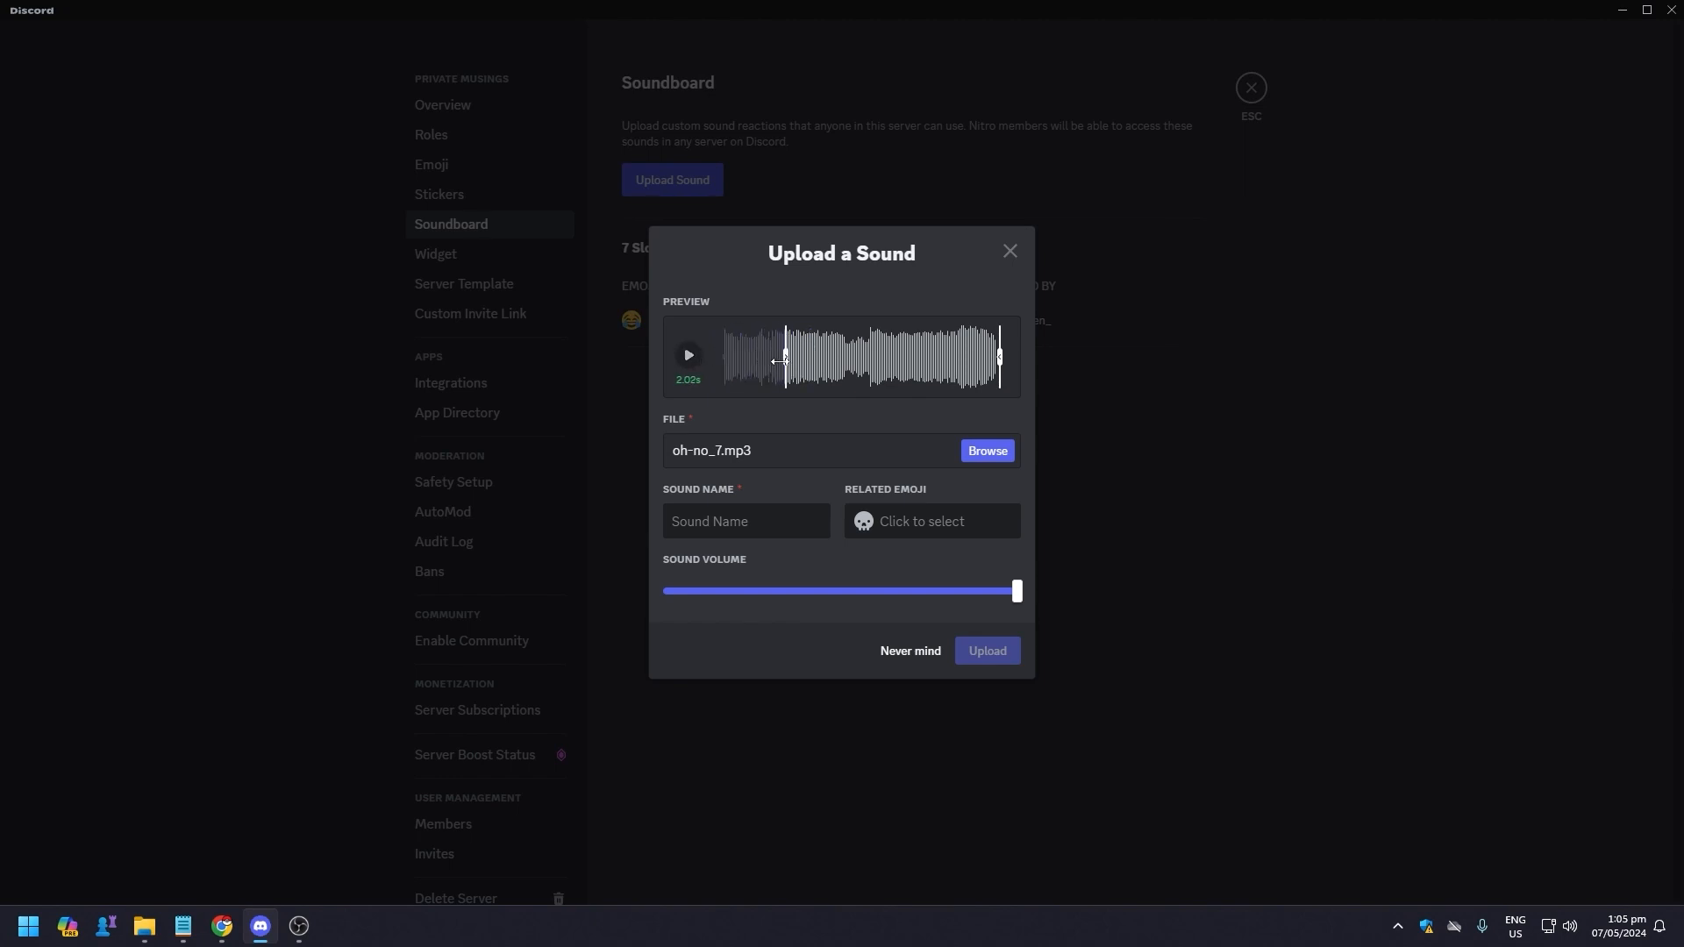
click(688, 355)
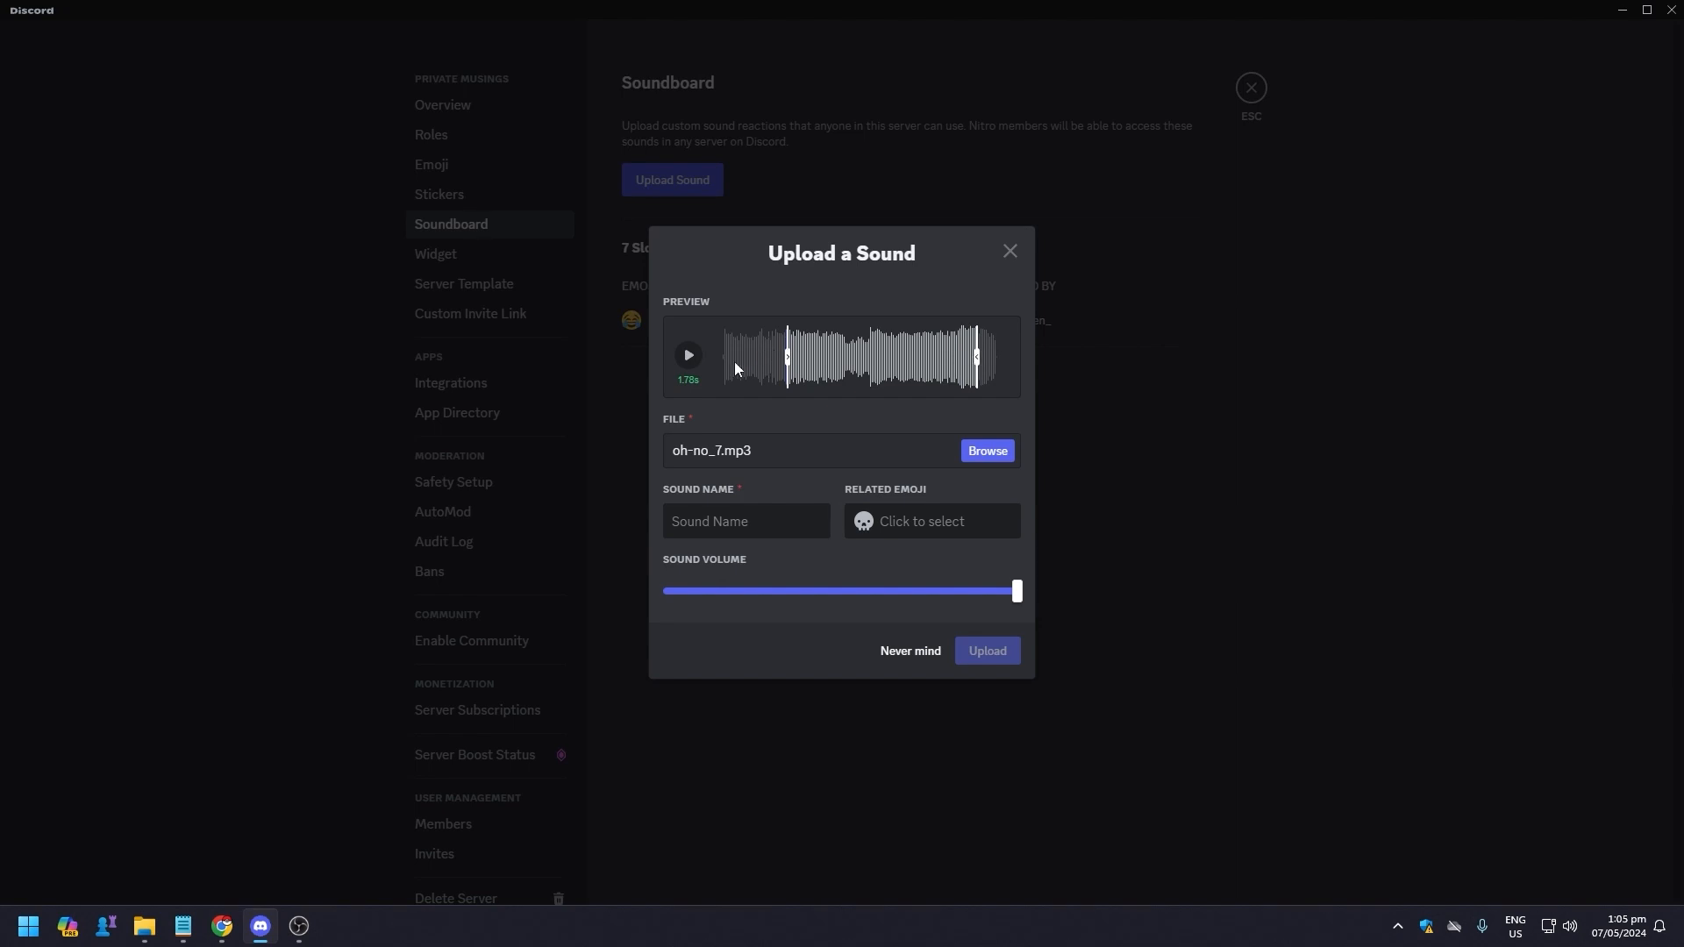
mouse_move(761, 364)
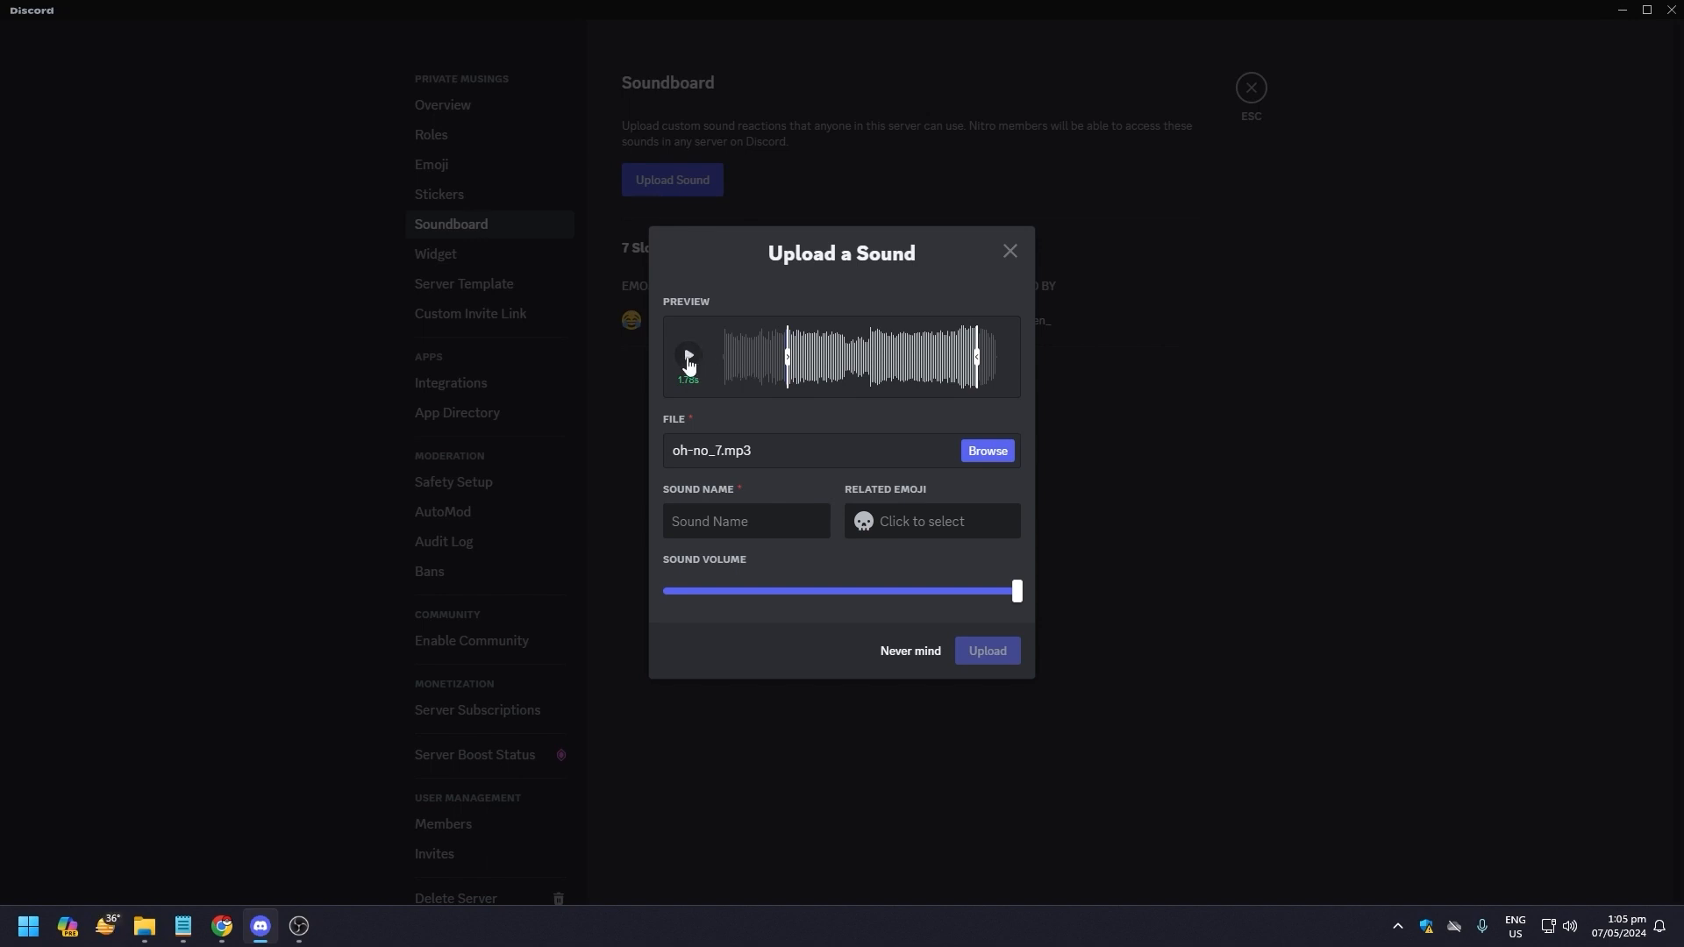
click(687, 357)
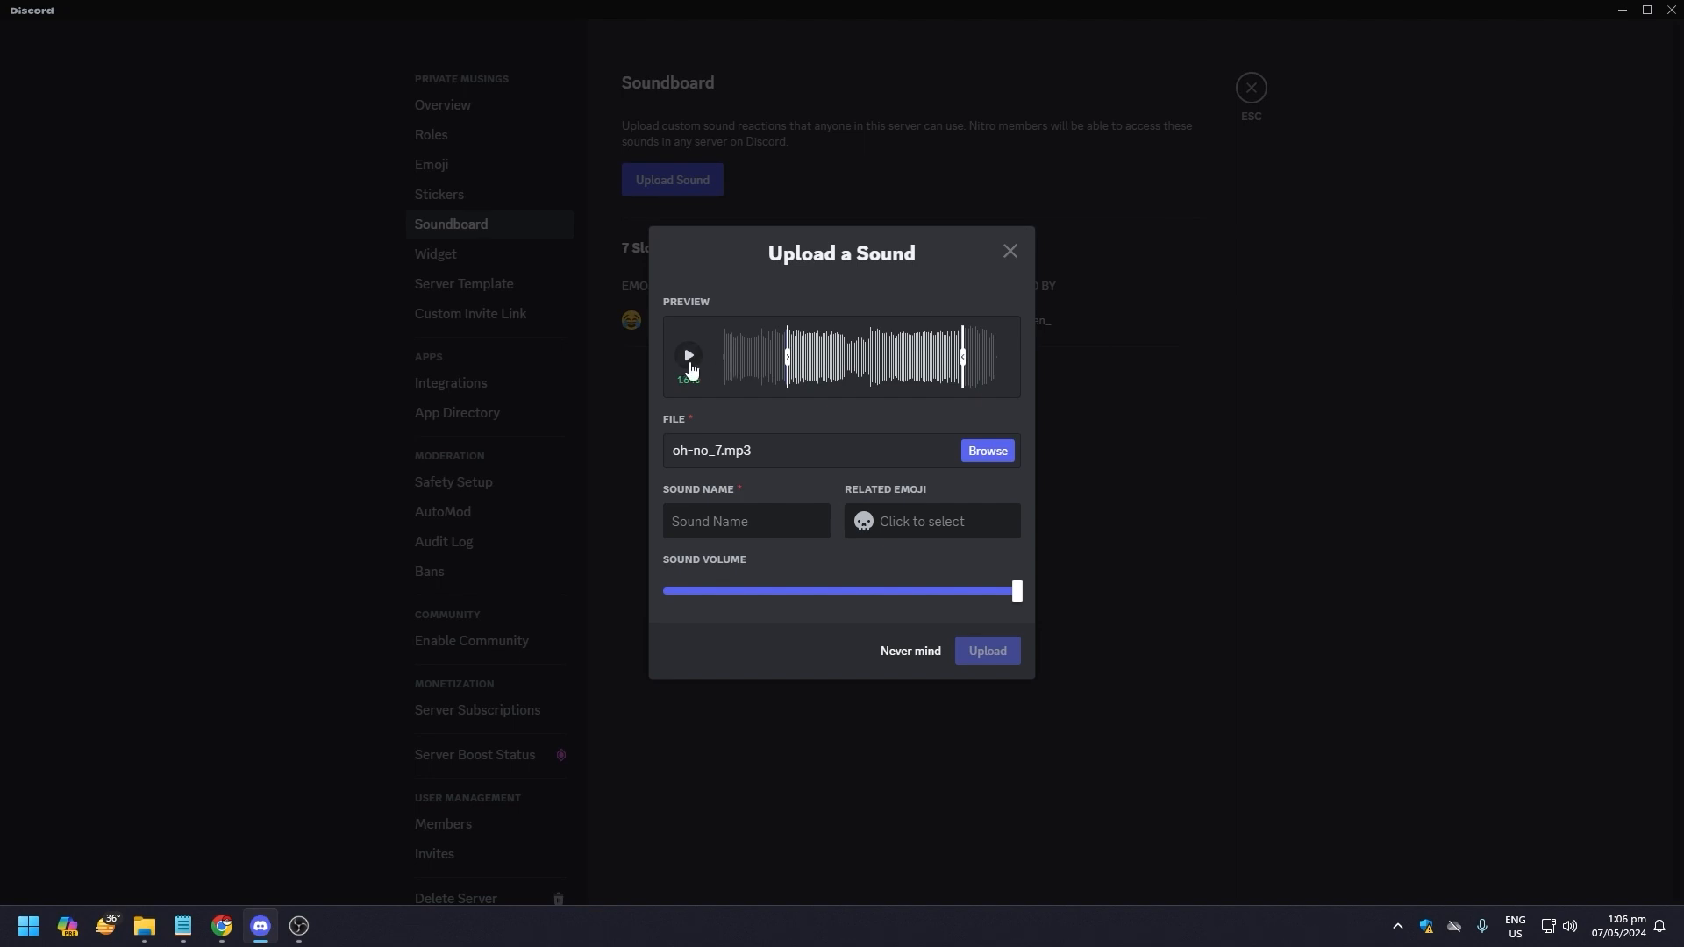
click(686, 355)
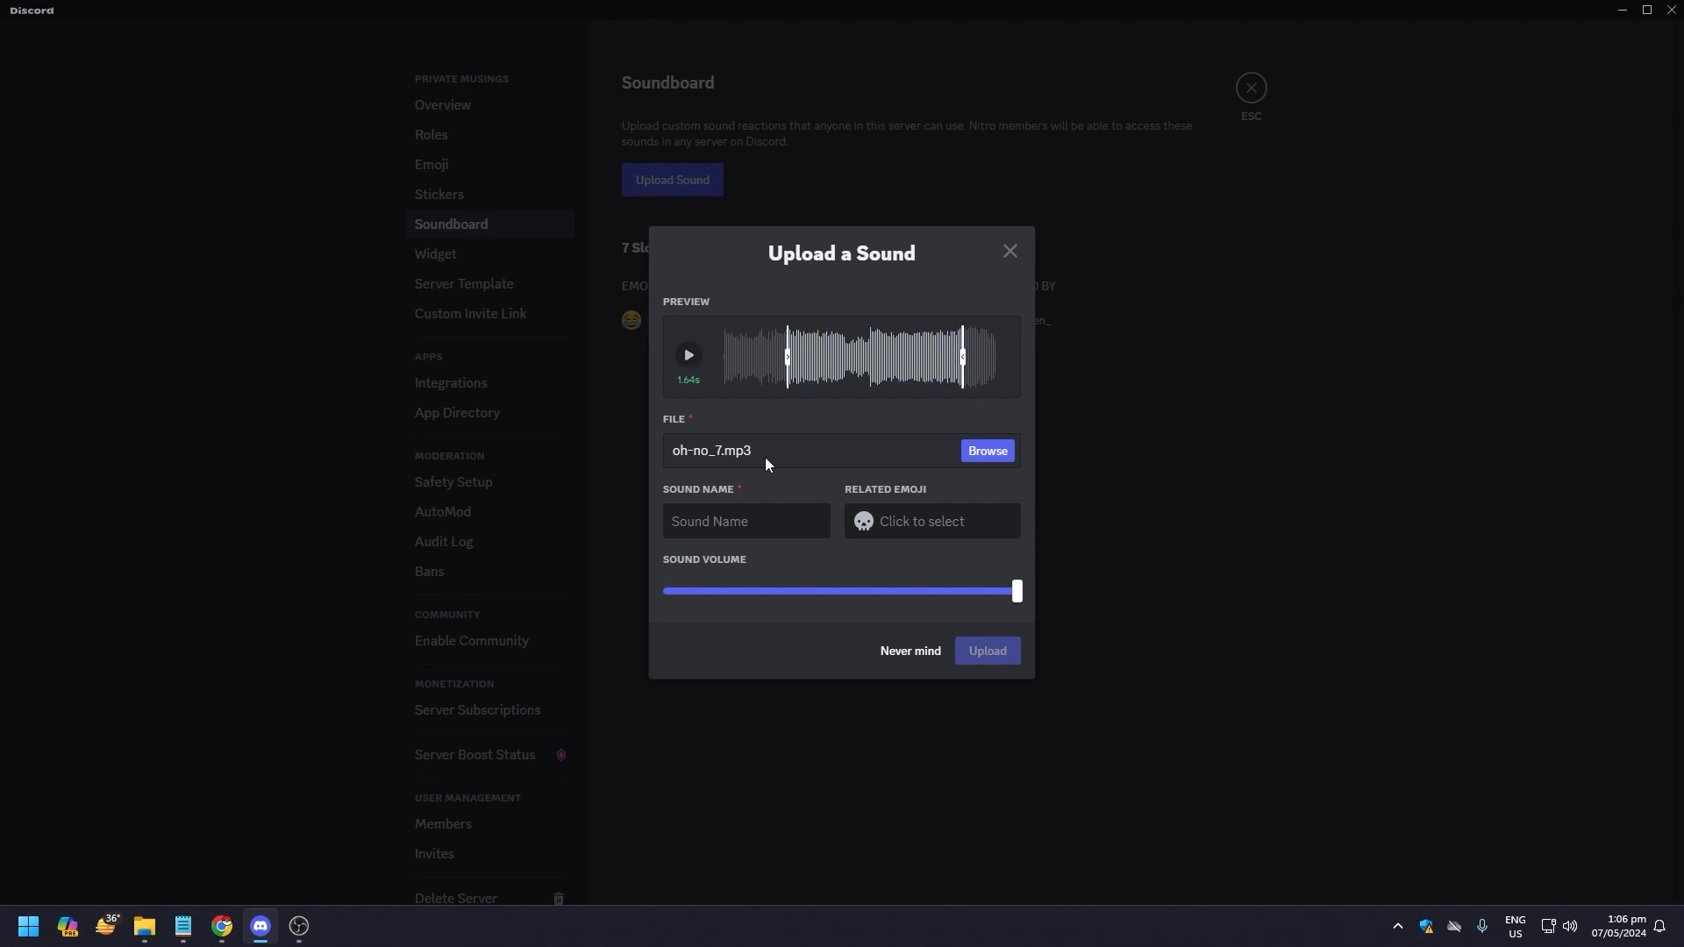
mouse_move(863, 406)
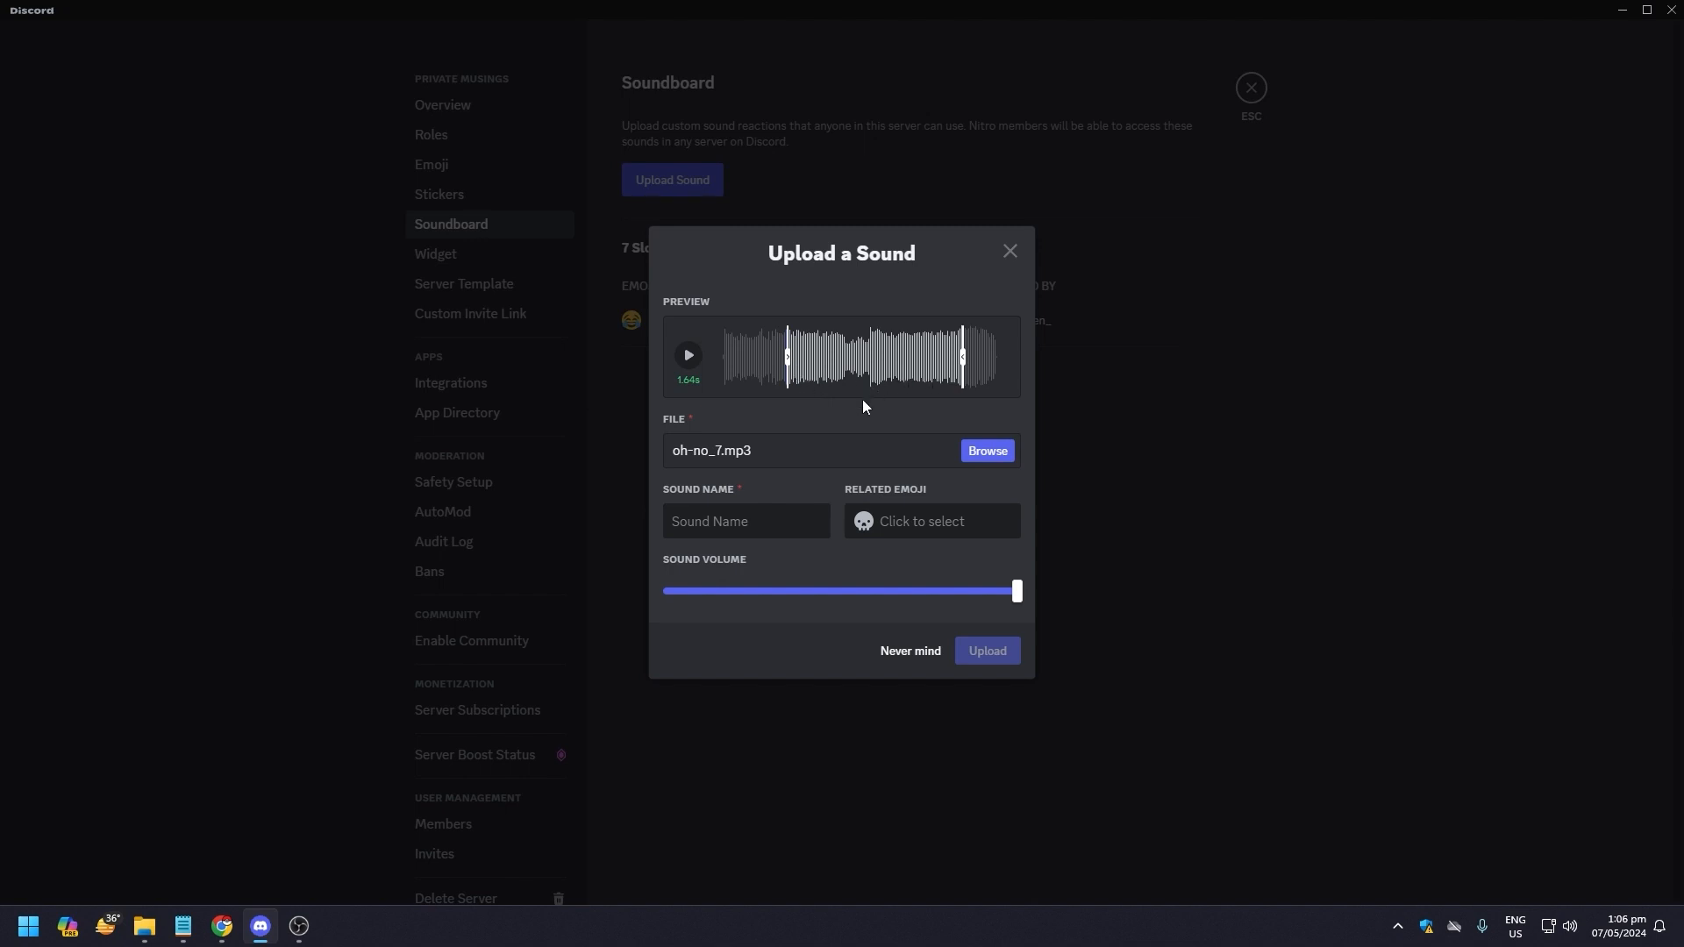
mouse_move(824, 550)
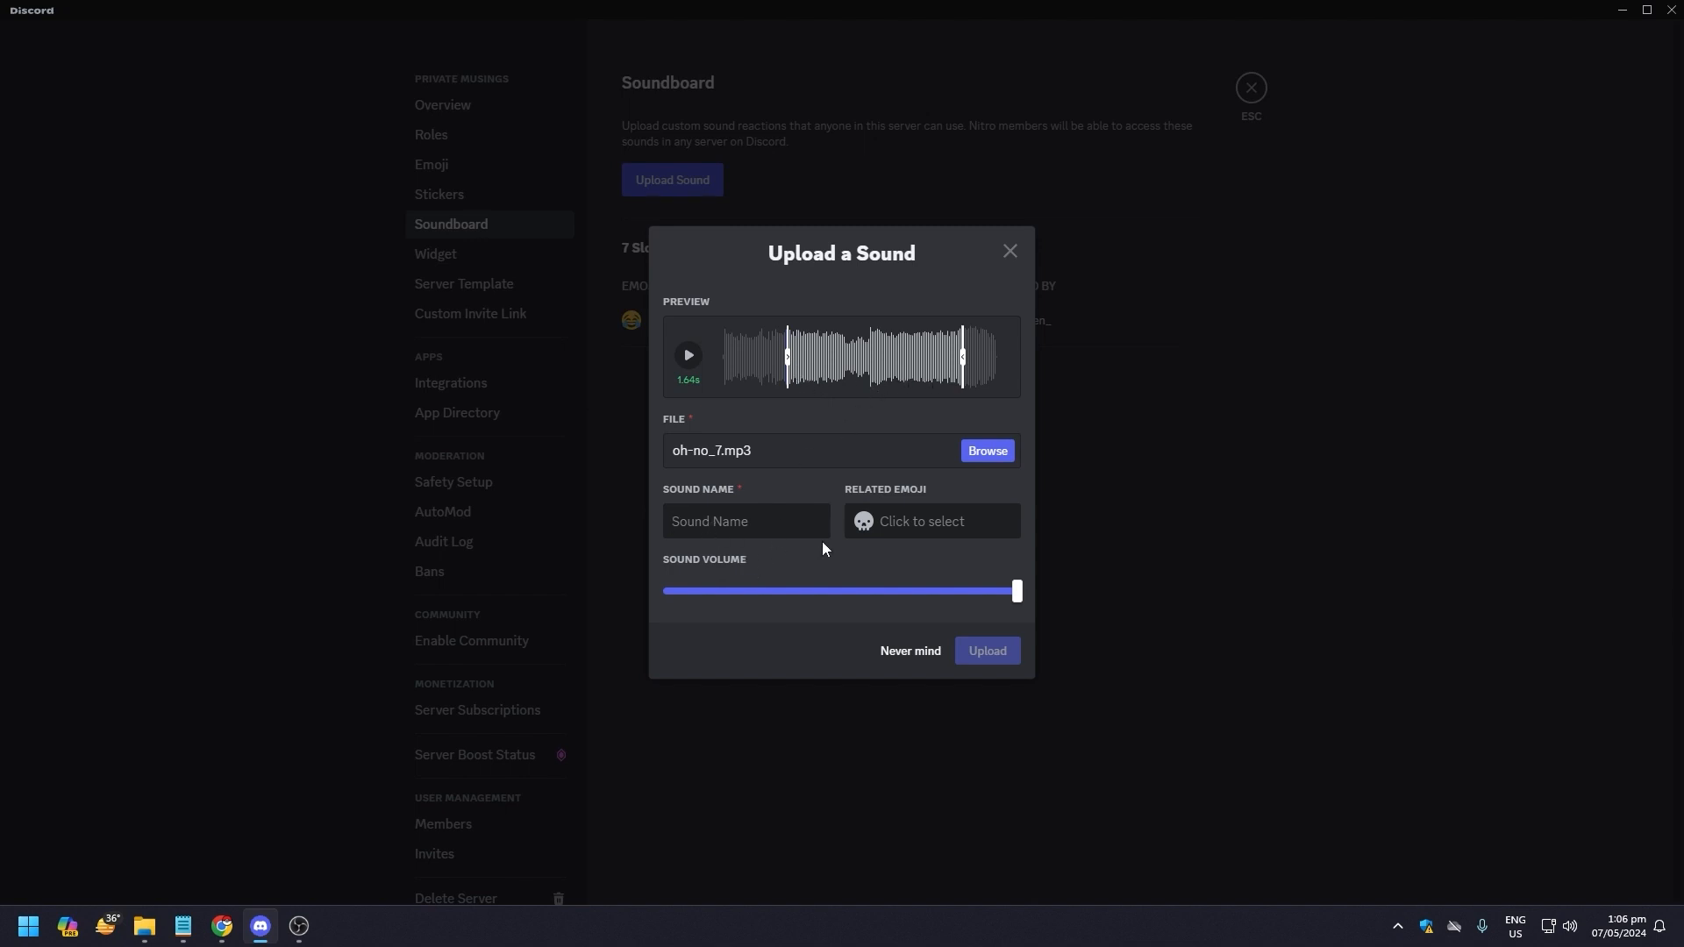
Name the sound 'OH NO' and give it the scream emoji
text(O)
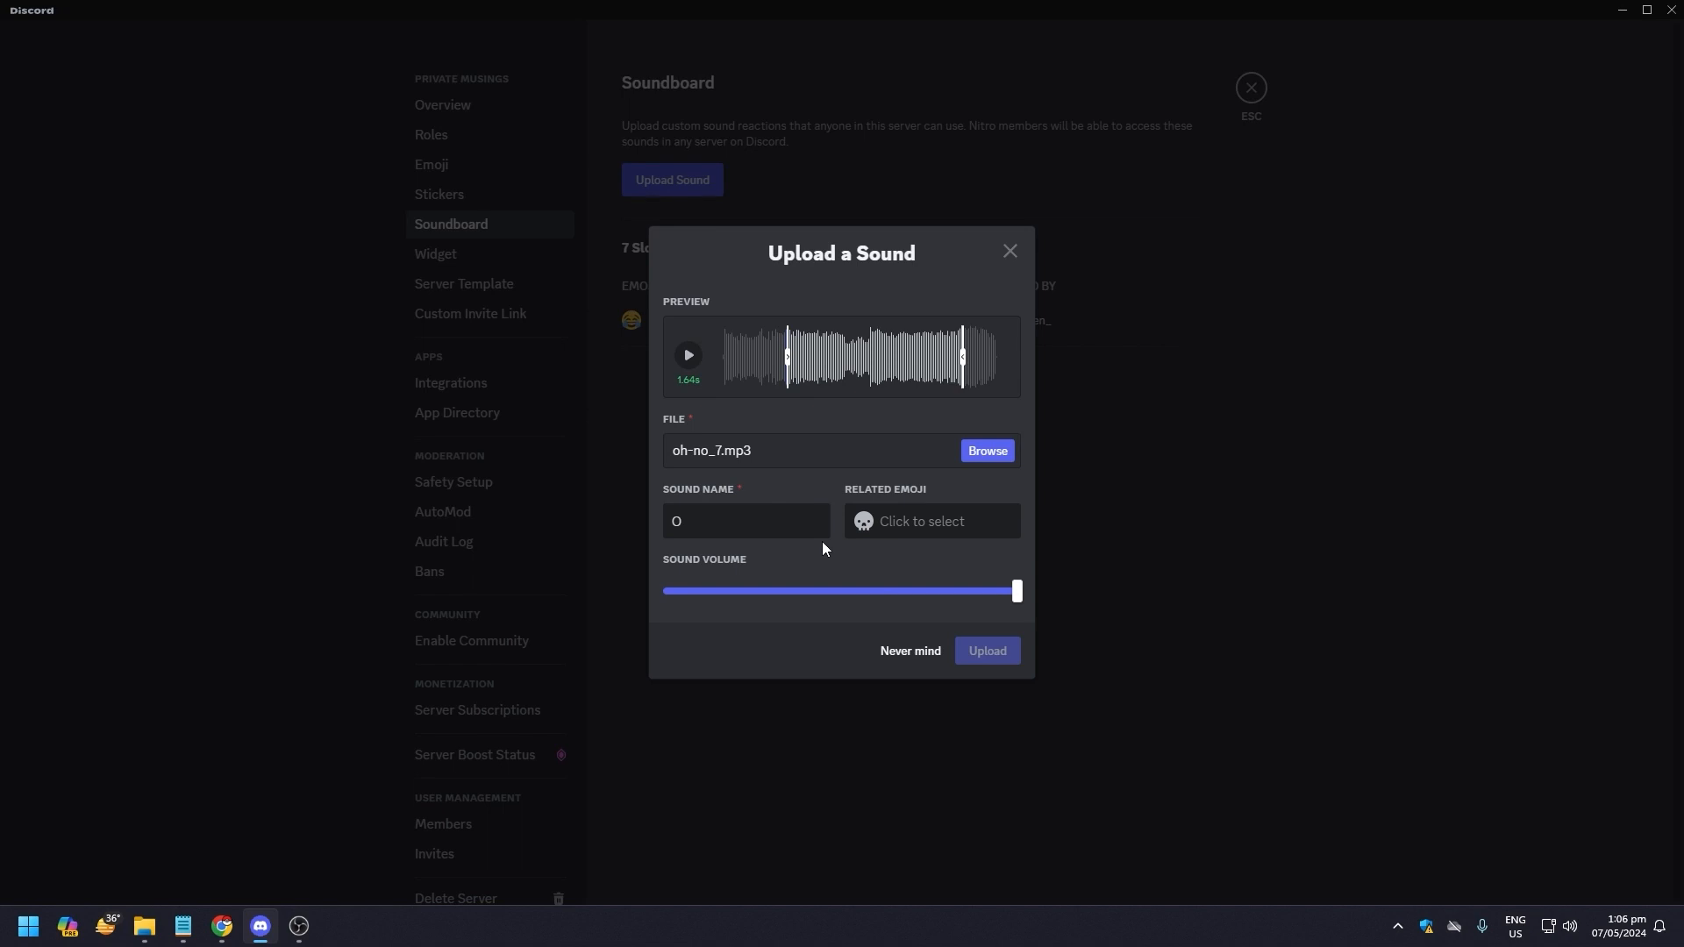
text(H NO)
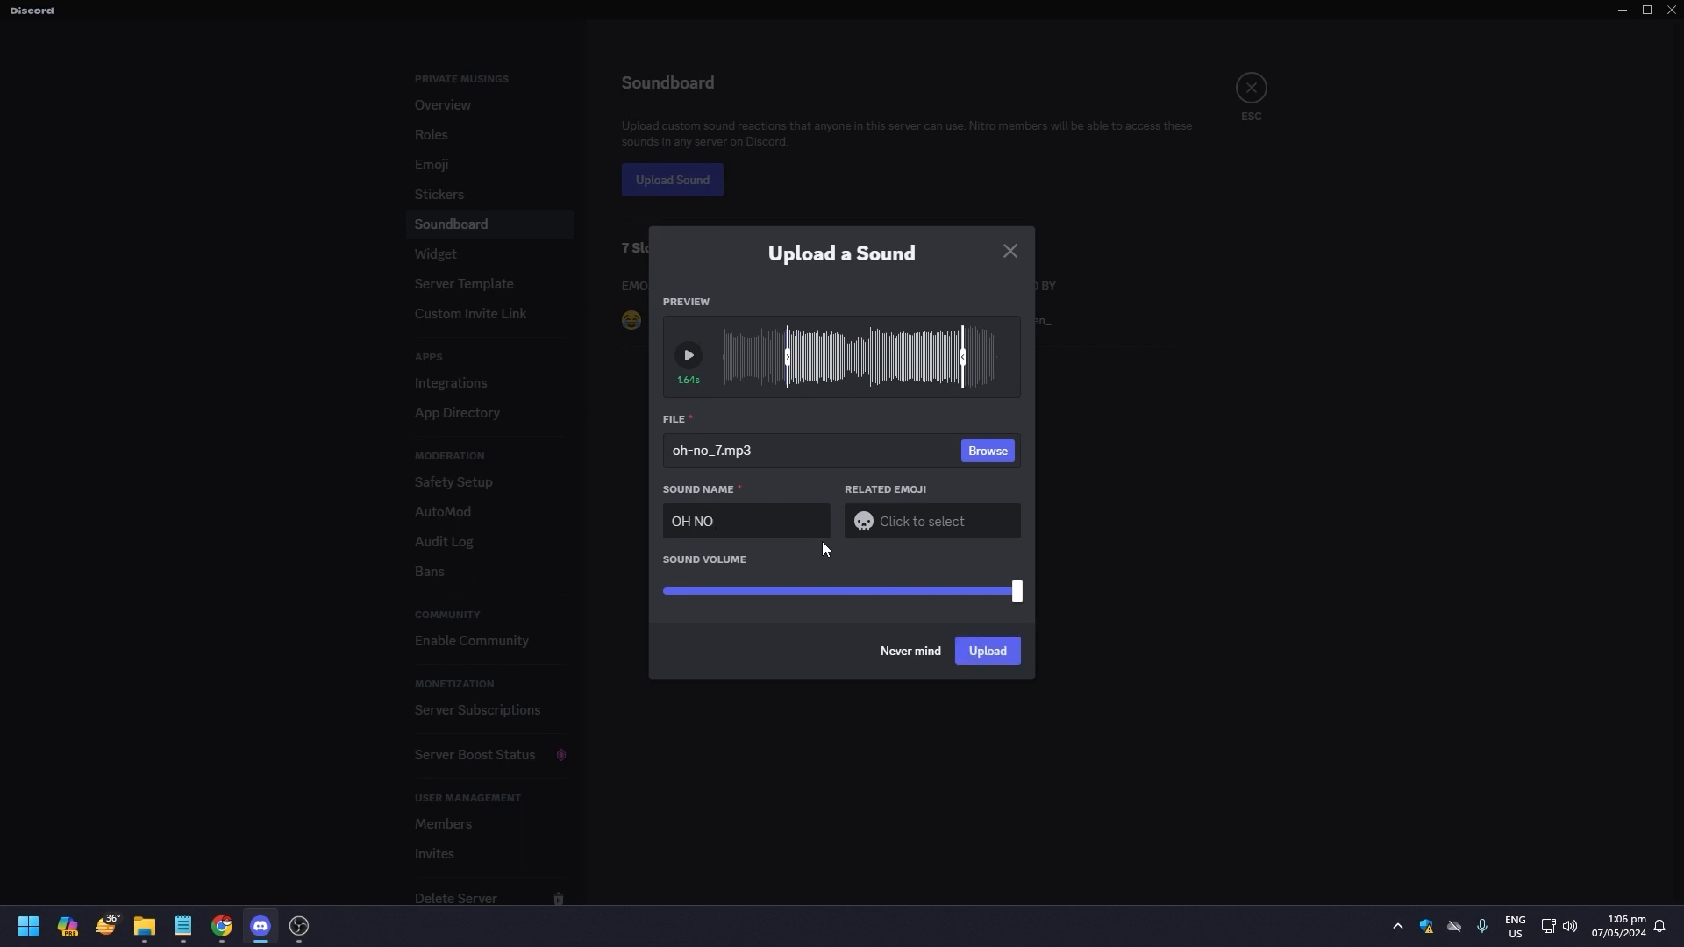
click(929, 521)
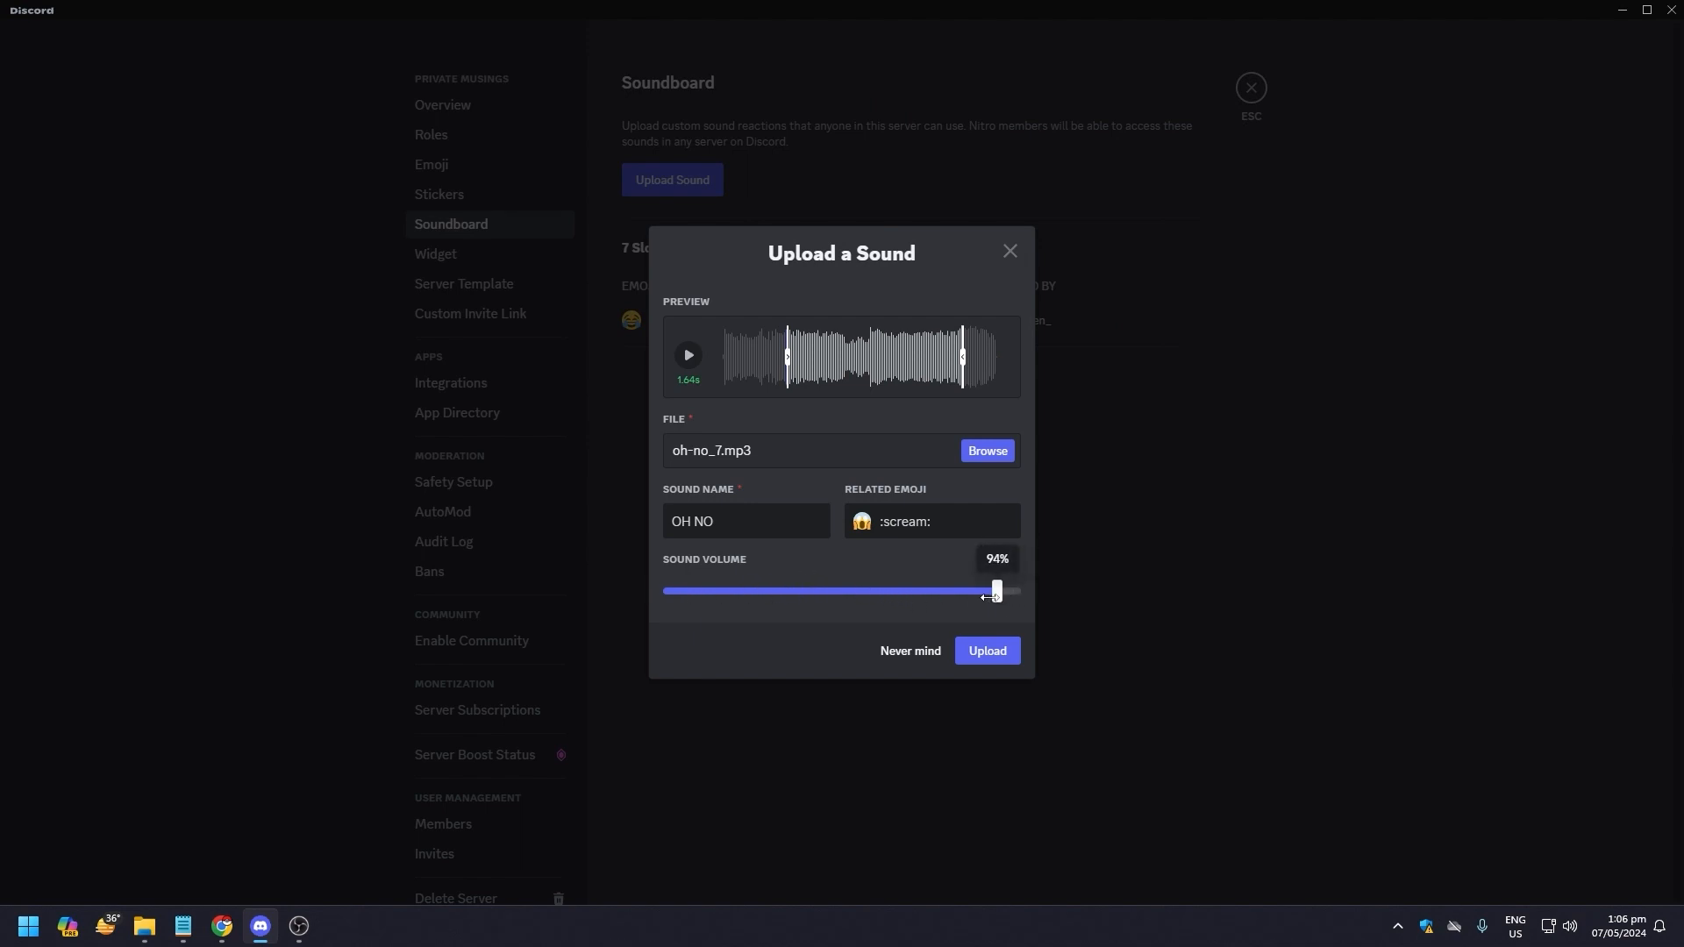
Preview the clip while lowering its volume to about 47%, then upload it
drag(994, 589, 895, 589)
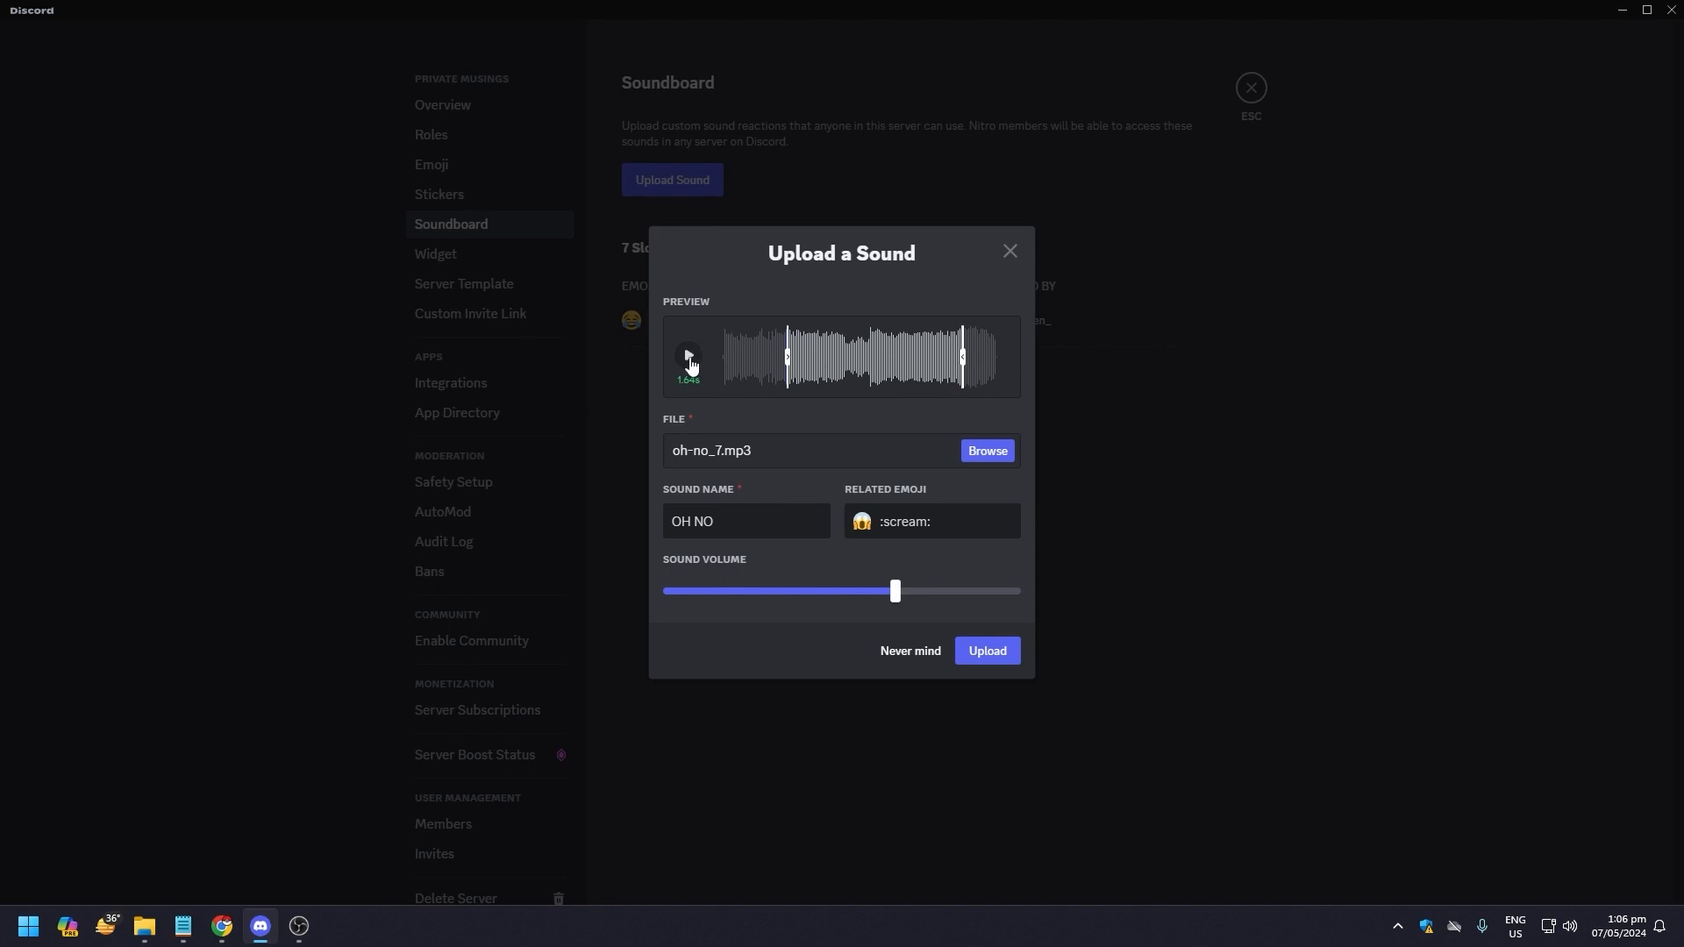
click(687, 355)
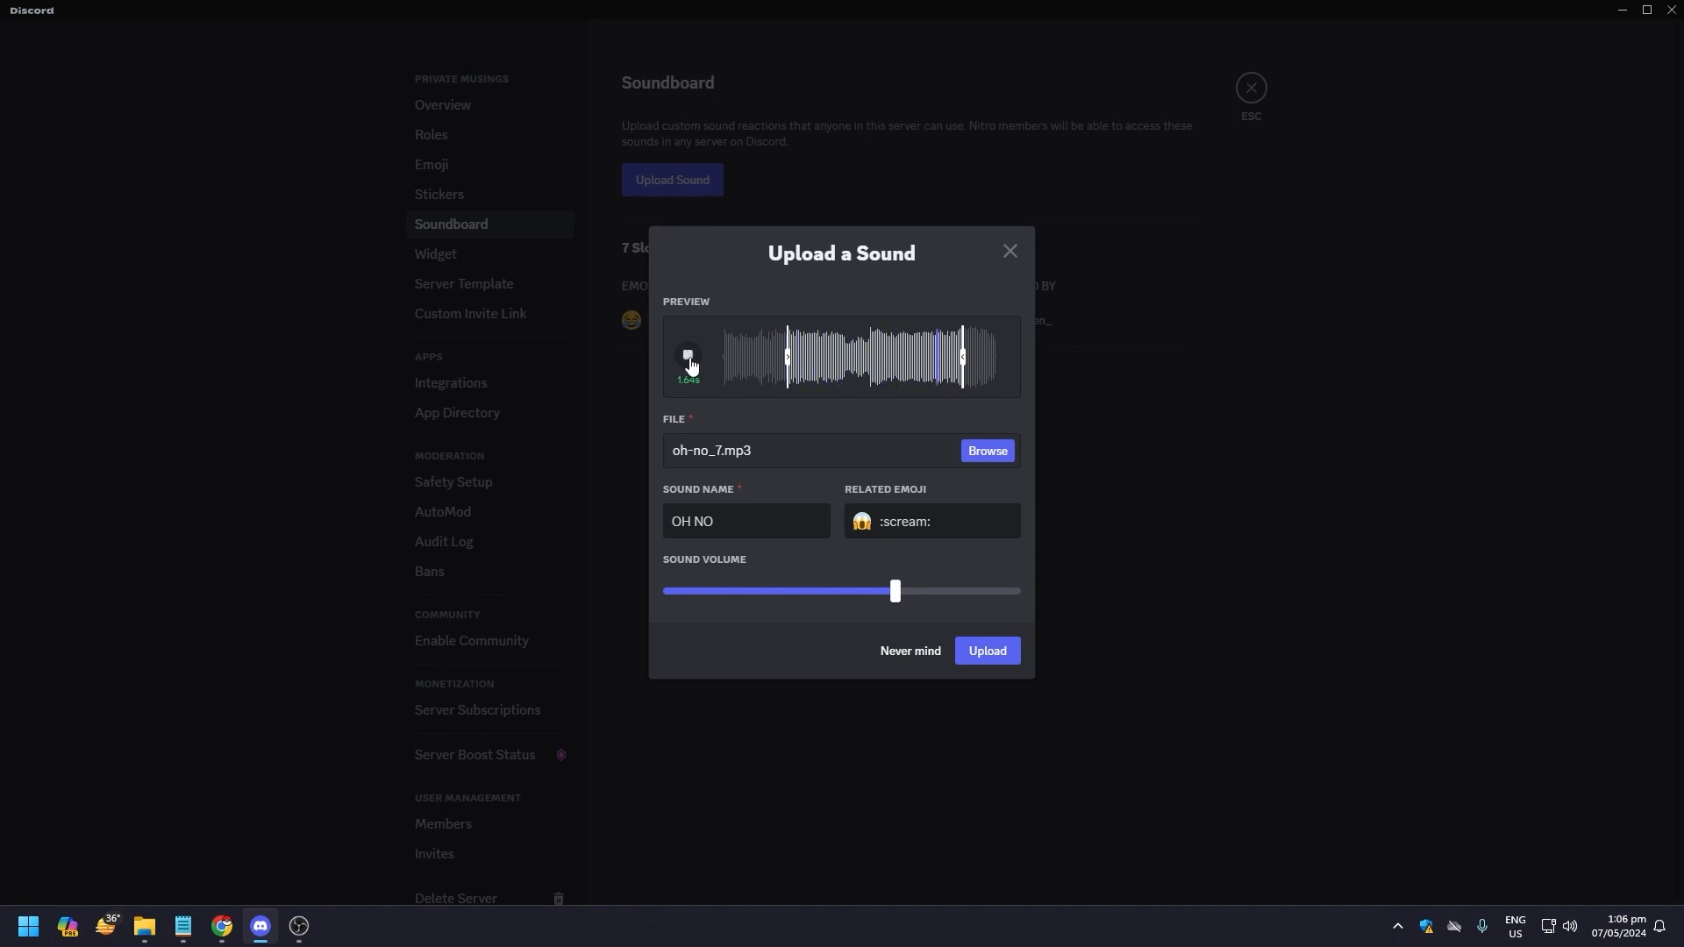
drag(895, 590, 877, 590)
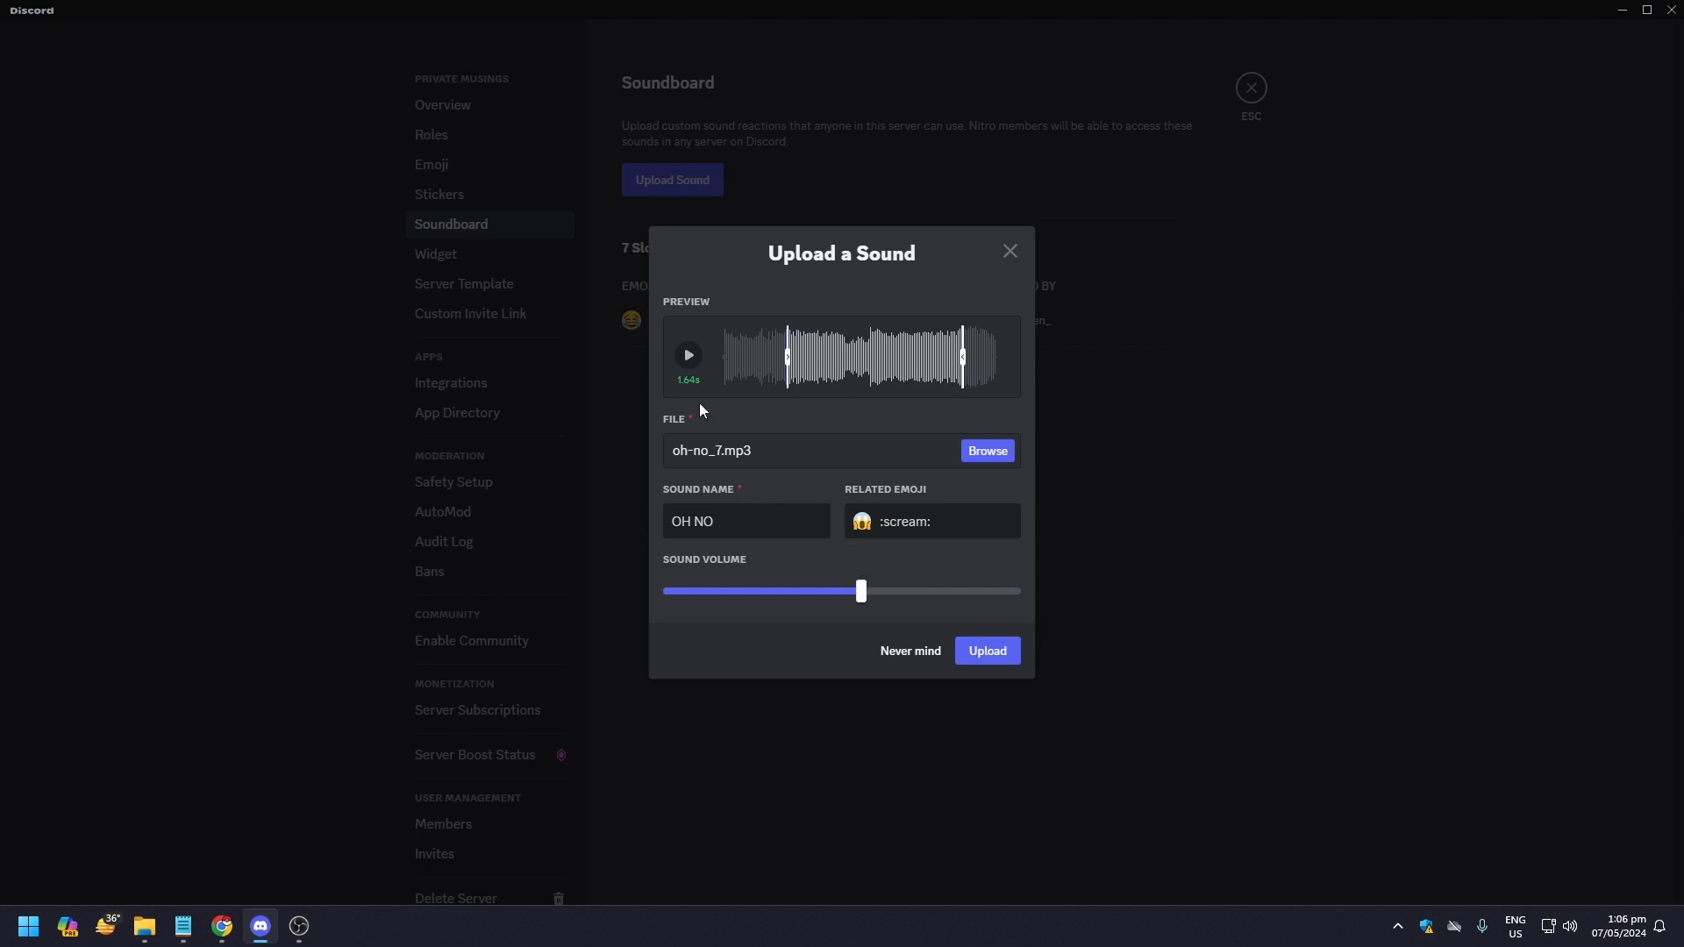
click(688, 355)
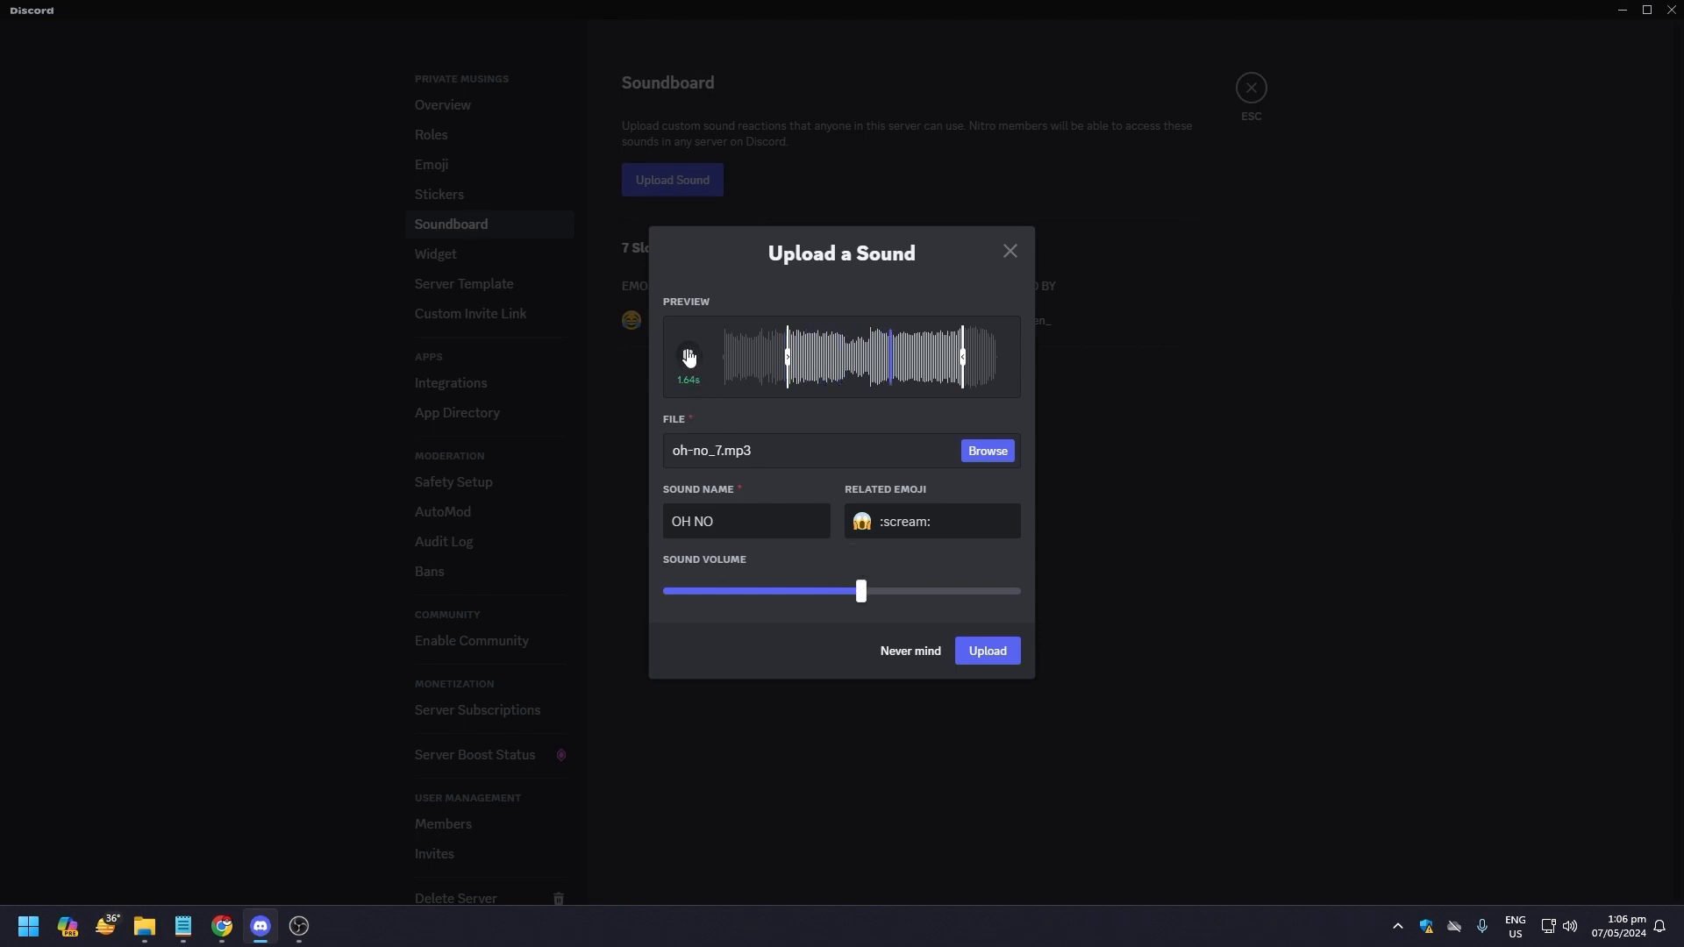
drag(859, 590, 860, 590)
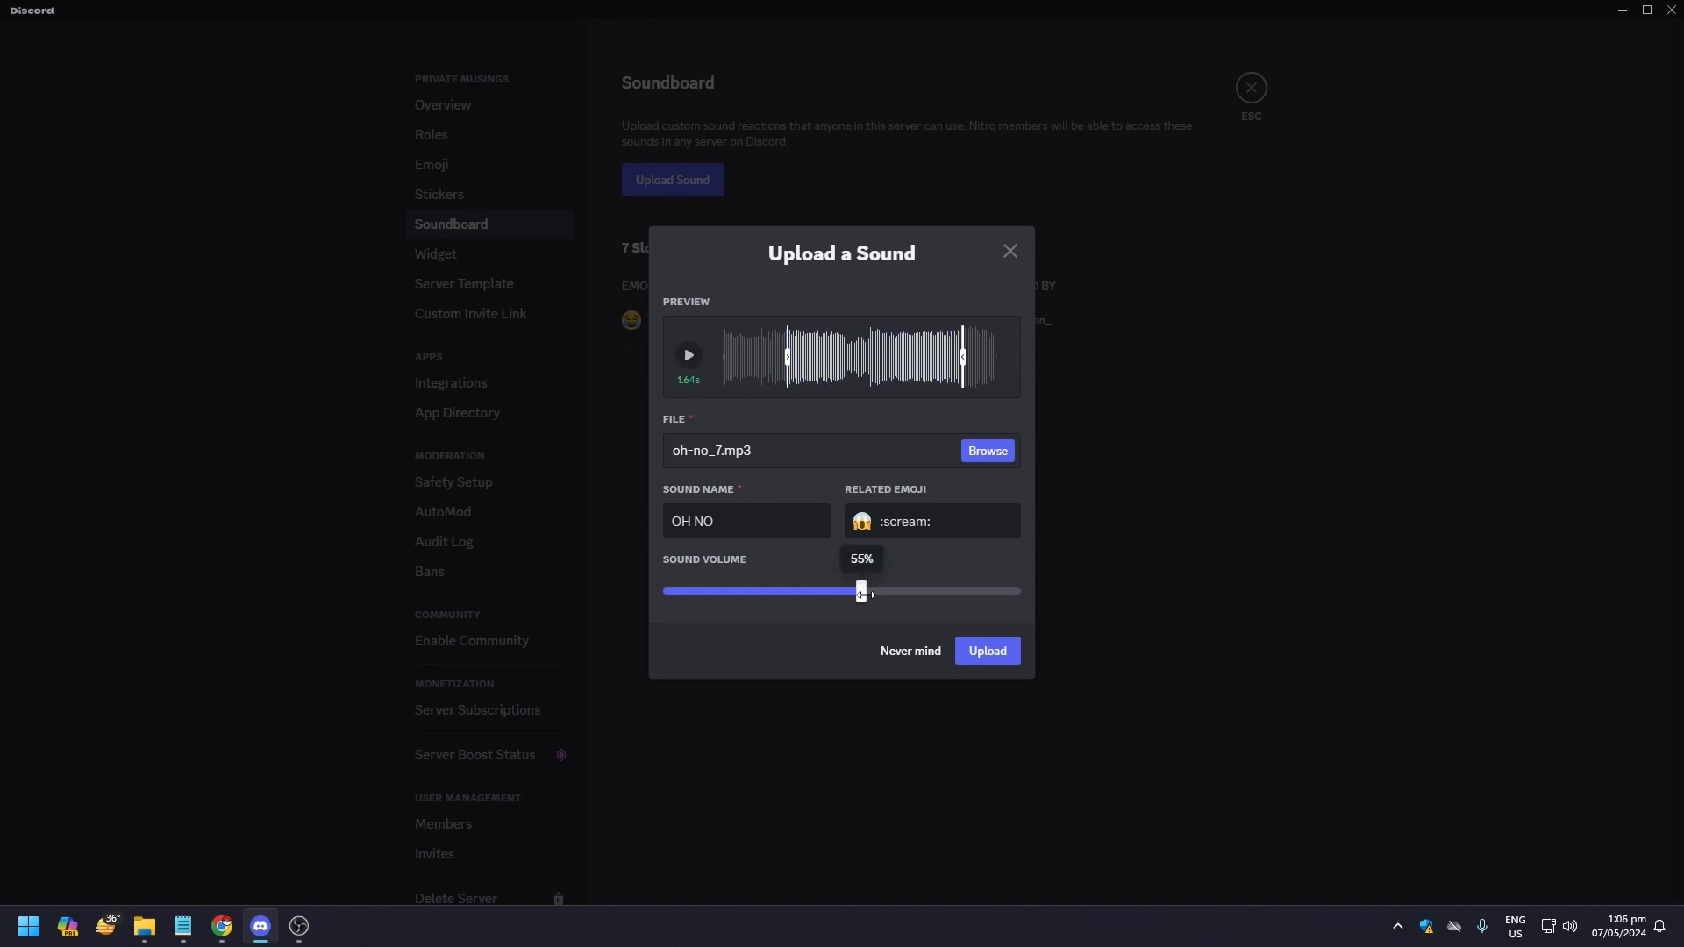
drag(860, 589, 845, 590)
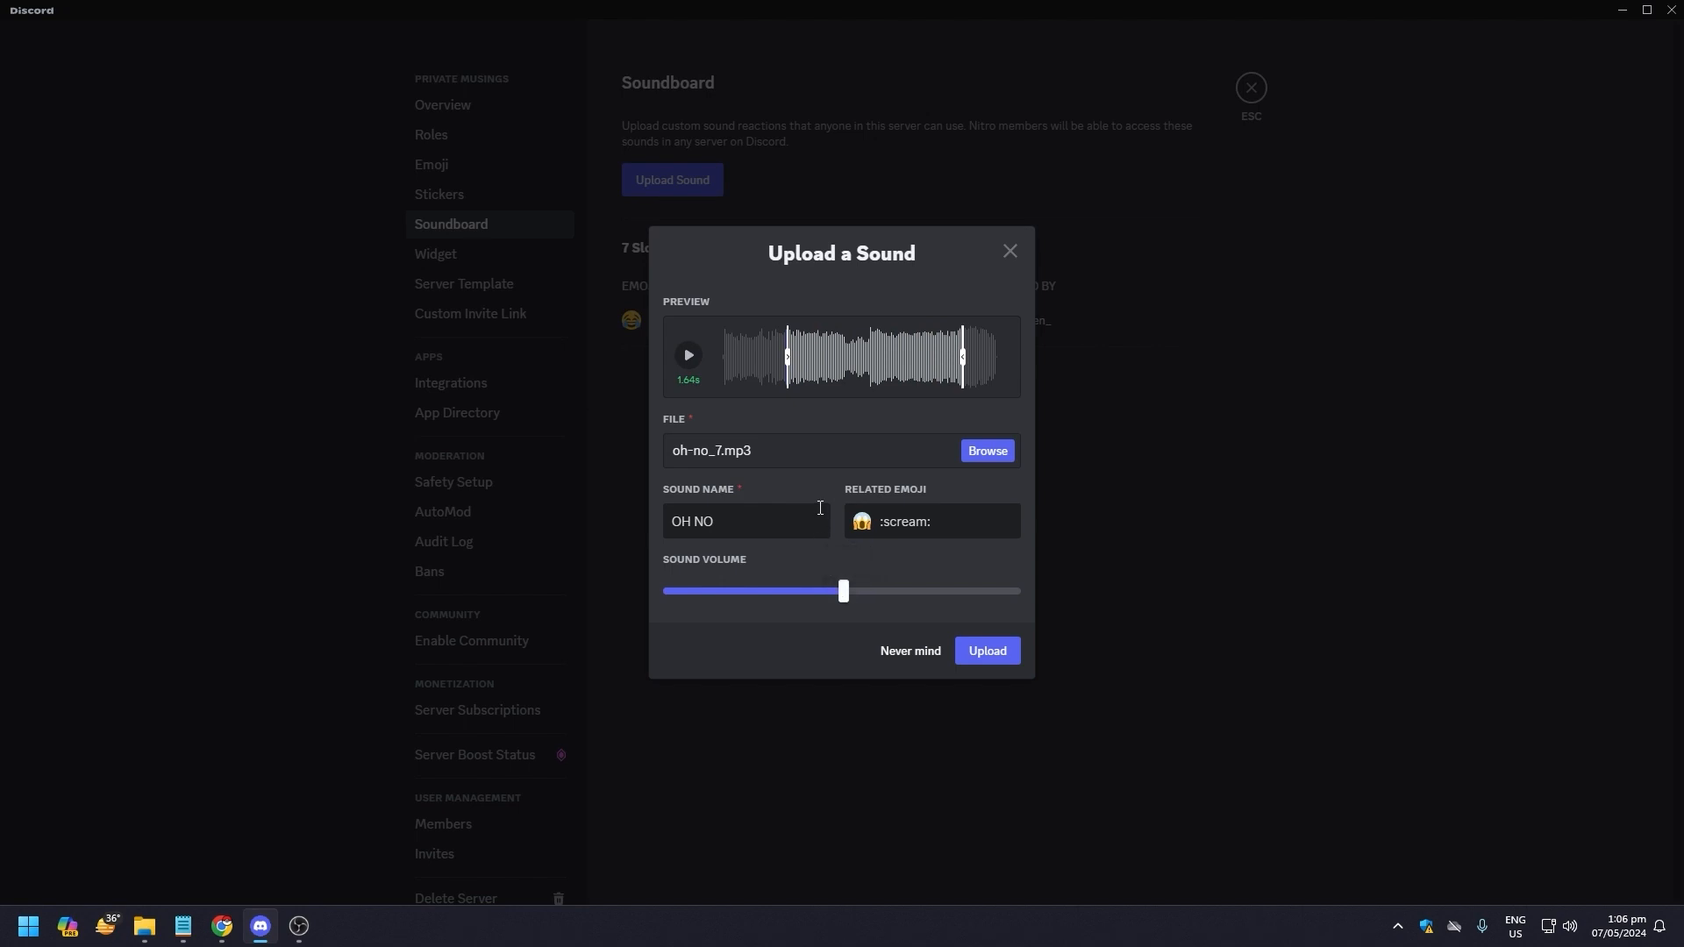
click(688, 355)
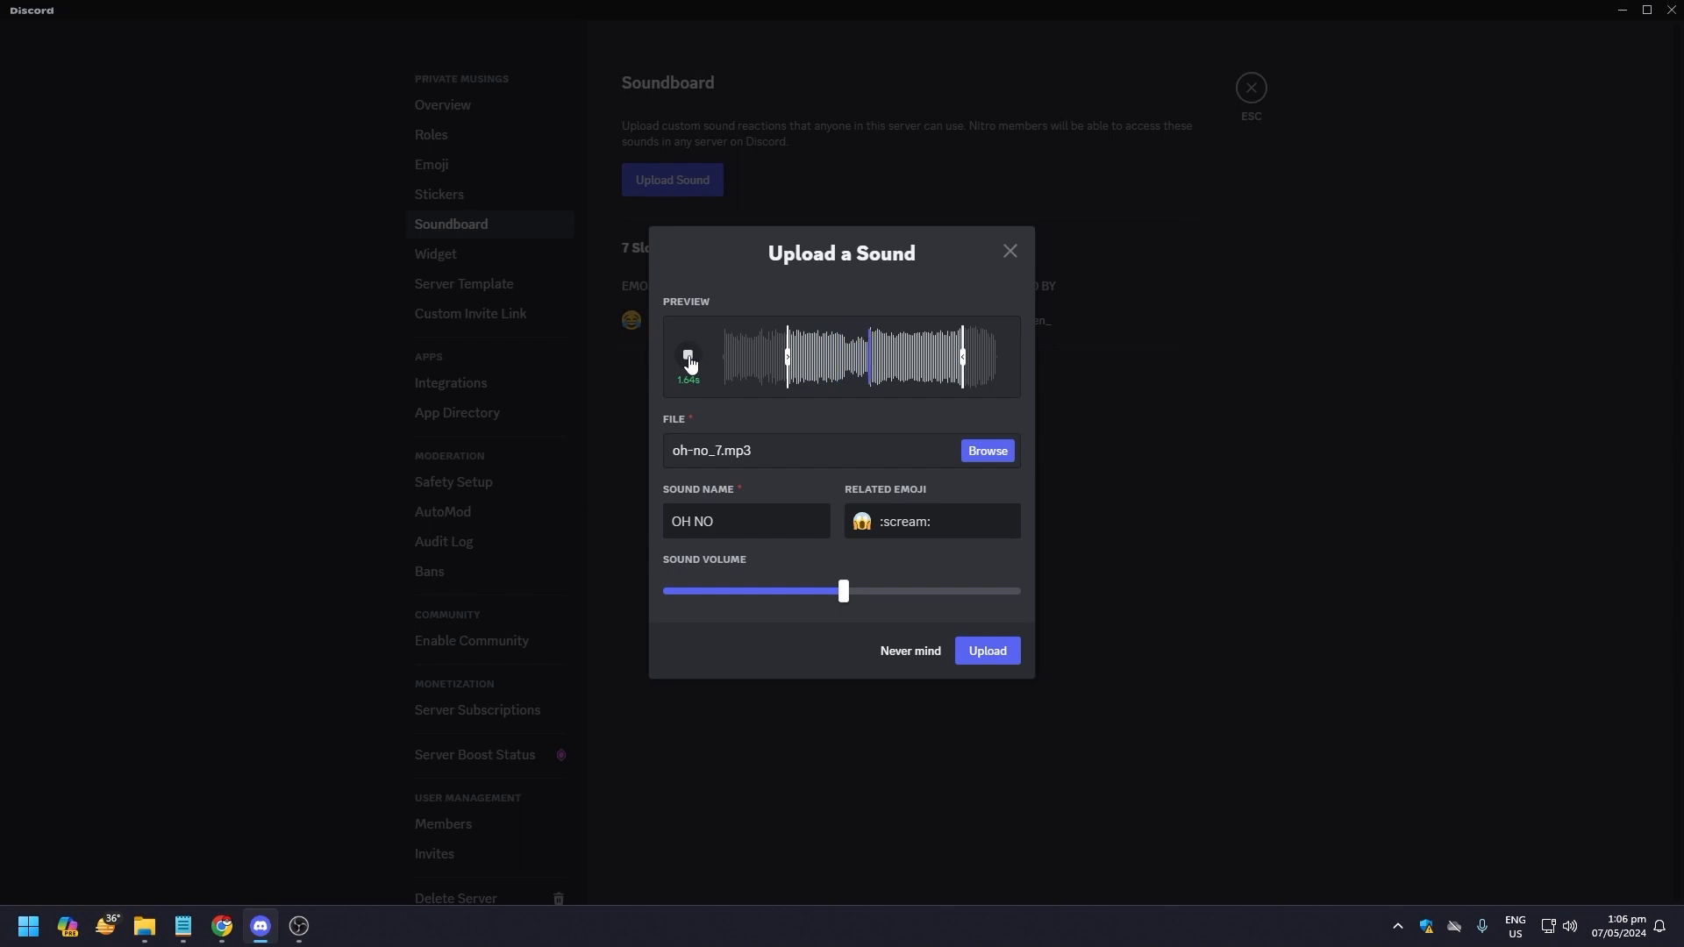
drag(843, 590, 829, 590)
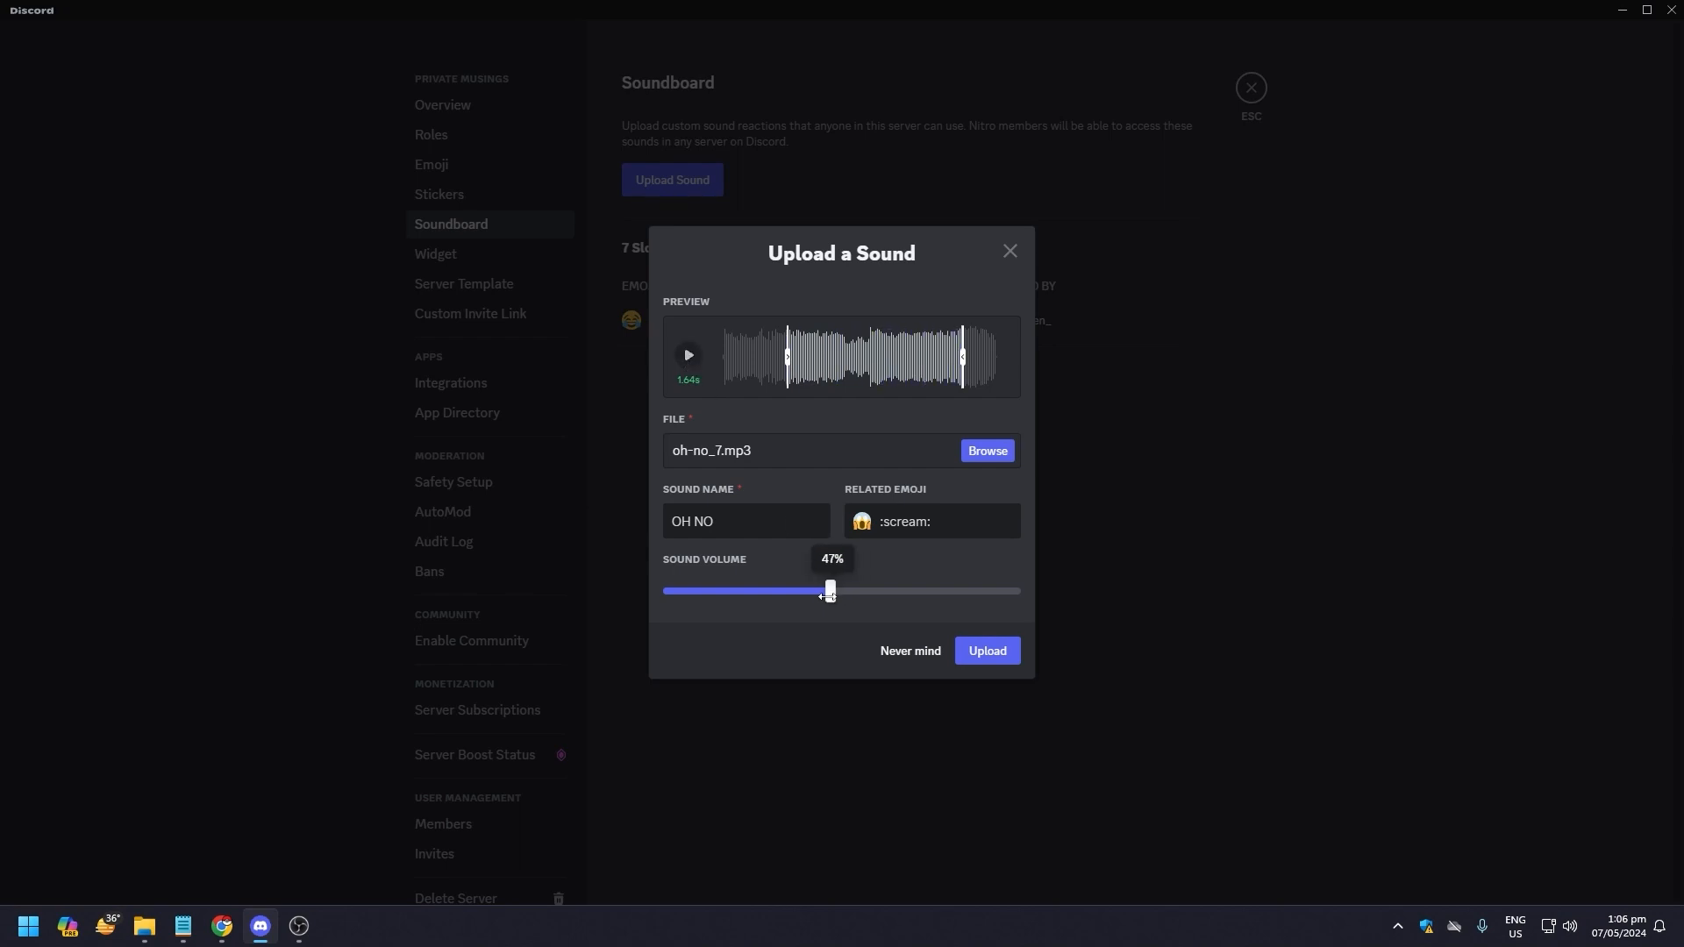
click(688, 355)
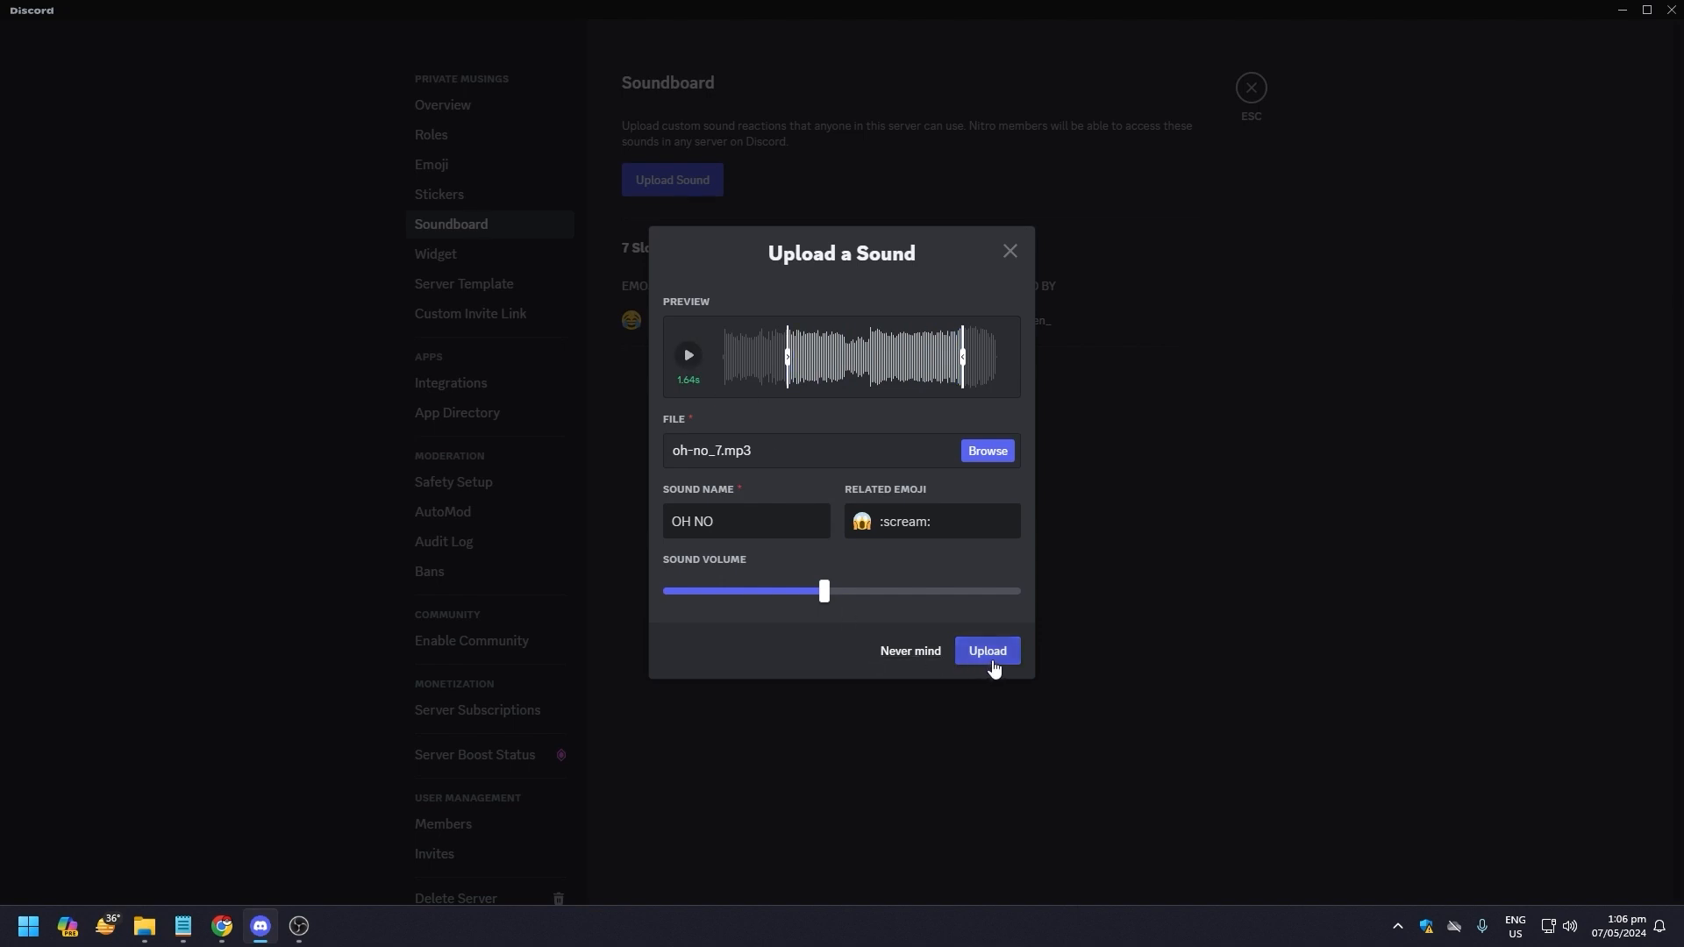
click(985, 651)
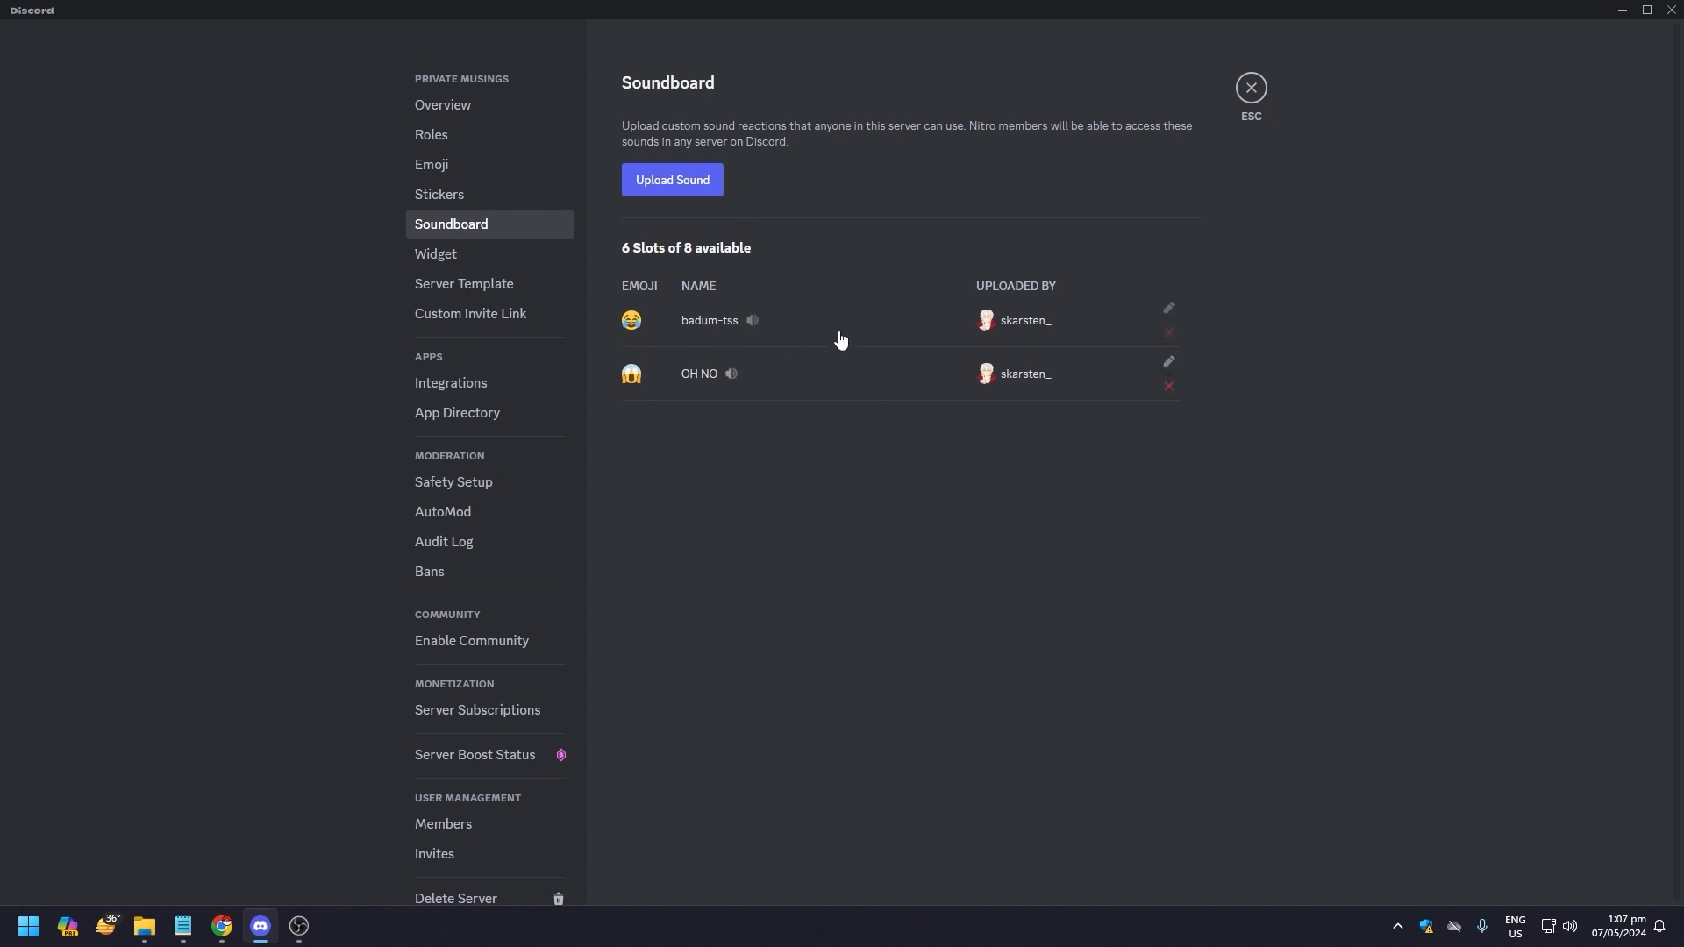
mouse_move(653, 336)
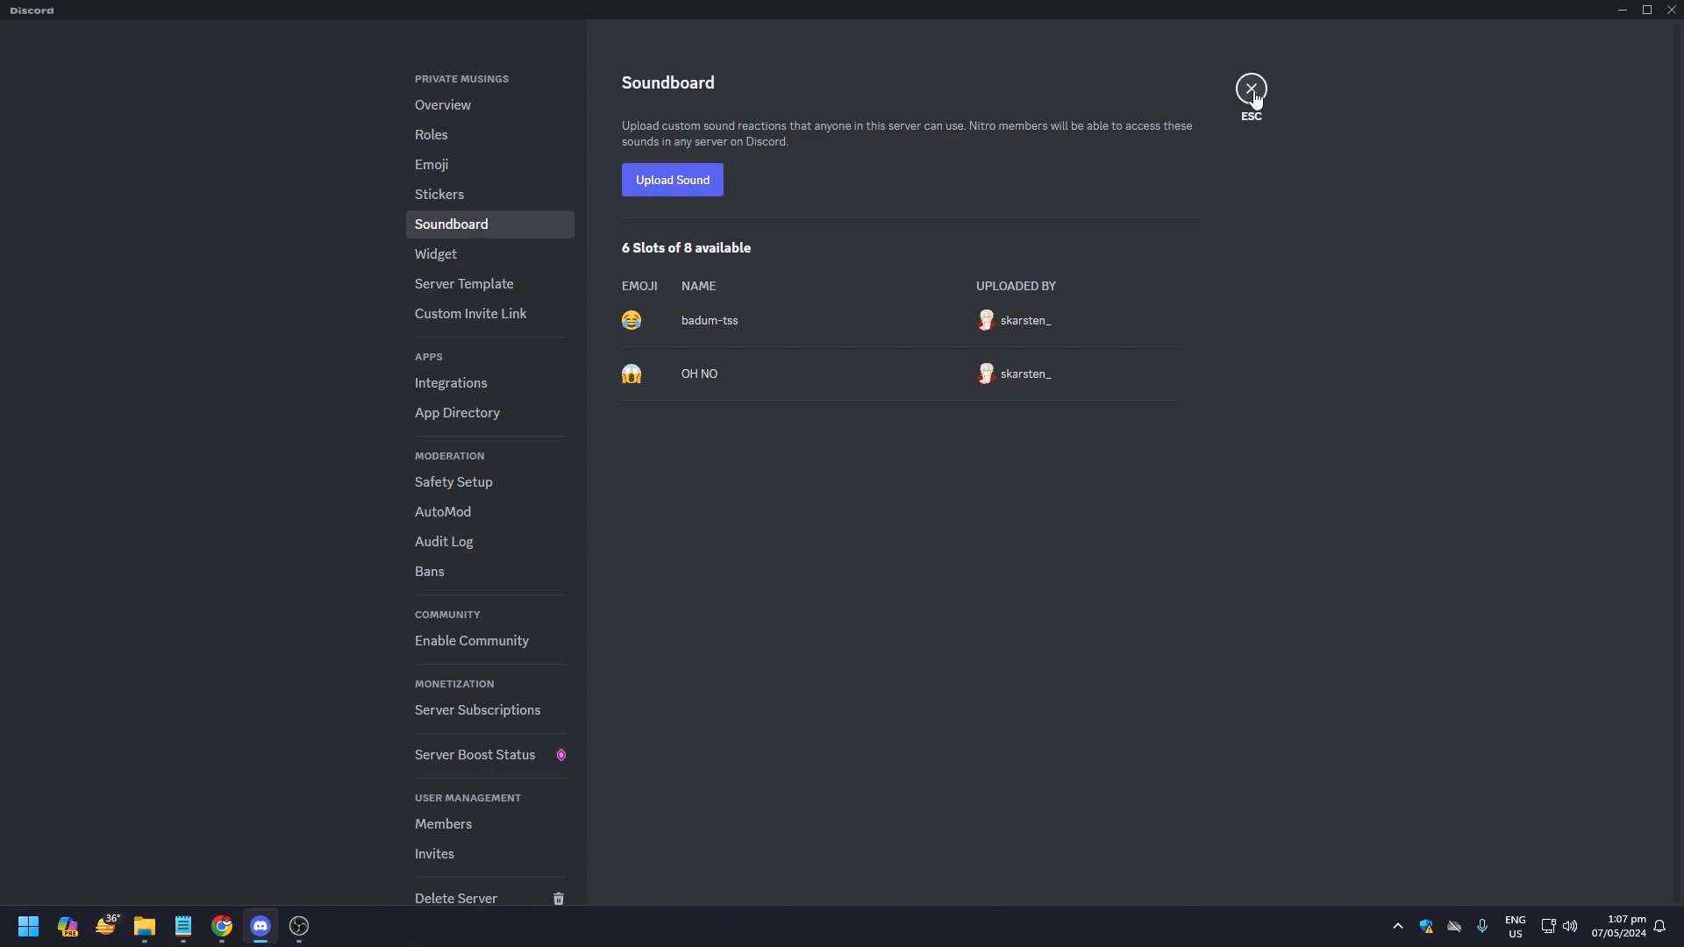
Close Server Settings to return to the Private Musings general channel
click(1250, 88)
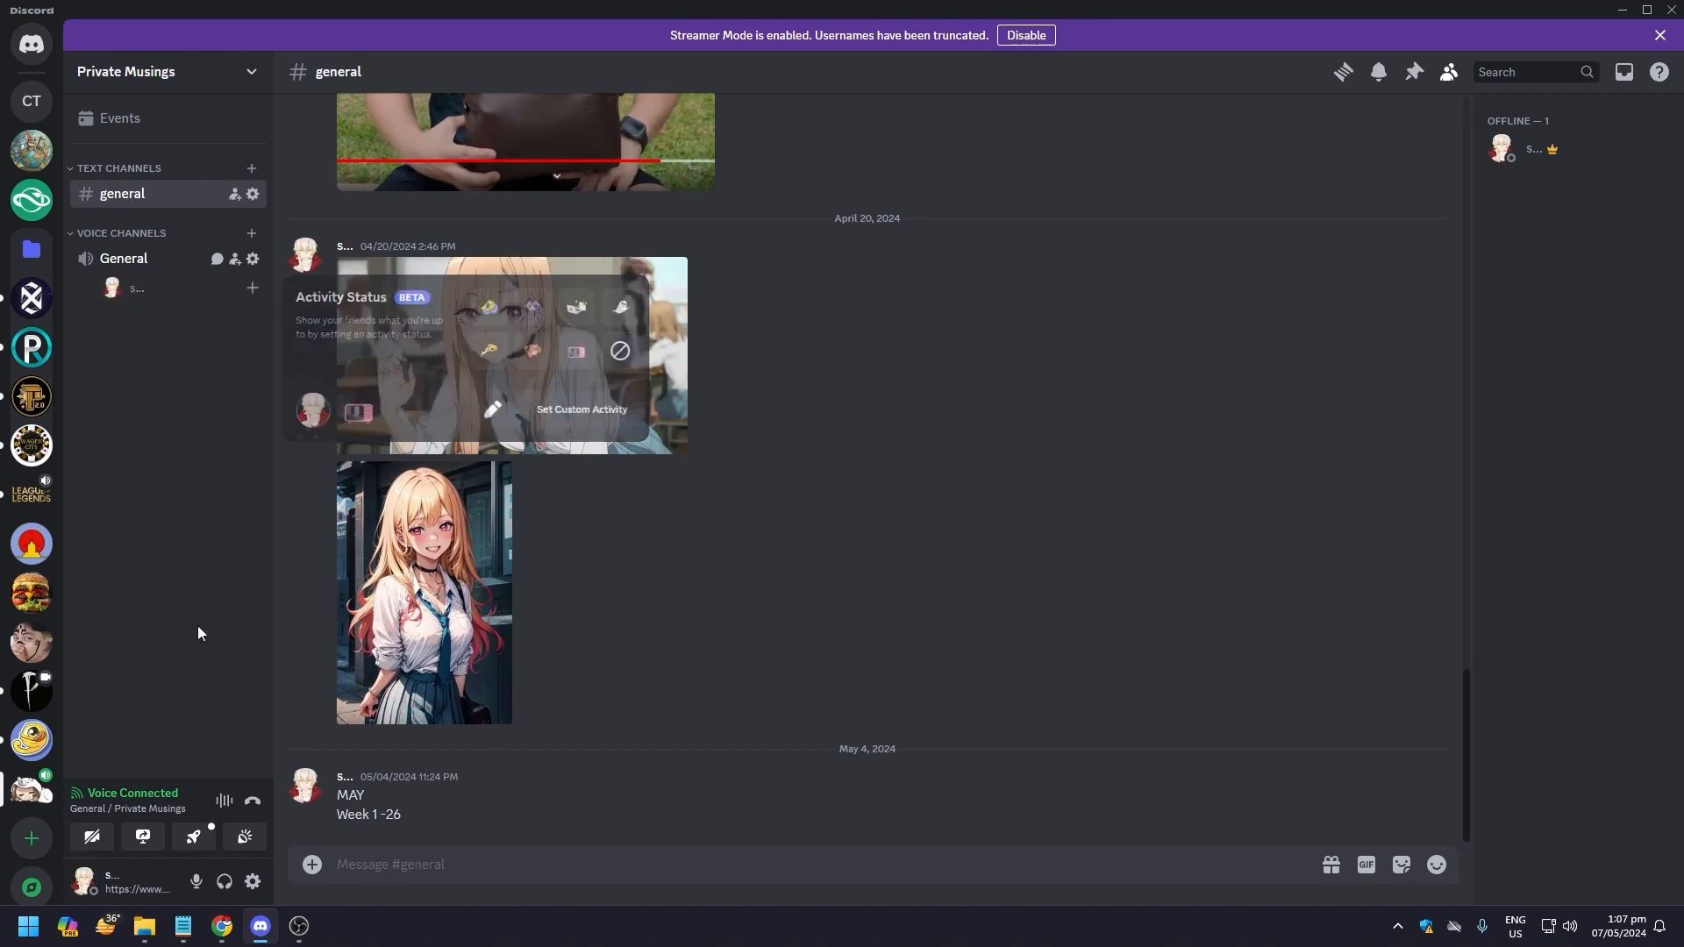
Open the voice connection panel's soundboard to see OH NO beside badum-tss
click(244, 836)
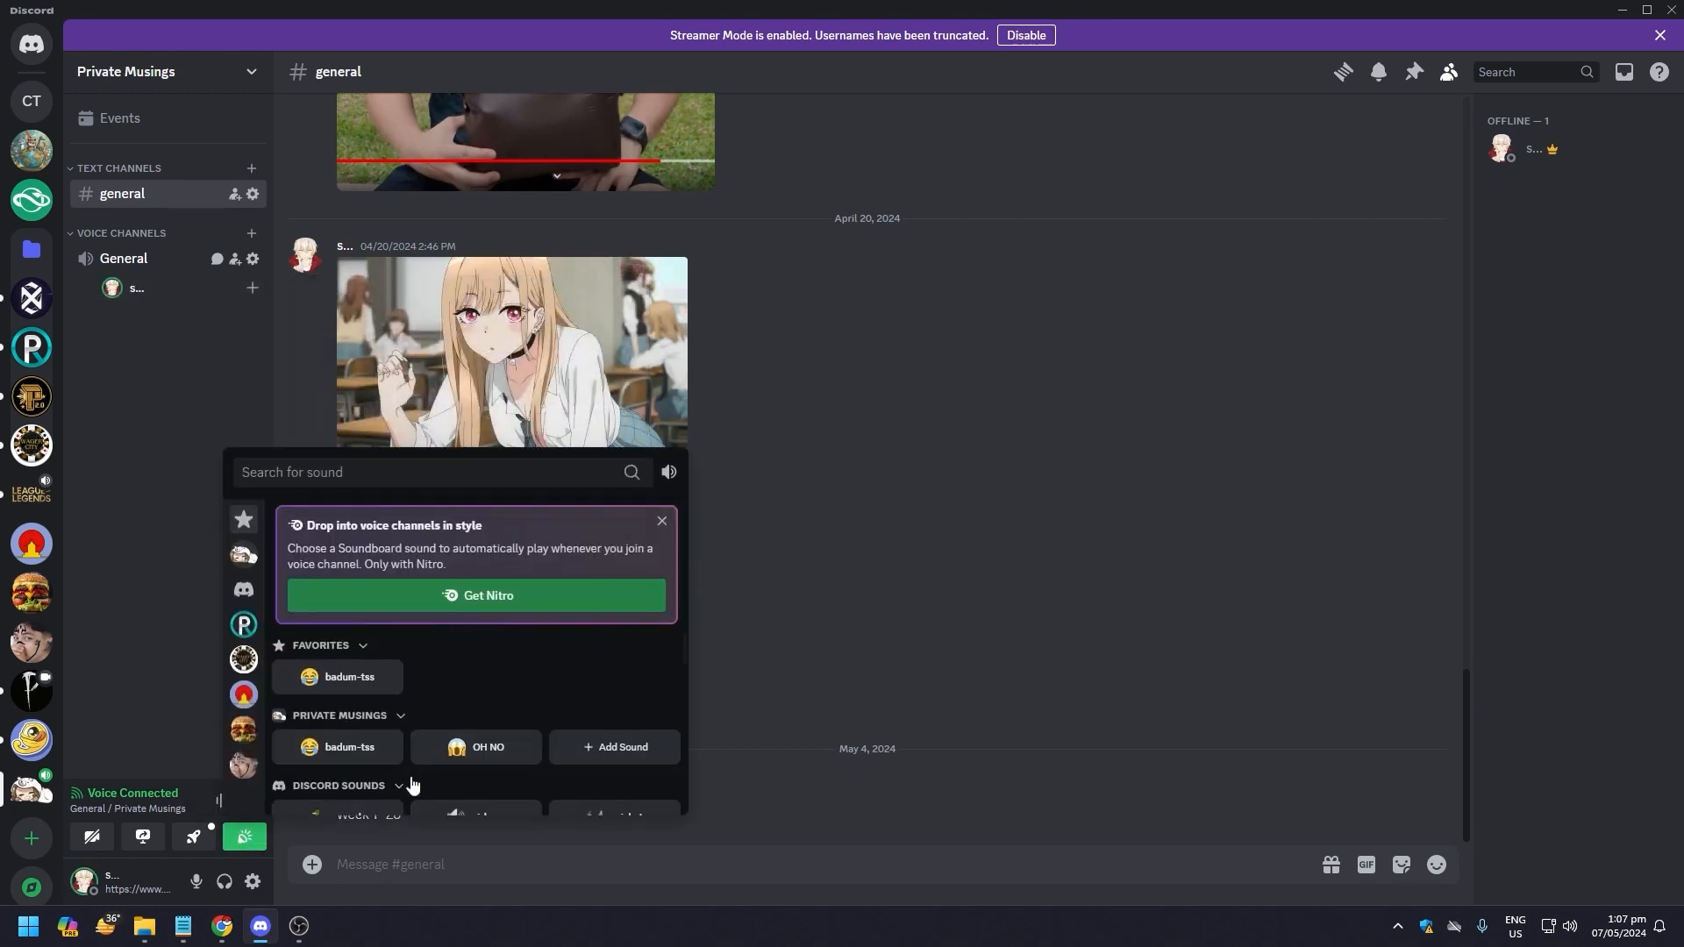
mouse_move(432, 736)
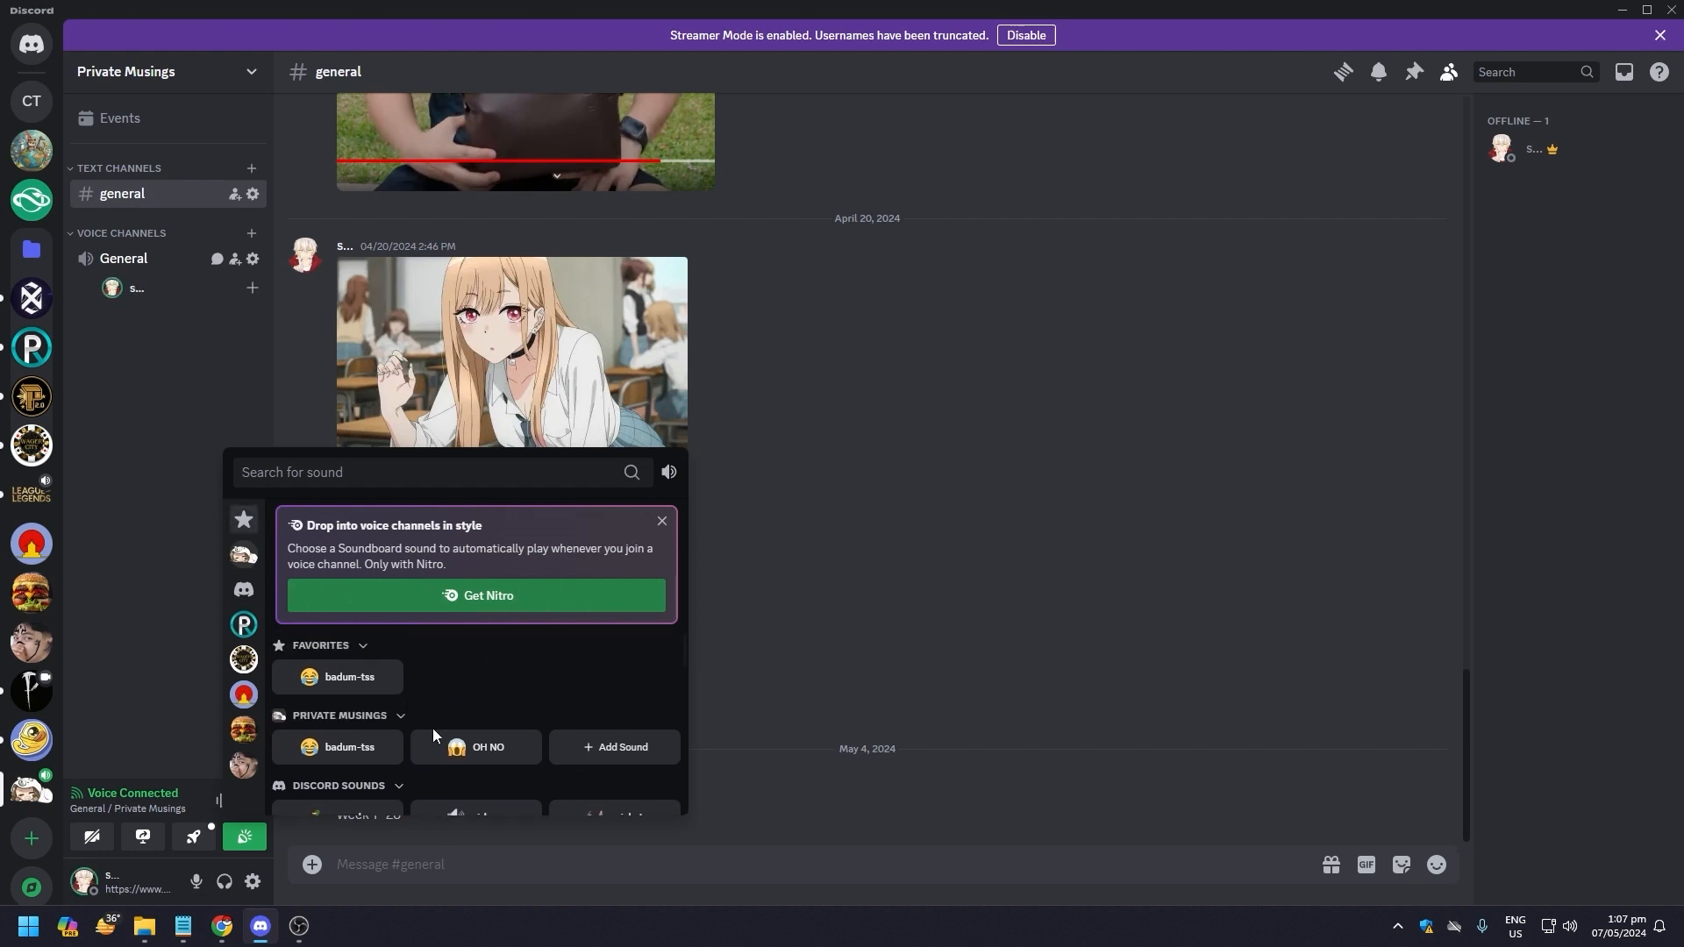
mouse_move(475, 746)
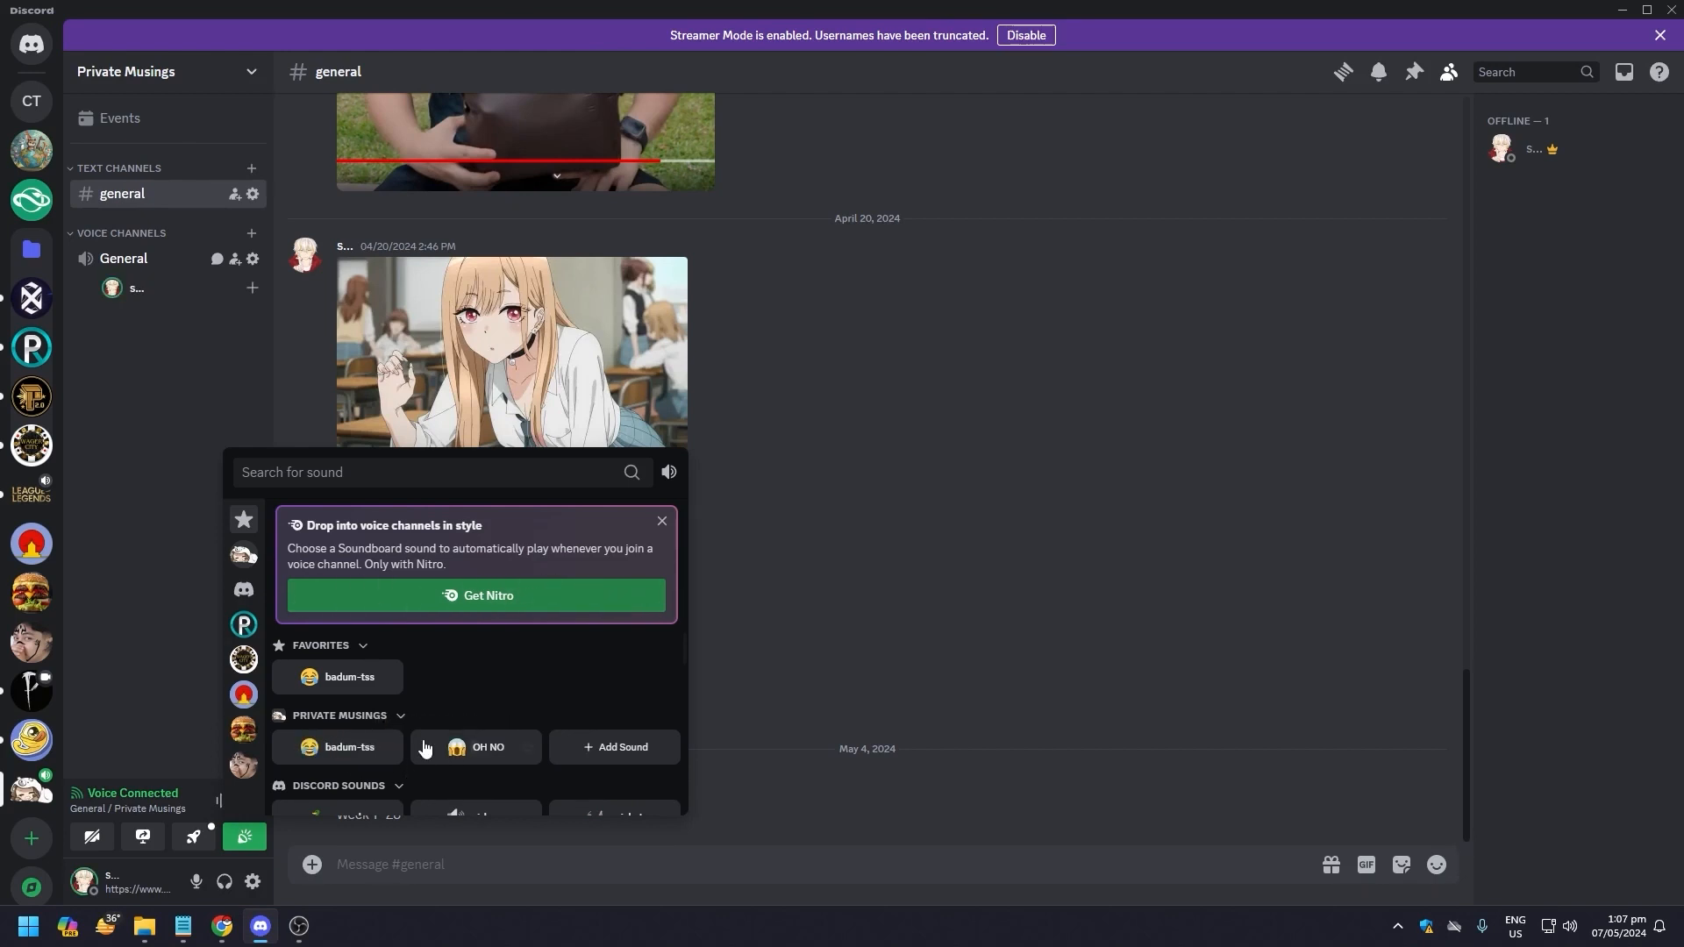
mouse_move(348, 746)
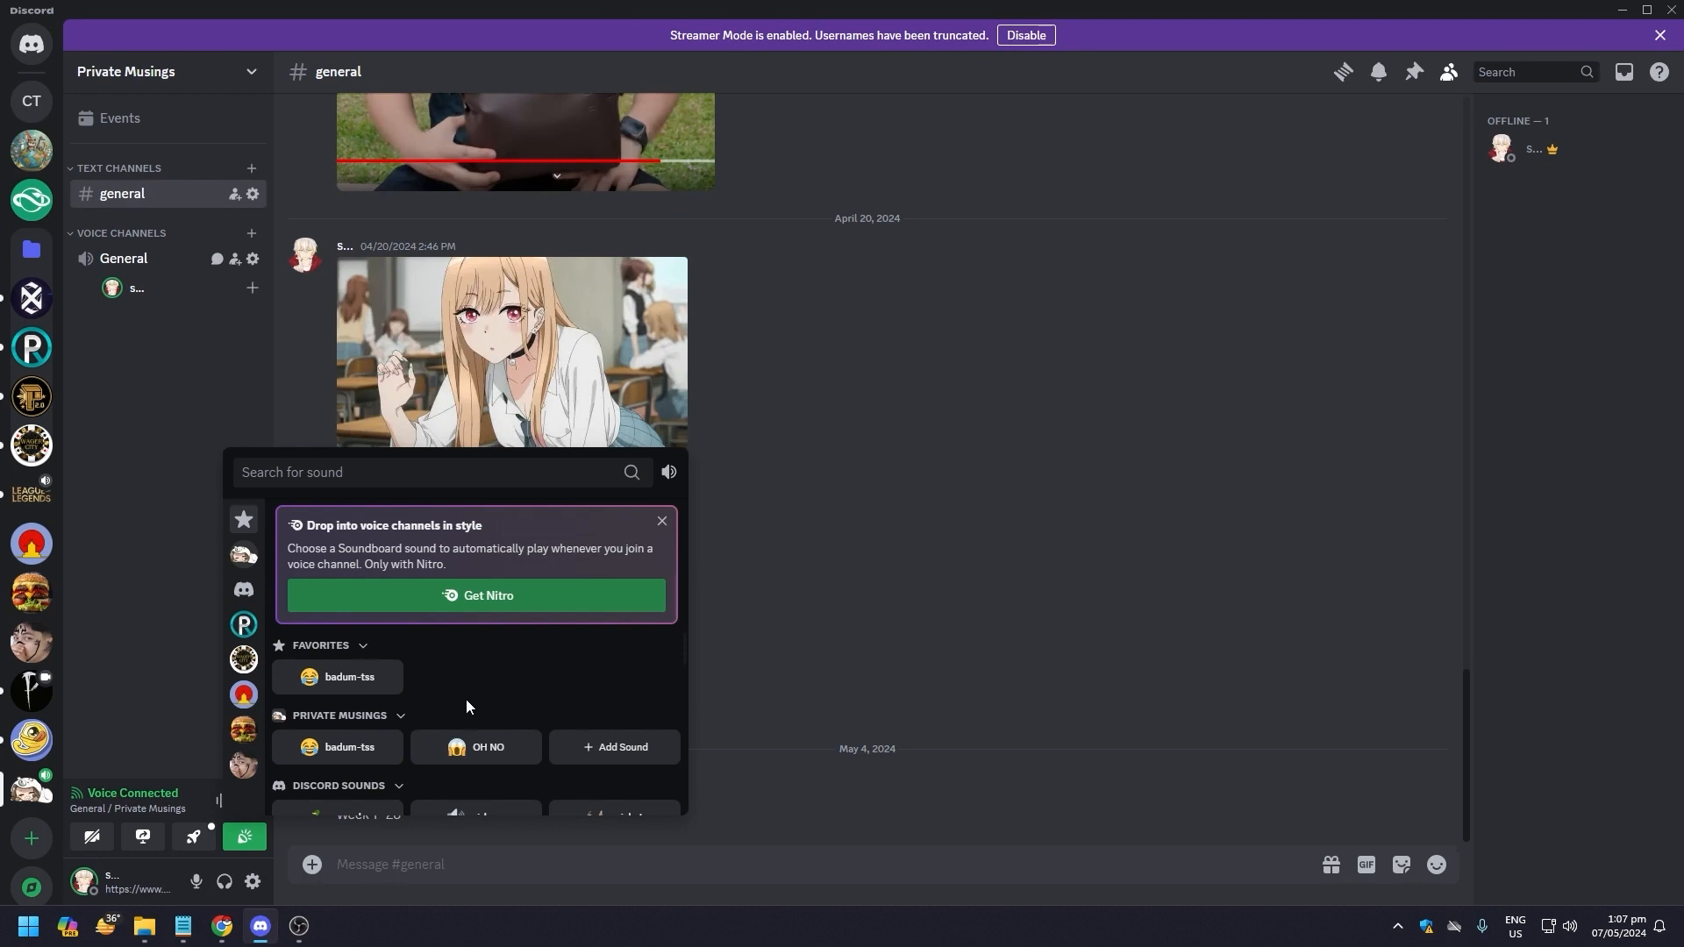
mouse_move(486, 746)
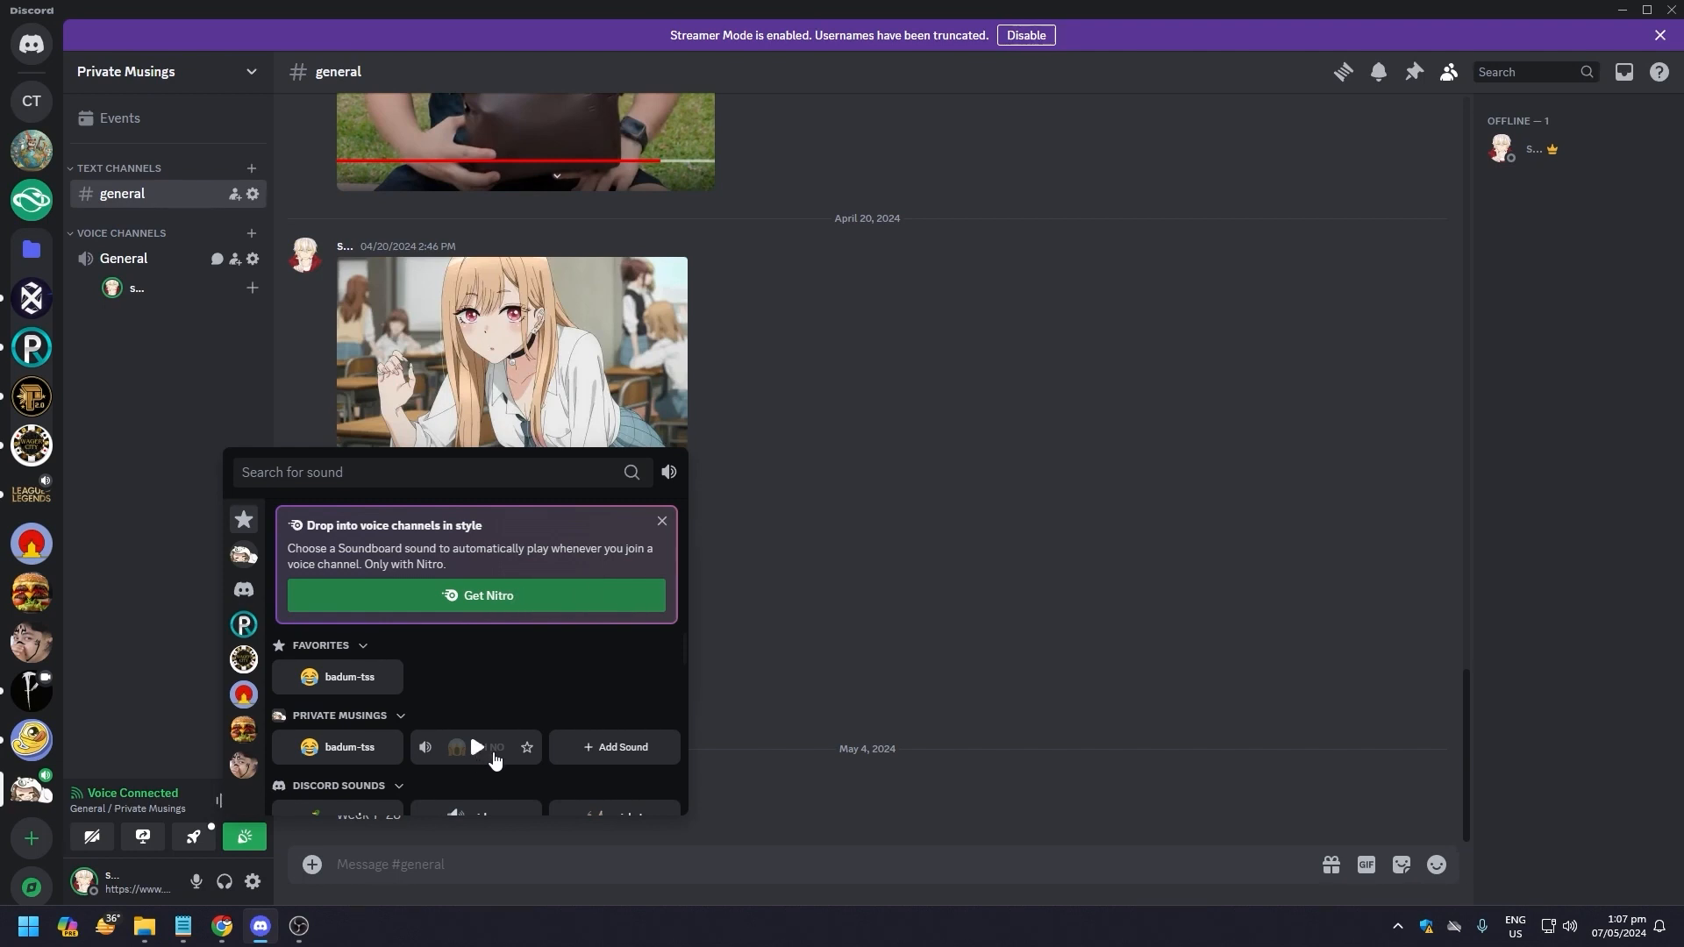
mouse_move(526, 747)
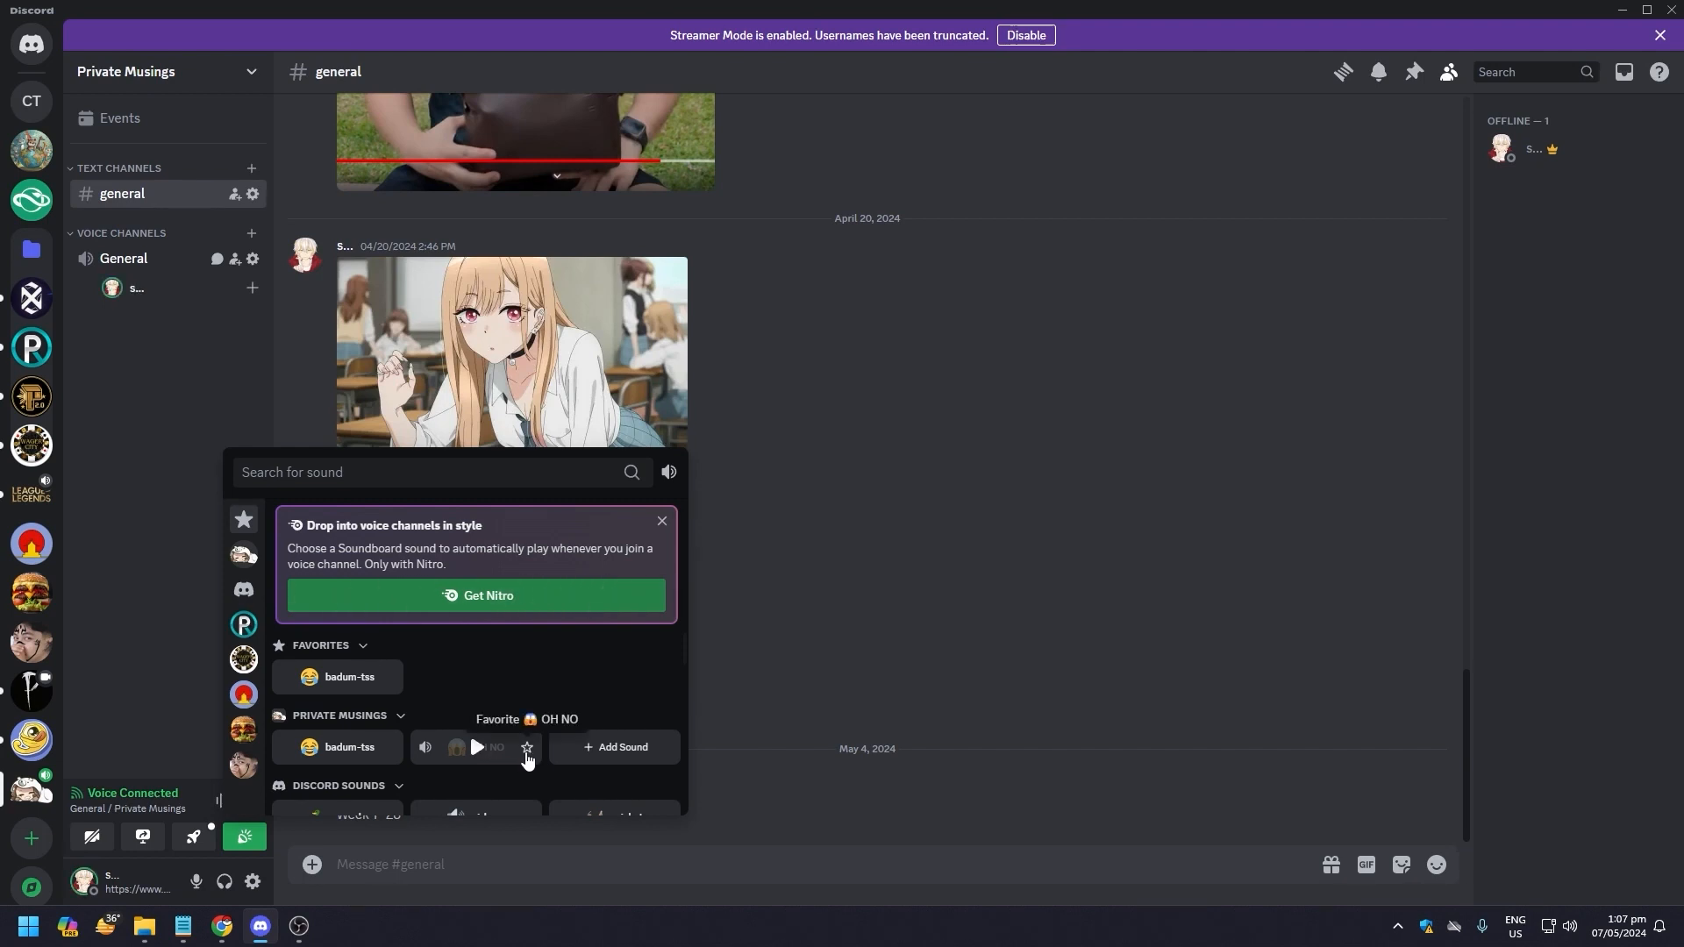
Star the OH NO sound so it joins badum-tss in Favorites
click(526, 748)
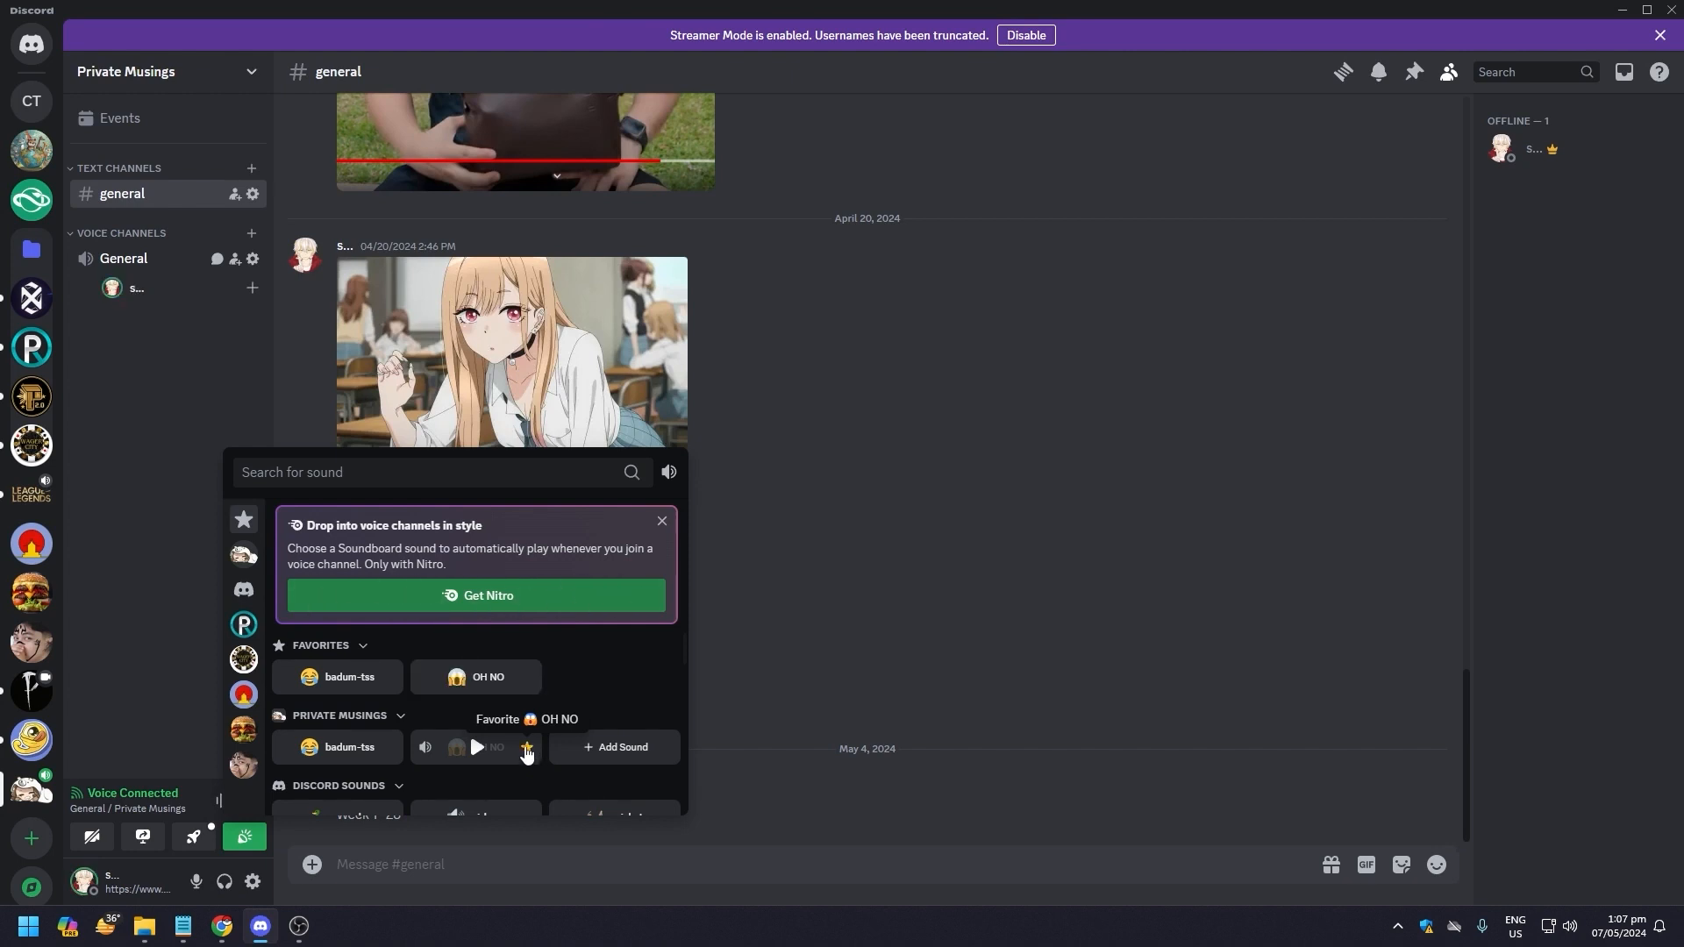
click(525, 747)
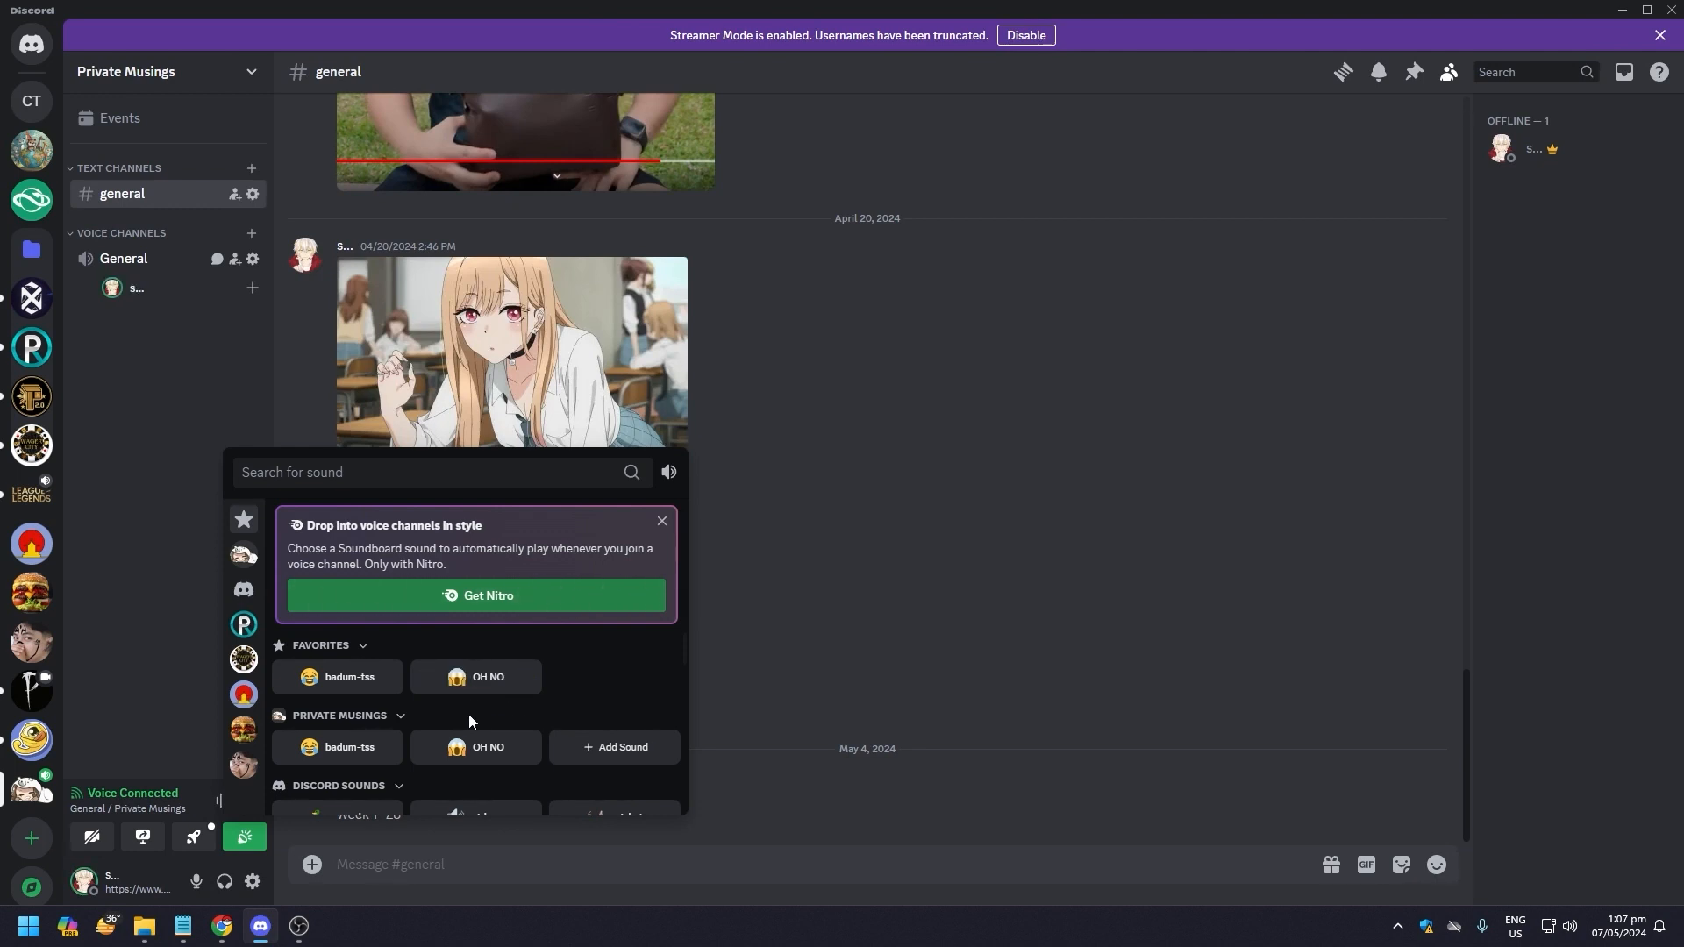
scroll(down, 3)
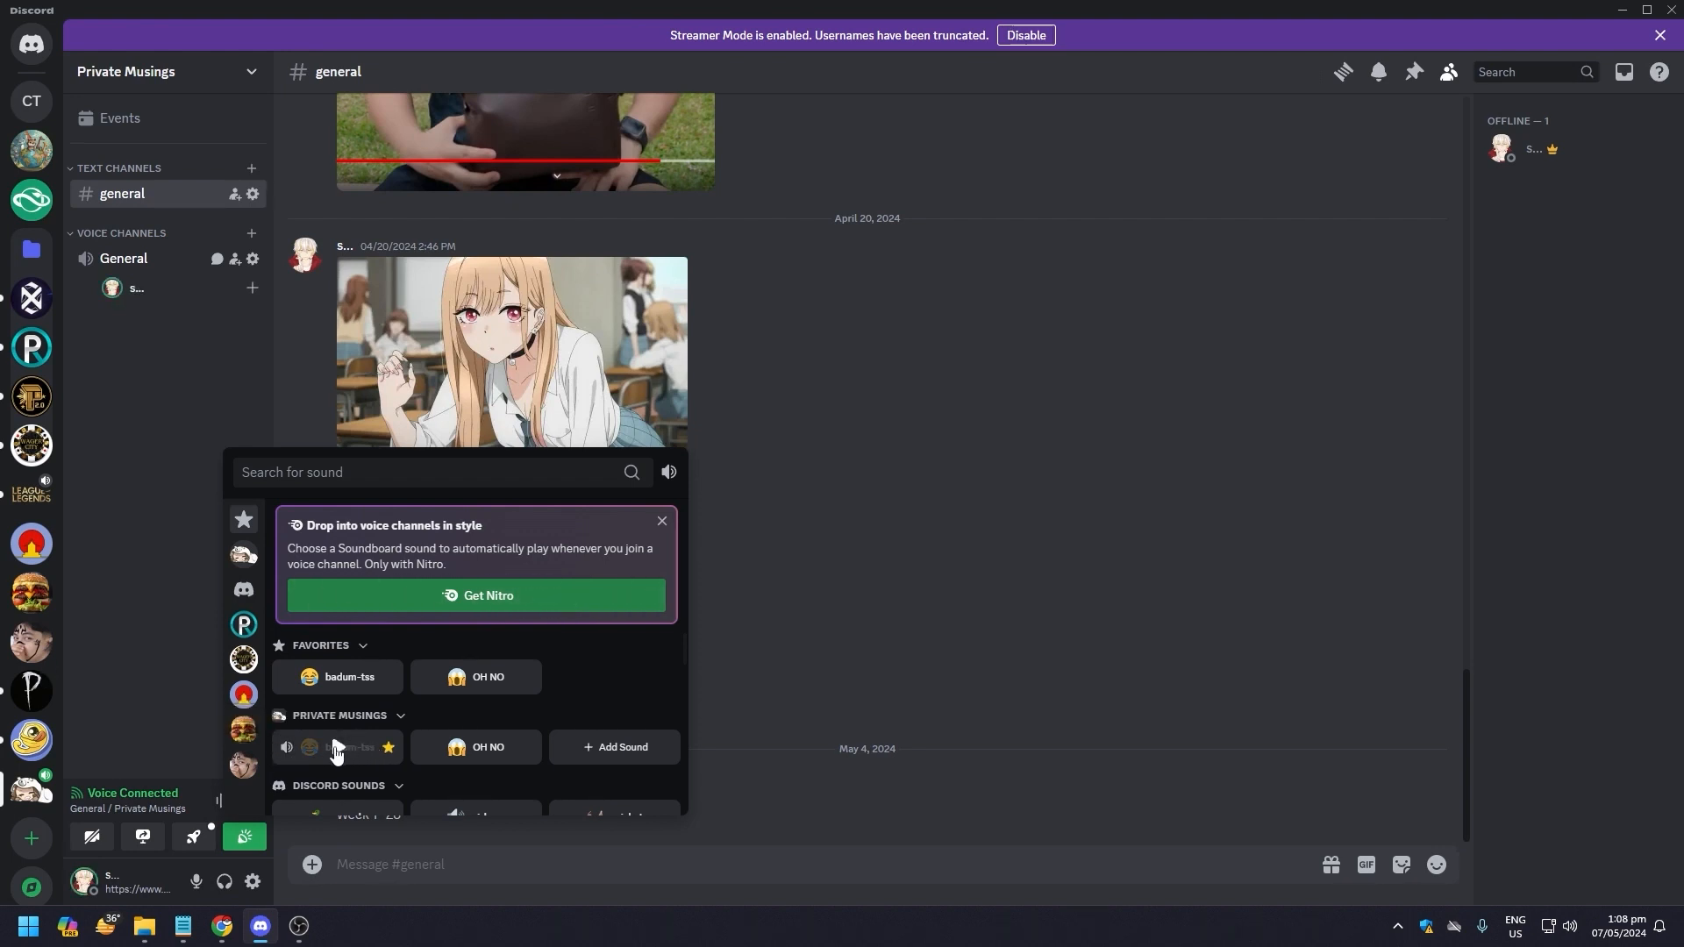
mouse_move(547, 680)
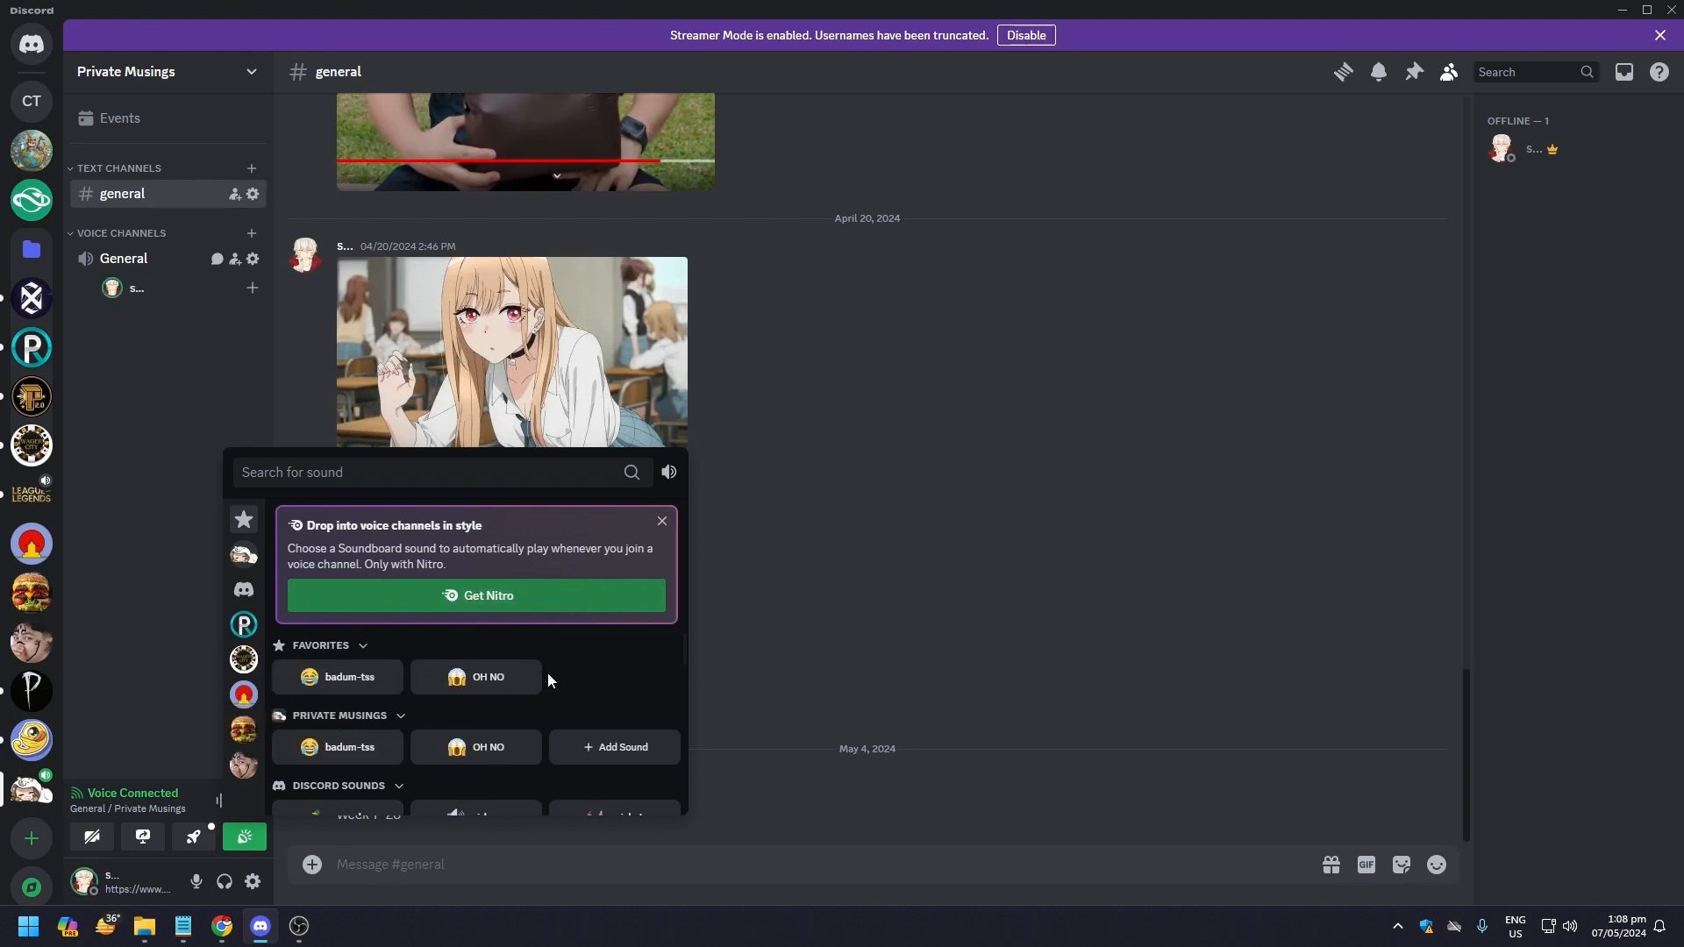
mouse_move(461, 735)
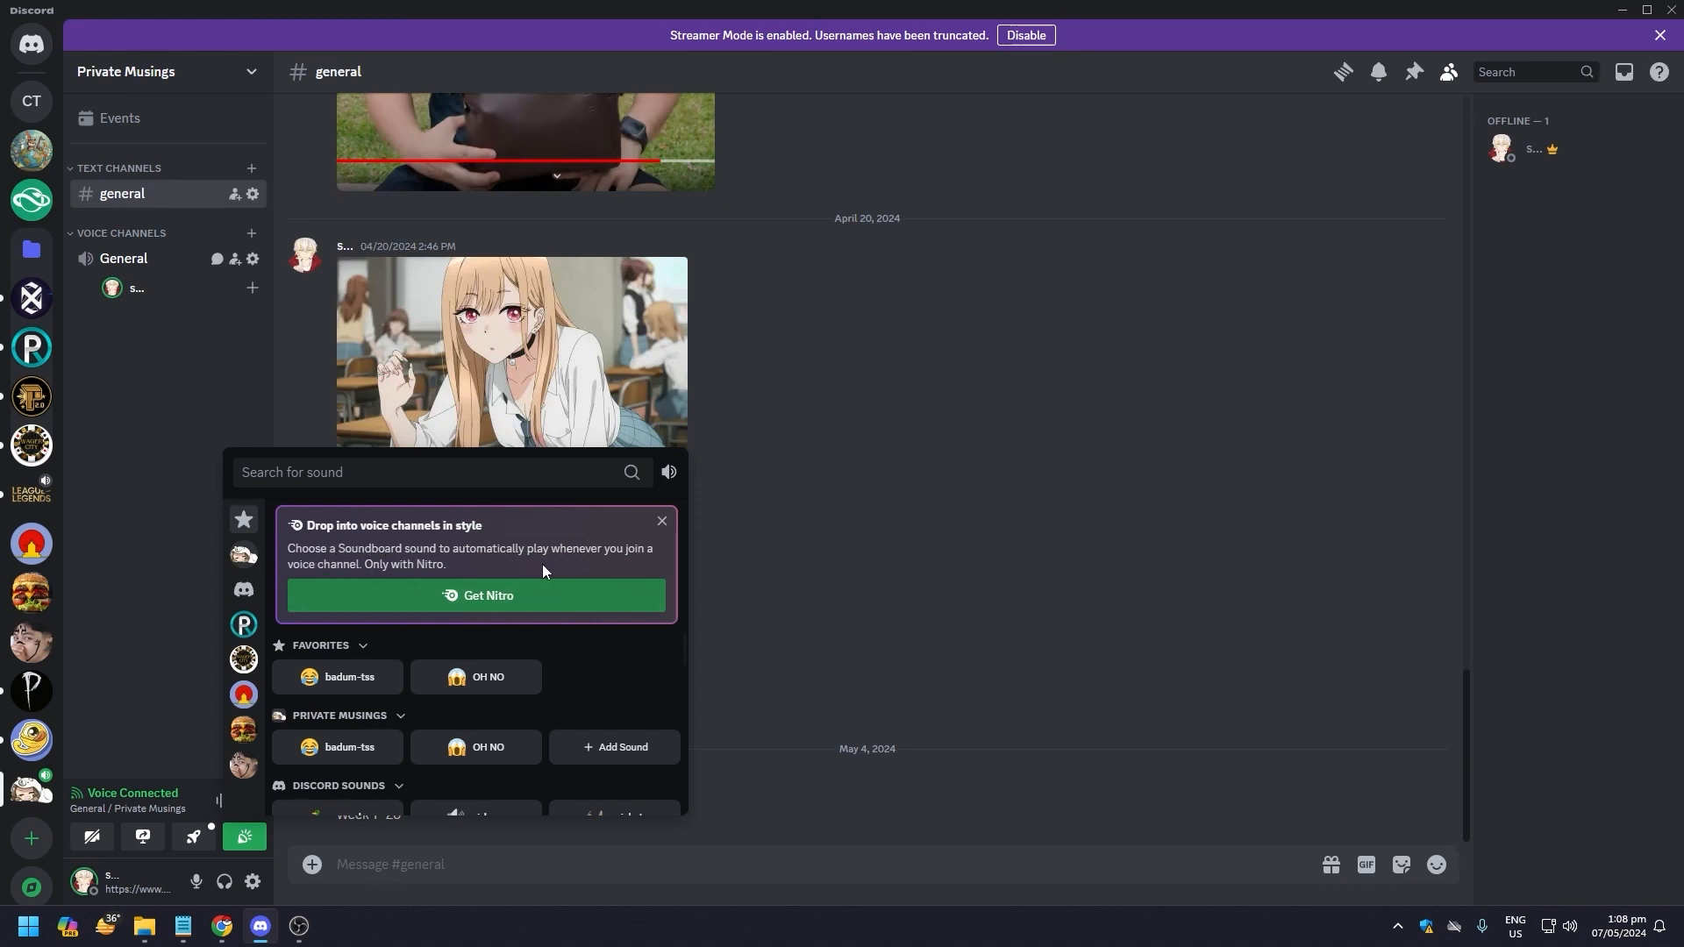
mouse_move(400, 581)
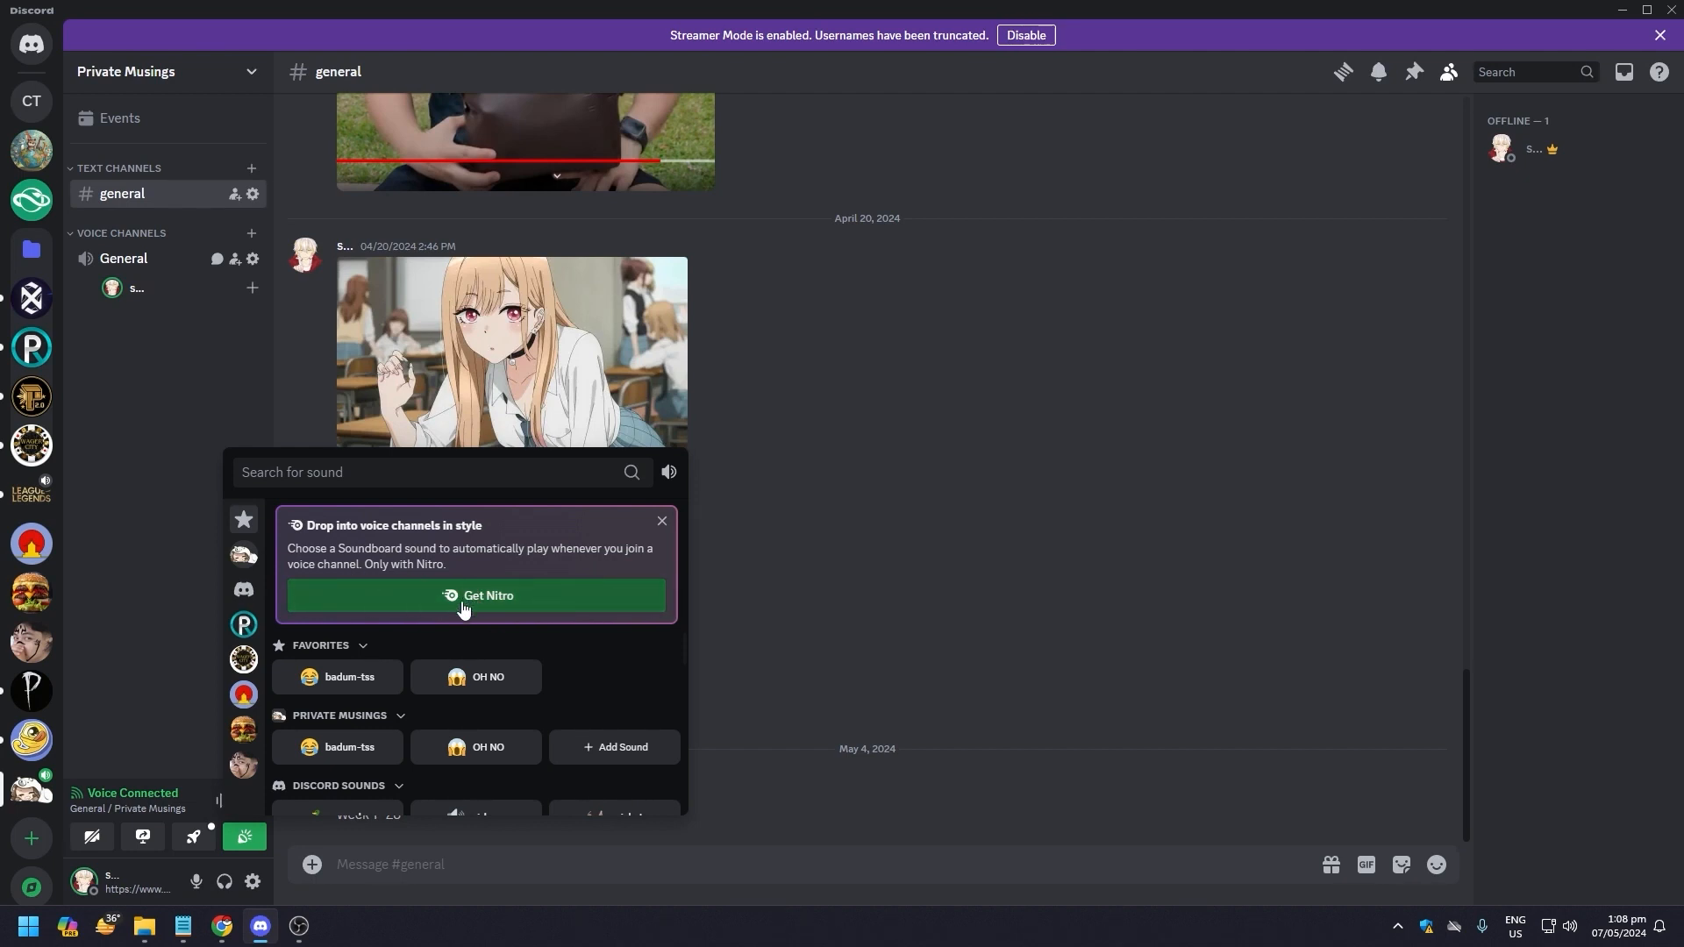
Scroll to Production RP and pick one of its sounds, triggering the Nitro prompt
click(662, 523)
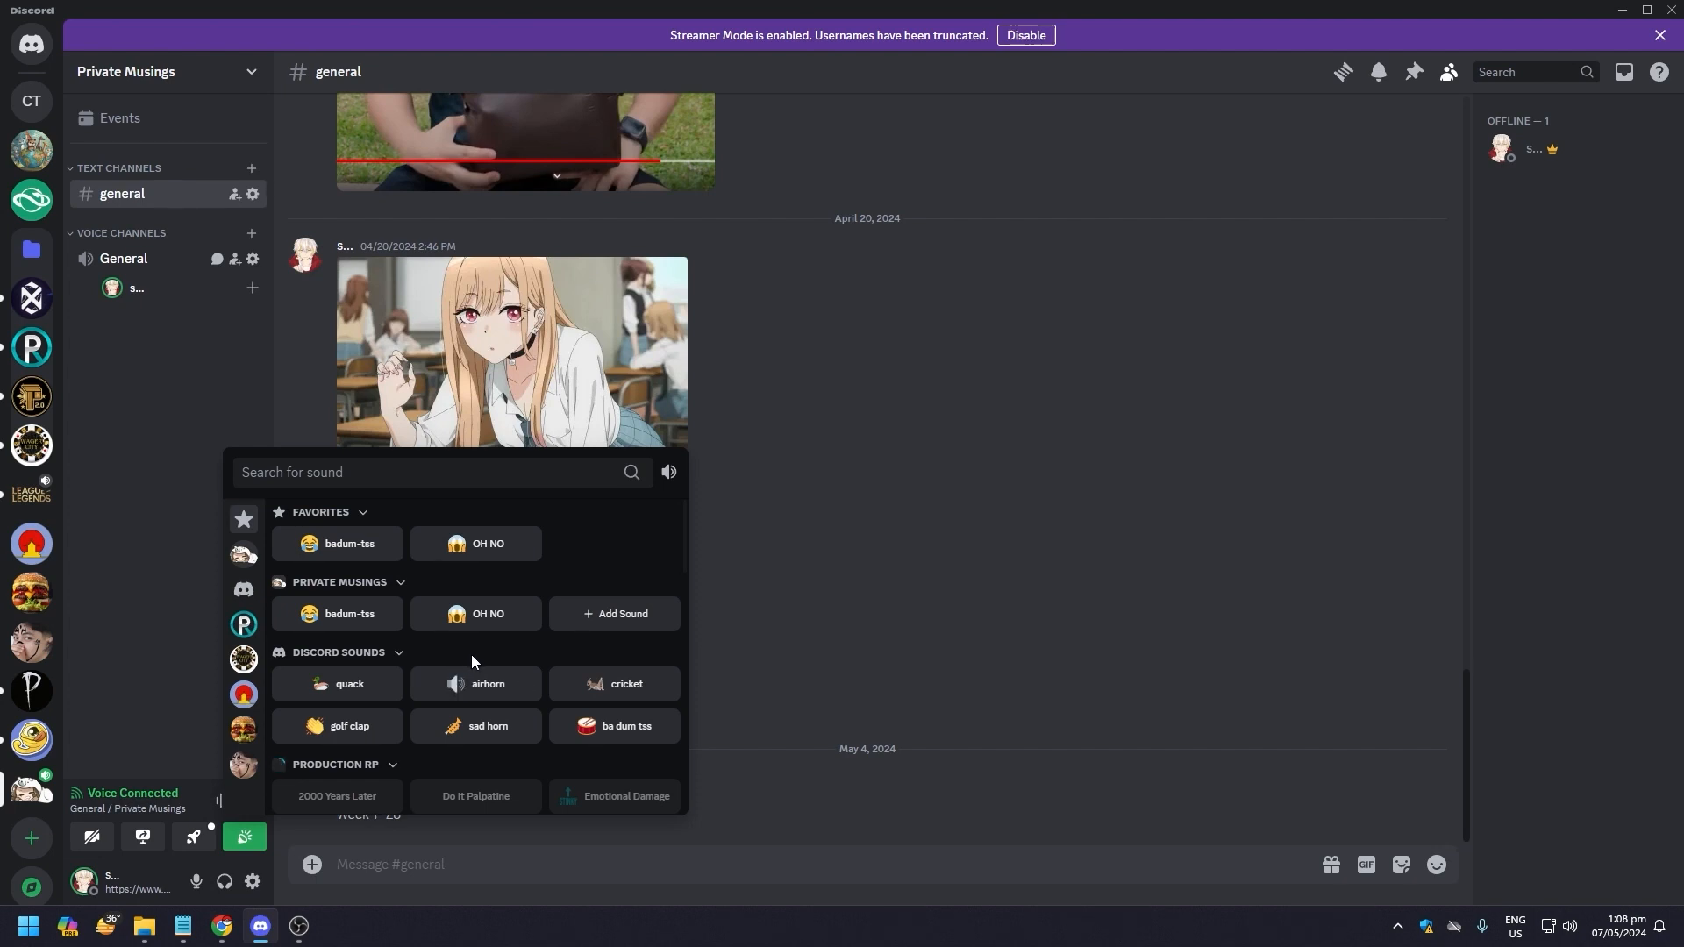
scroll(down, 3)
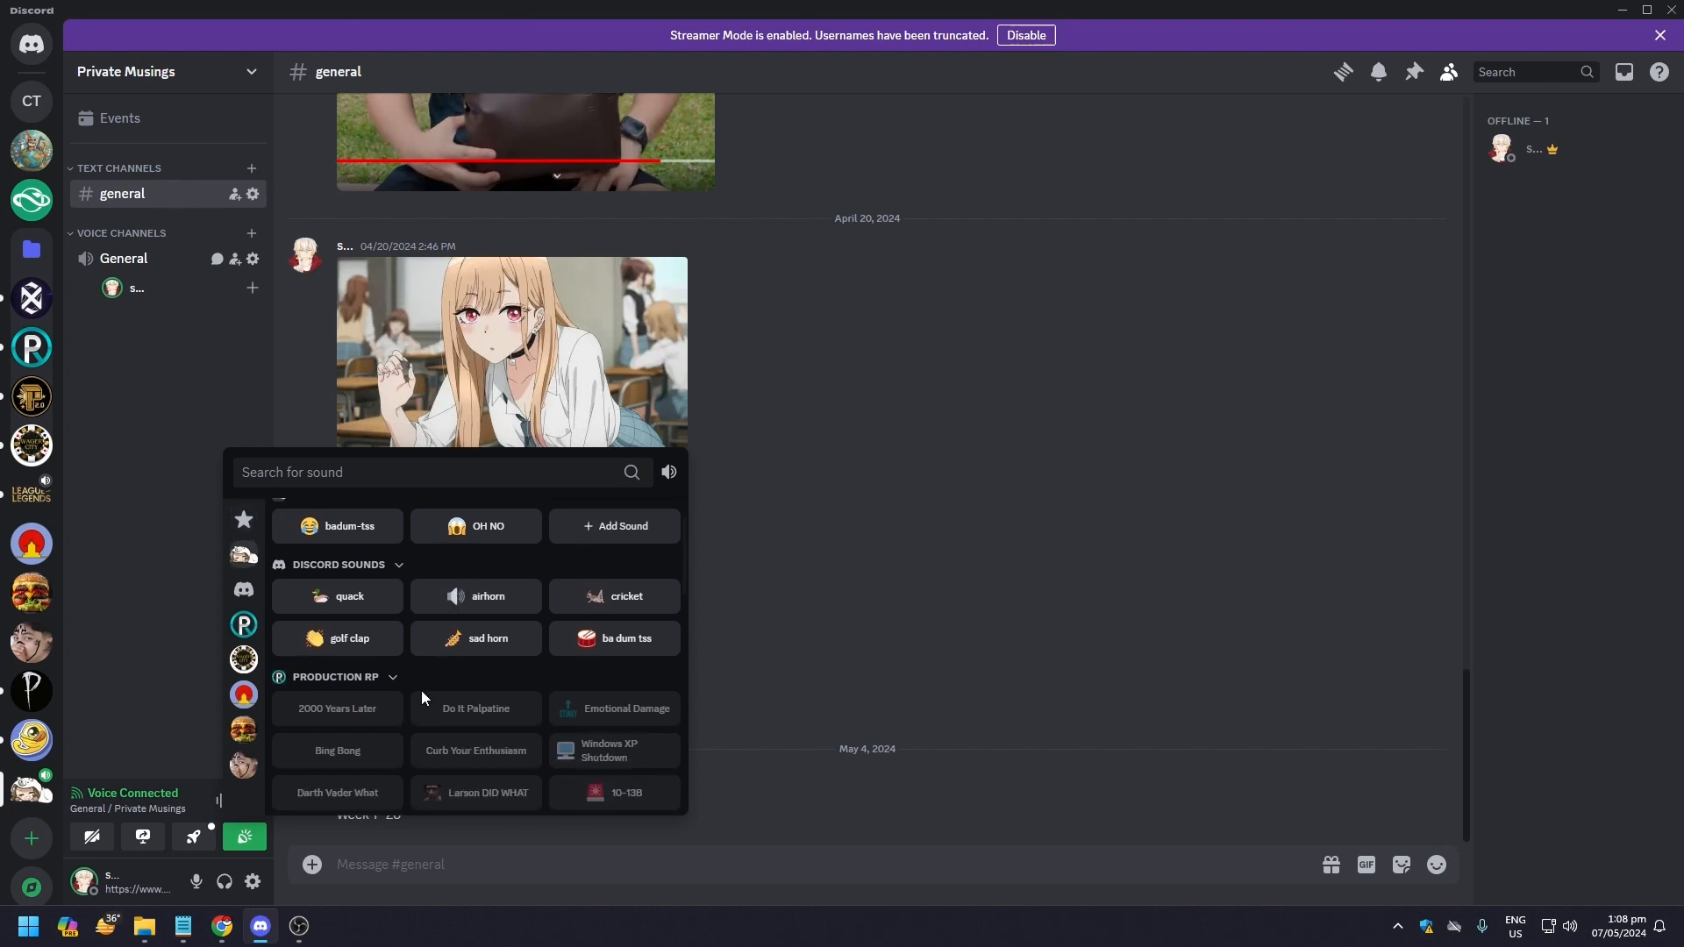
scroll(down, 3)
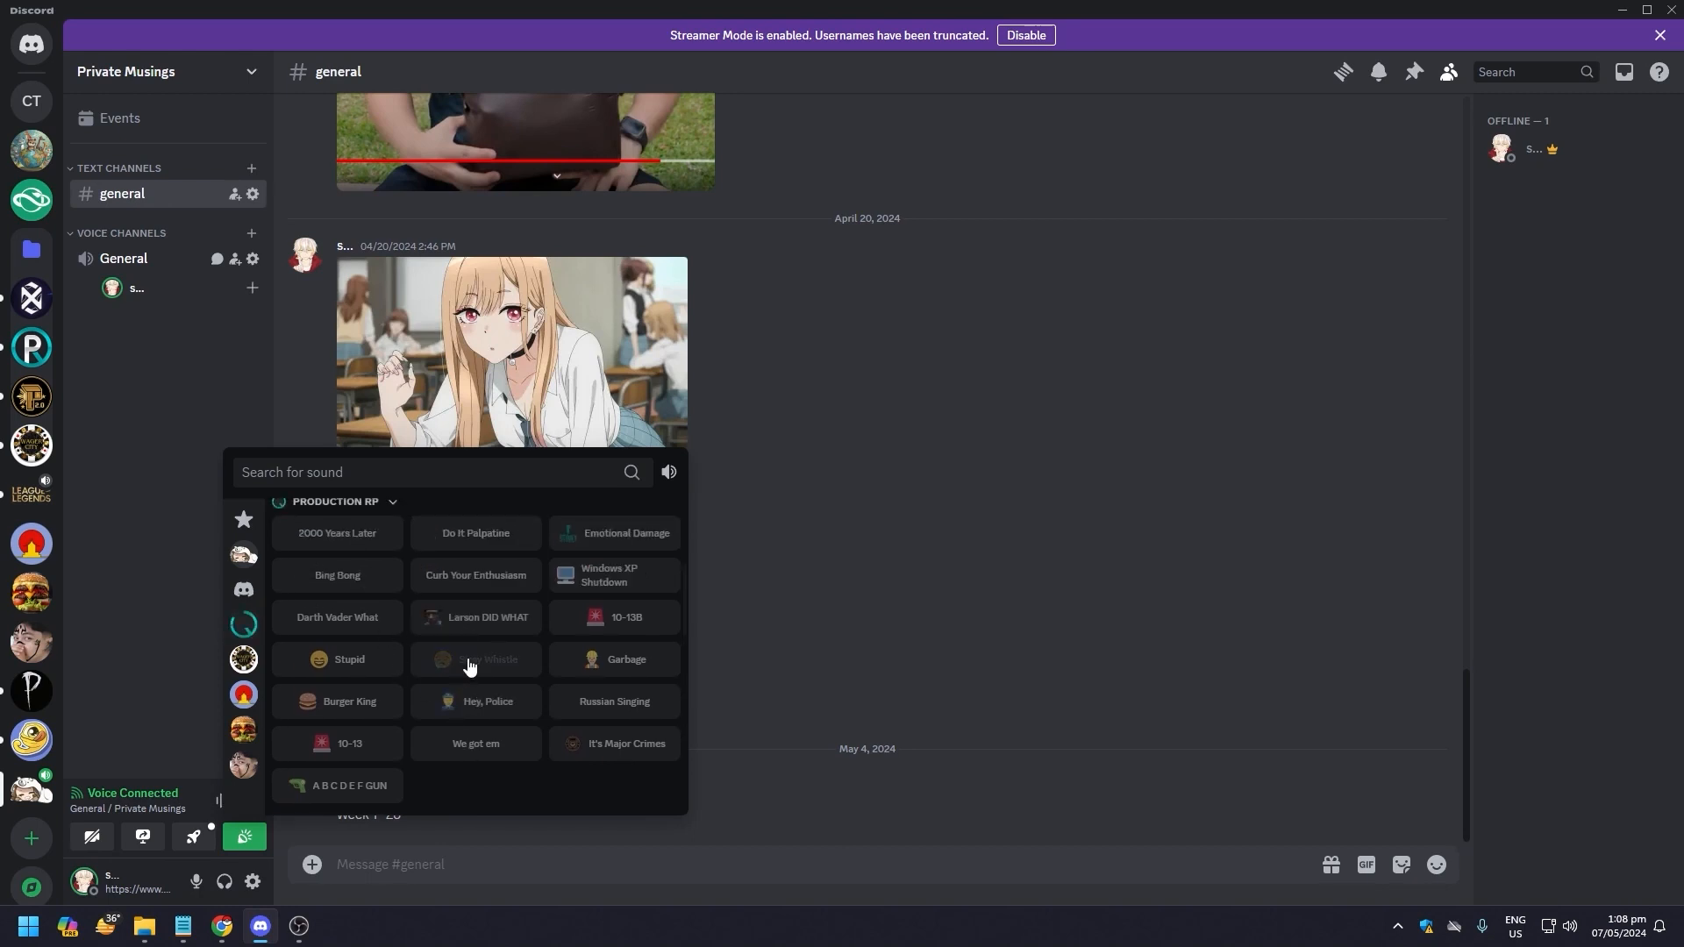
click(475, 659)
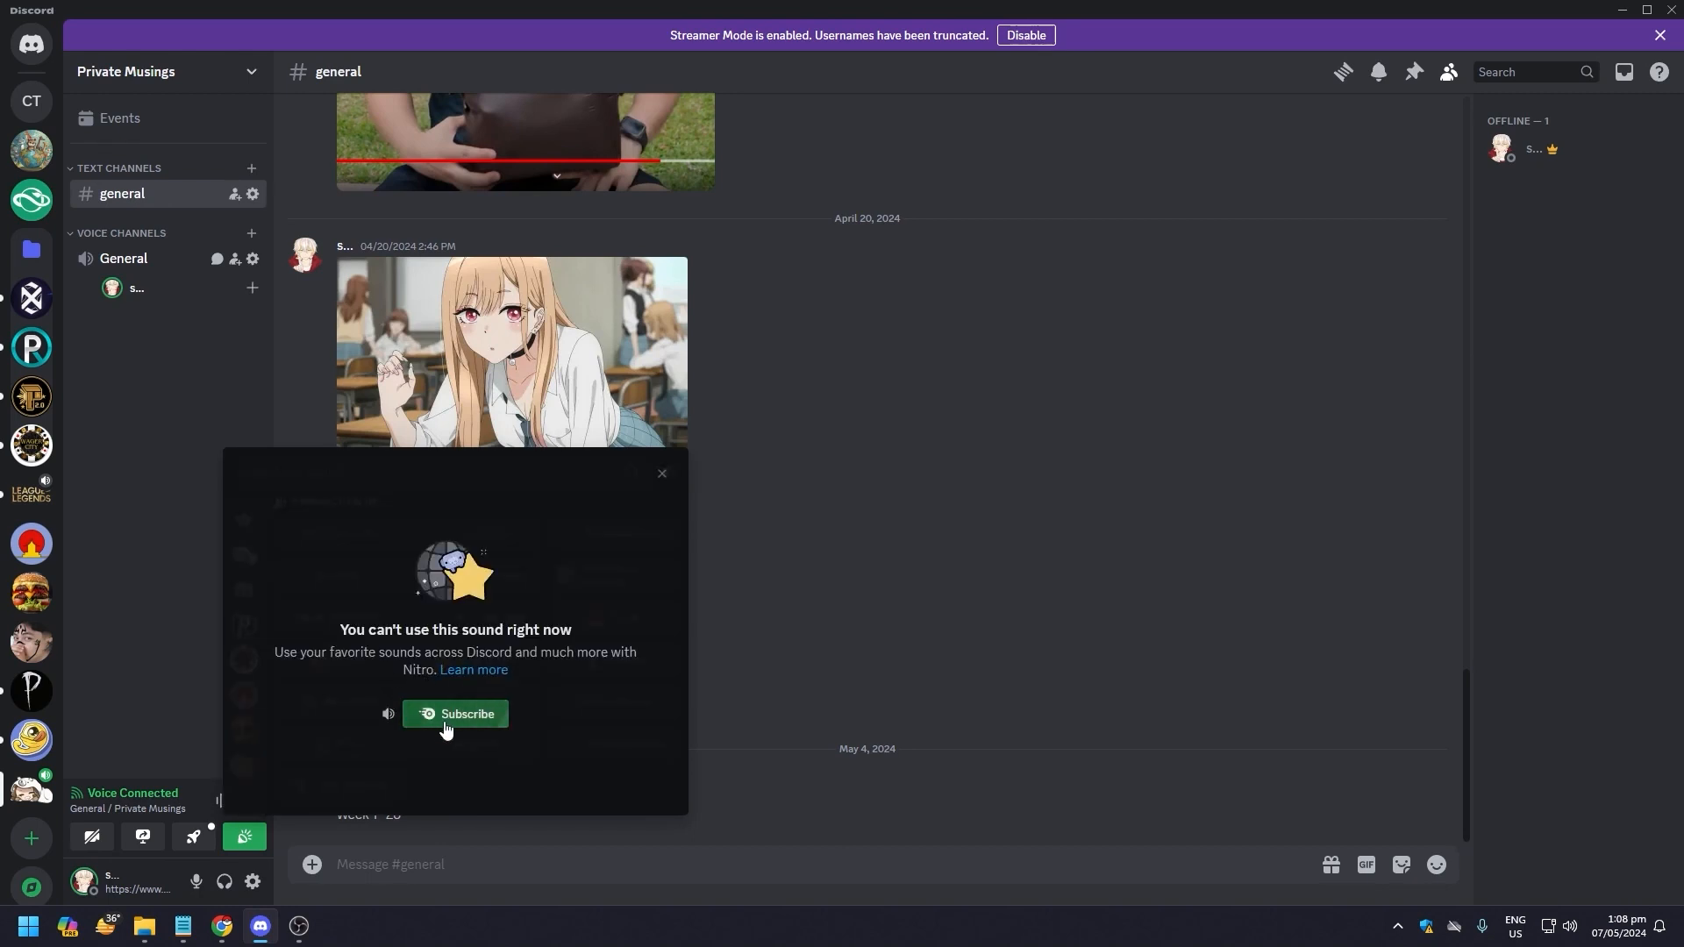
Dismiss the 'You can't use this sound' popup and reopen the soundboard
click(662, 473)
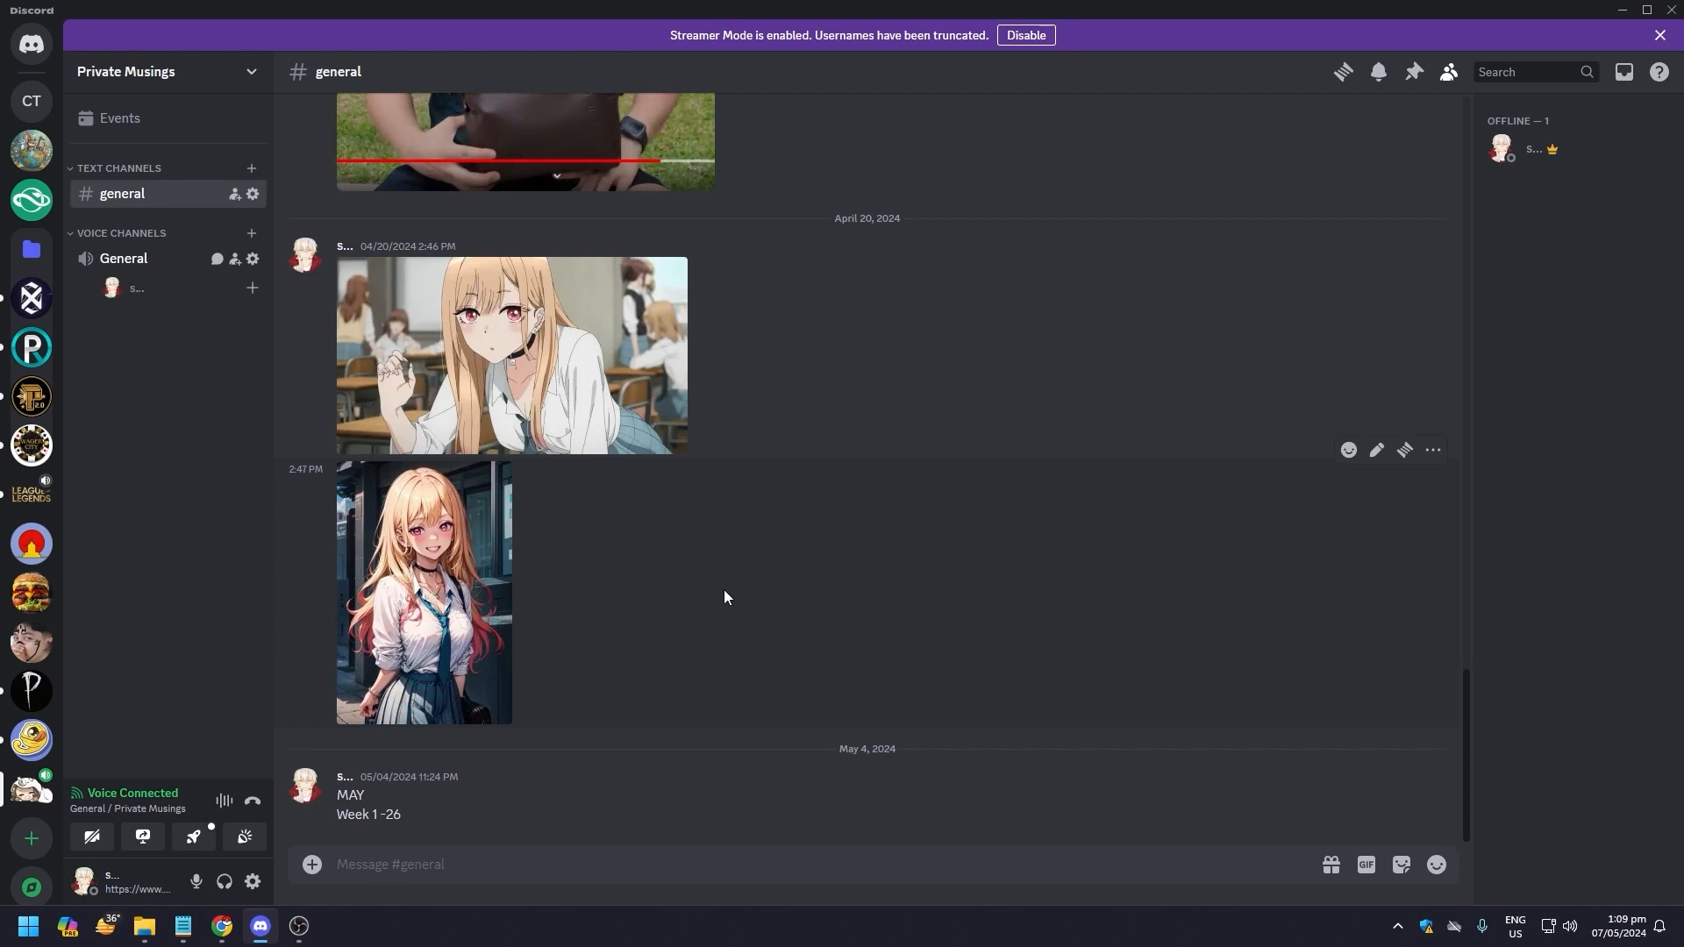
click(244, 837)
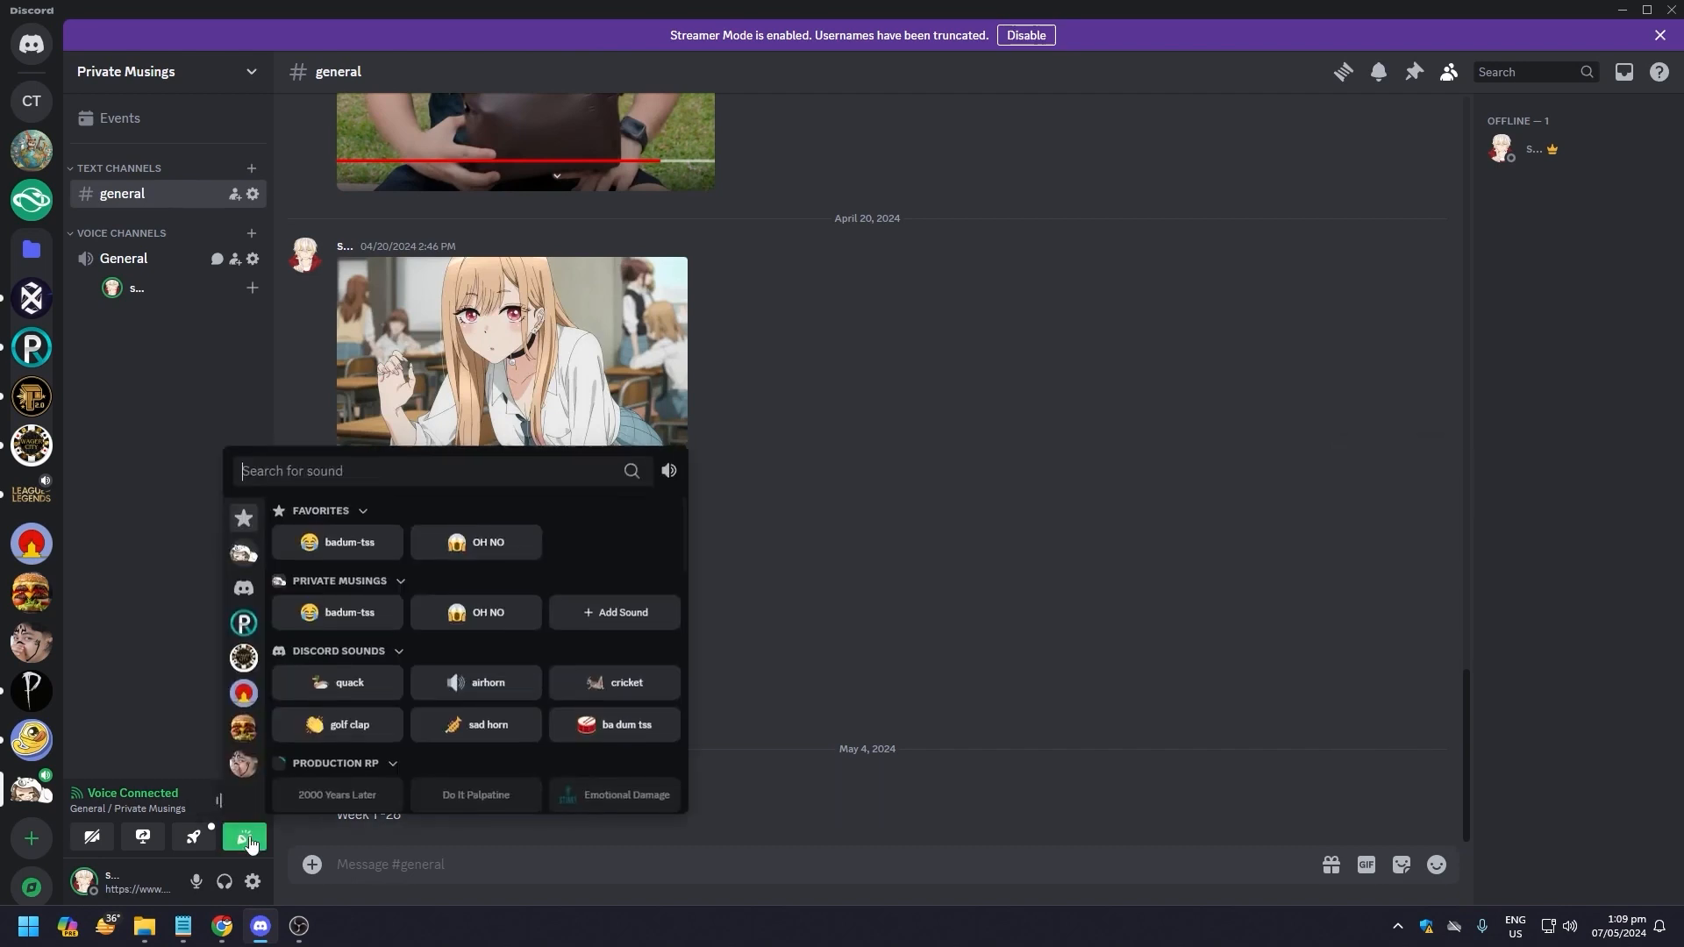